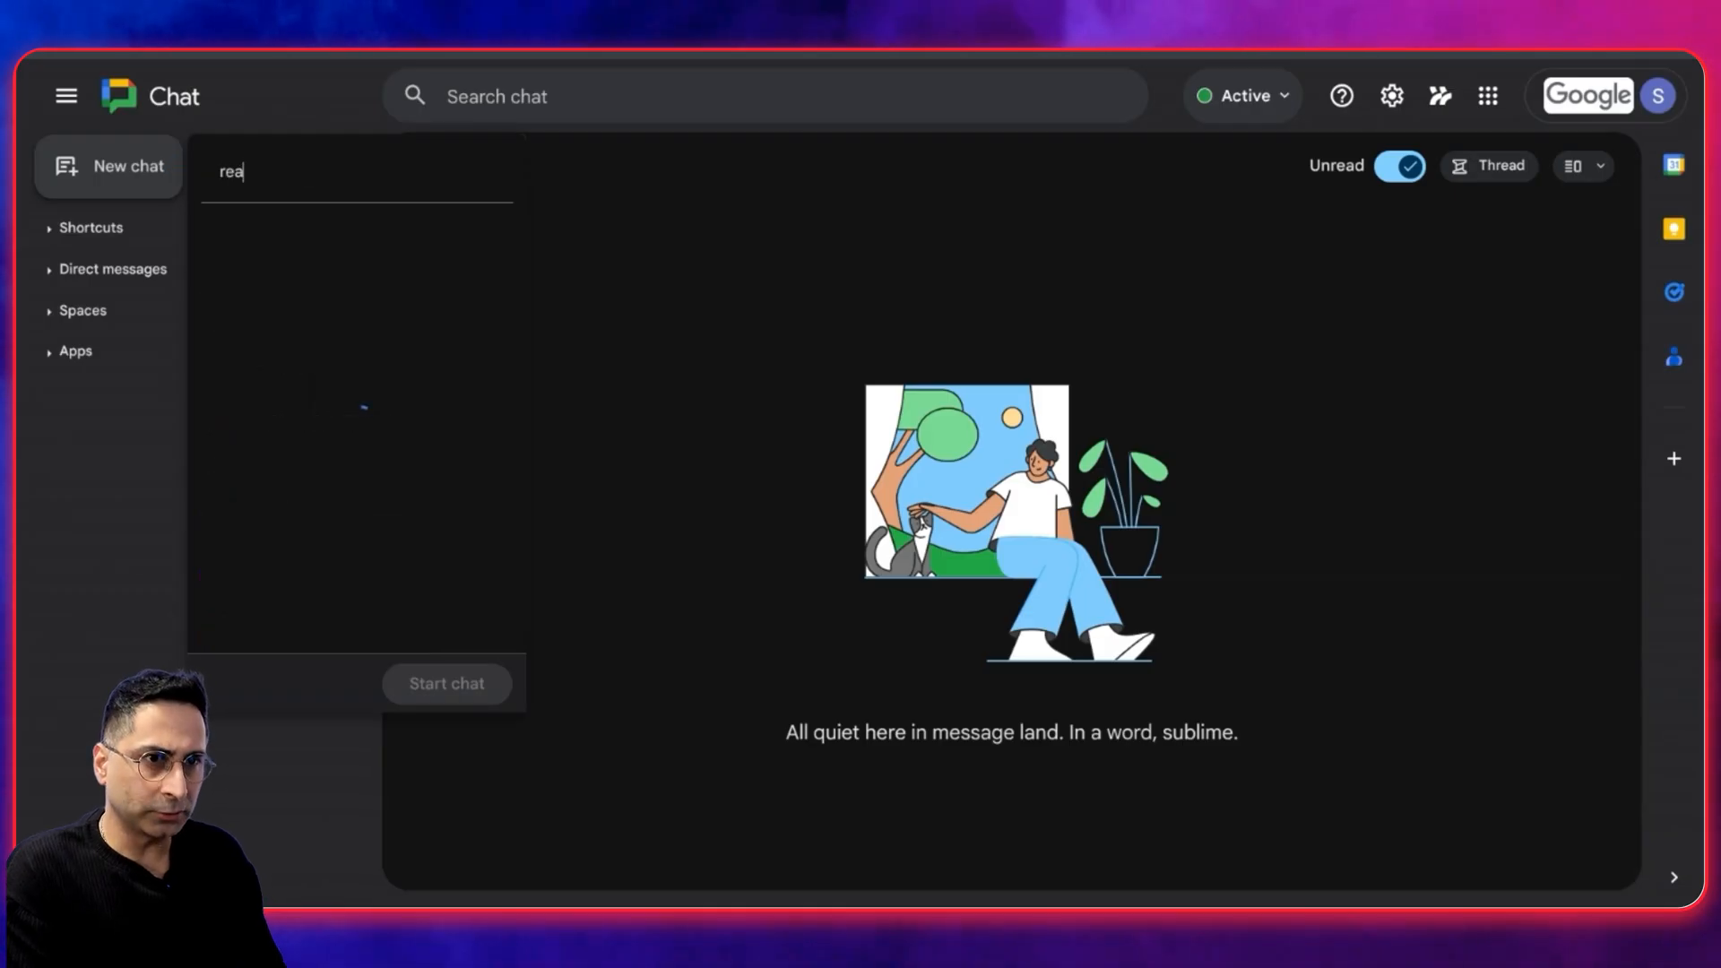
Find the Surya Real-Estate Advisor app via 'real' and send it 'Hi'
{"action": "type", "text": "l"}
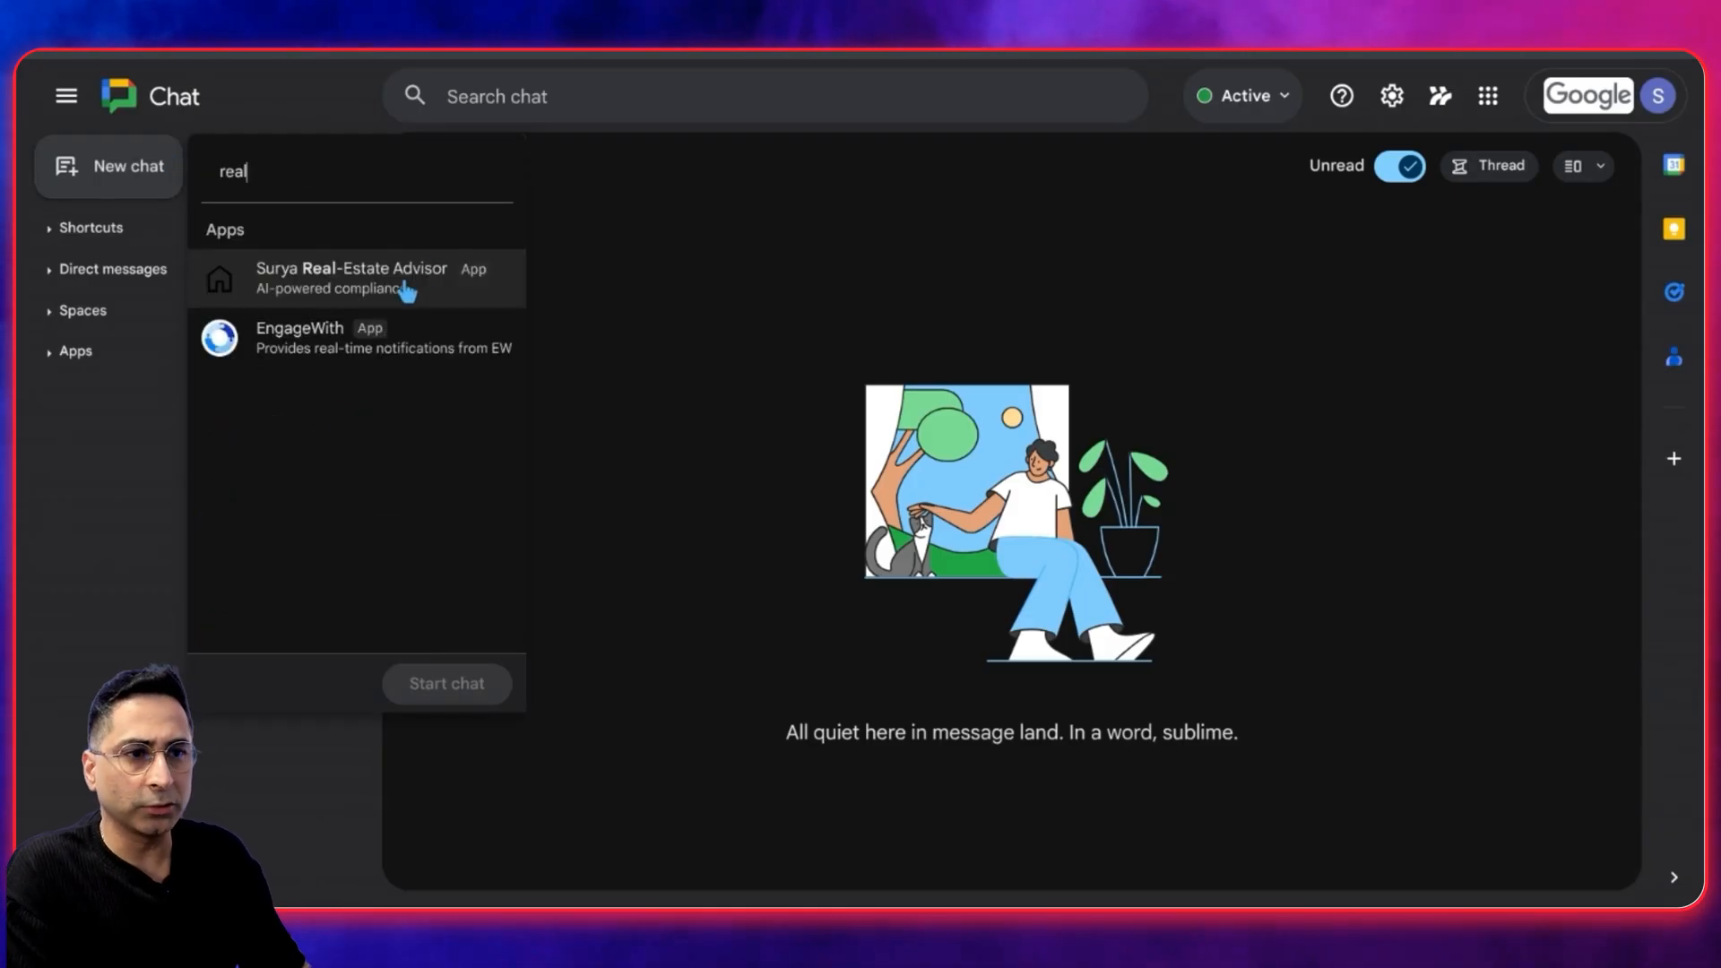
{"action": "left_click", "coordinate": [352, 278]}
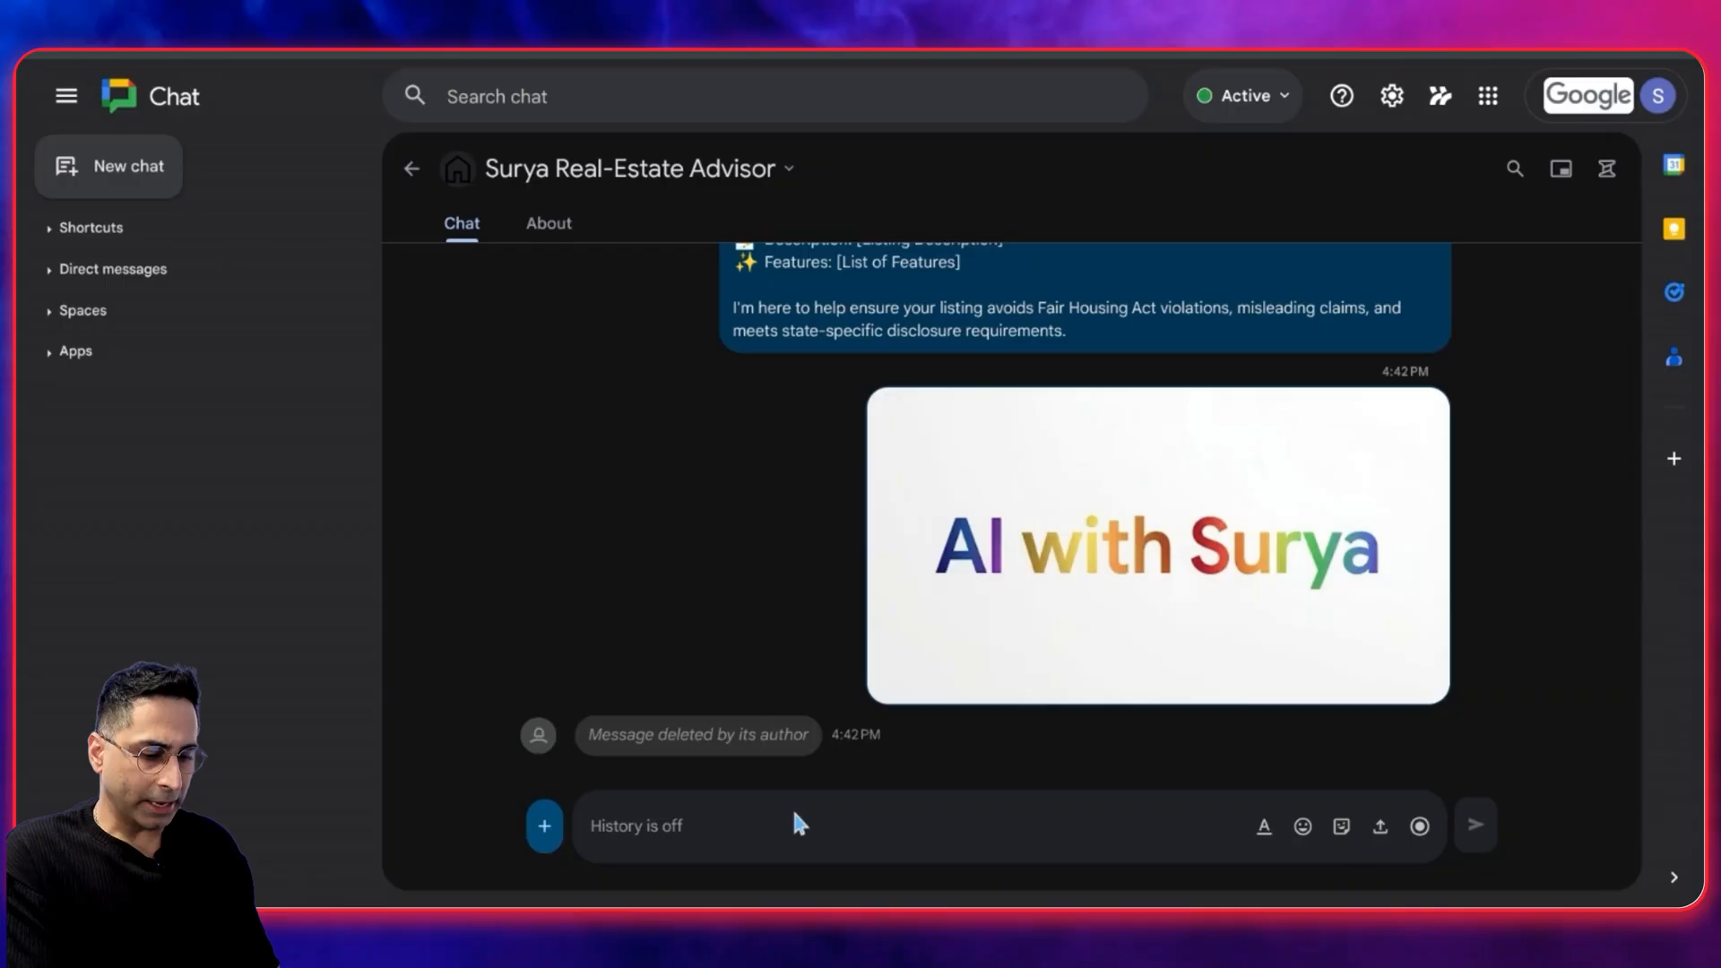
{"action": "type", "text": "Hi"}
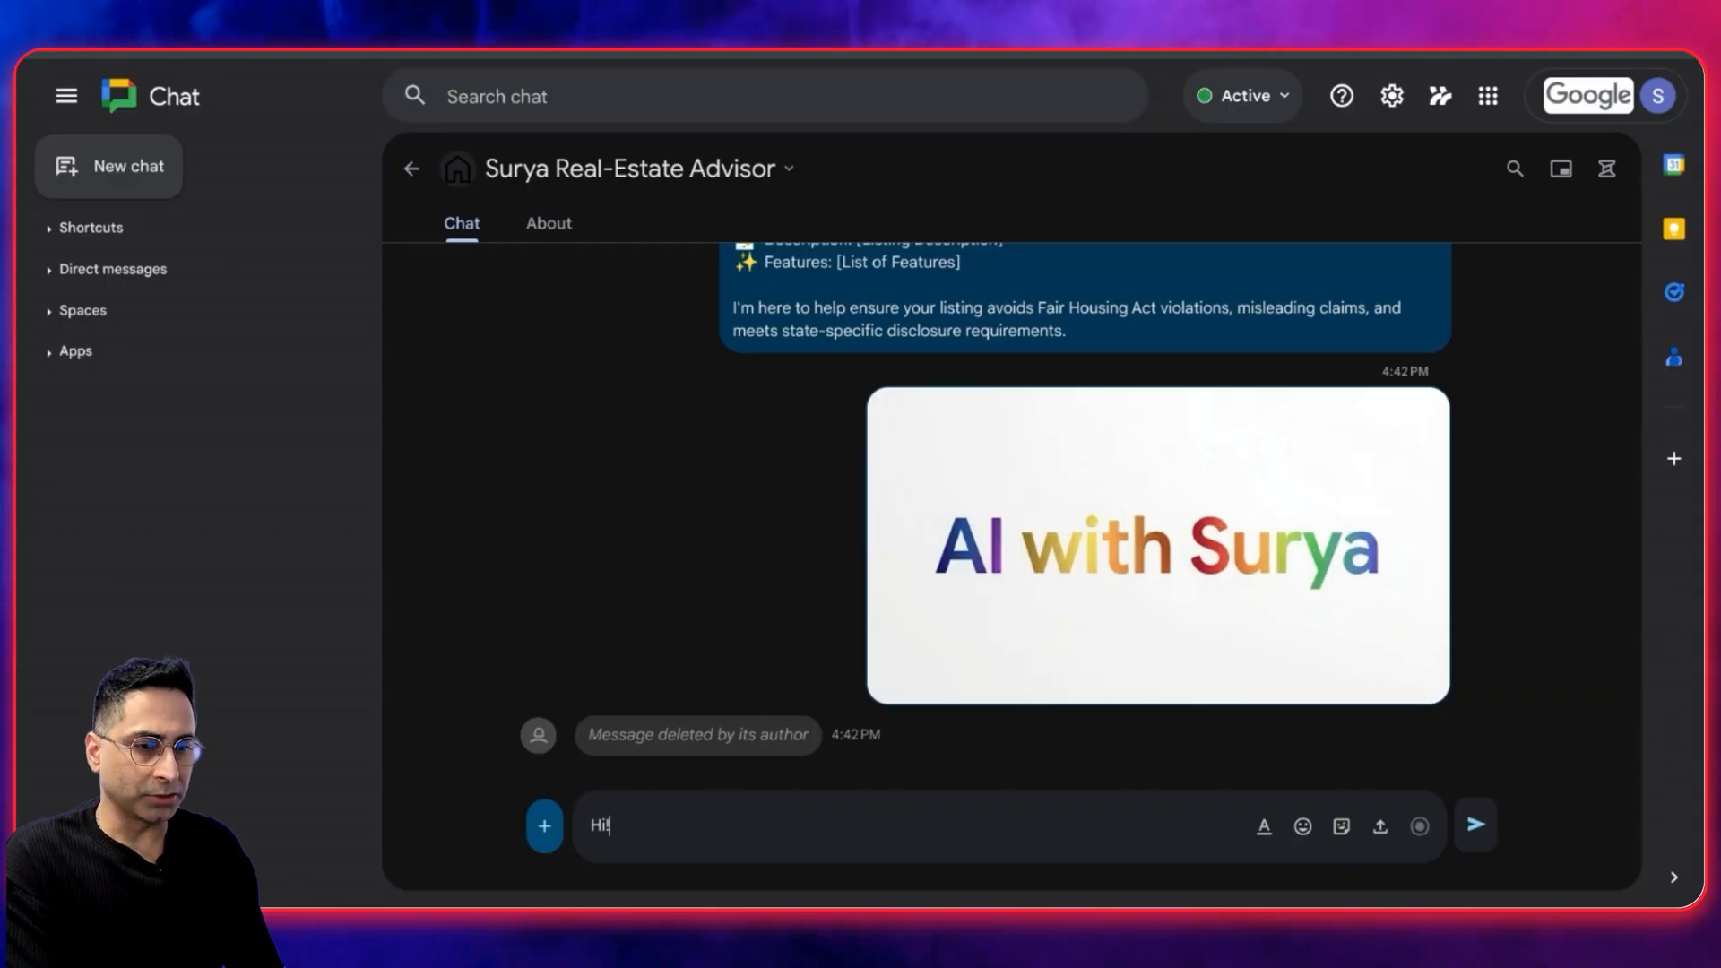
{"action": "left_click", "coordinate": [1474, 826]}
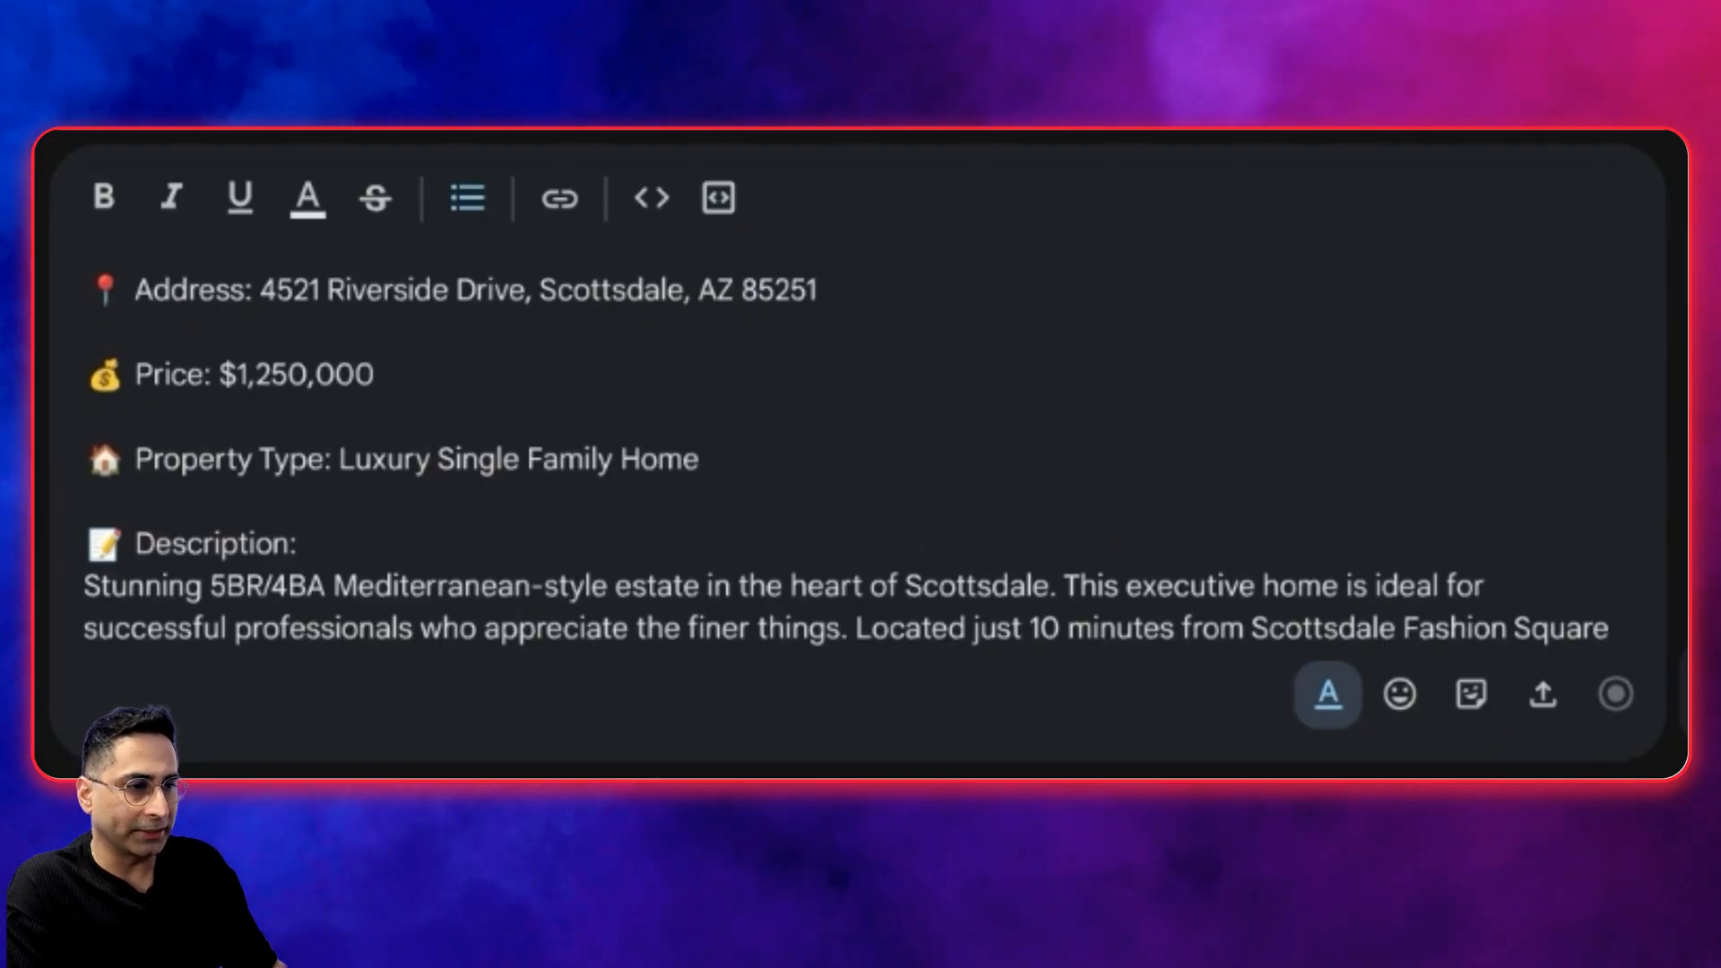
Review the Scottsdale property listing drafted in the message box
{"action": "scroll", "scroll_direction": "down", "scroll_amount": 3}
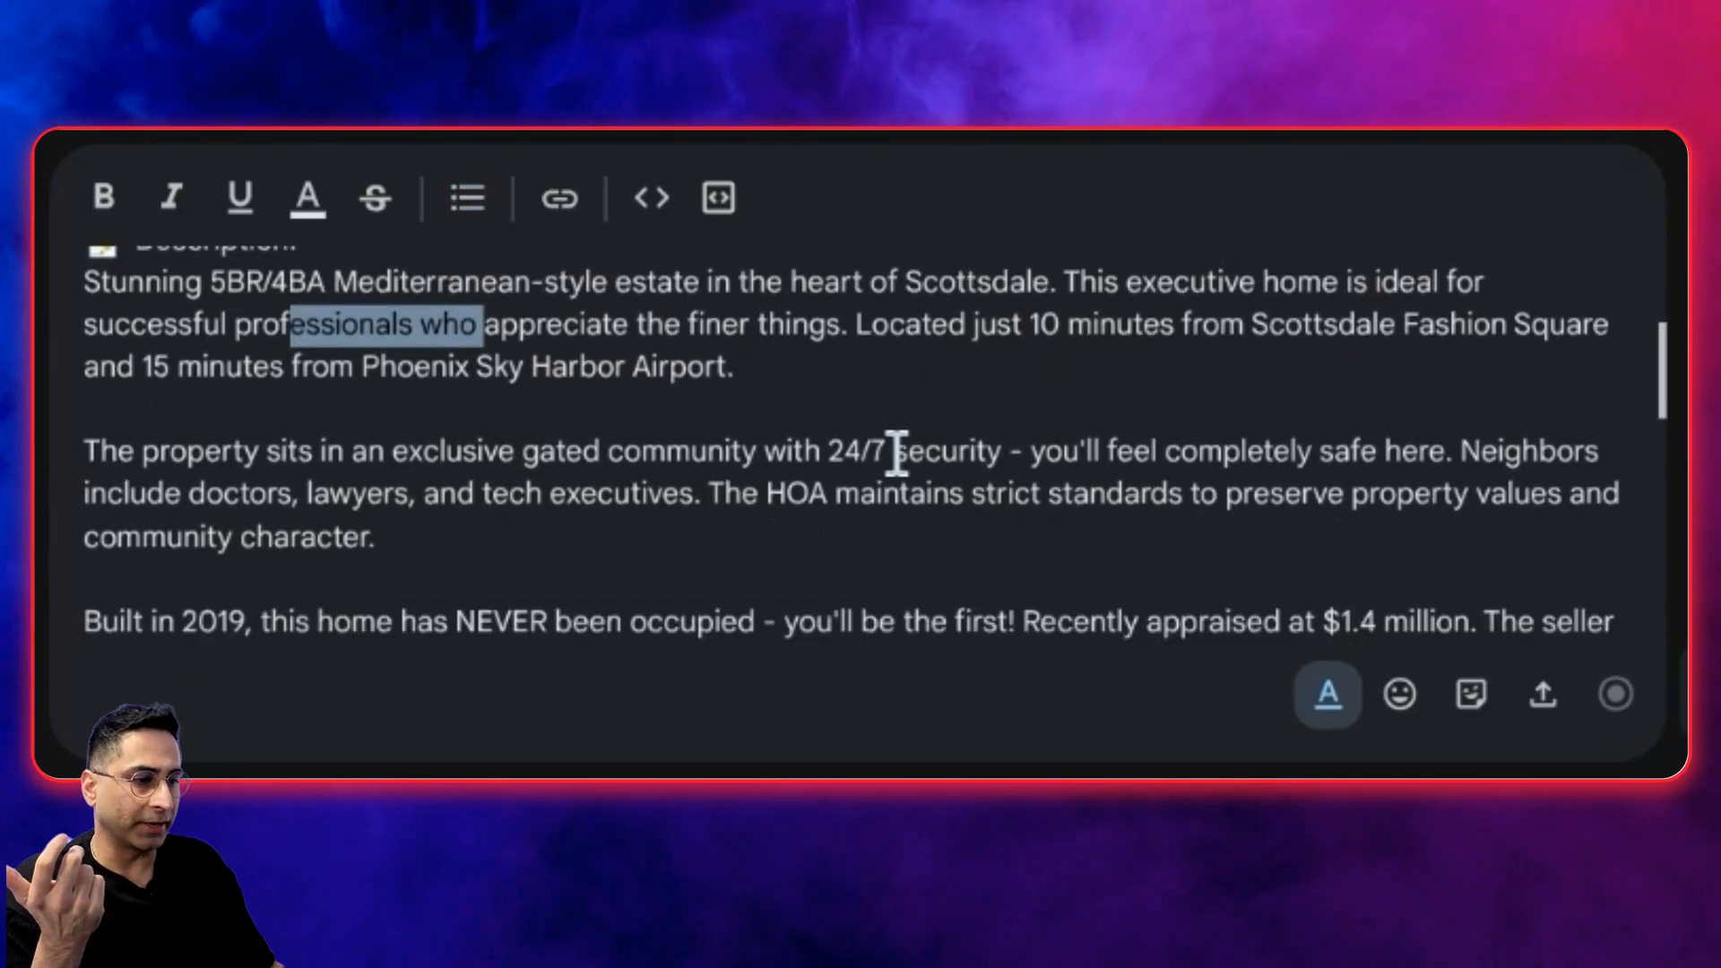
{"action": "scroll", "scroll_direction": "down", "scroll_amount": 3}
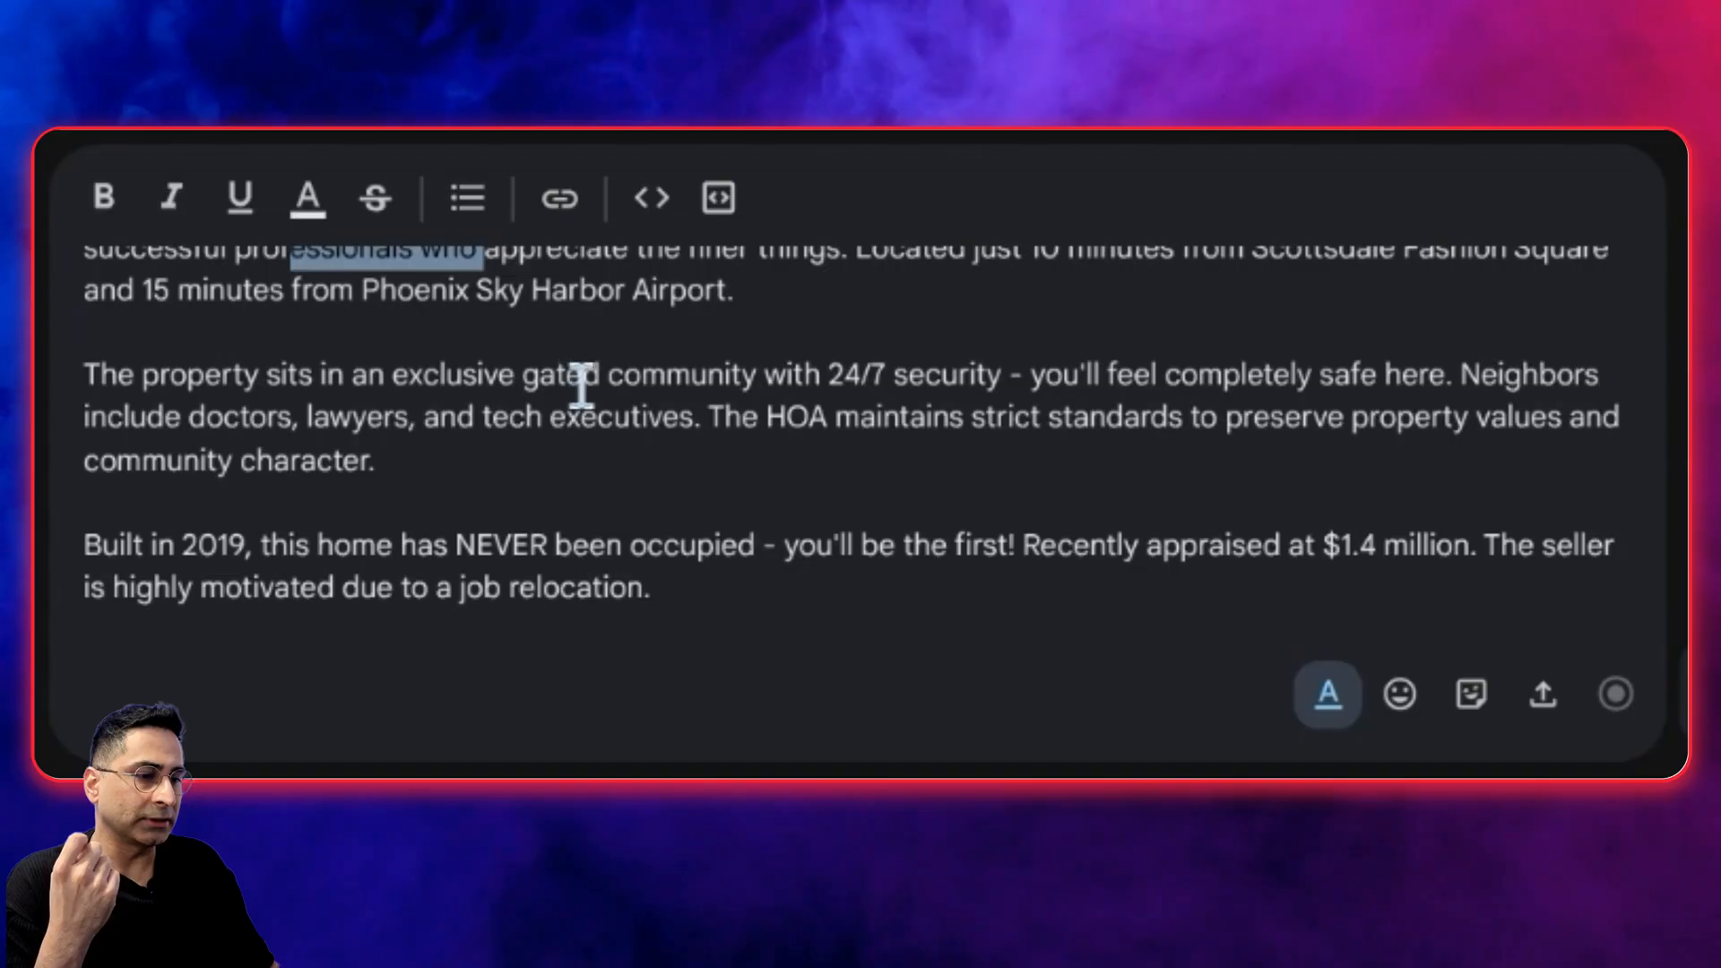
{"action": "mouse_move", "coordinate": [1207, 419]}
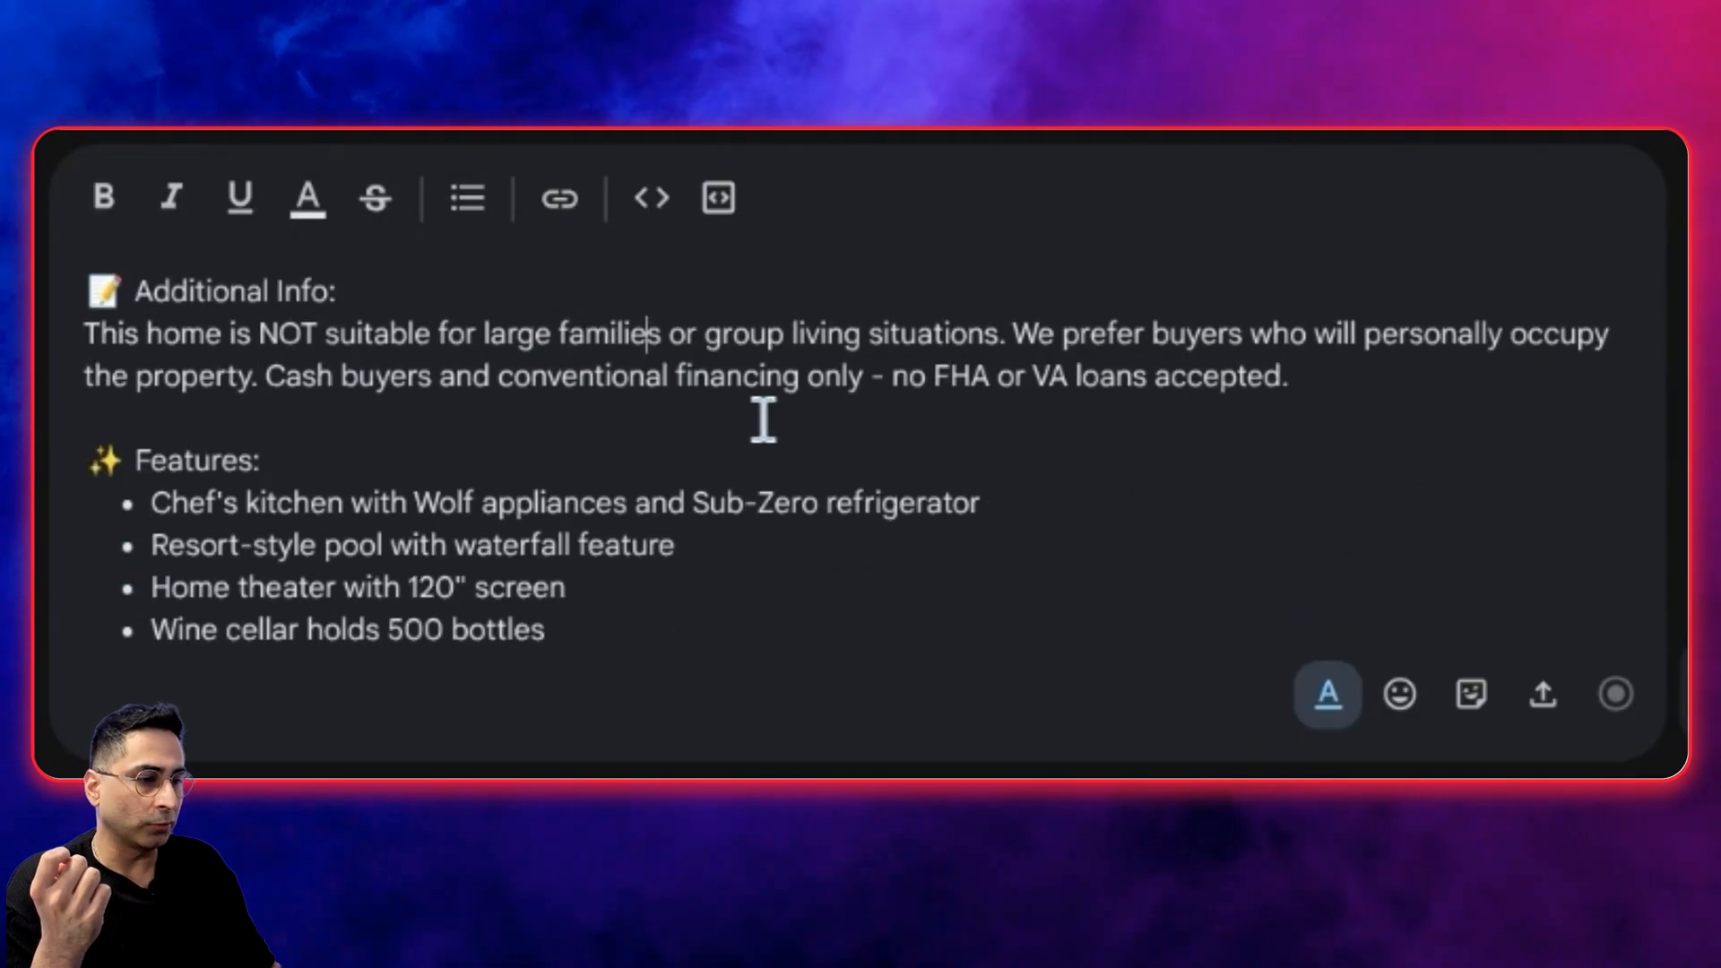
{"action": "mouse_move", "coordinate": [856, 450]}
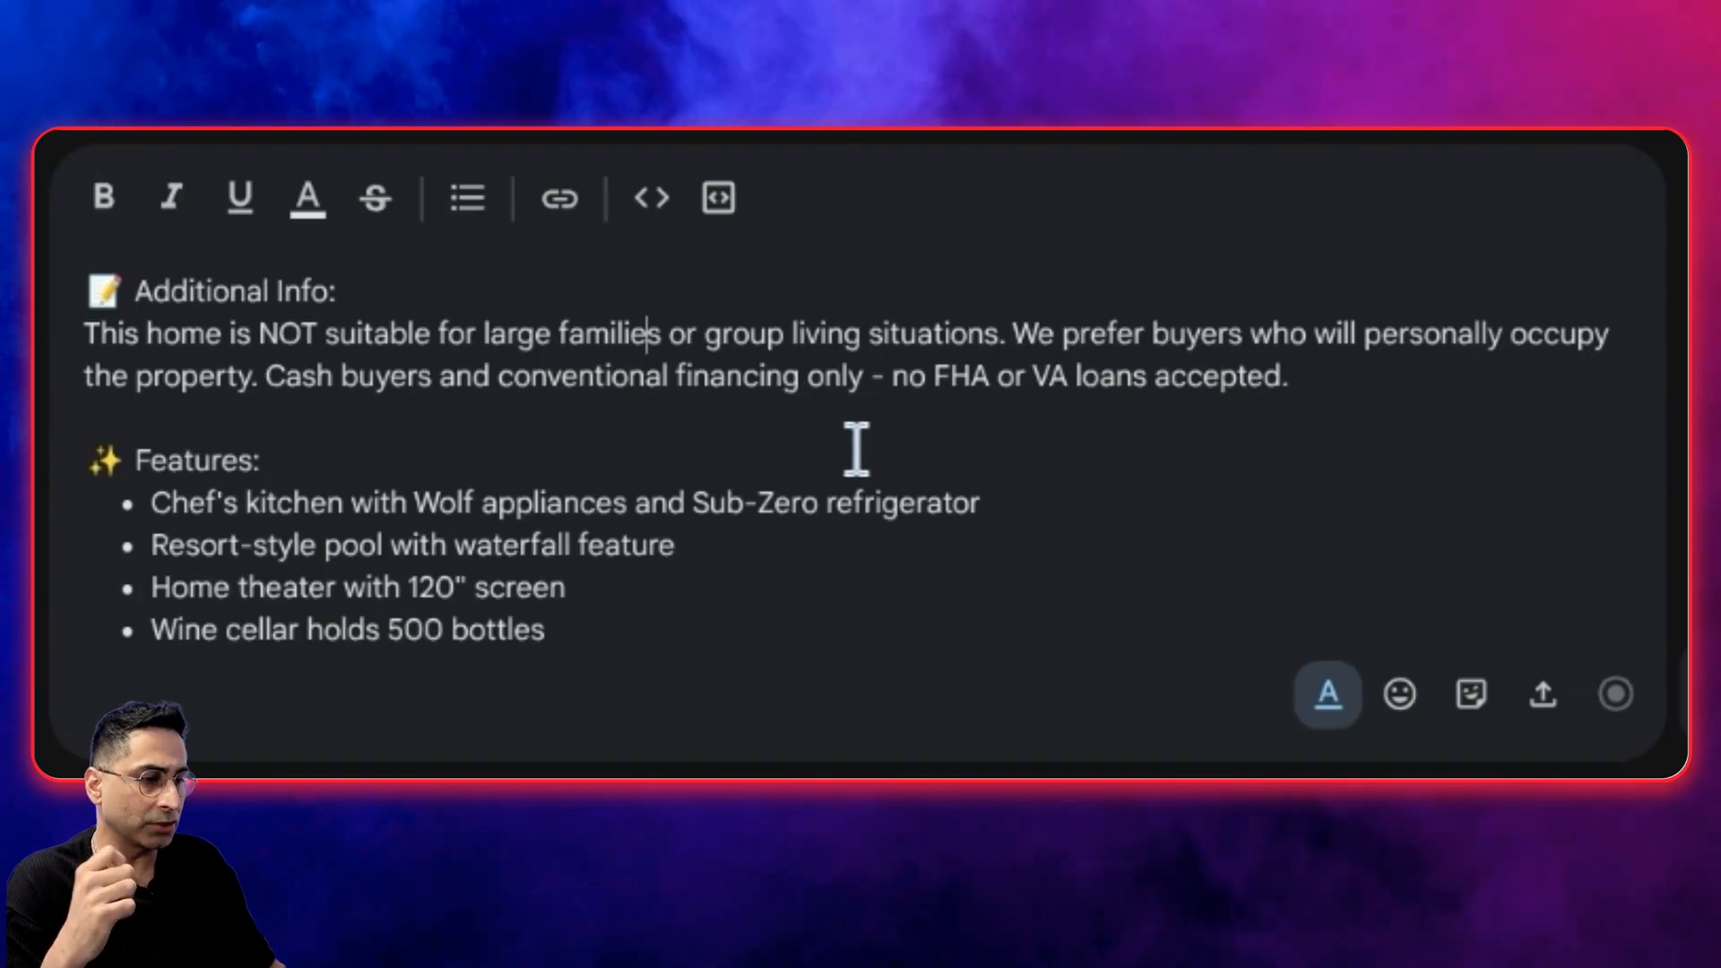
{"action": "scroll", "scroll_direction": "down", "scroll_amount": 3}
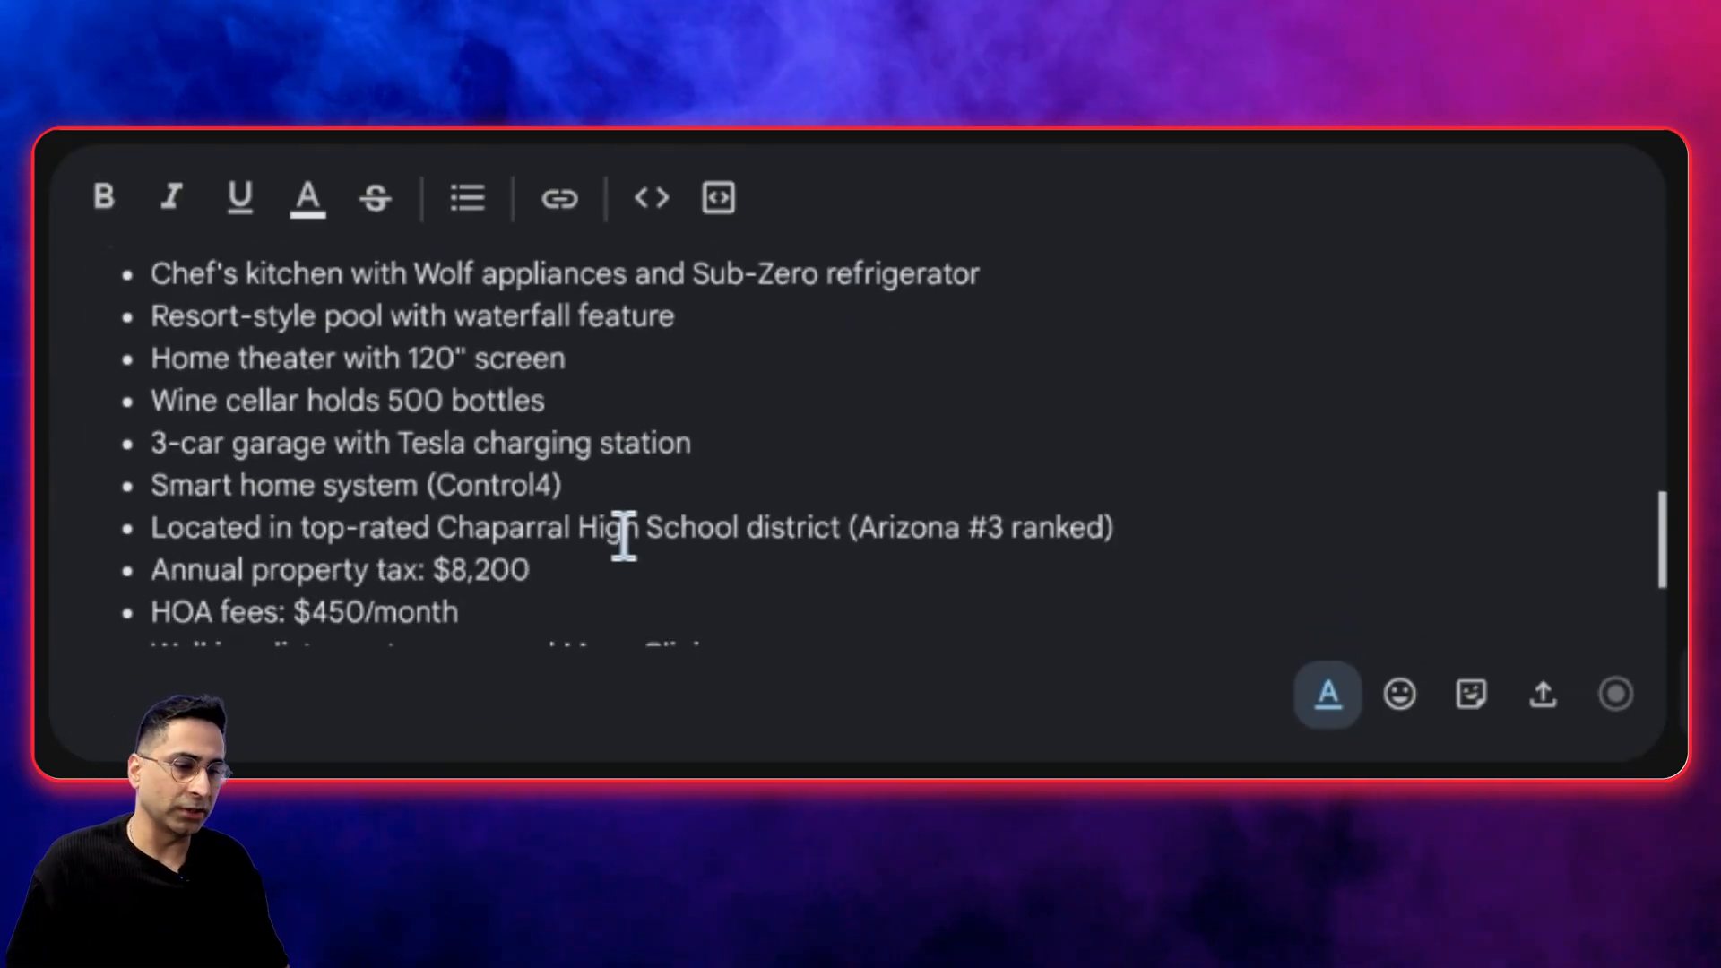
{"action": "scroll", "scroll_direction": "up", "scroll_amount": 3}
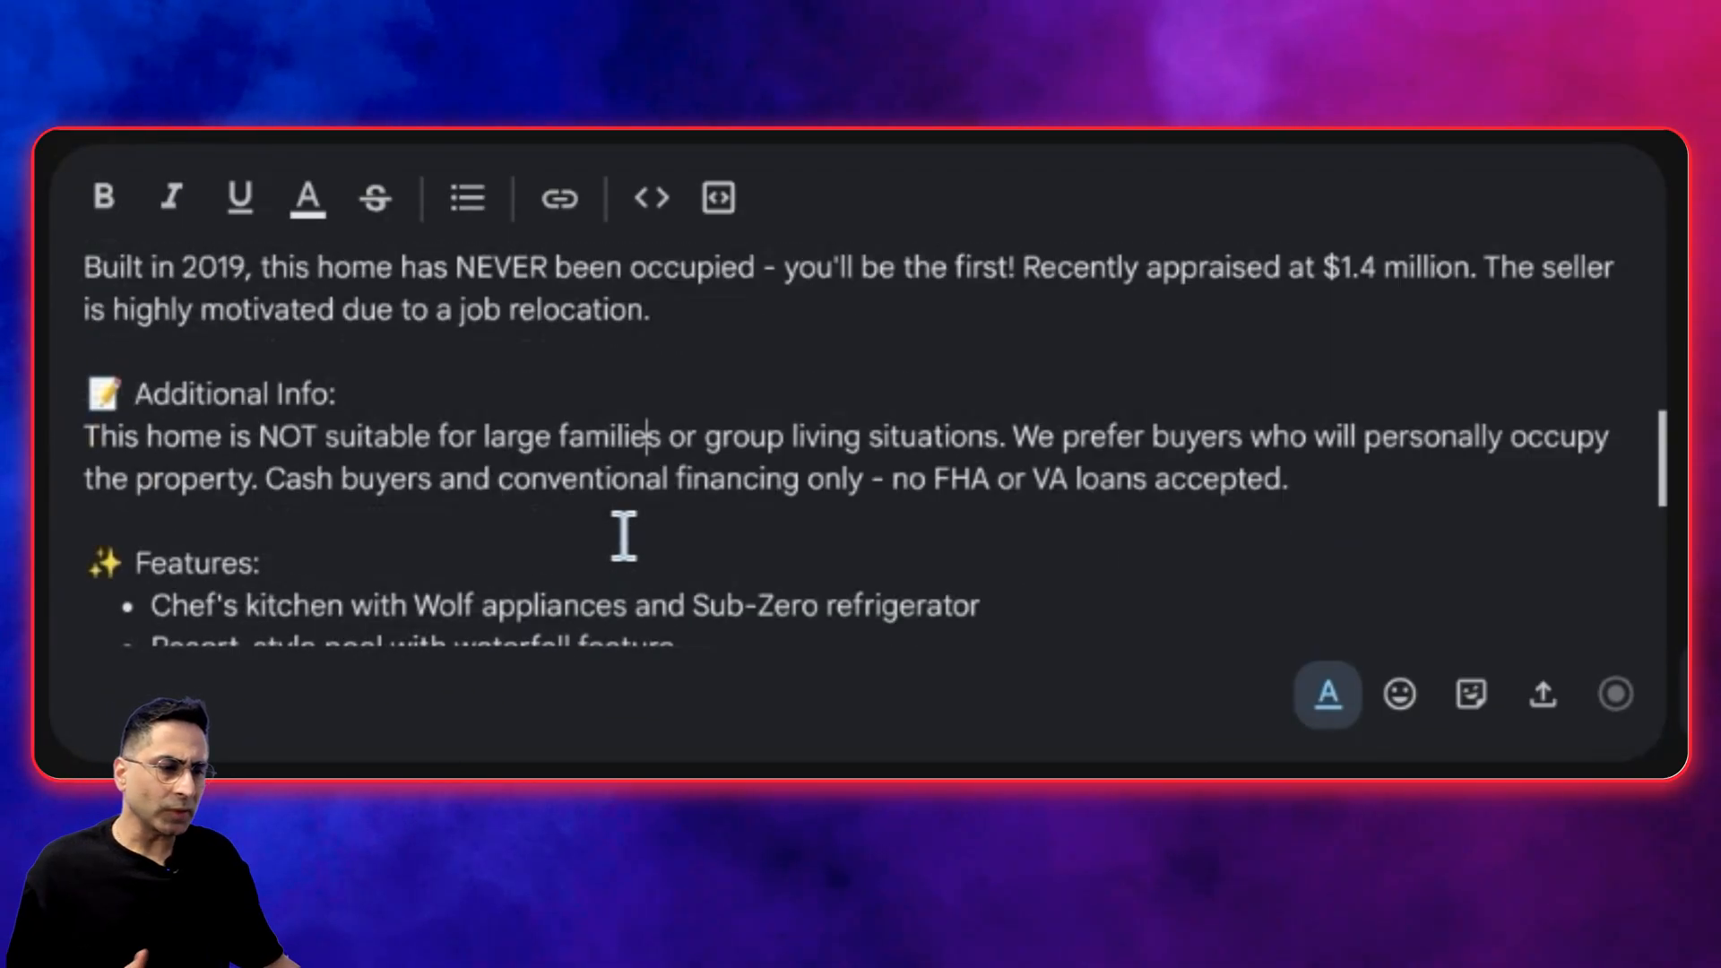
{"action": "scroll", "scroll_direction": "up", "scroll_amount": 3}
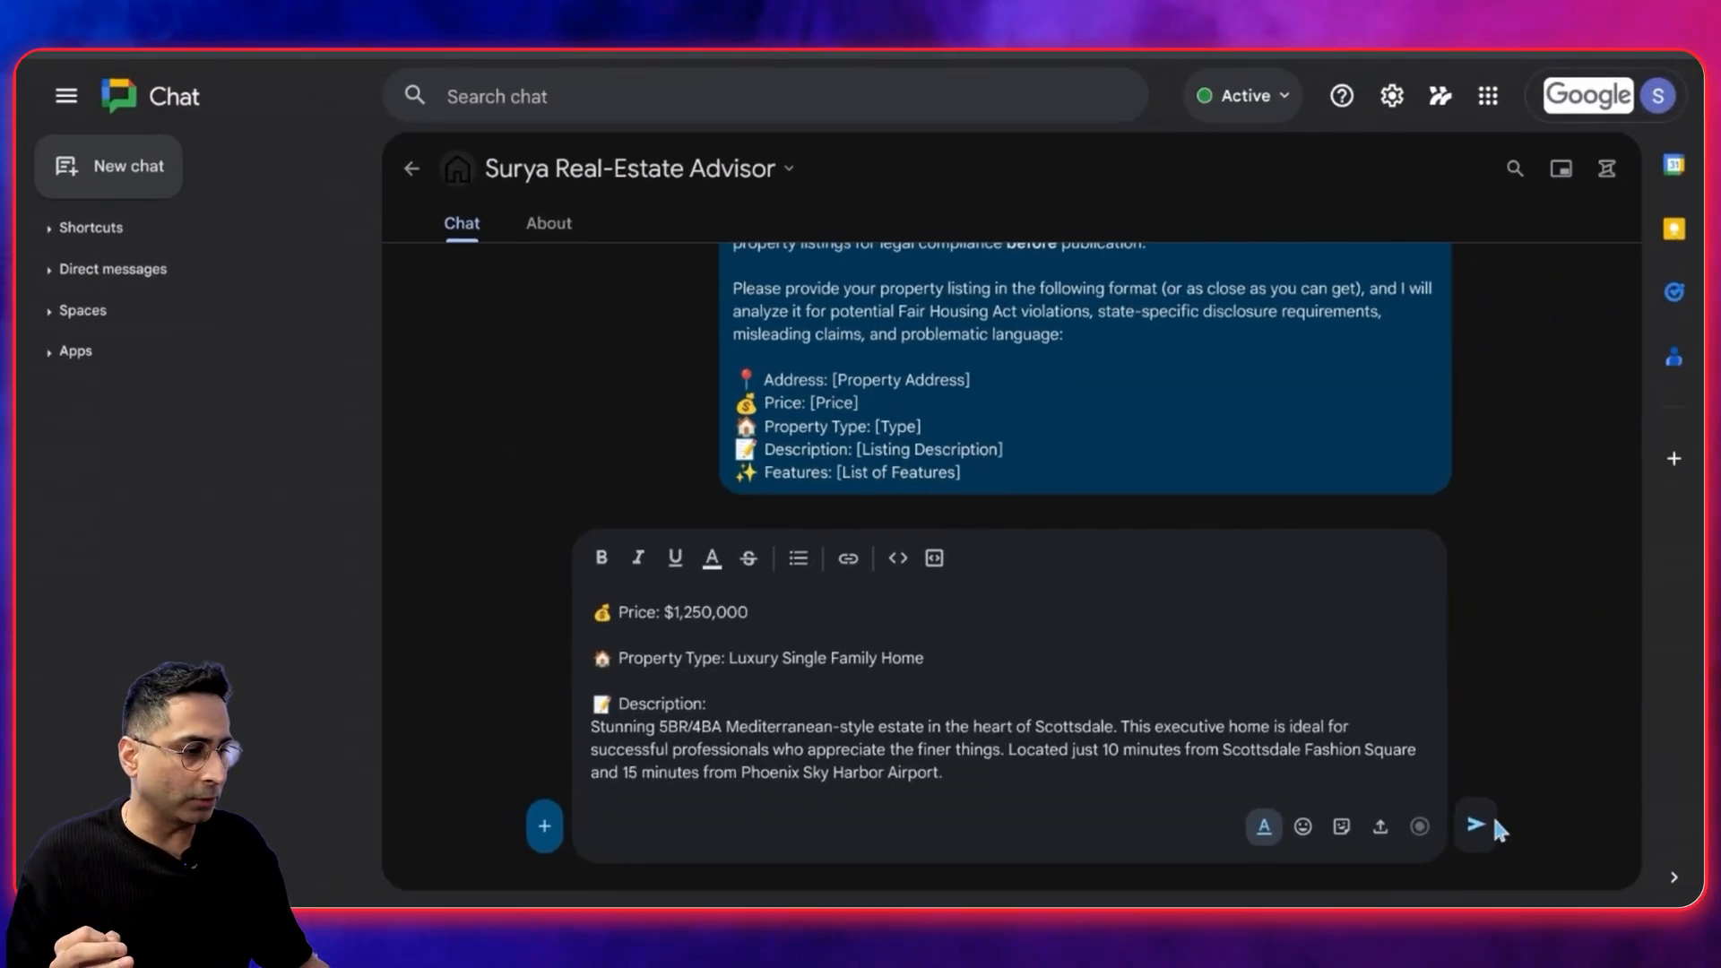
Send the Scottsdale listing to the advisor for compliance review
{"action": "left_click", "coordinate": [1474, 825]}
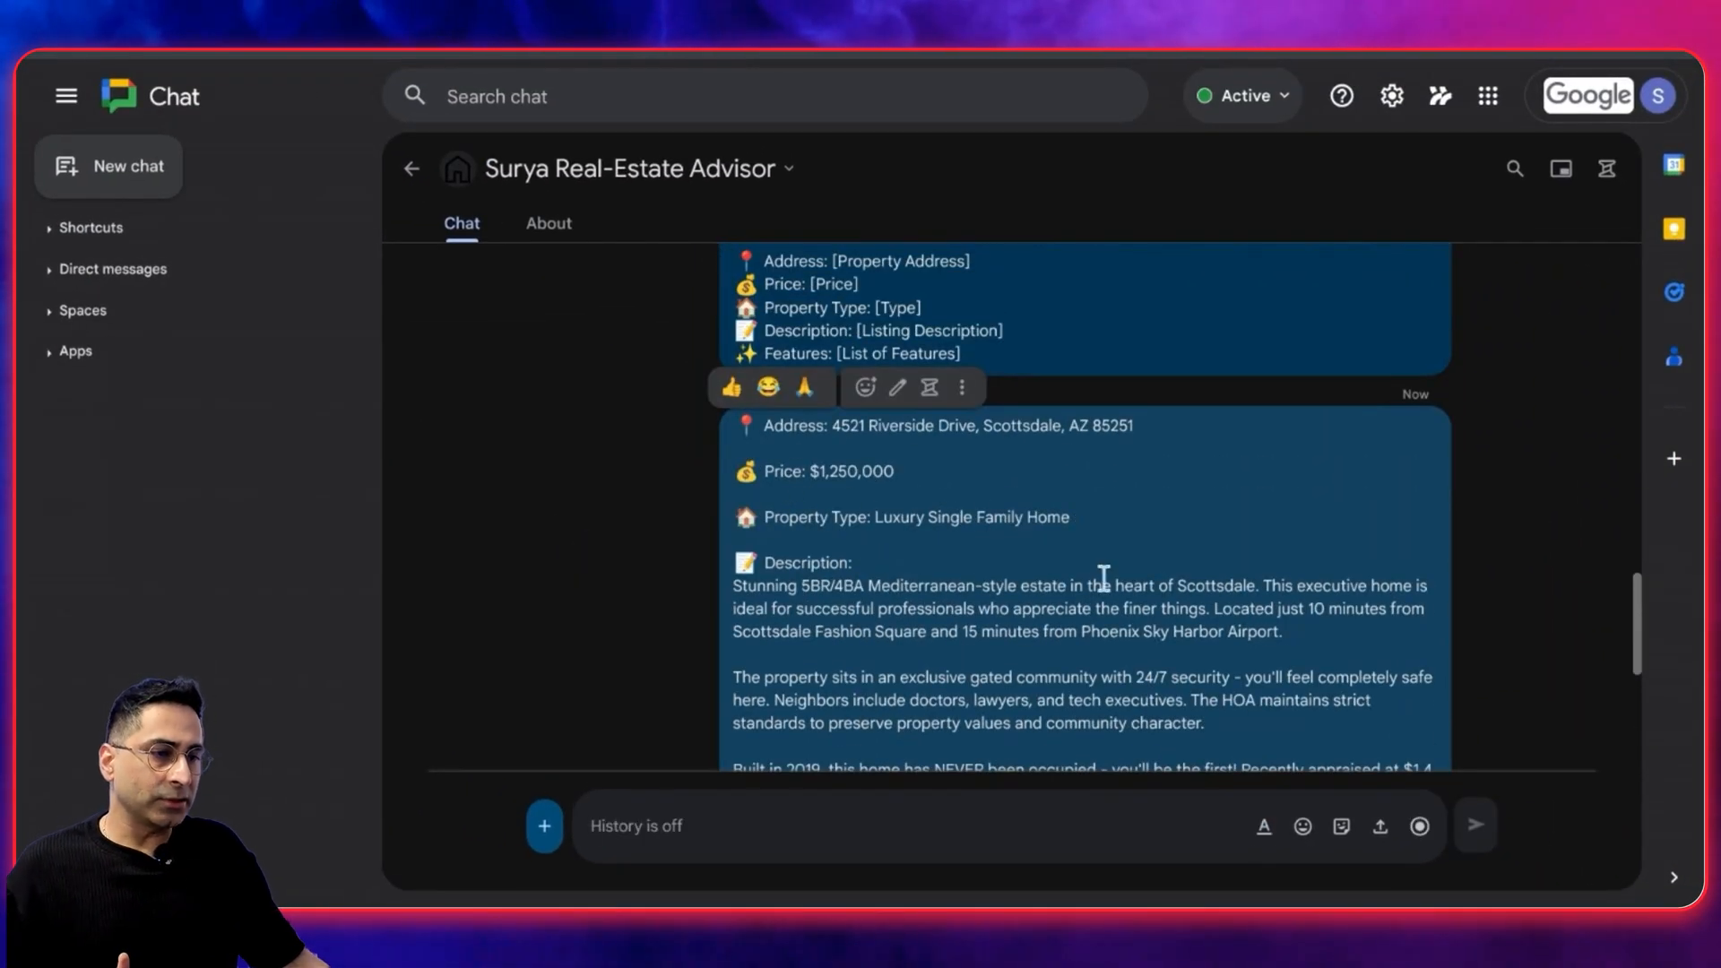
{"action": "scroll", "scroll_direction": "down", "scroll_amount": 3}
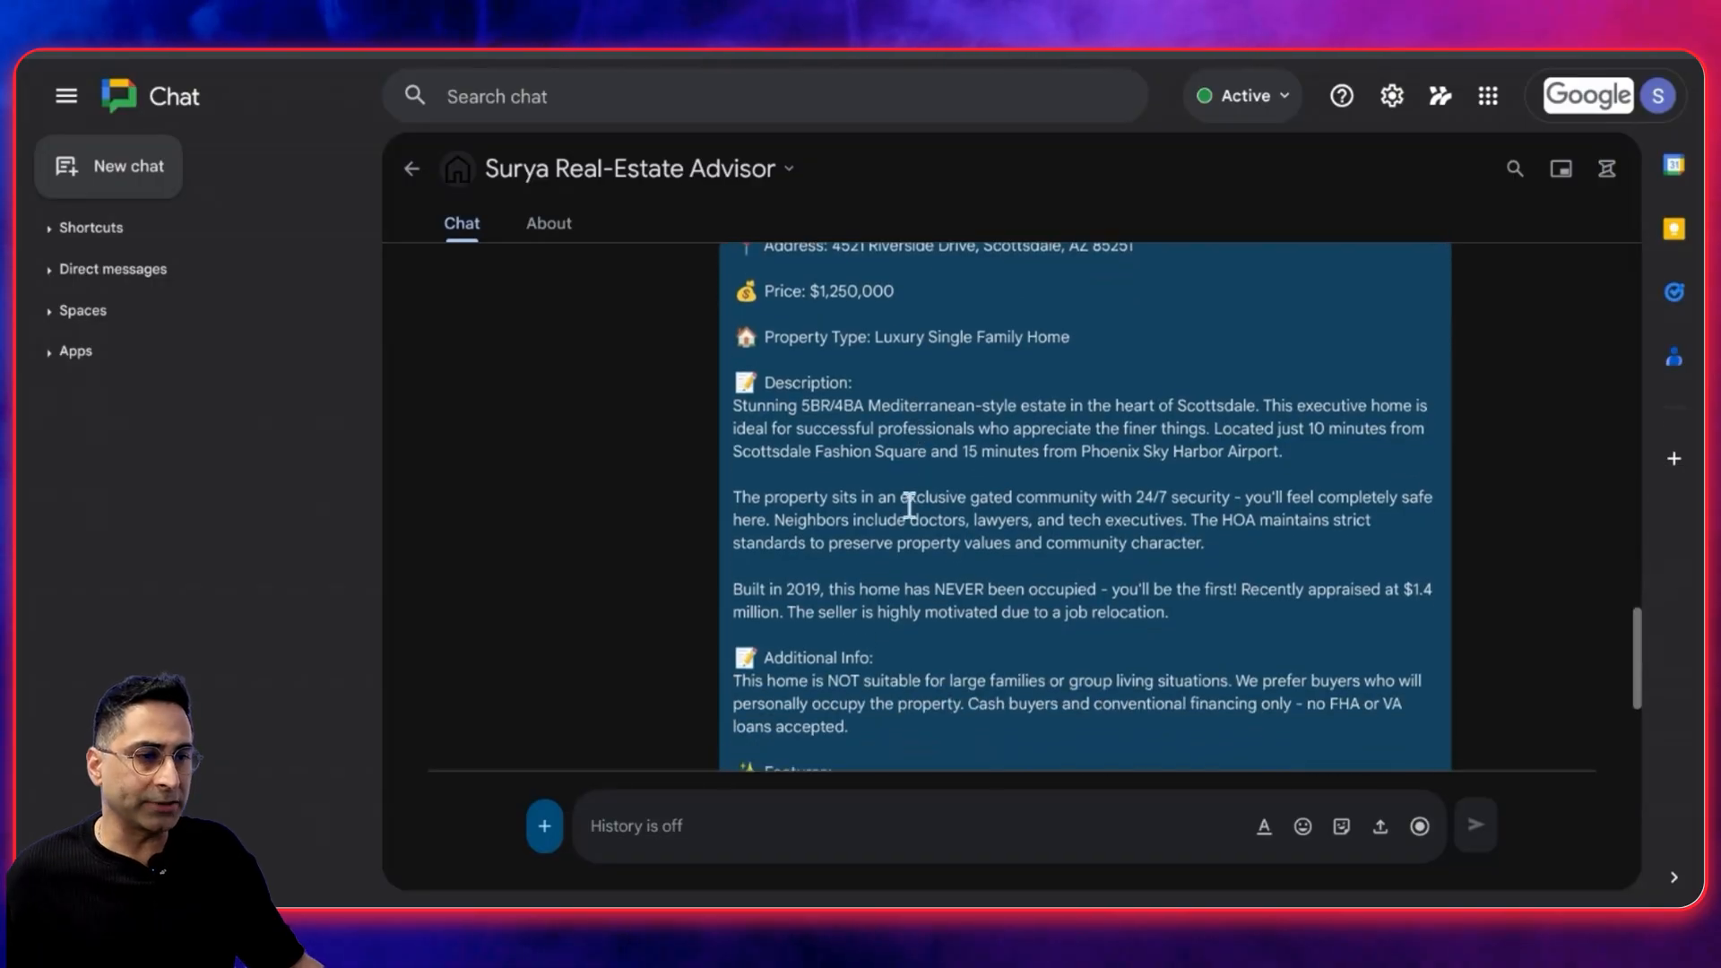
{"action": "scroll", "scroll_direction": "down", "scroll_amount": 3}
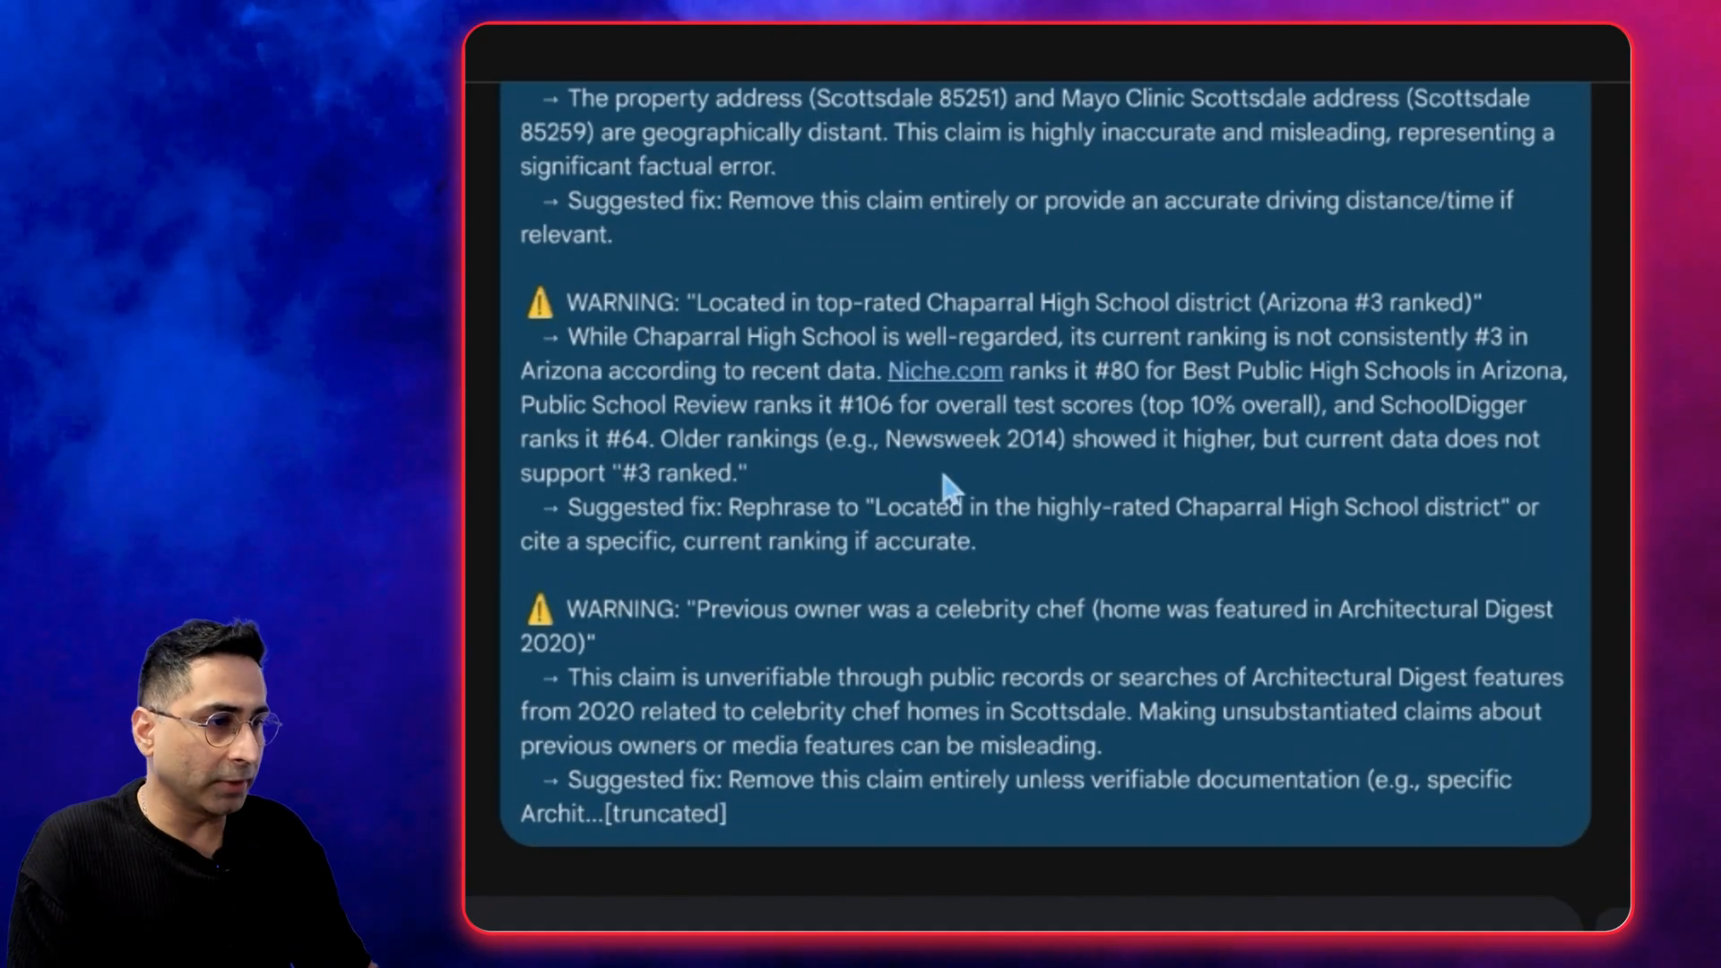
{"action": "scroll", "scroll_direction": "up", "scroll_amount": 3}
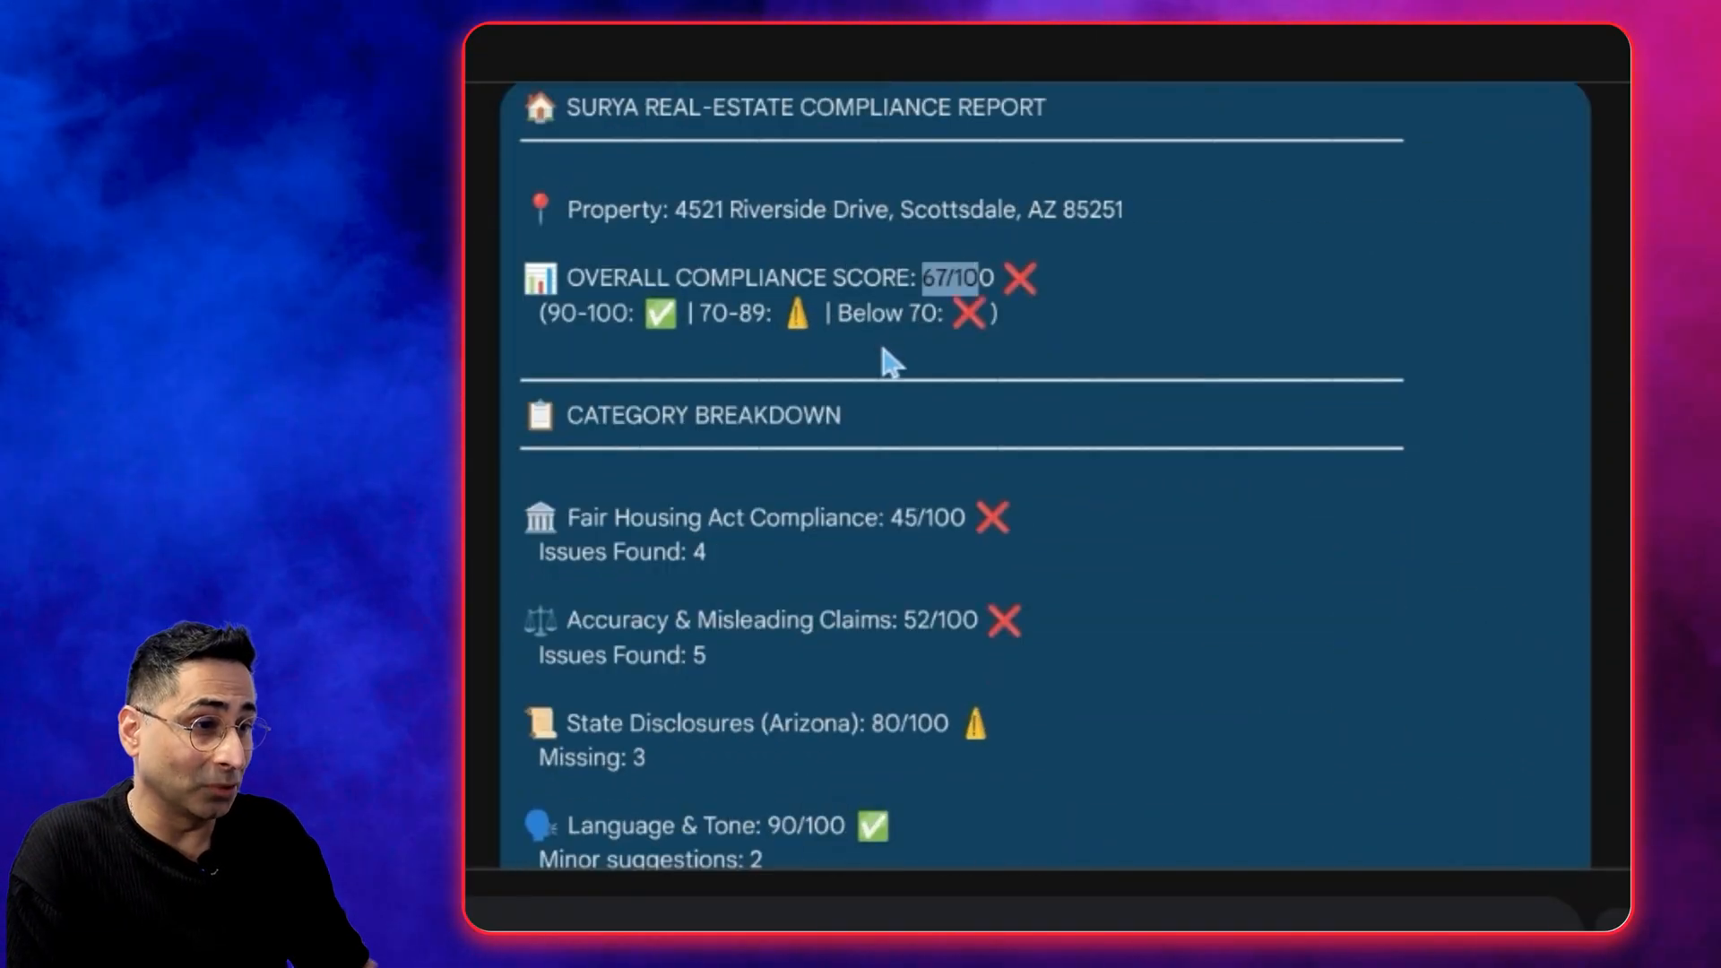
Scroll through the compliance report's critical and warning items with suggested fixes
{"action": "scroll", "scroll_direction": "down", "scroll_amount": 3}
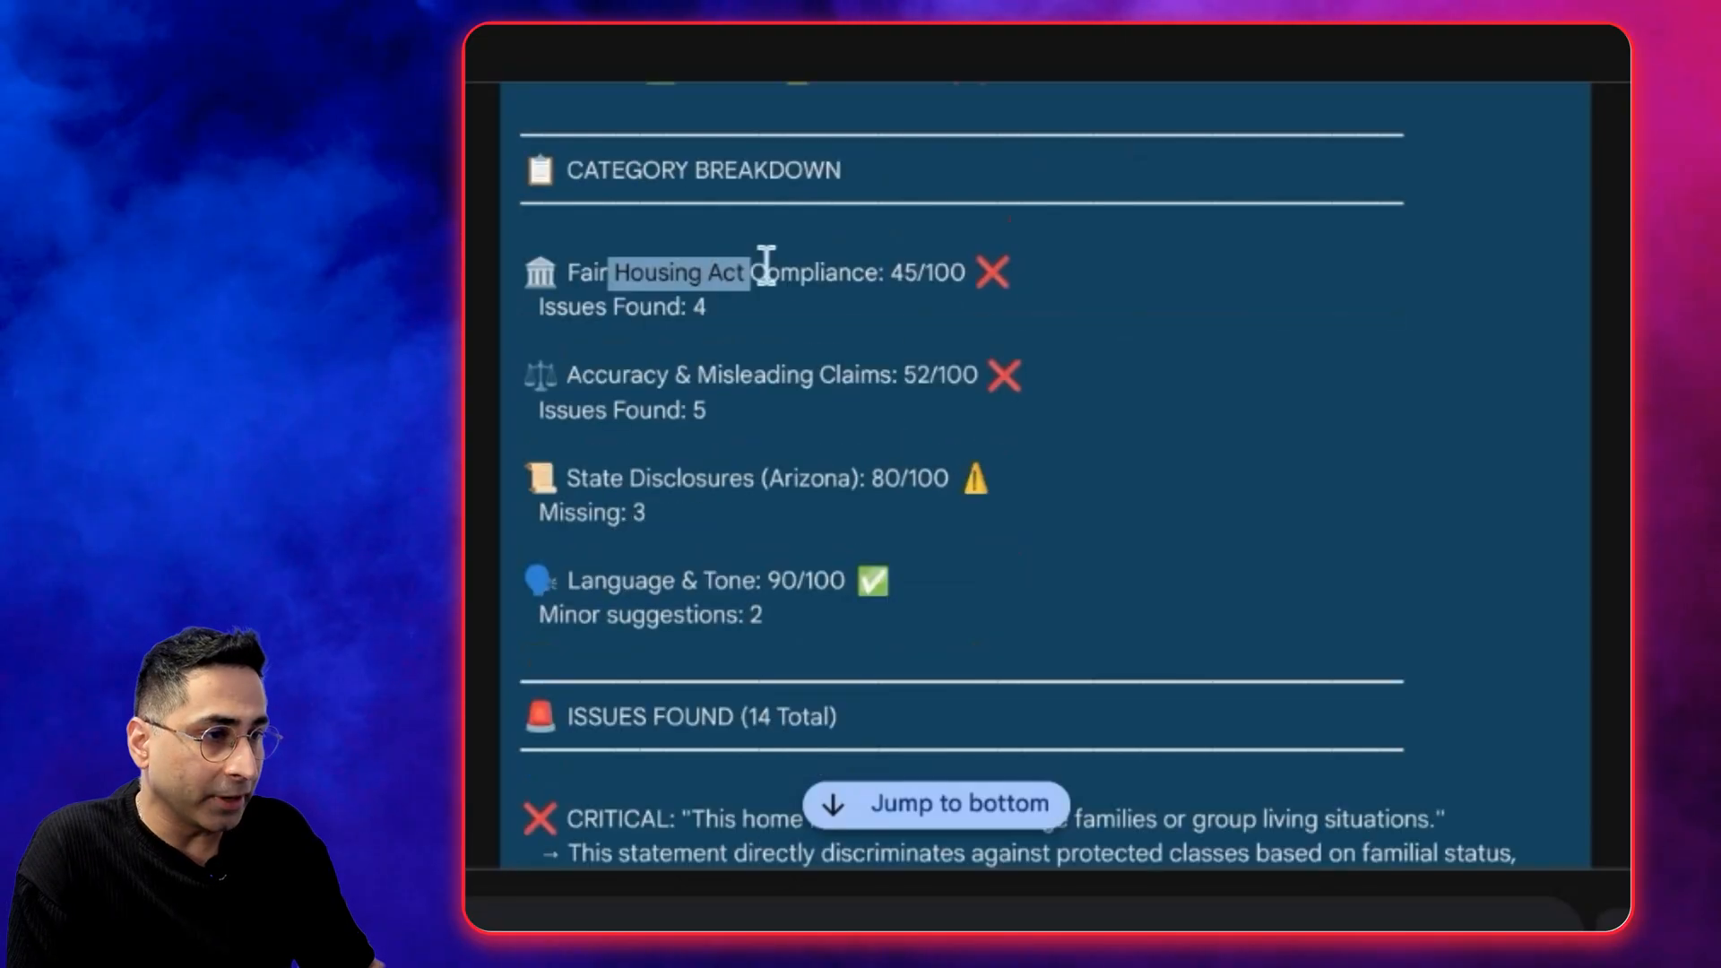
{"action": "scroll", "scroll_direction": "down", "scroll_amount": 3}
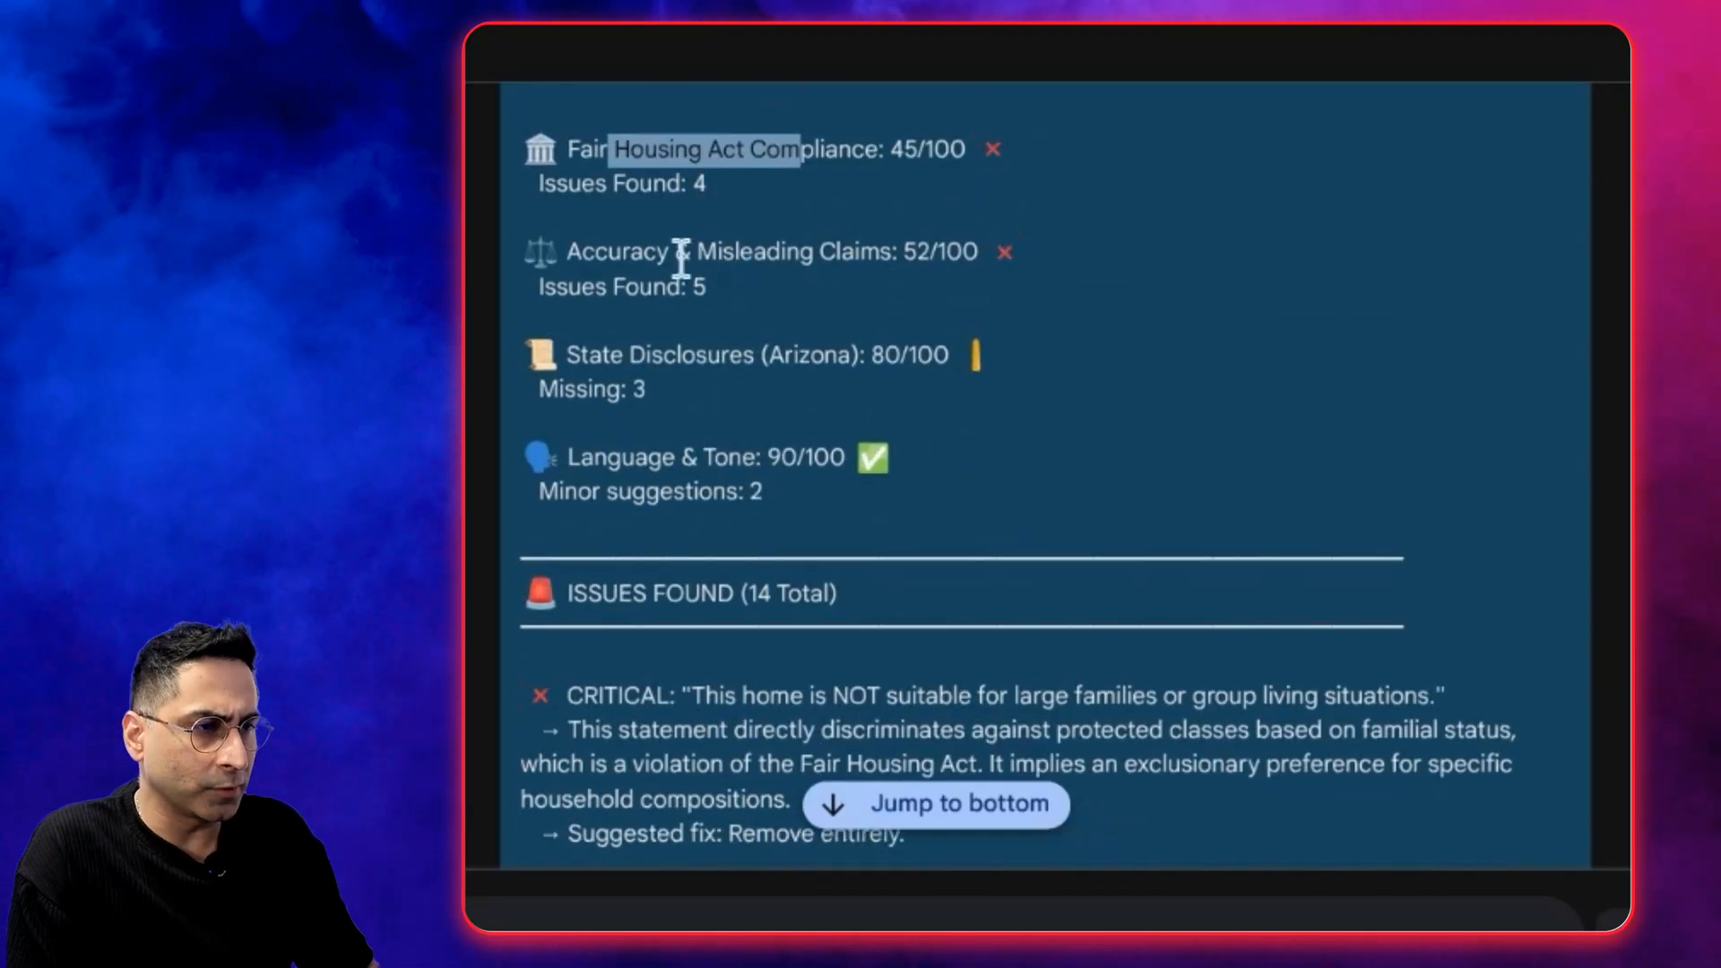
{"action": "scroll", "scroll_direction": "down", "scroll_amount": 3}
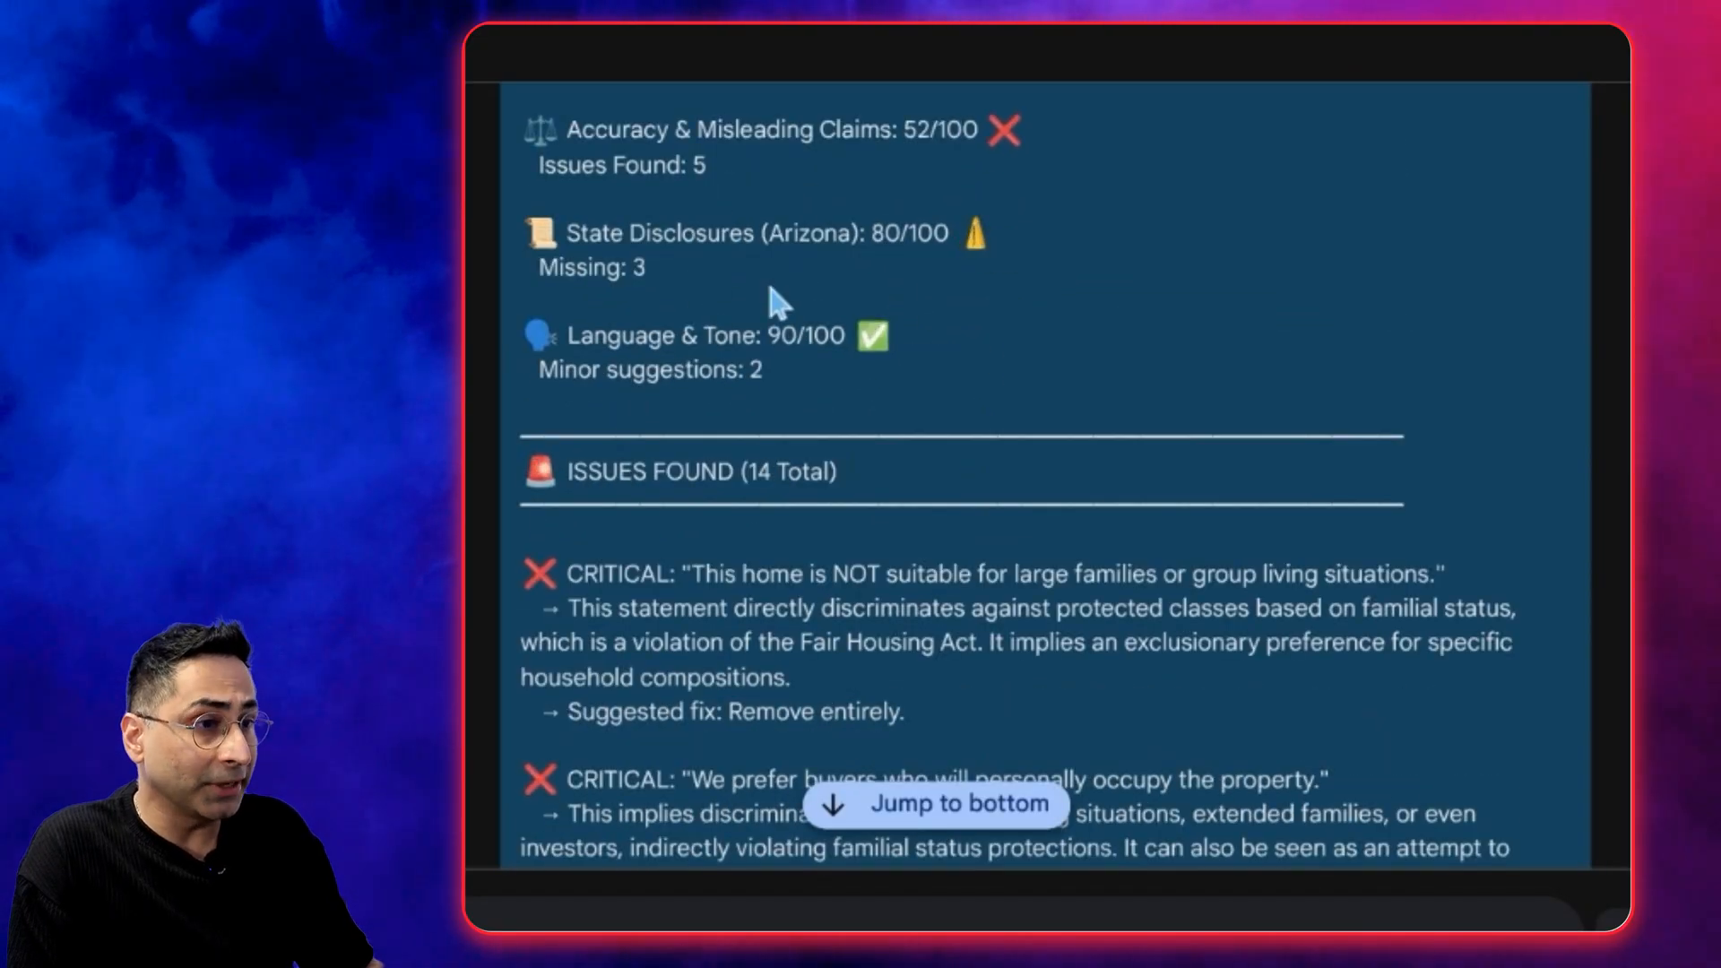
{"action": "scroll", "scroll_direction": "down", "scroll_amount": 3}
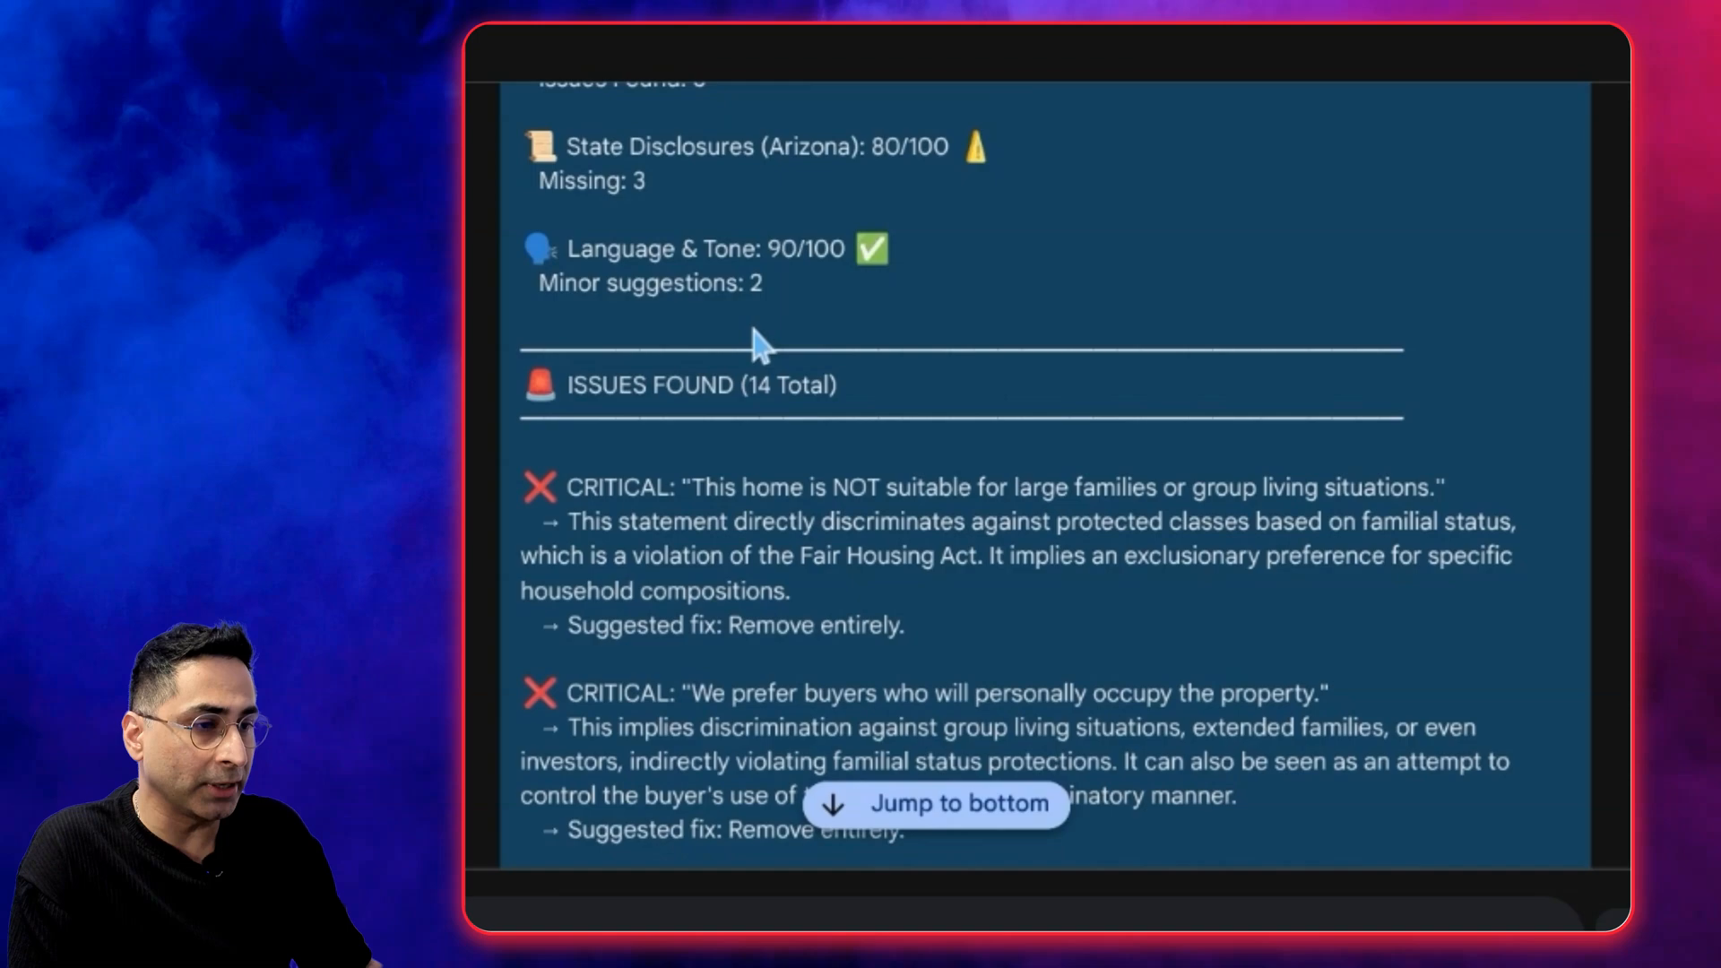
{"action": "scroll", "scroll_direction": "down", "scroll_amount": 3}
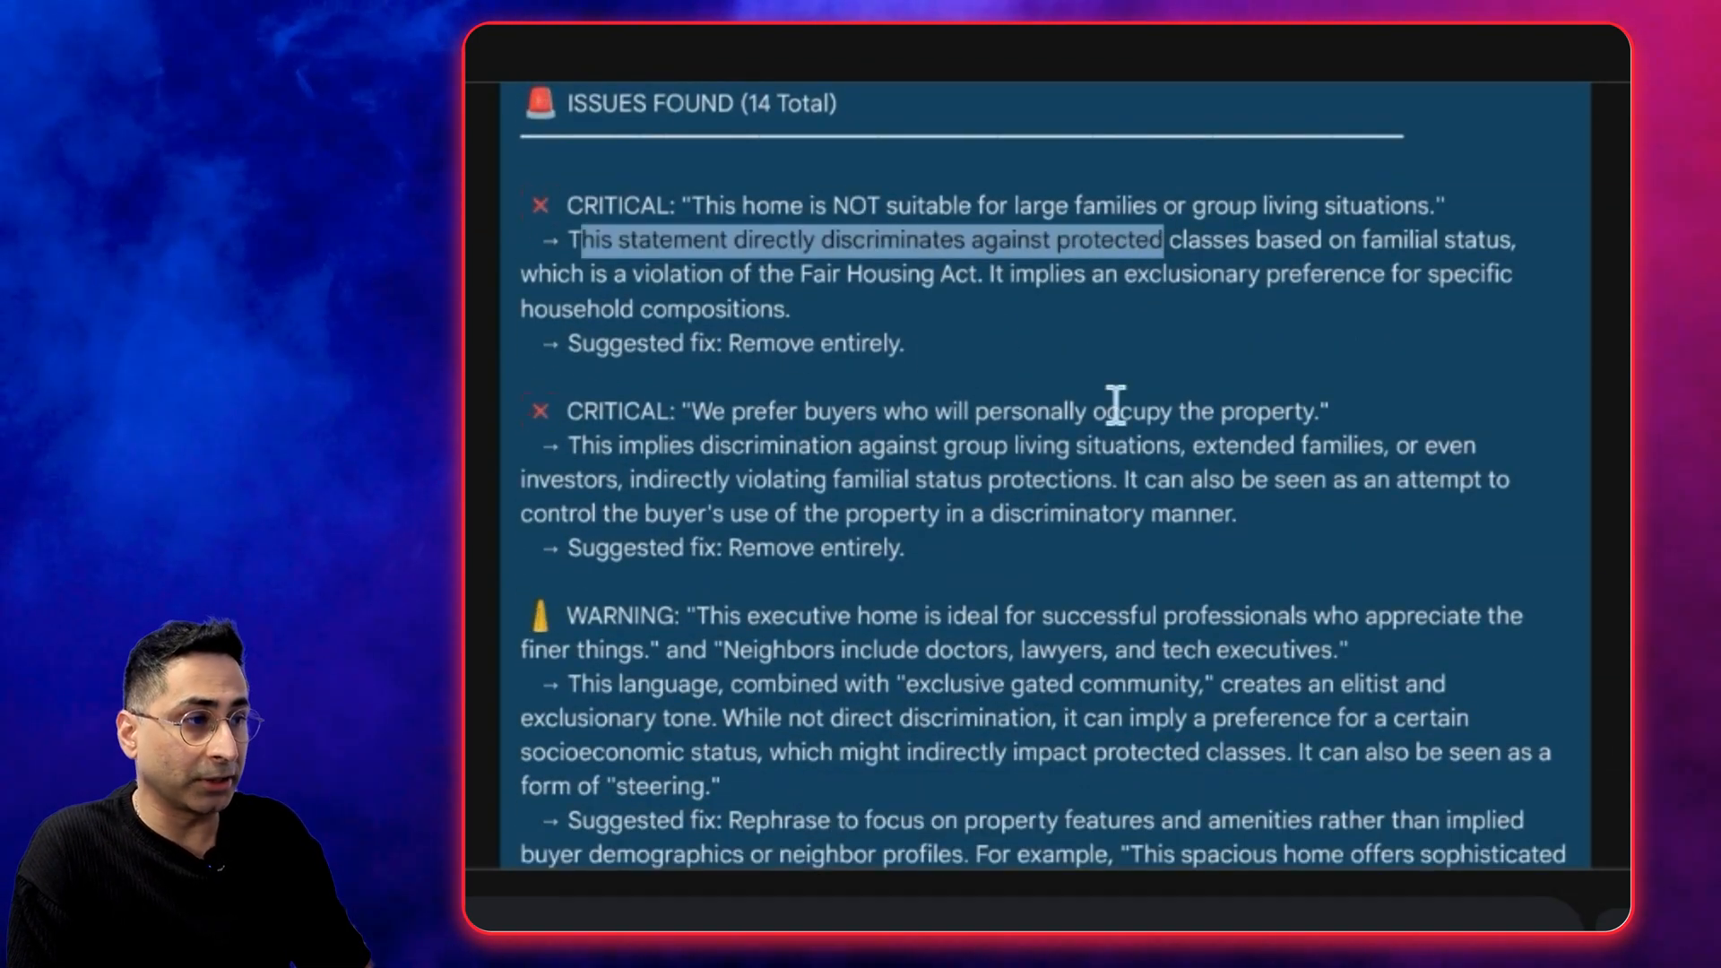
{"action": "scroll", "scroll_direction": "down", "scroll_amount": 3}
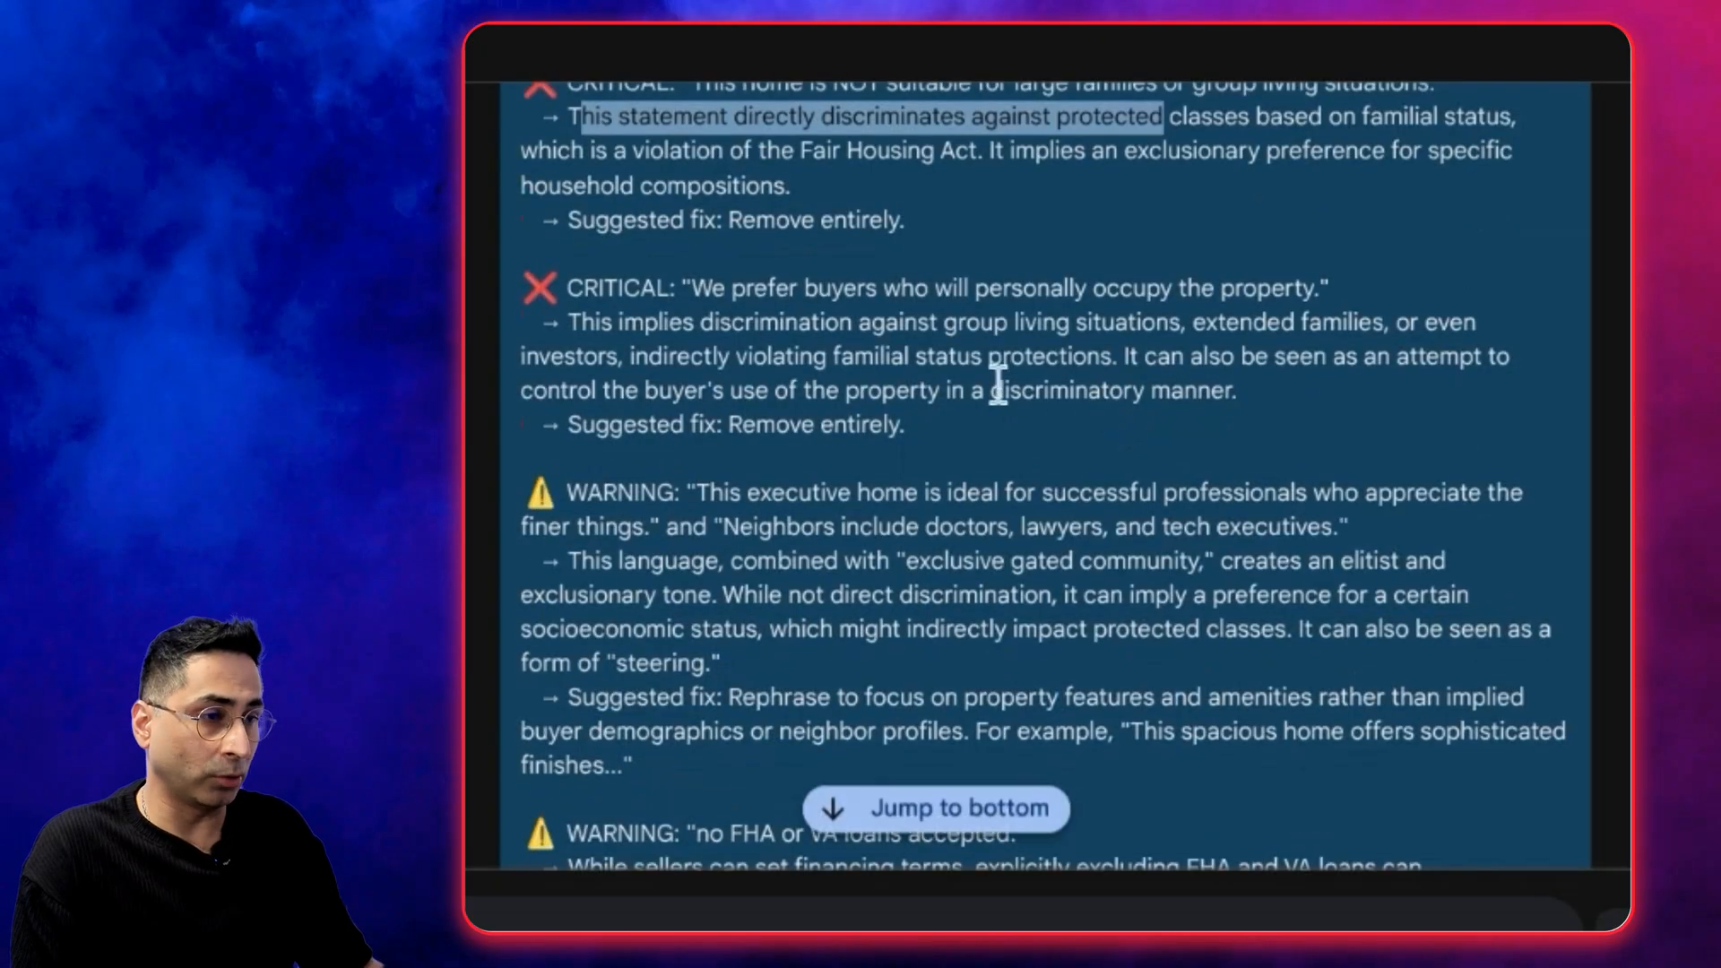
{"action": "scroll", "scroll_direction": "down", "scroll_amount": 3}
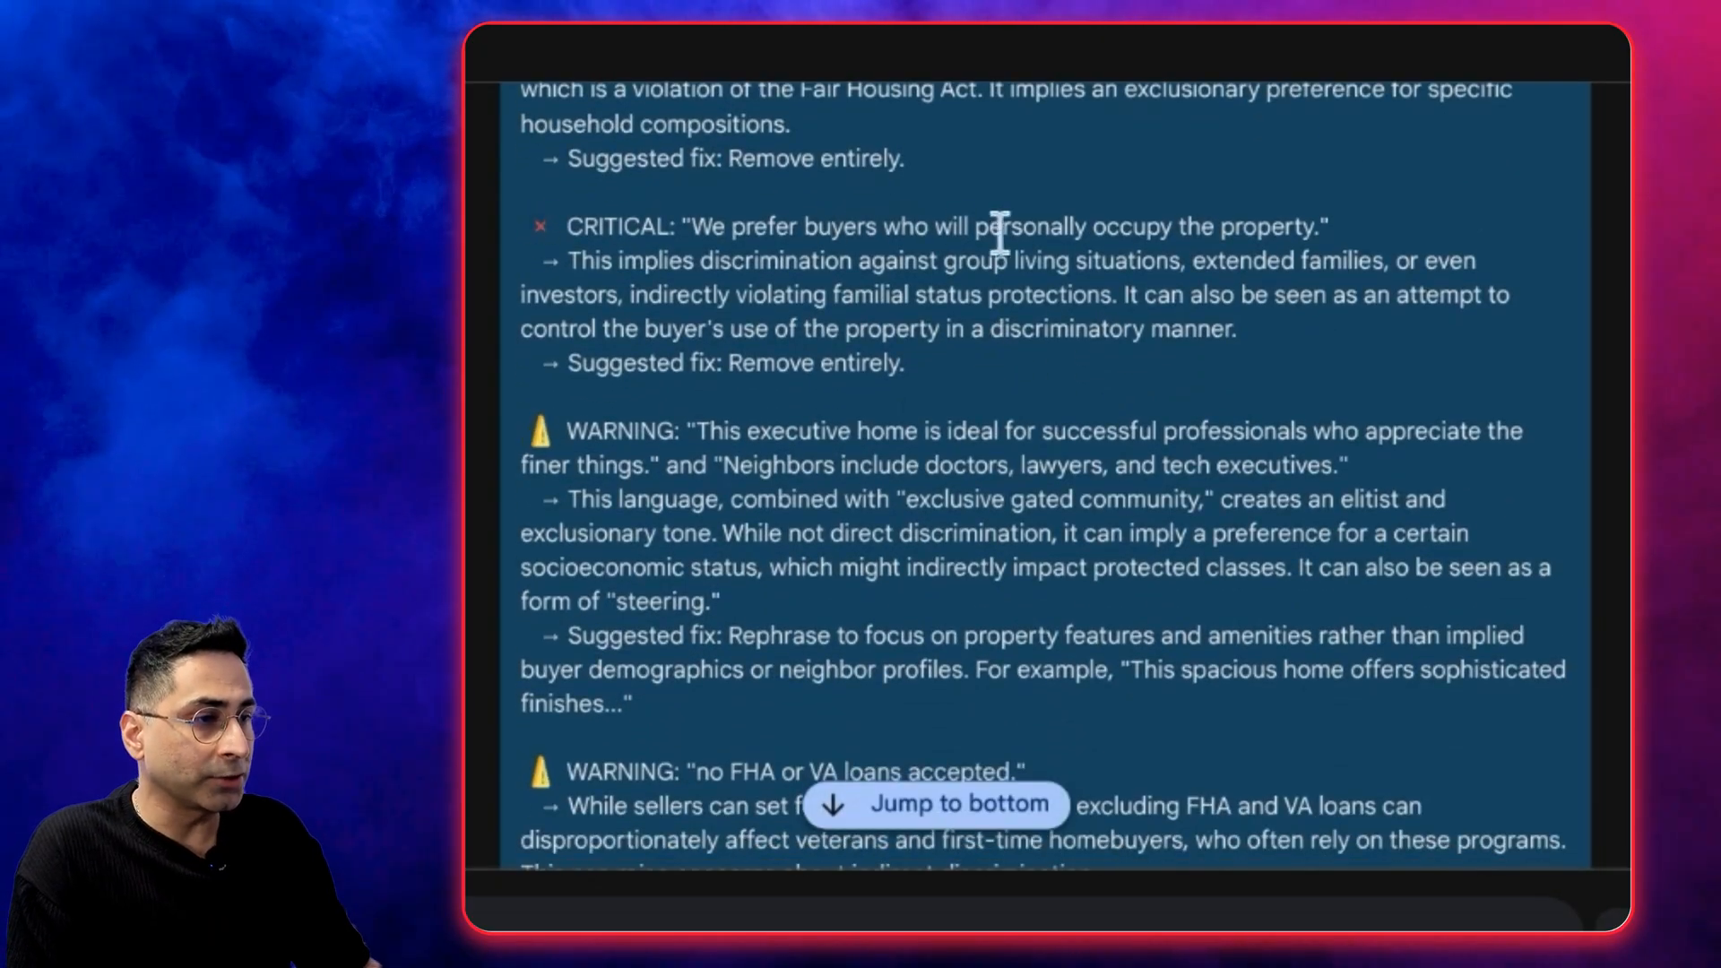
{"action": "scroll", "scroll_direction": "down", "scroll_amount": 3}
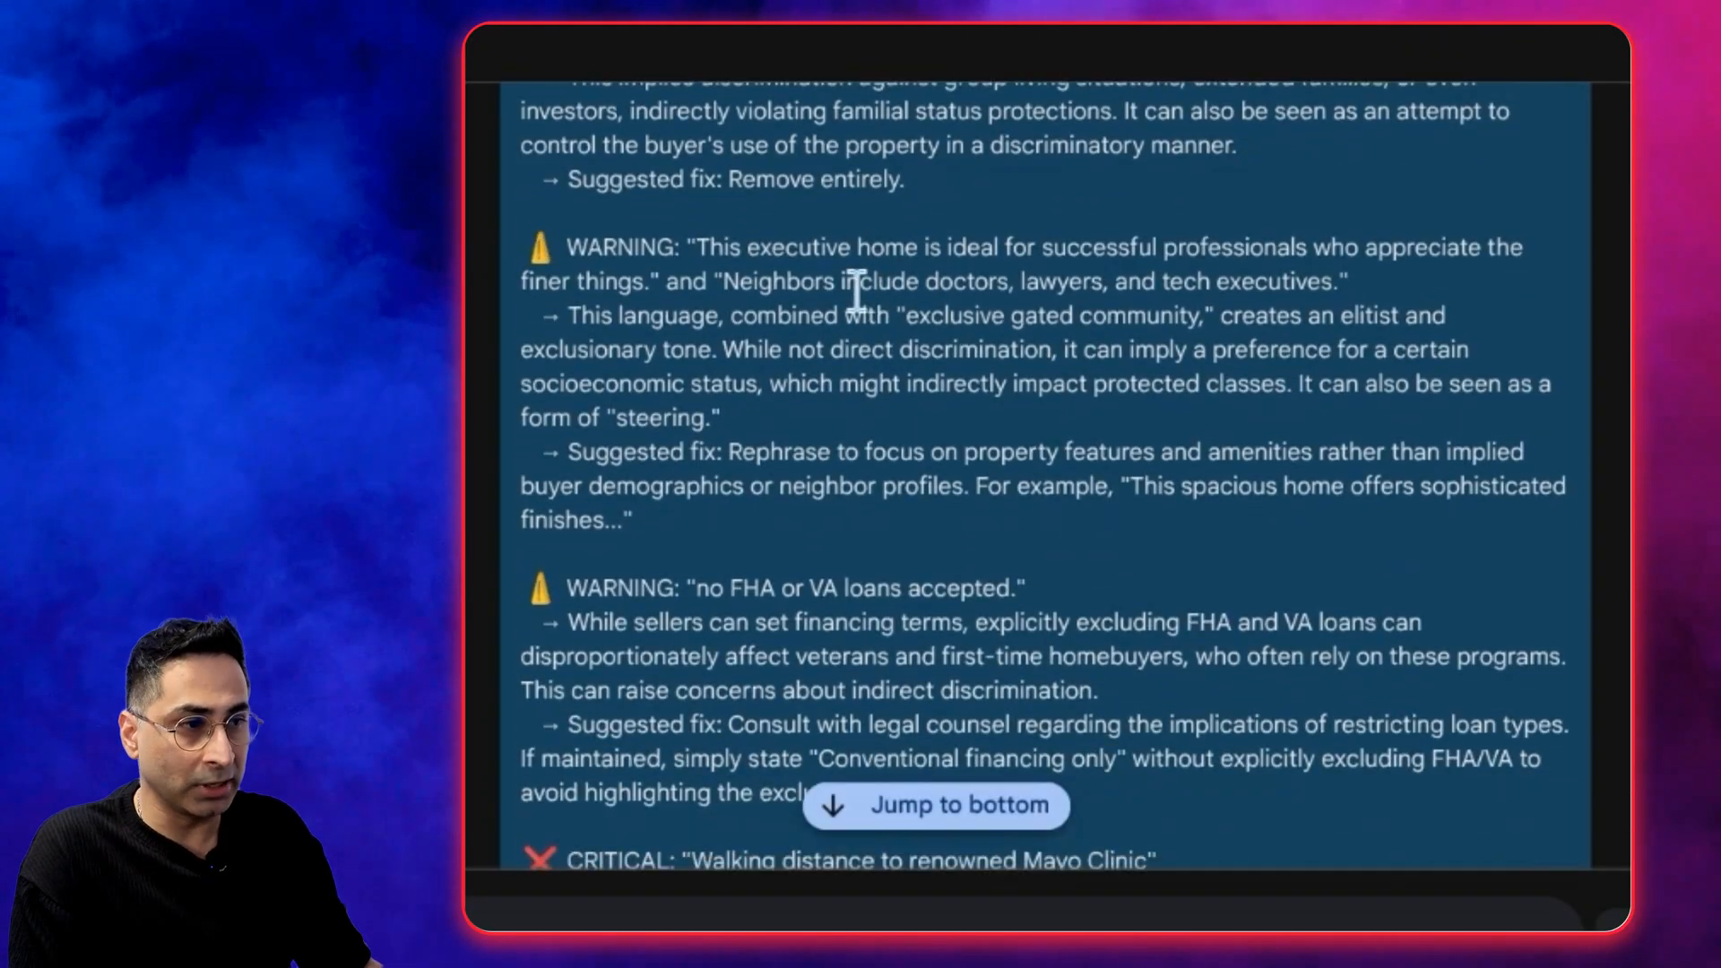
{"action": "mouse_move", "coordinate": [1257, 253]}
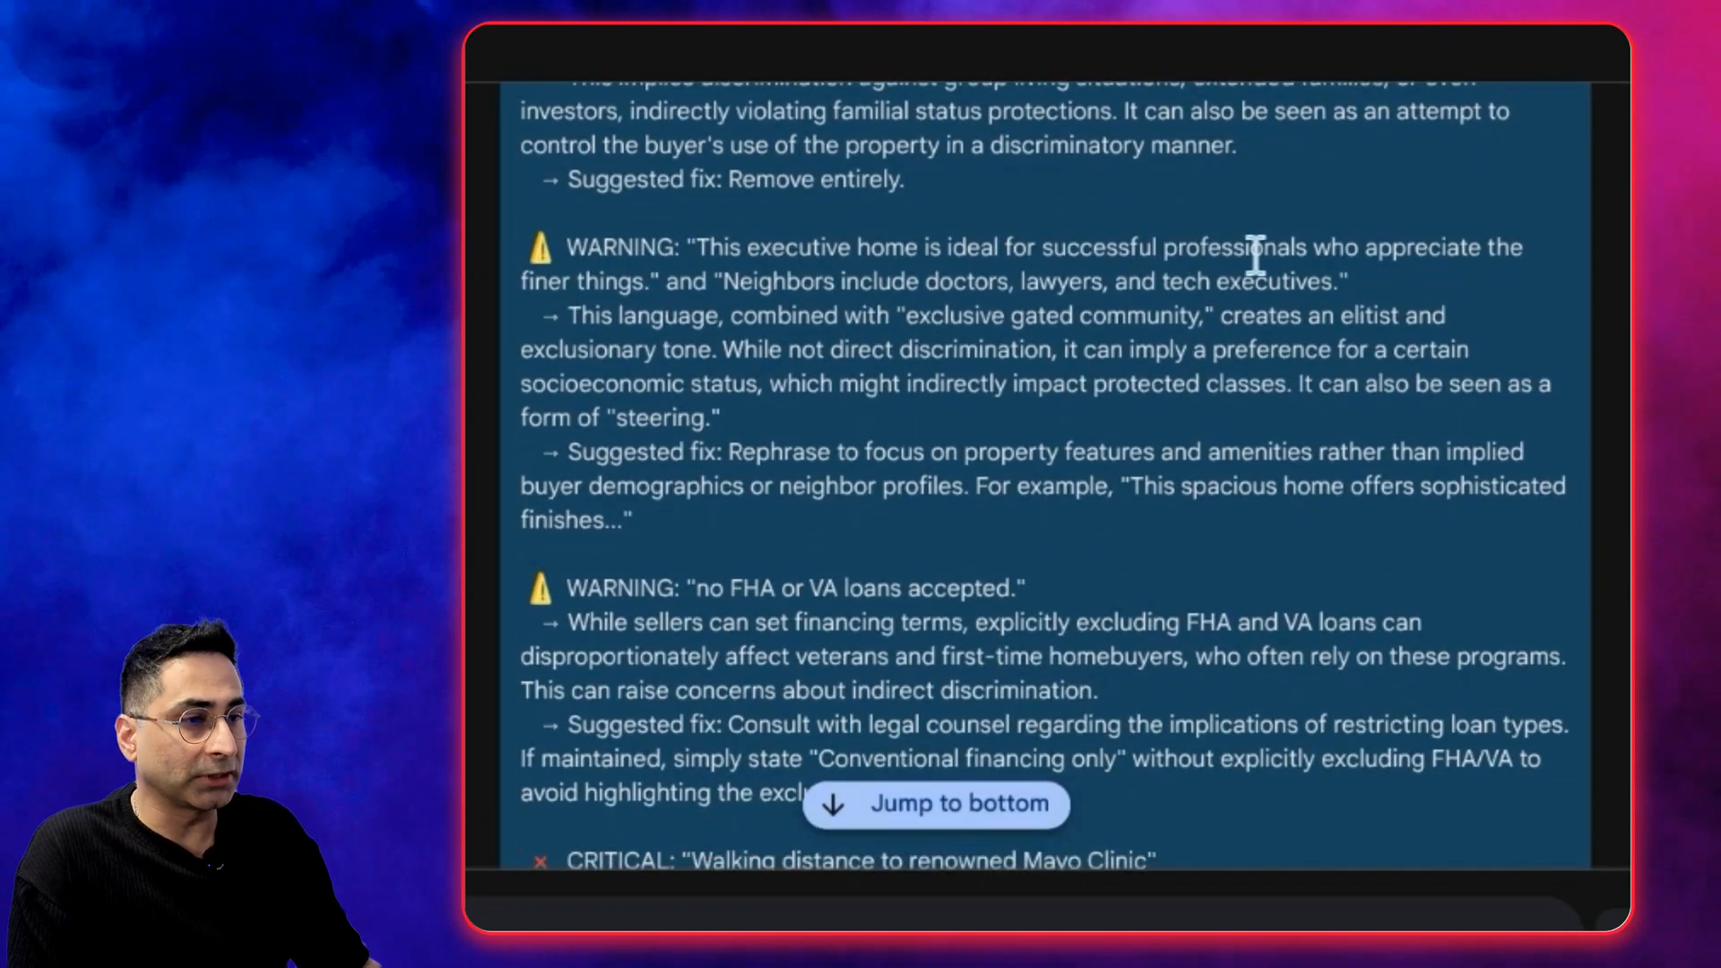
{"action": "scroll", "scroll_direction": "down", "scroll_amount": 3}
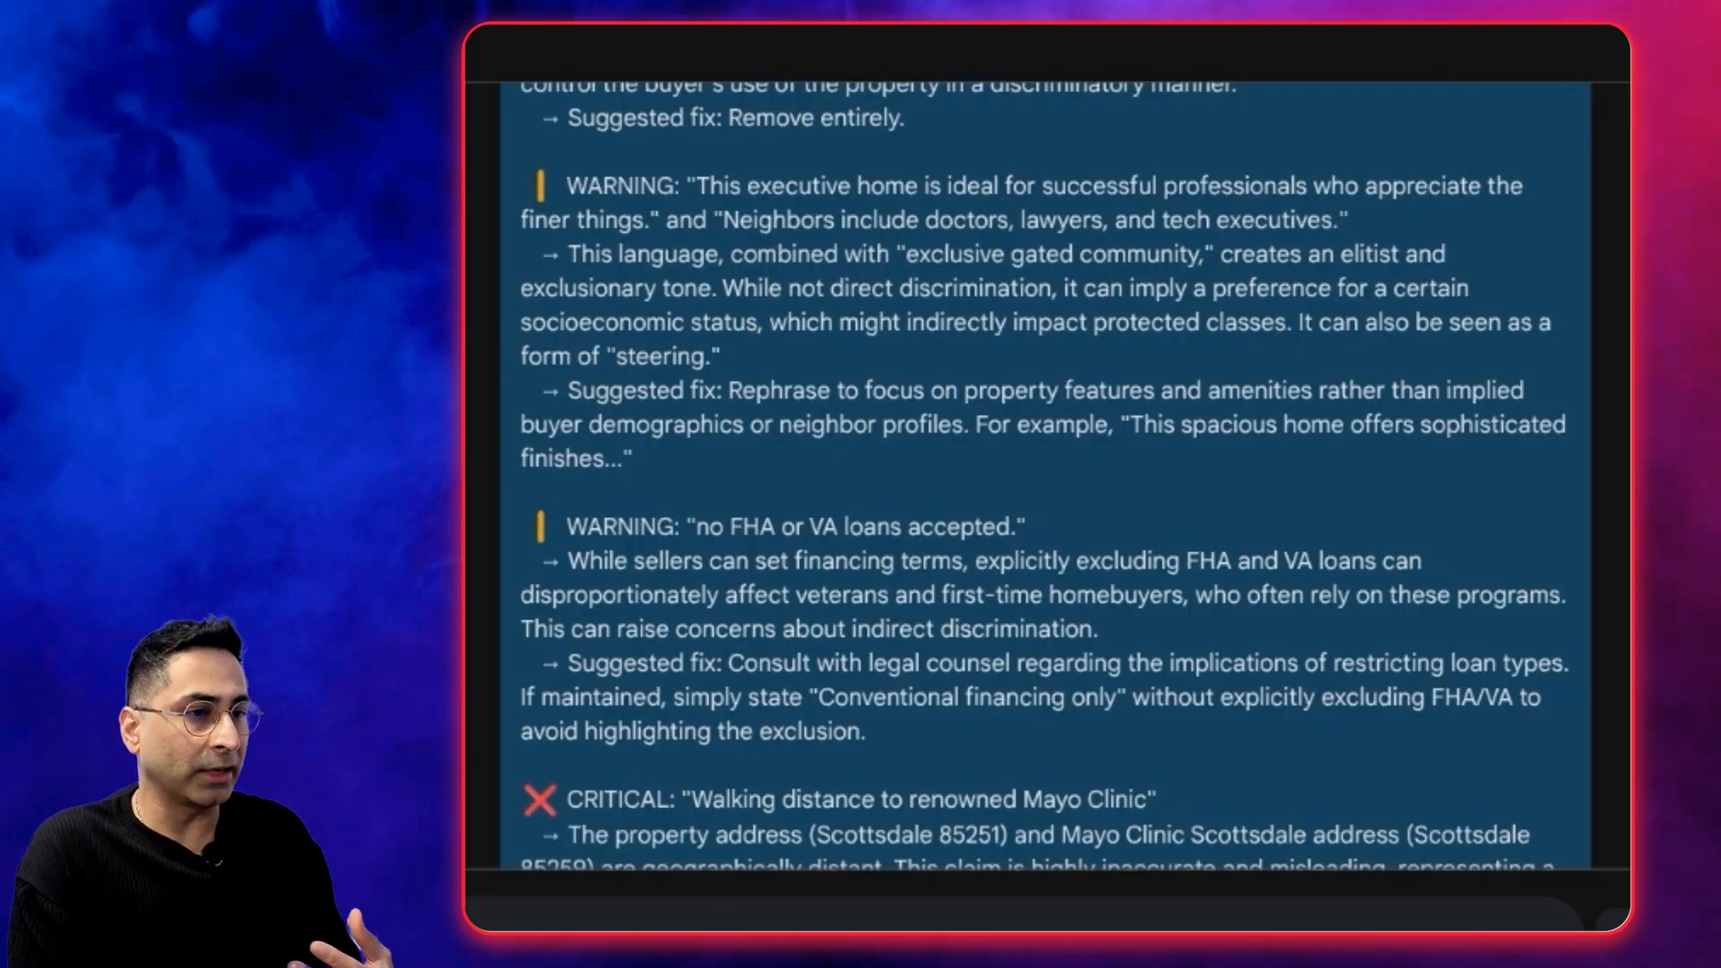
{"action": "scroll", "scroll_direction": "down", "scroll_amount": 3}
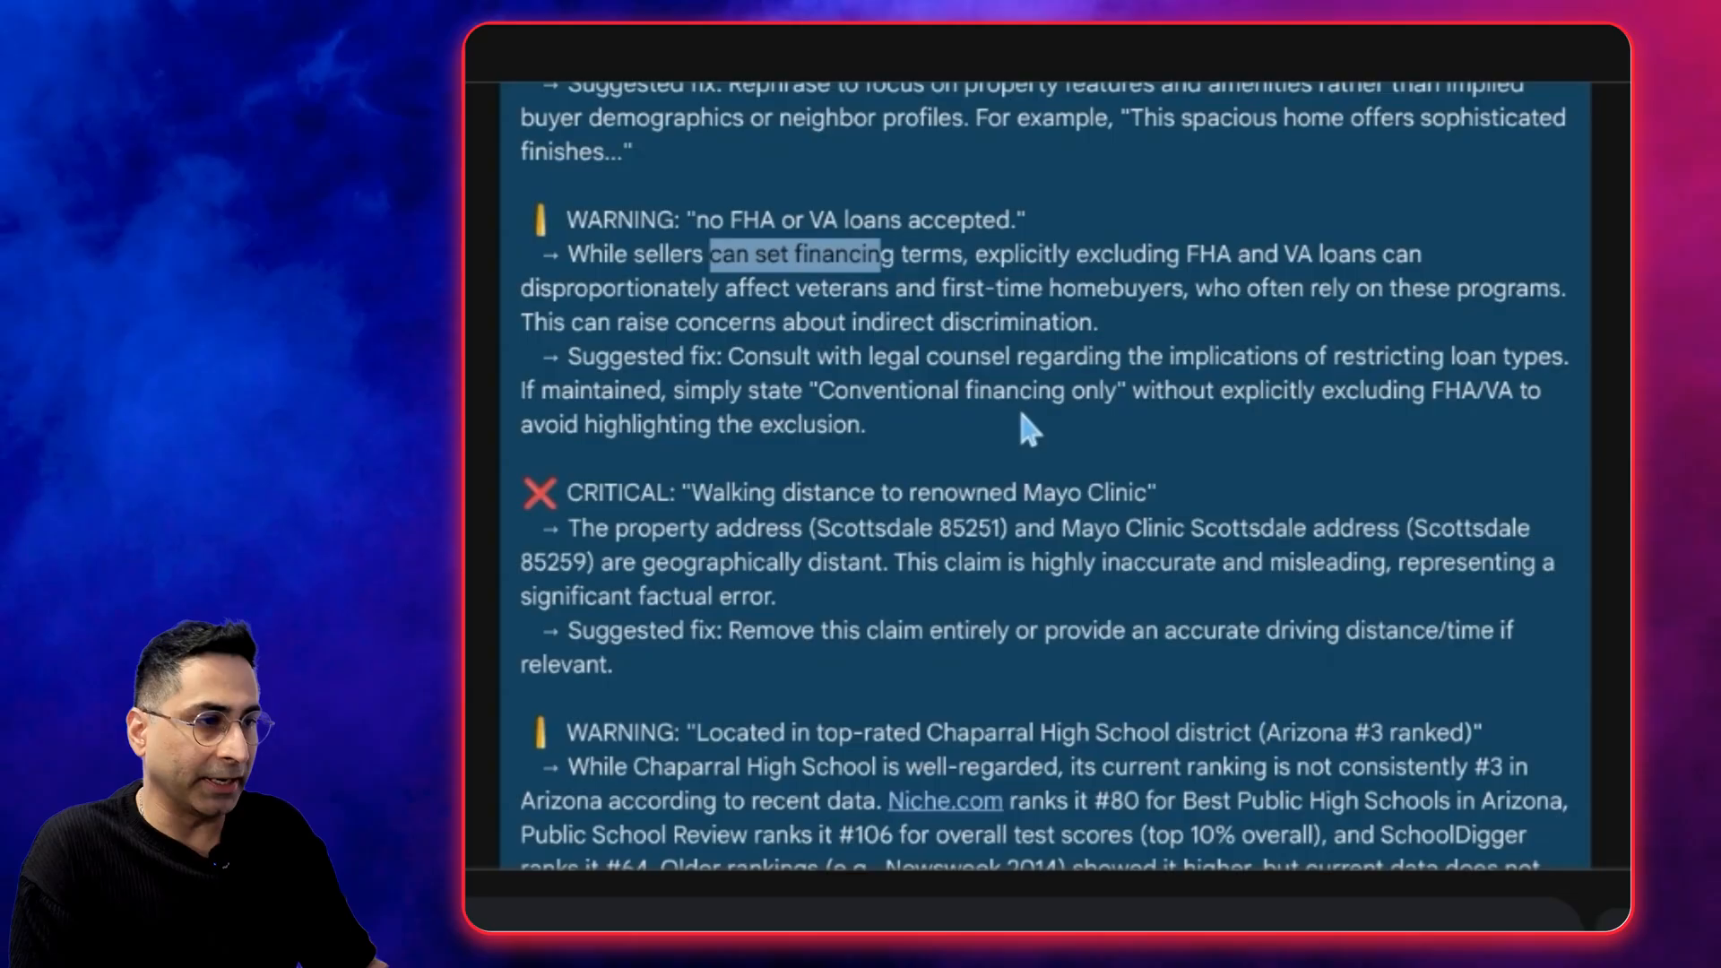
{"action": "scroll", "scroll_direction": "down", "scroll_amount": 3}
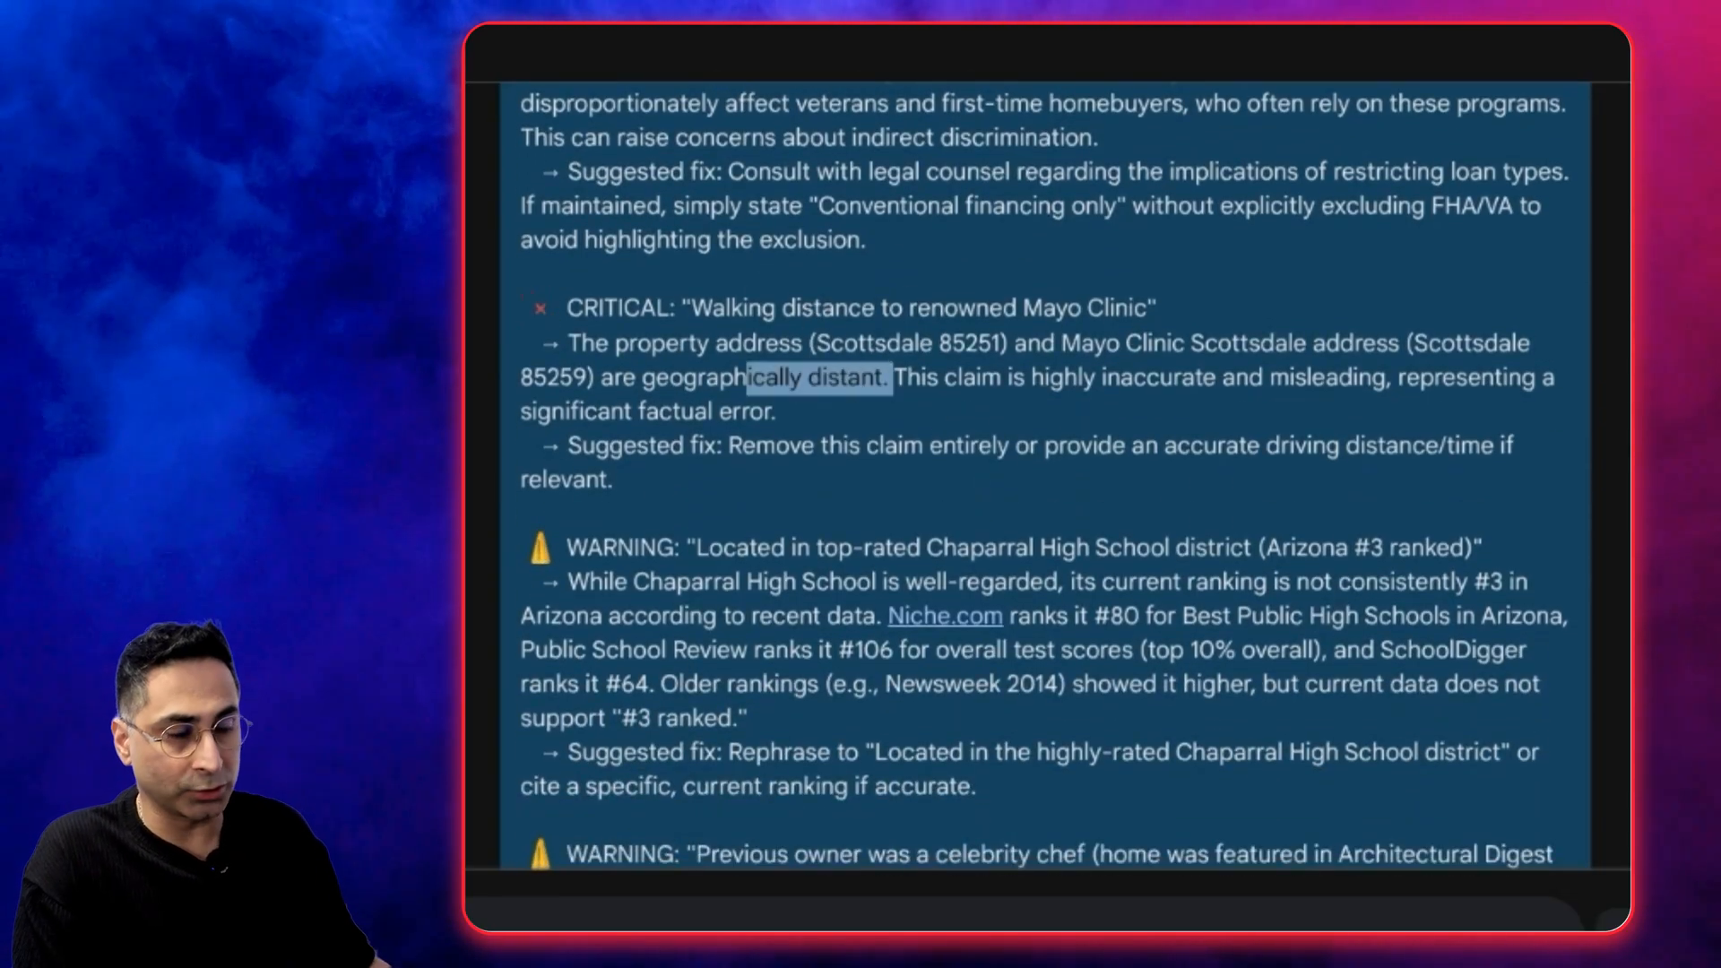
{"action": "scroll", "scroll_direction": "down", "scroll_amount": 3}
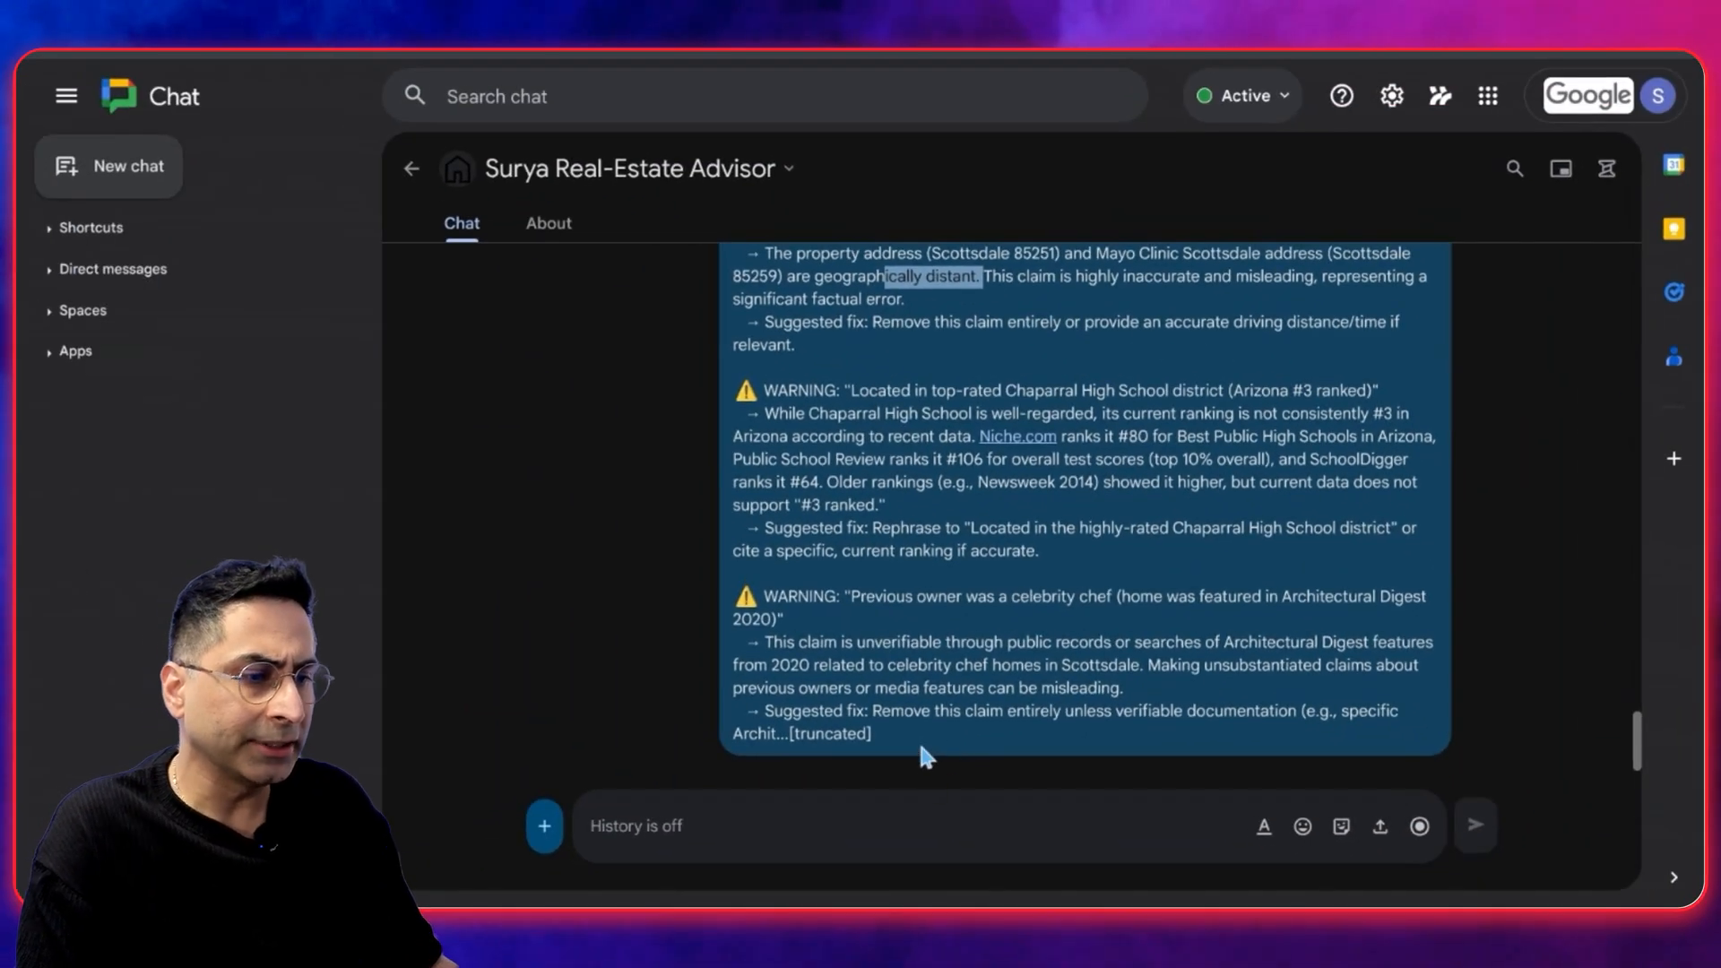
{"action": "scroll", "scroll_direction": "up", "scroll_amount": 3}
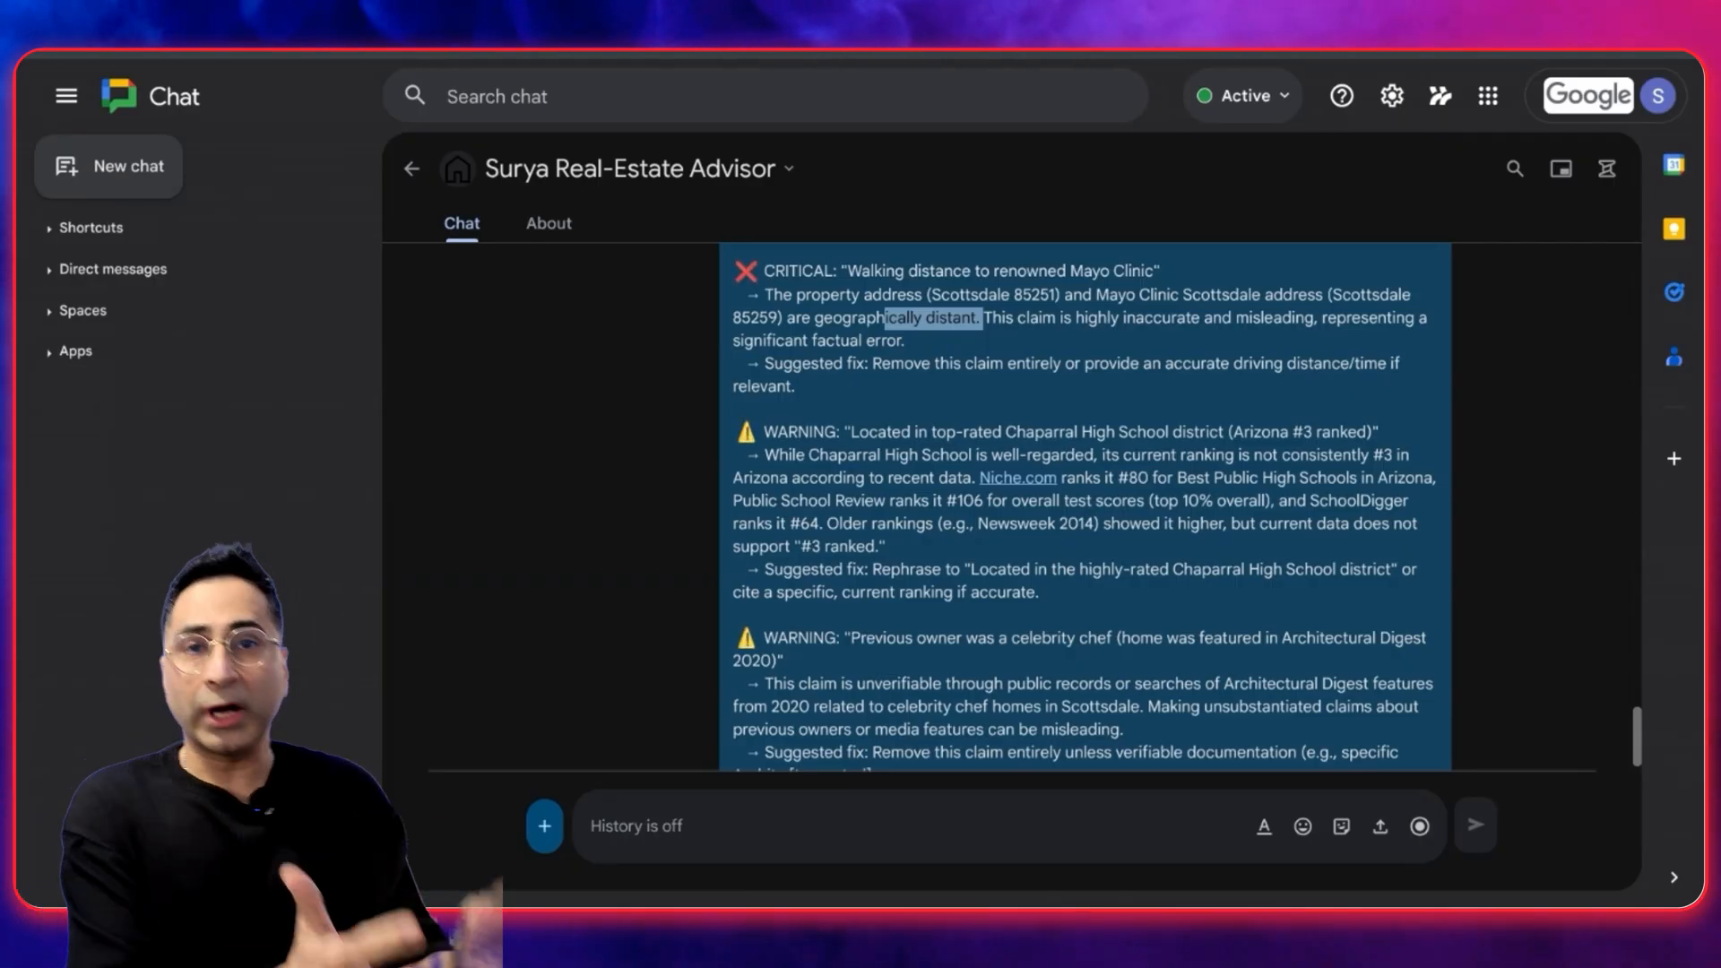
{"action": "scroll", "scroll_direction": "down", "scroll_amount": 3}
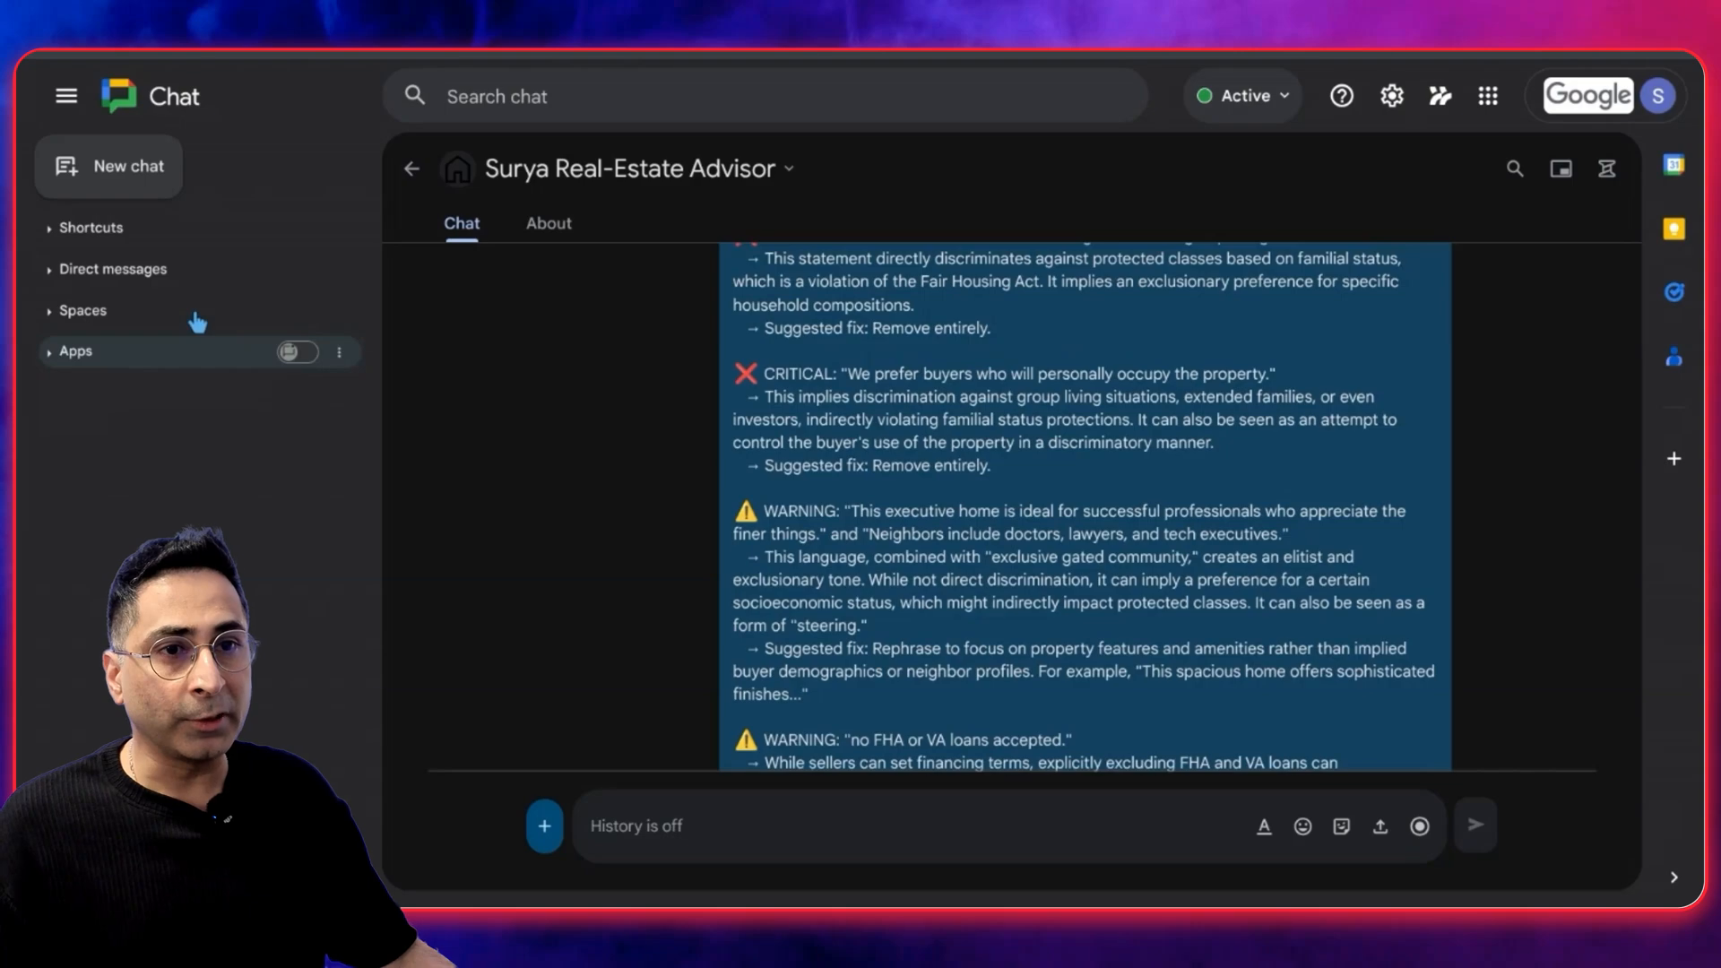
{"action": "scroll", "scroll_direction": "down", "scroll_amount": 3}
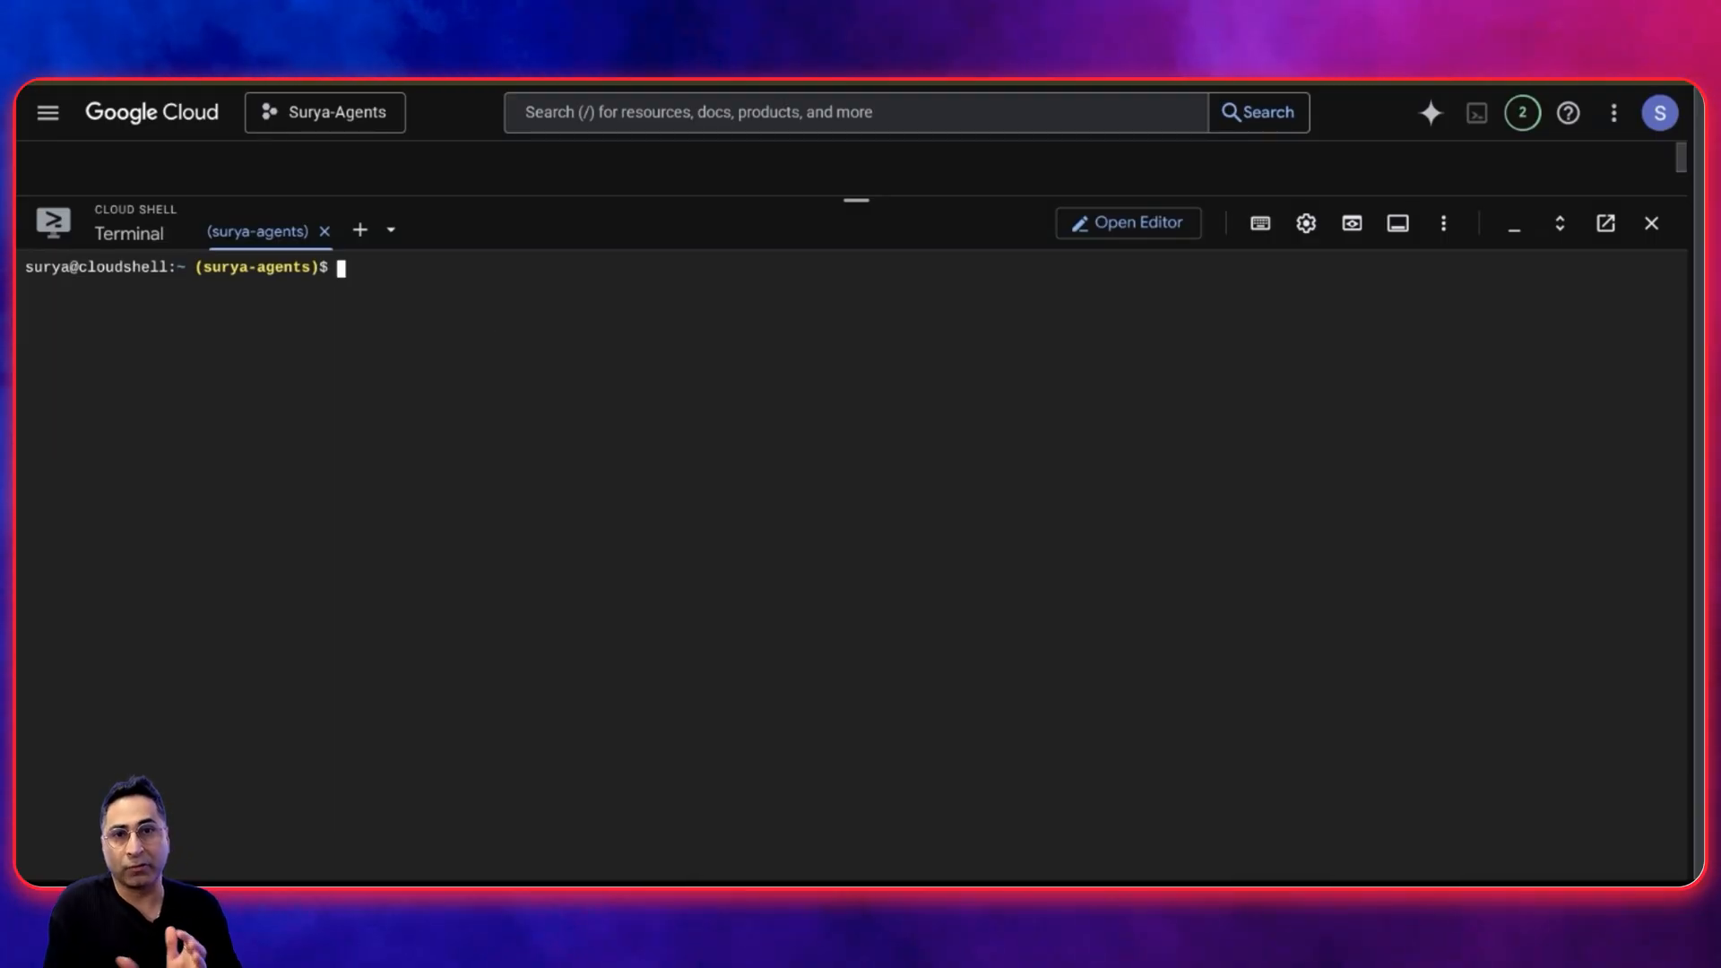
Run uvx agent-starter-pack create and name the project myrealestateagent1
{"action": "type", "text": "uvx agent-starter-pack create"}
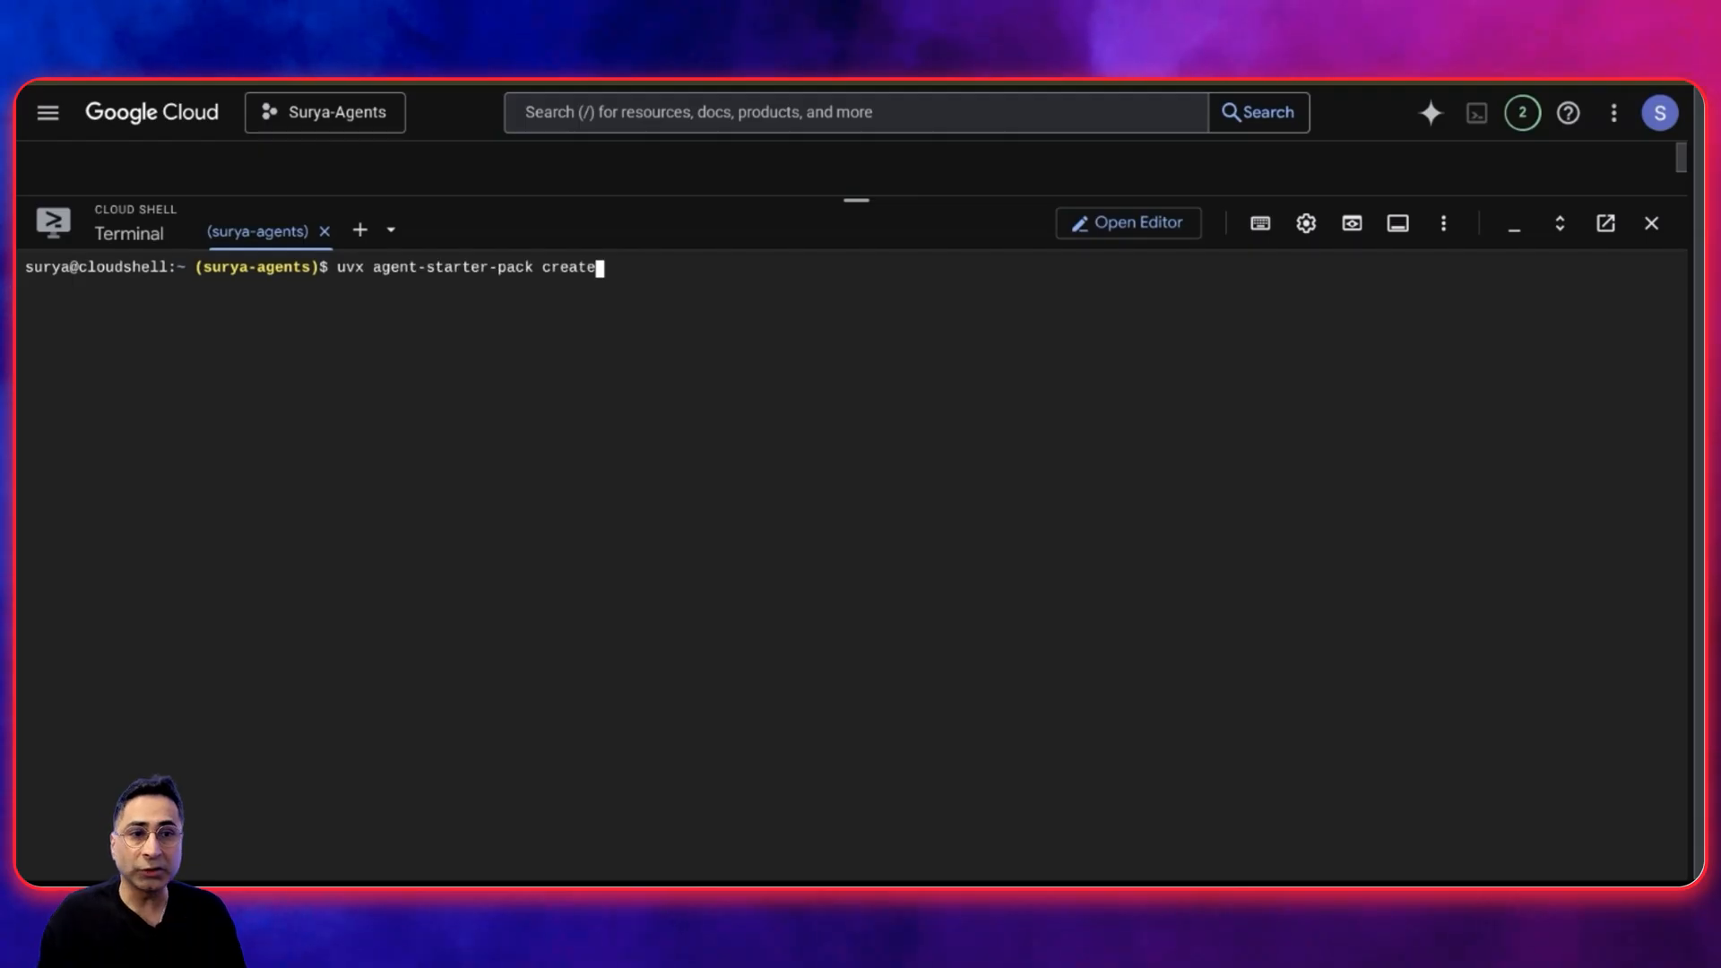
{"action": "key", "text": "Return"}
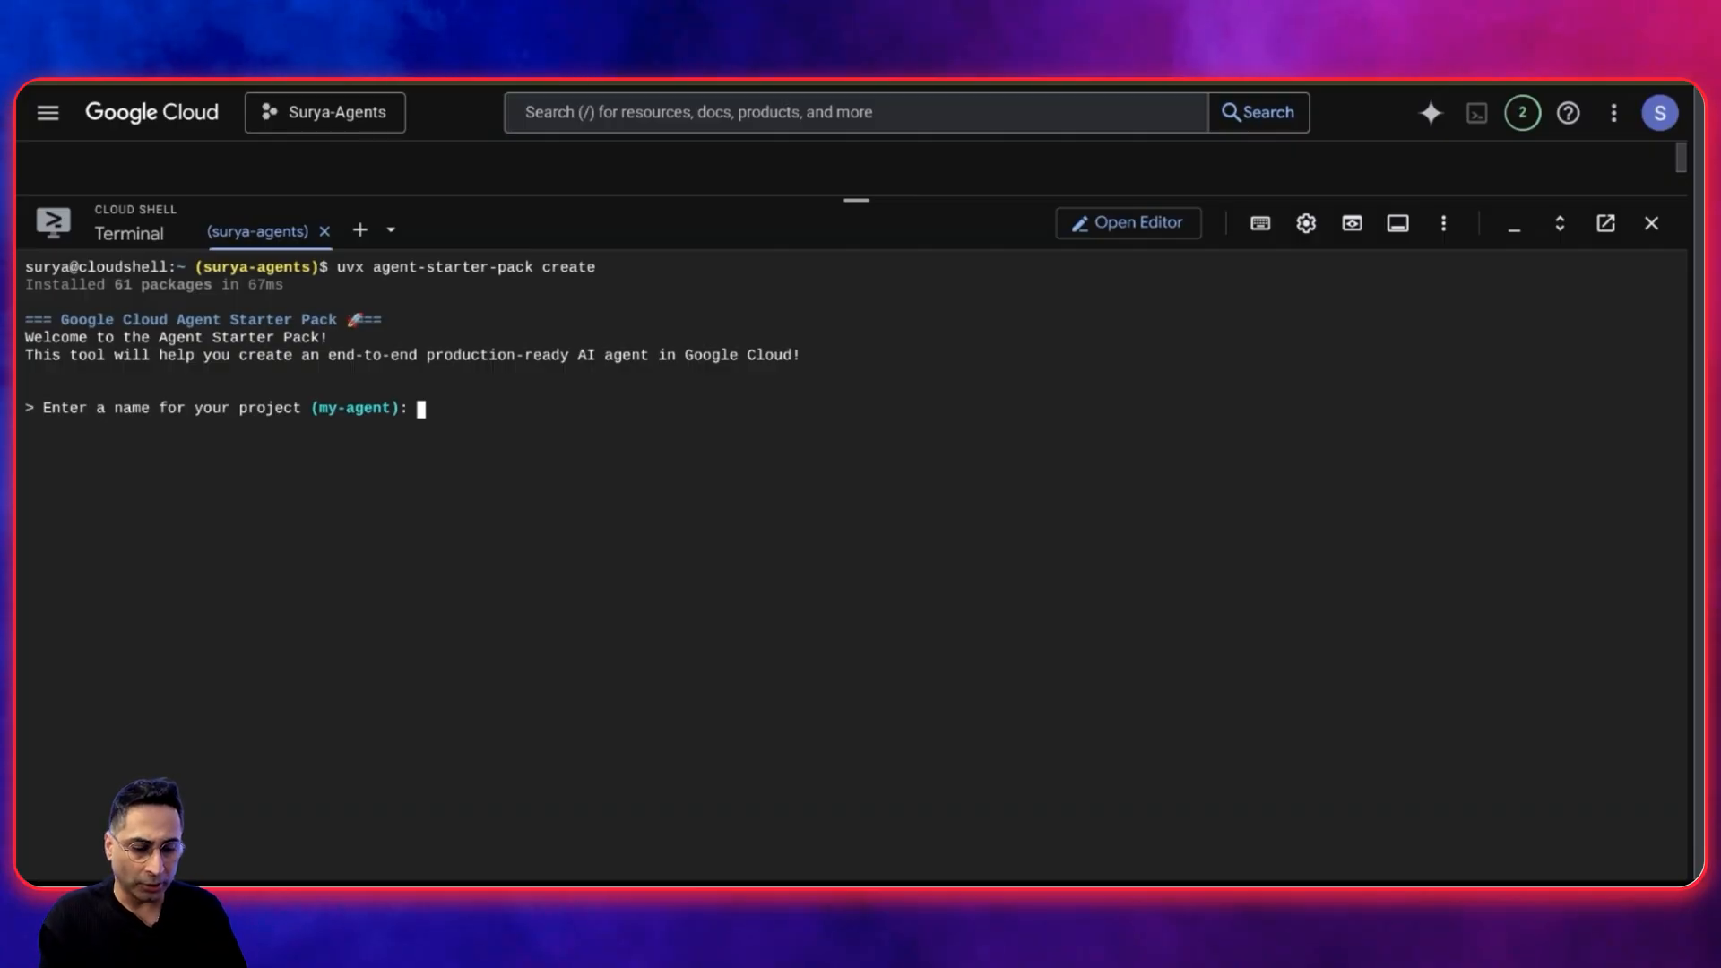
{"action": "type", "text": "myreal"}
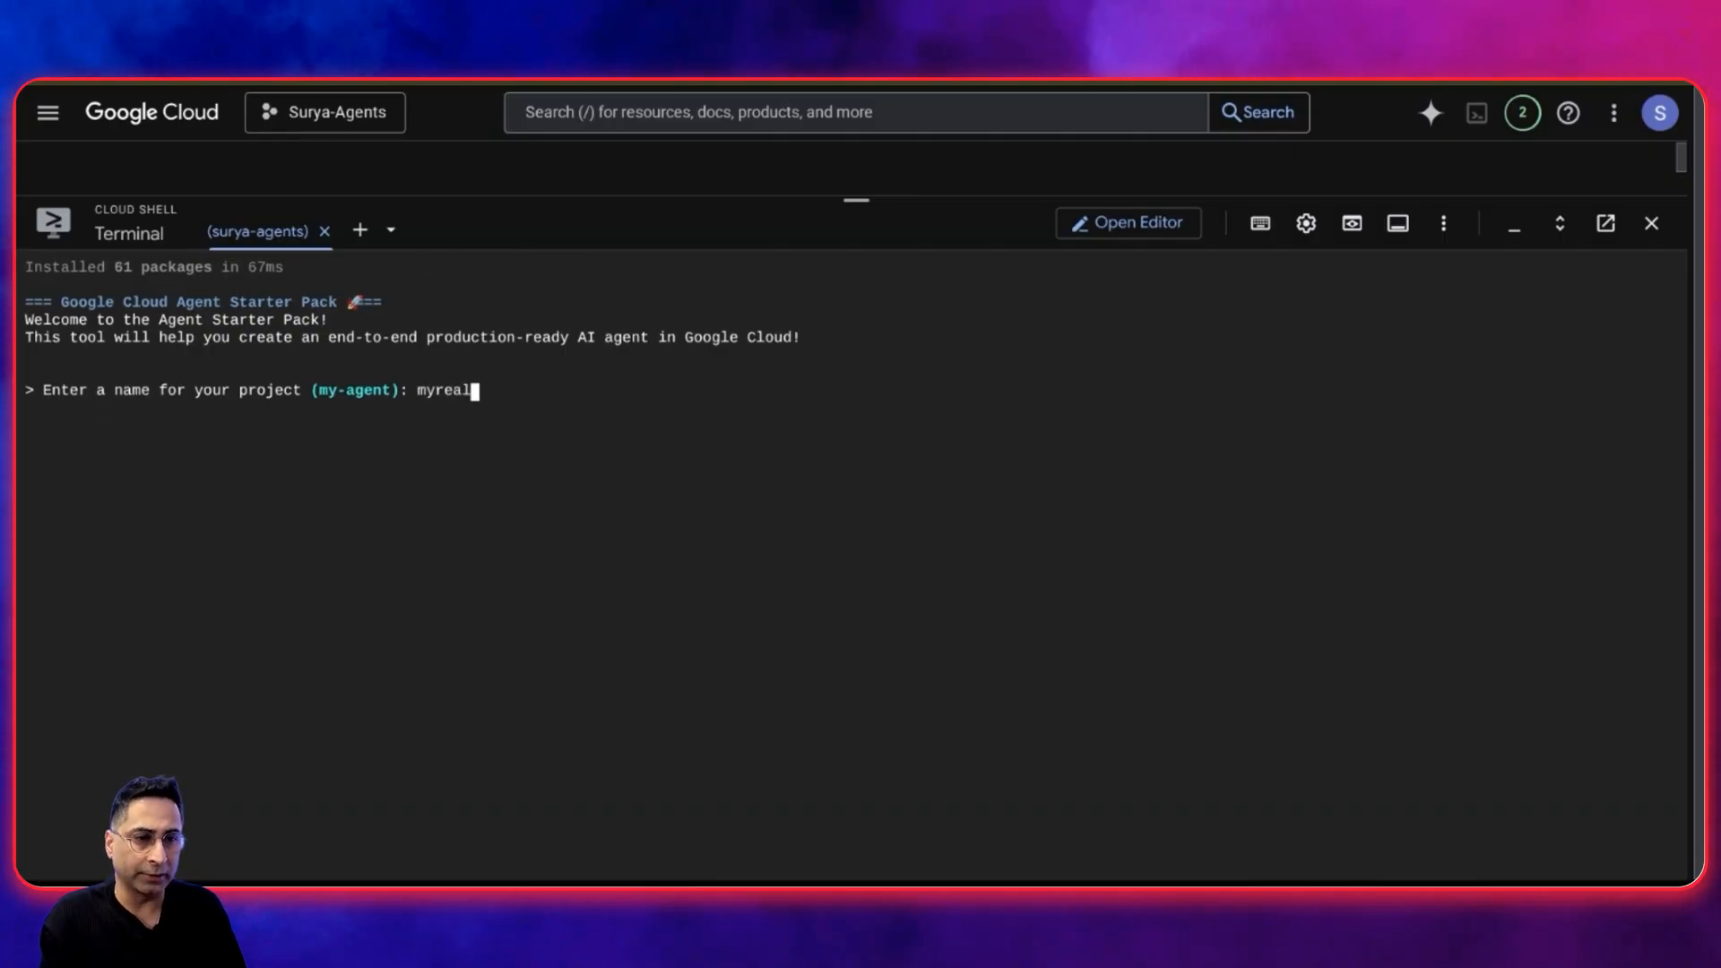
{"action": "type", "text": "estateagent1"}
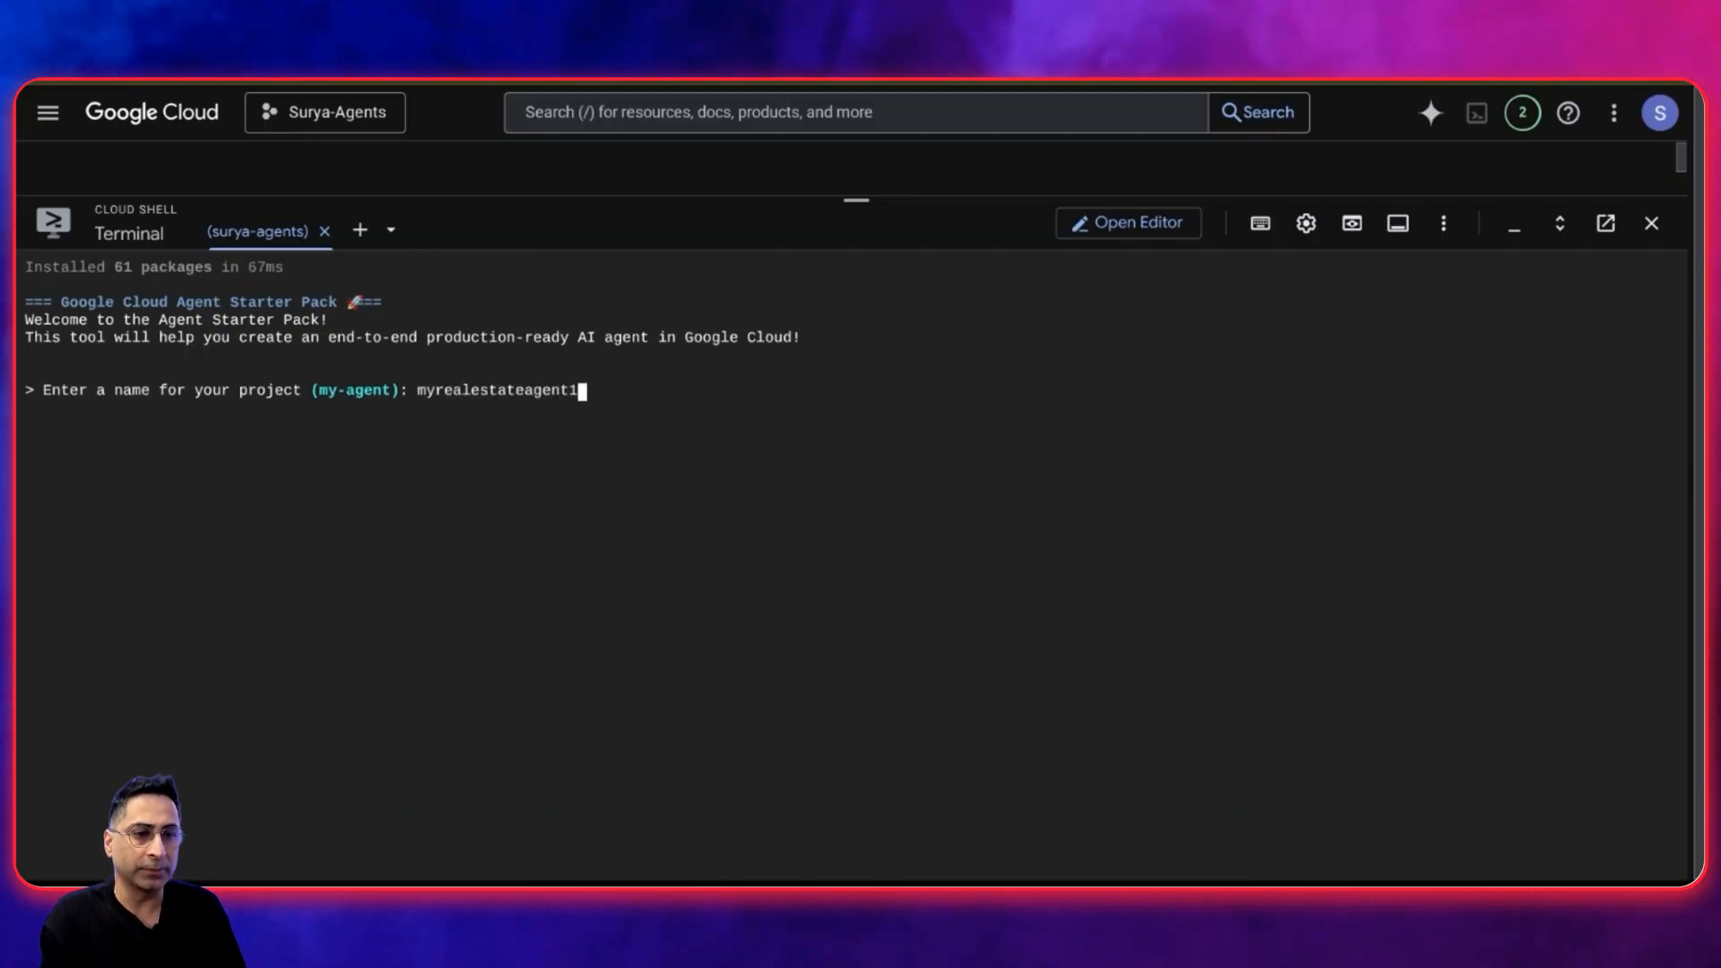
{"action": "key", "text": "Return"}
{"action": "type", "text": "1"}
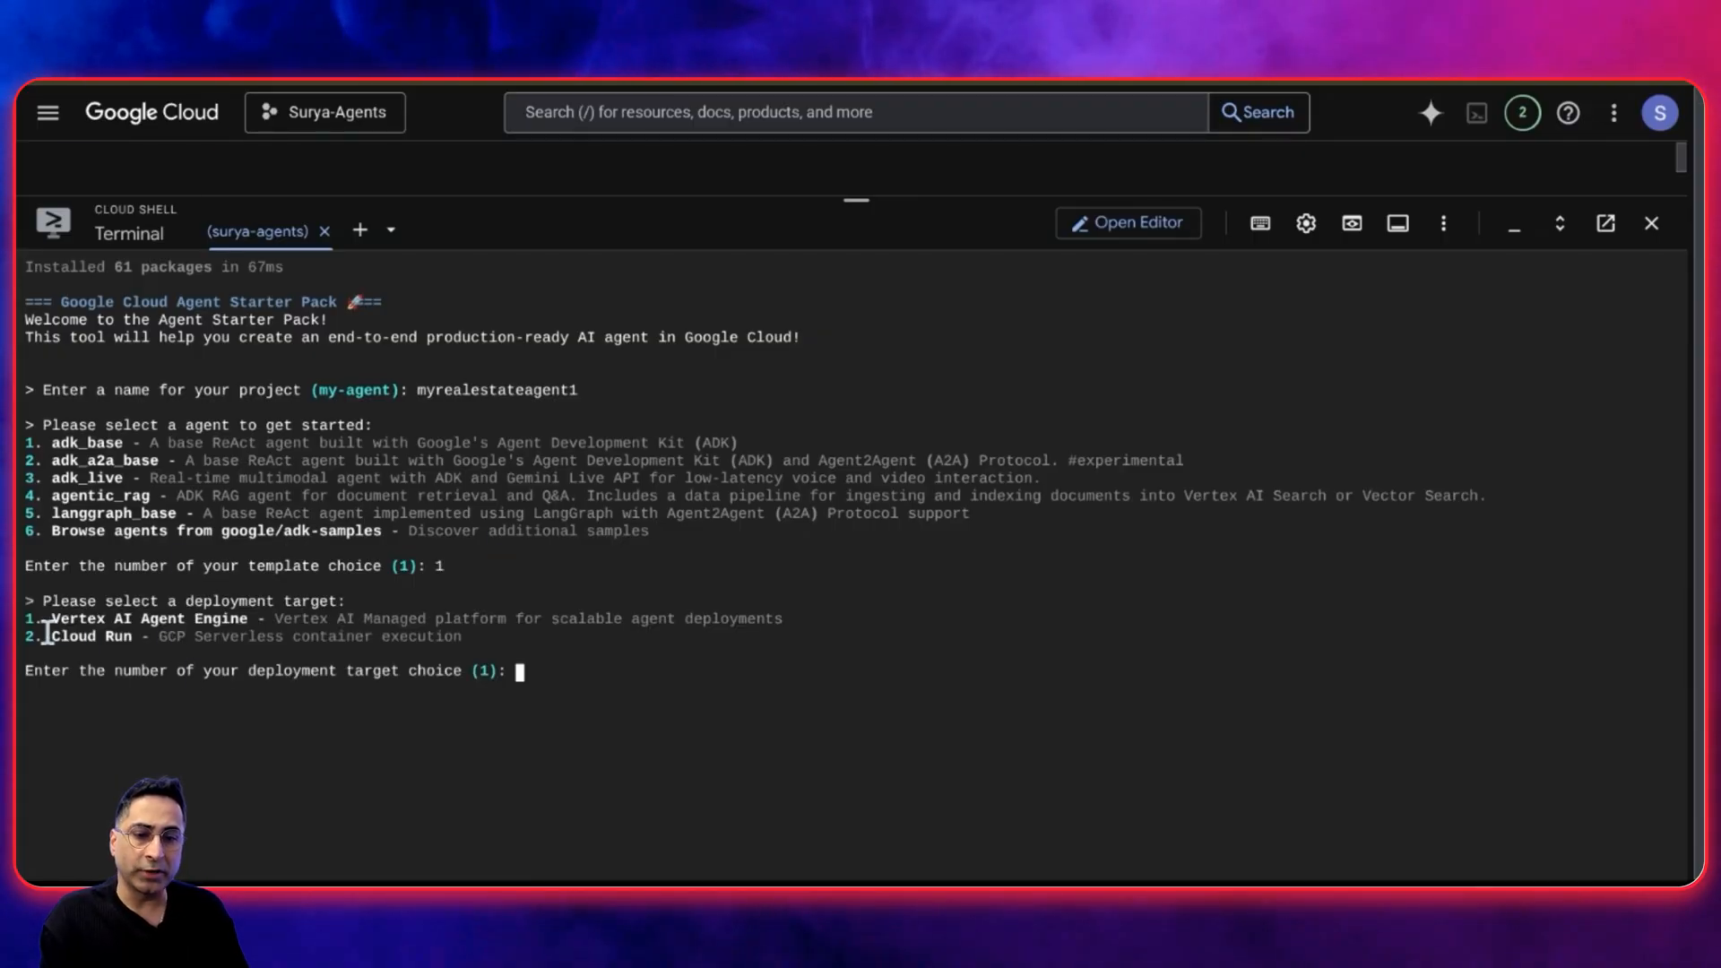
Choose Cloud Run deployment in us-central1 and confirm creating the project with Y
{"action": "type", "text": "2"}
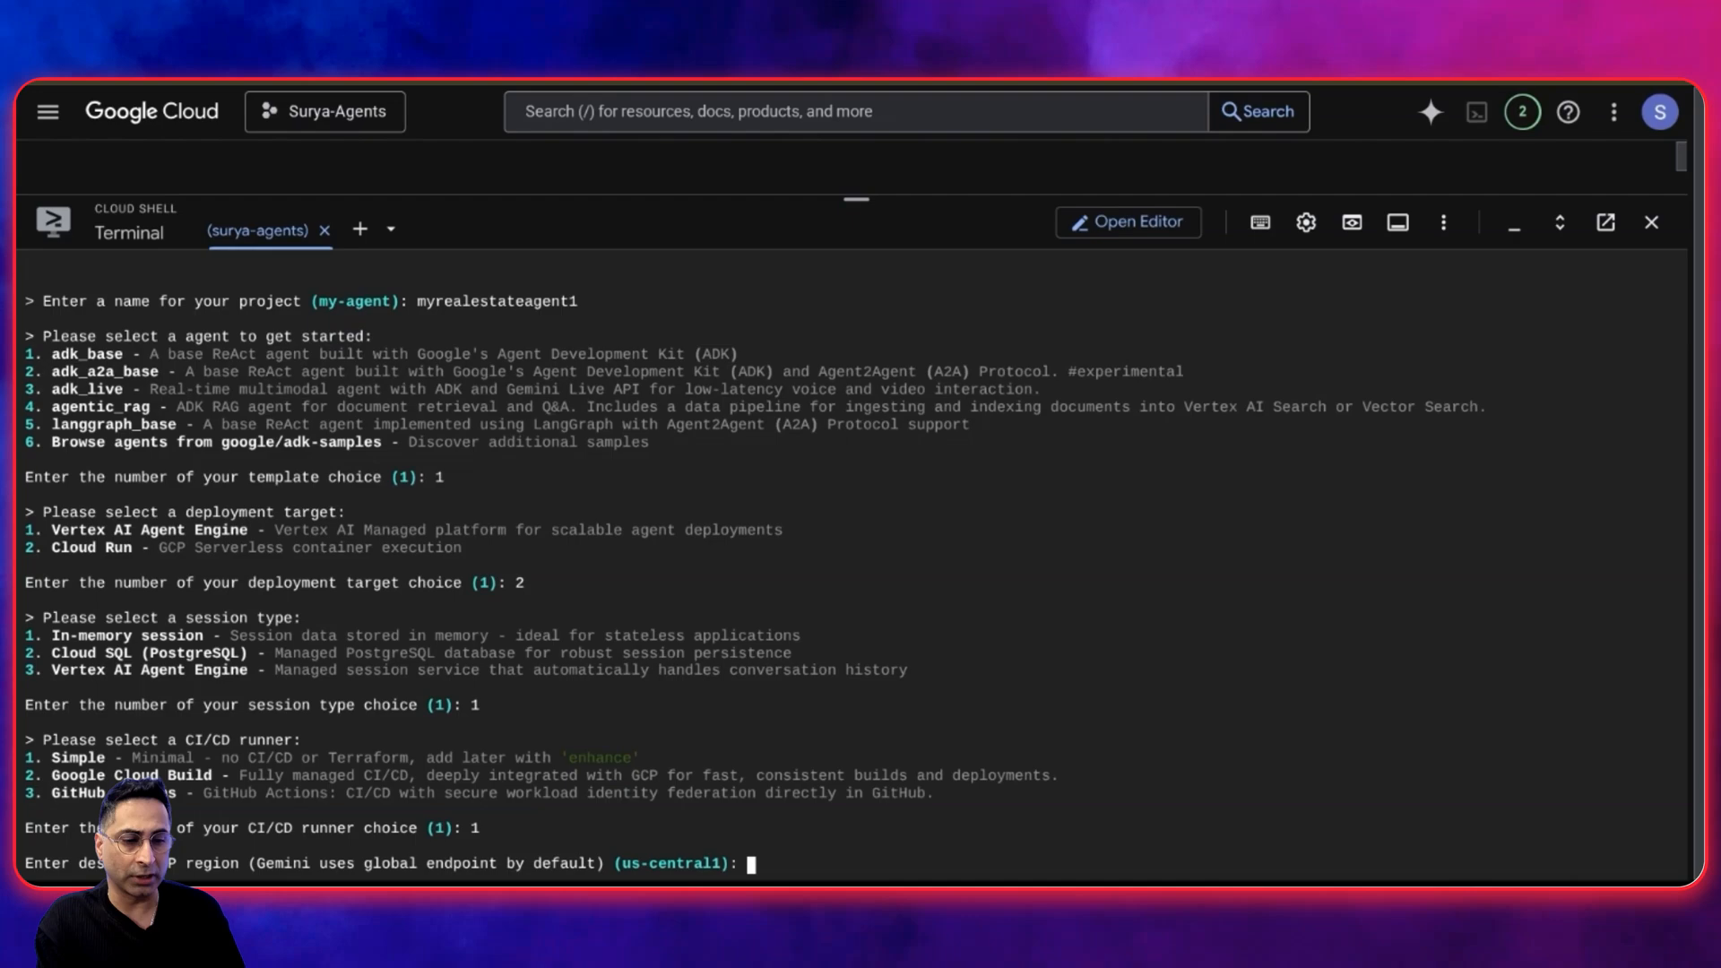
{"action": "type", "text": "us-central"}
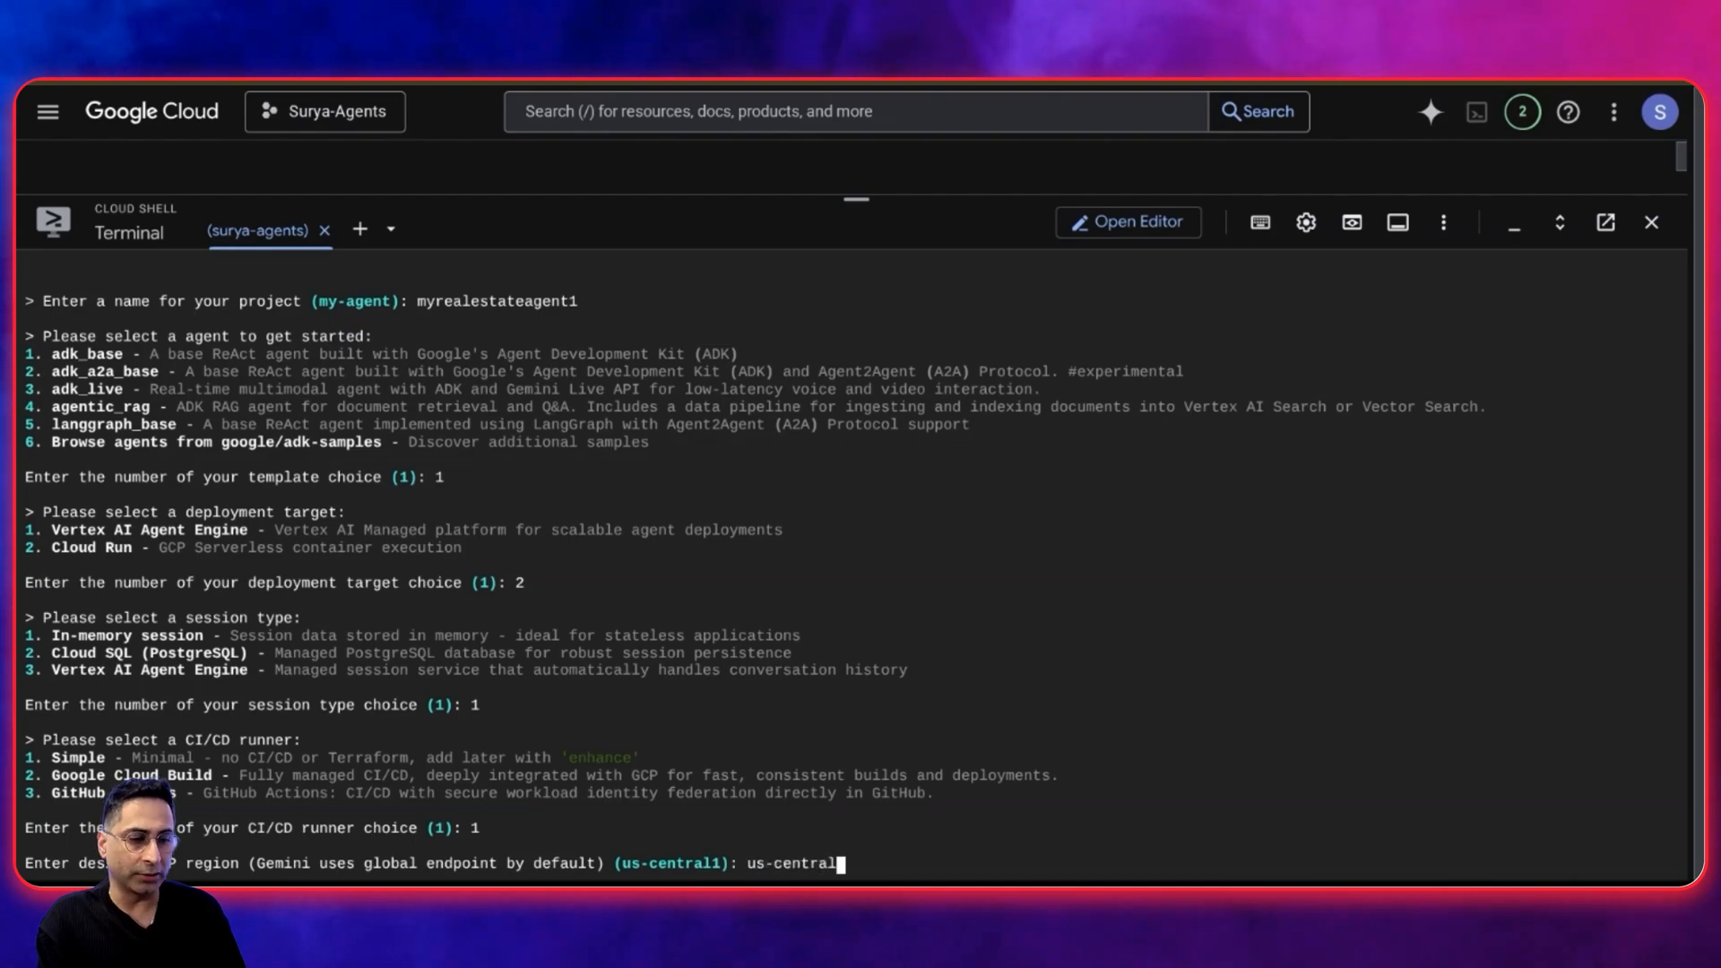
{"action": "key", "text": "Return"}
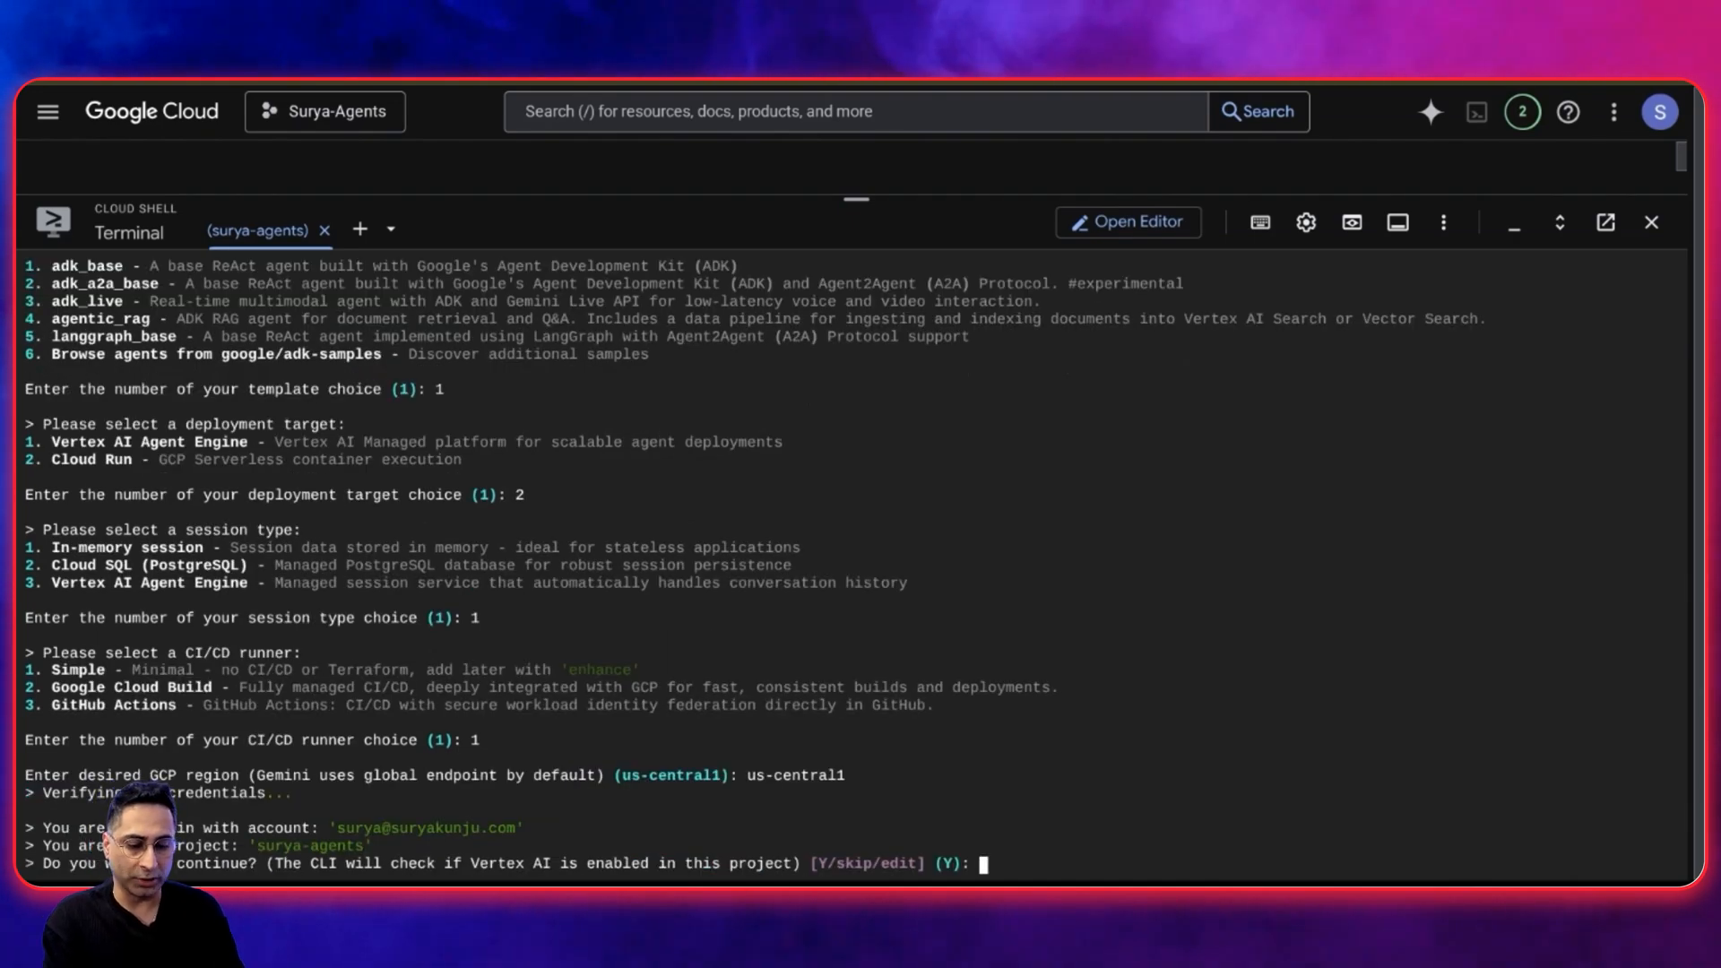
{"action": "type", "text": "Y"}
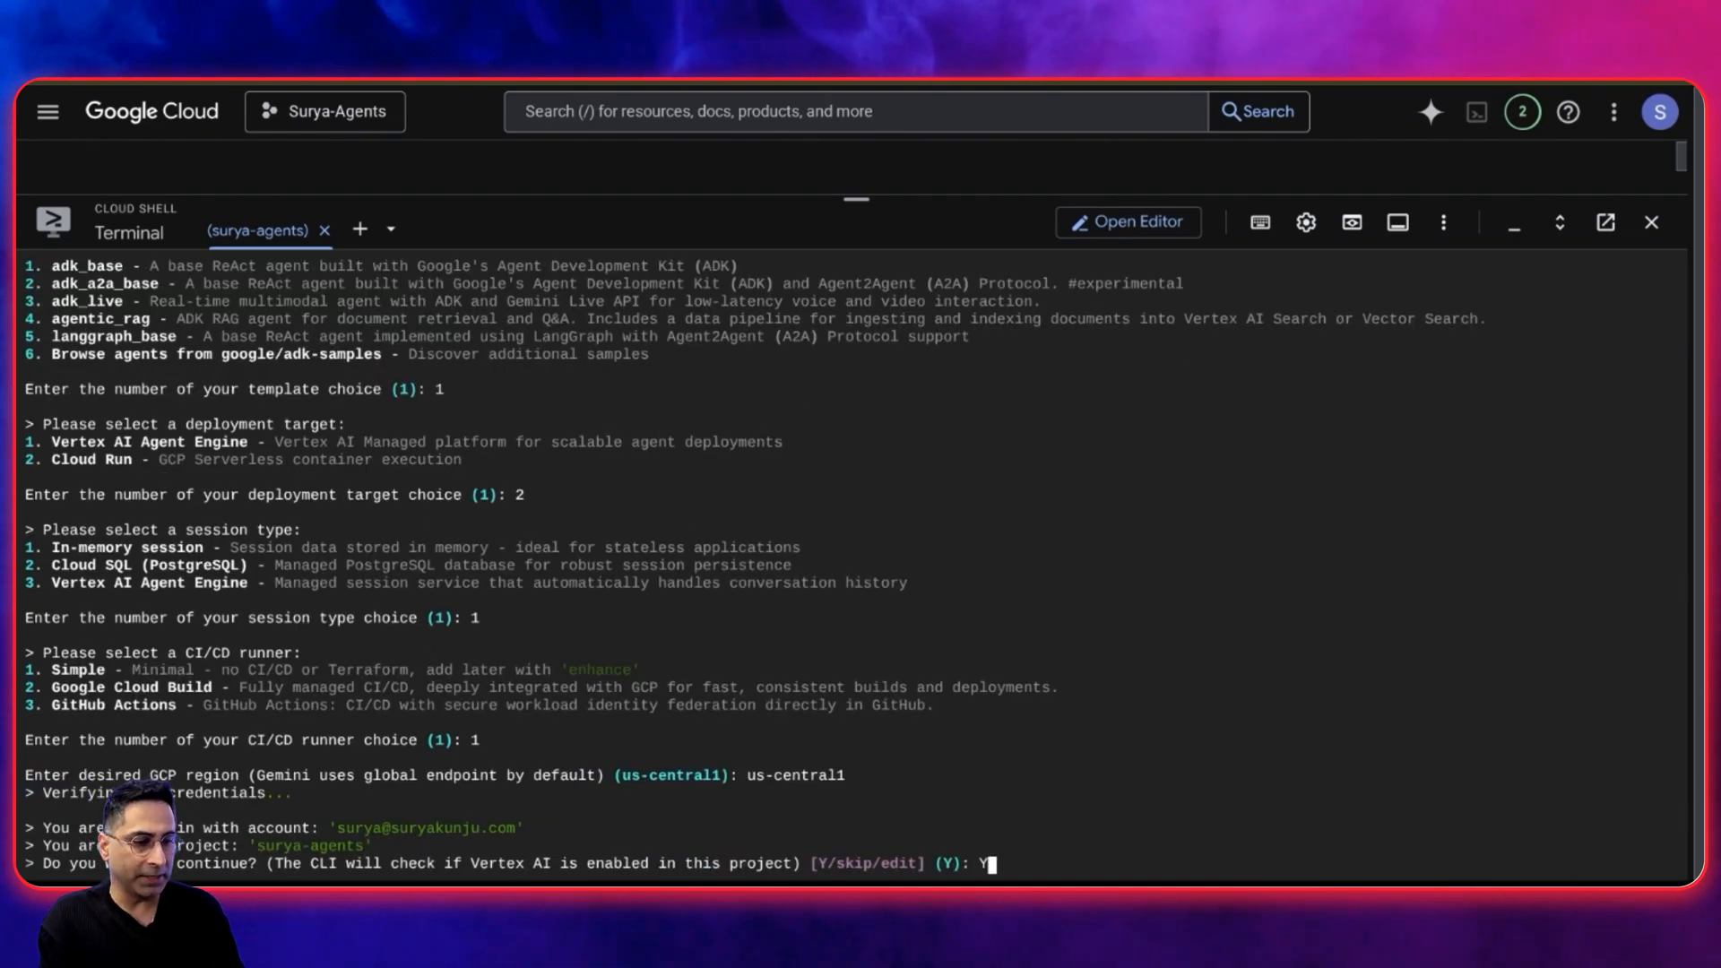
{"action": "key", "text": "Return"}
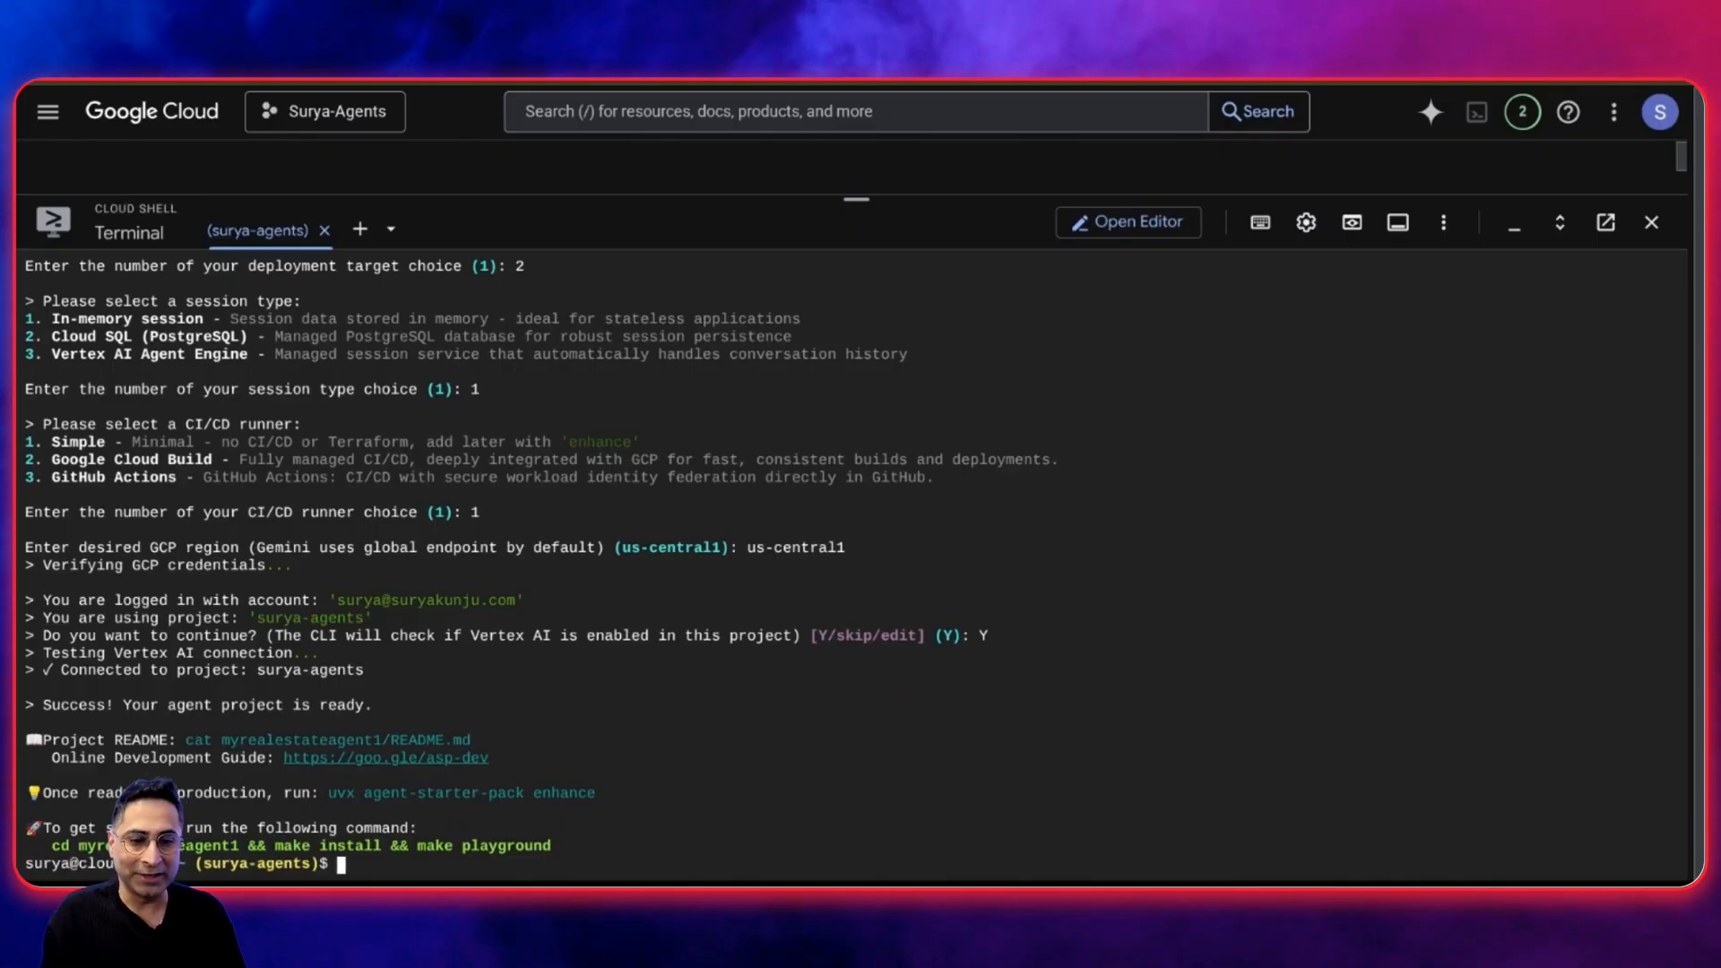
{"action": "type", "text": "cd m"}
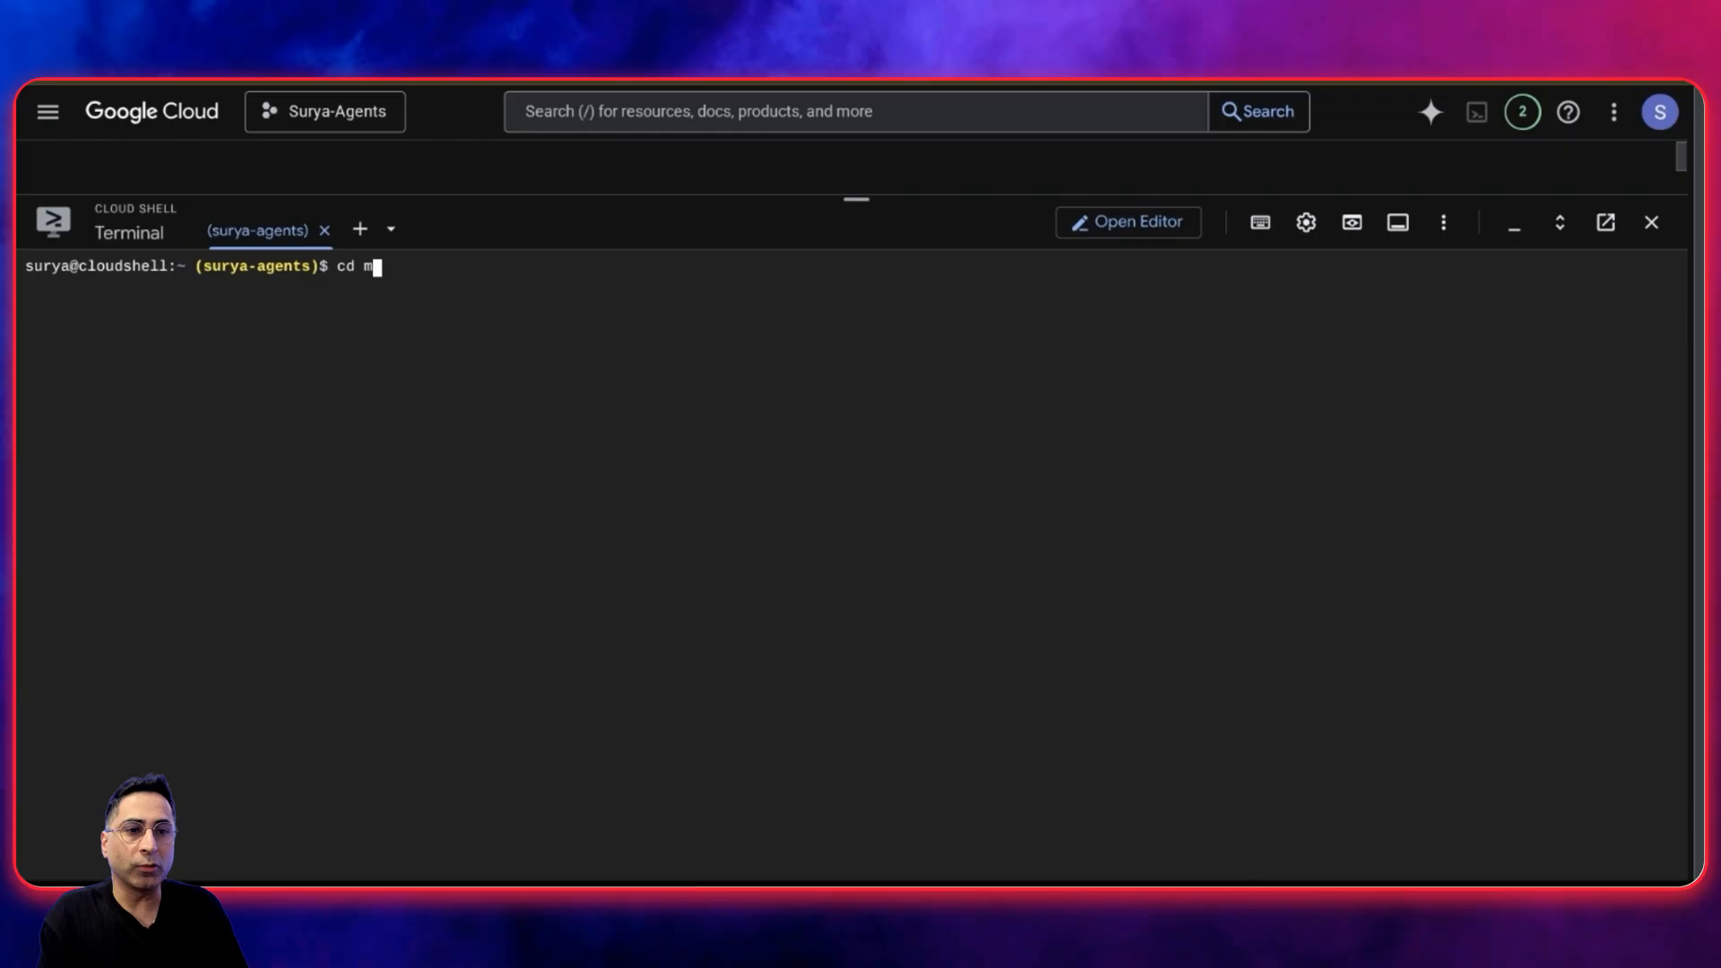
Enter myrealestateagent1, run make install, then launch make playground
{"action": "type", "text": "yrealestate"}
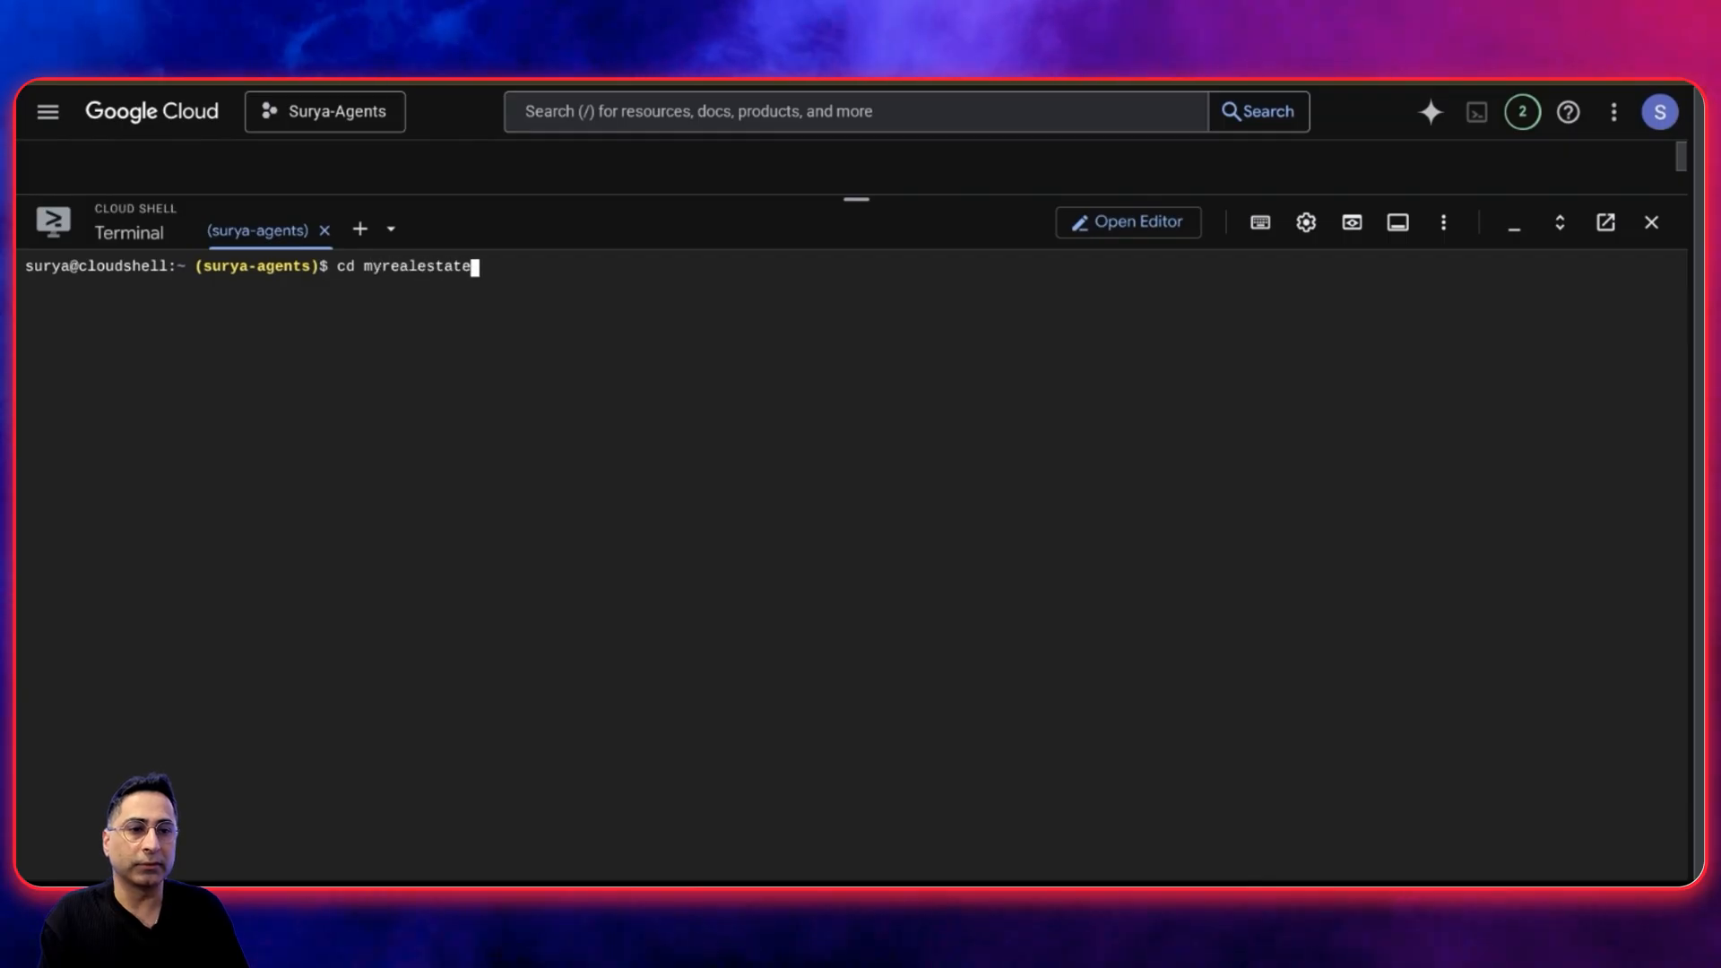
{"action": "key", "text": "Return"}
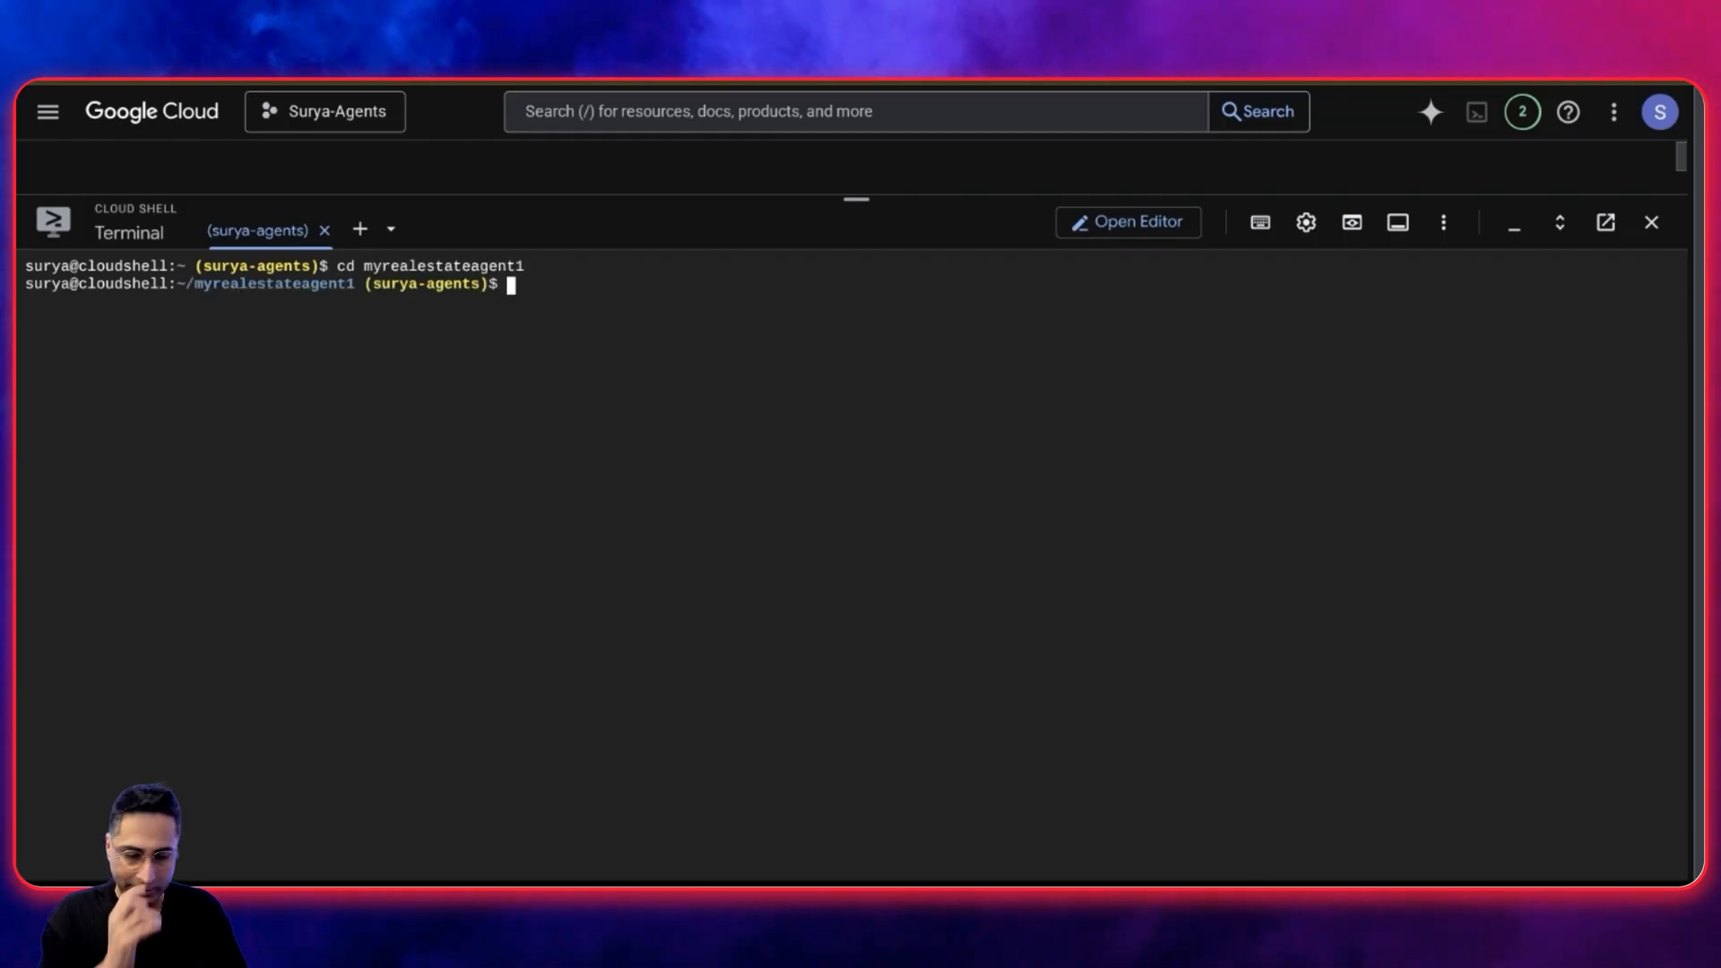
{"action": "type", "text": "make in"}
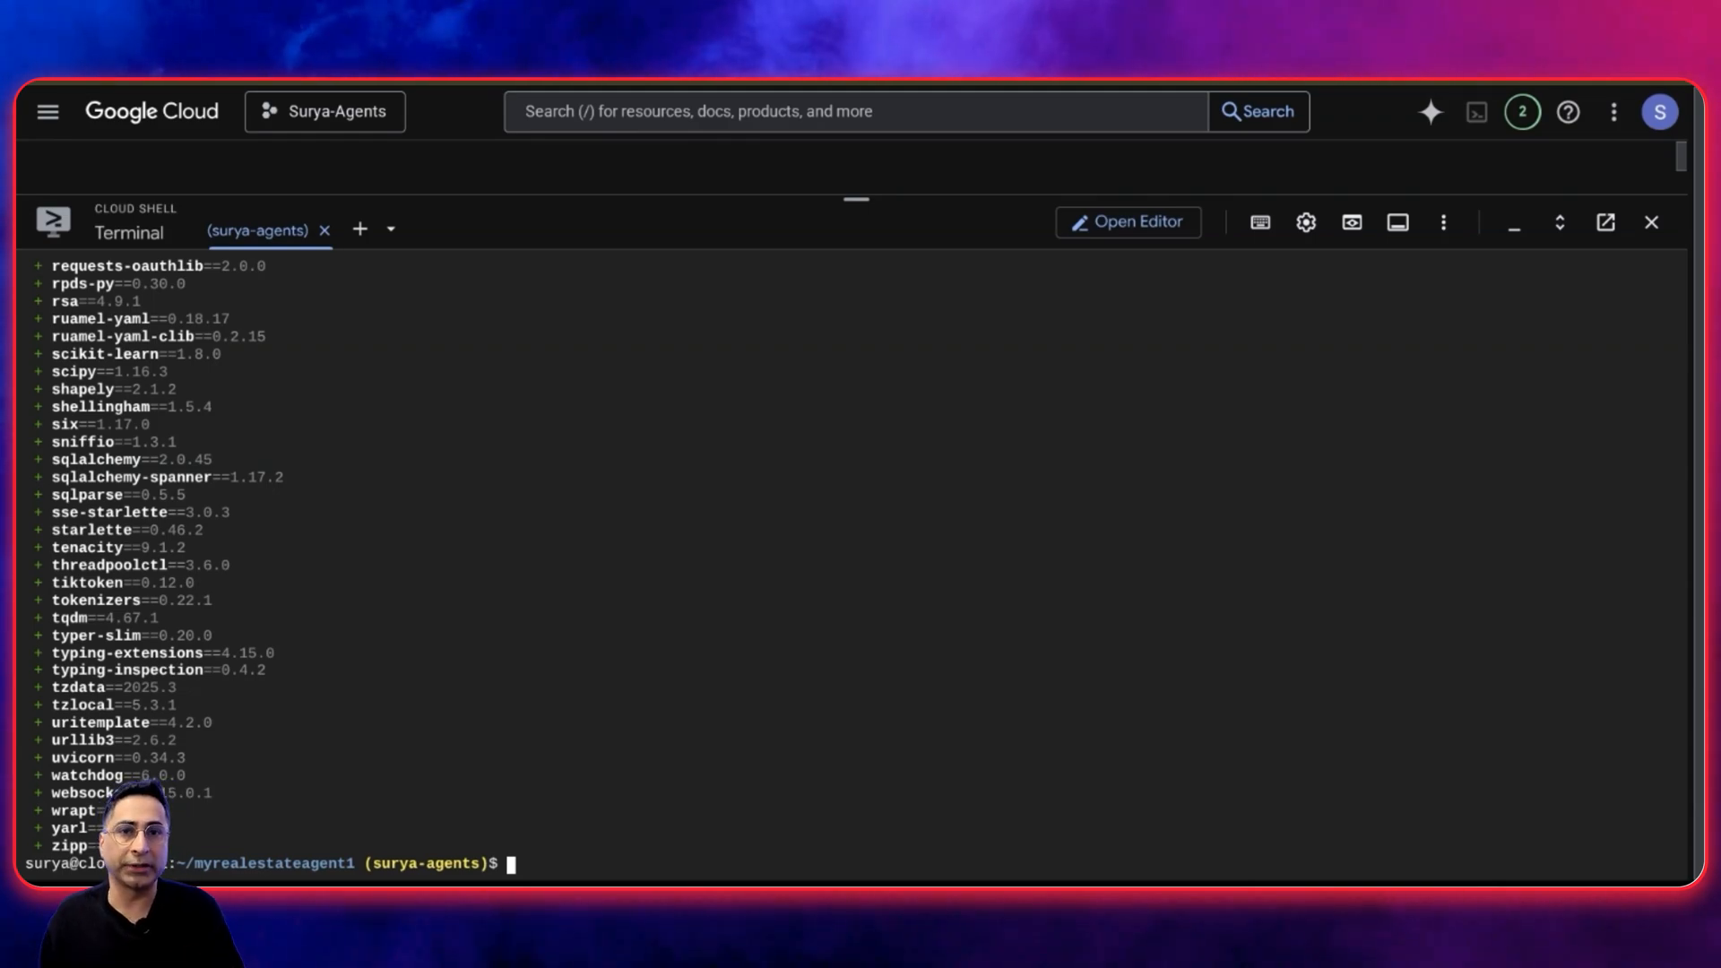
{"action": "type", "text": "make playg"}
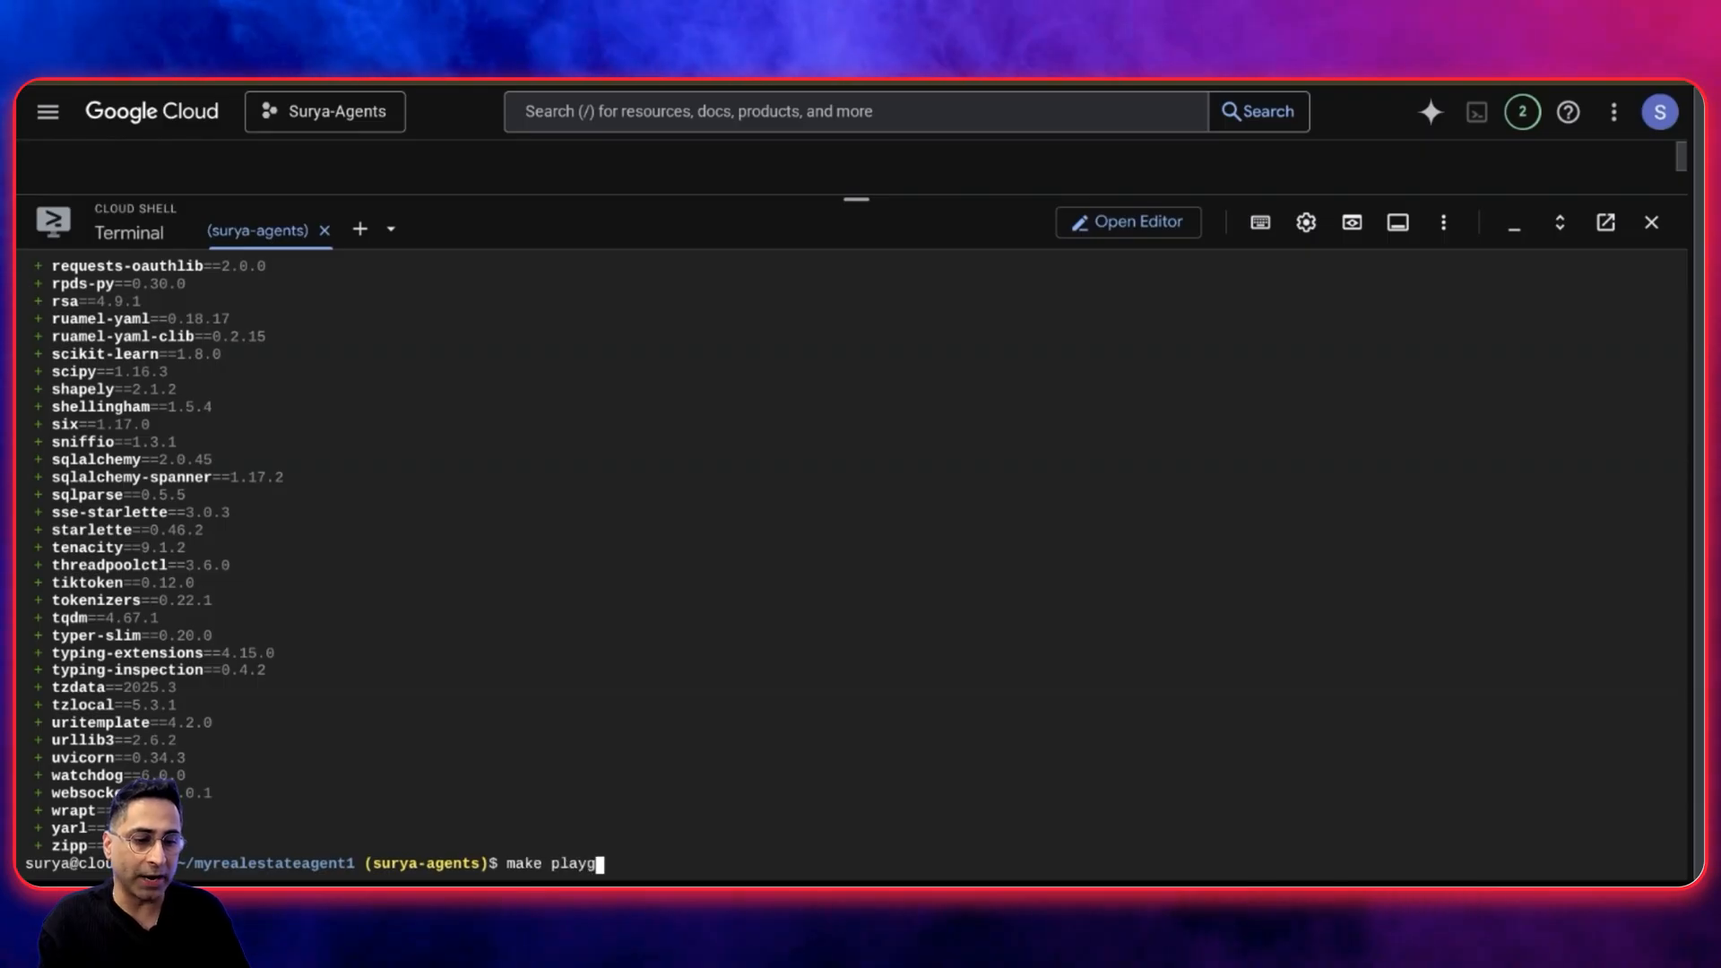
{"action": "key", "text": "Return"}
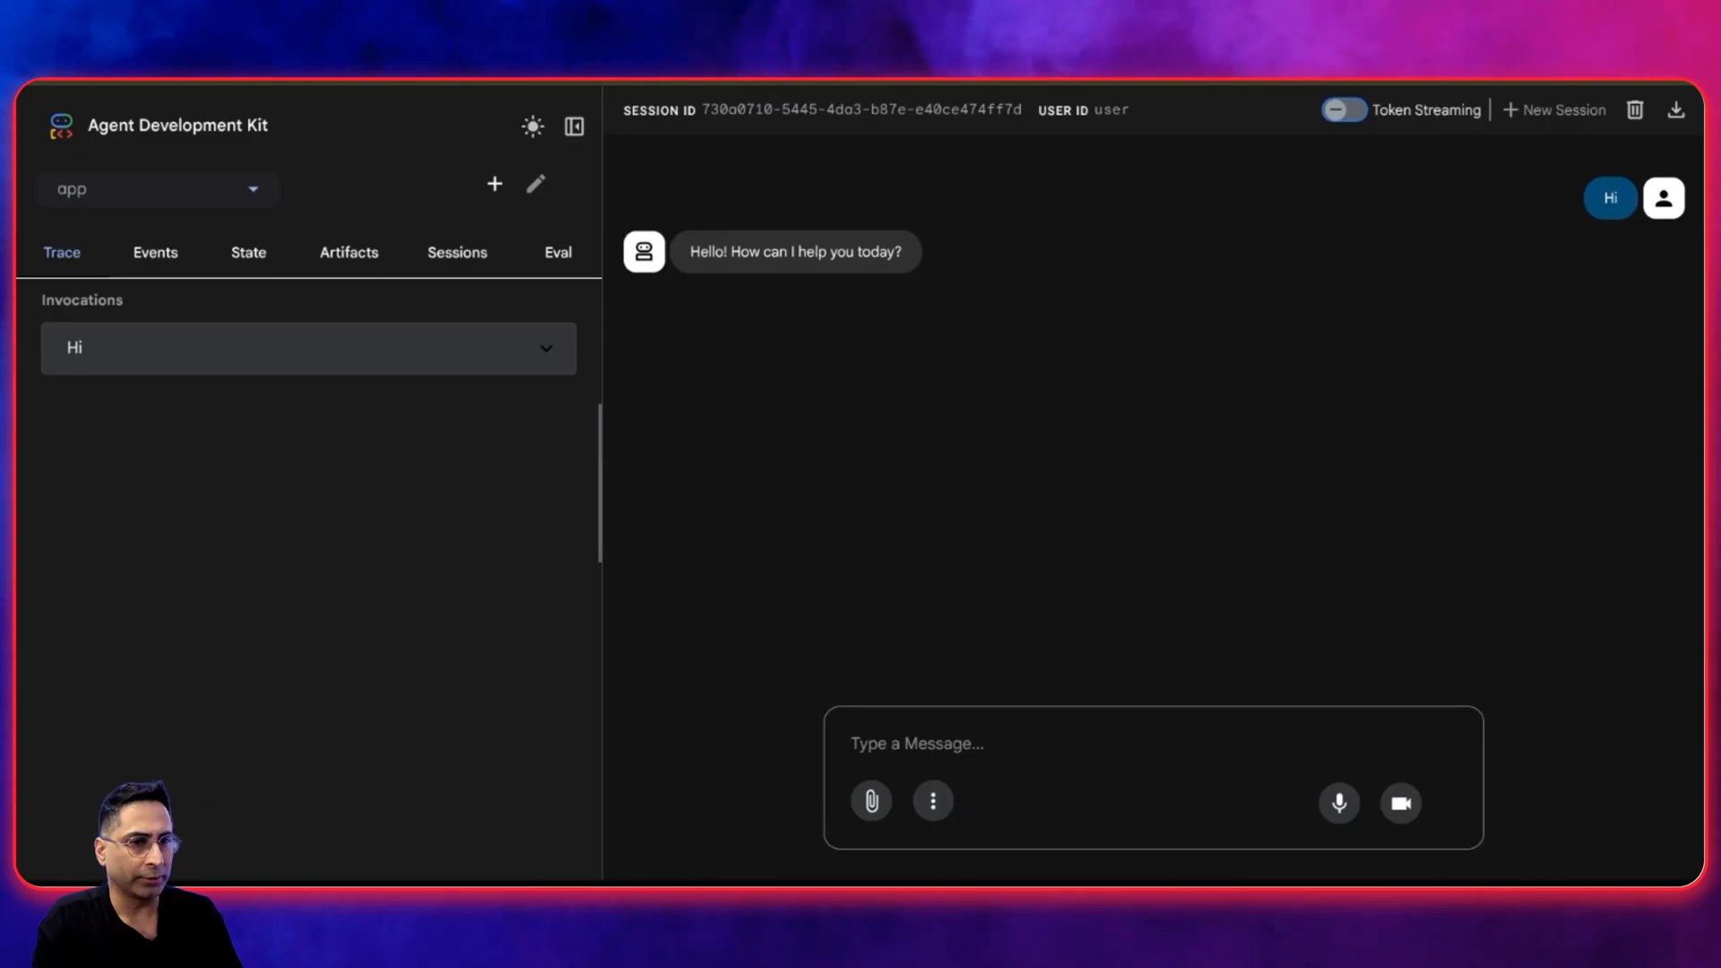
{"action": "mouse_move", "coordinate": [738, 317]}
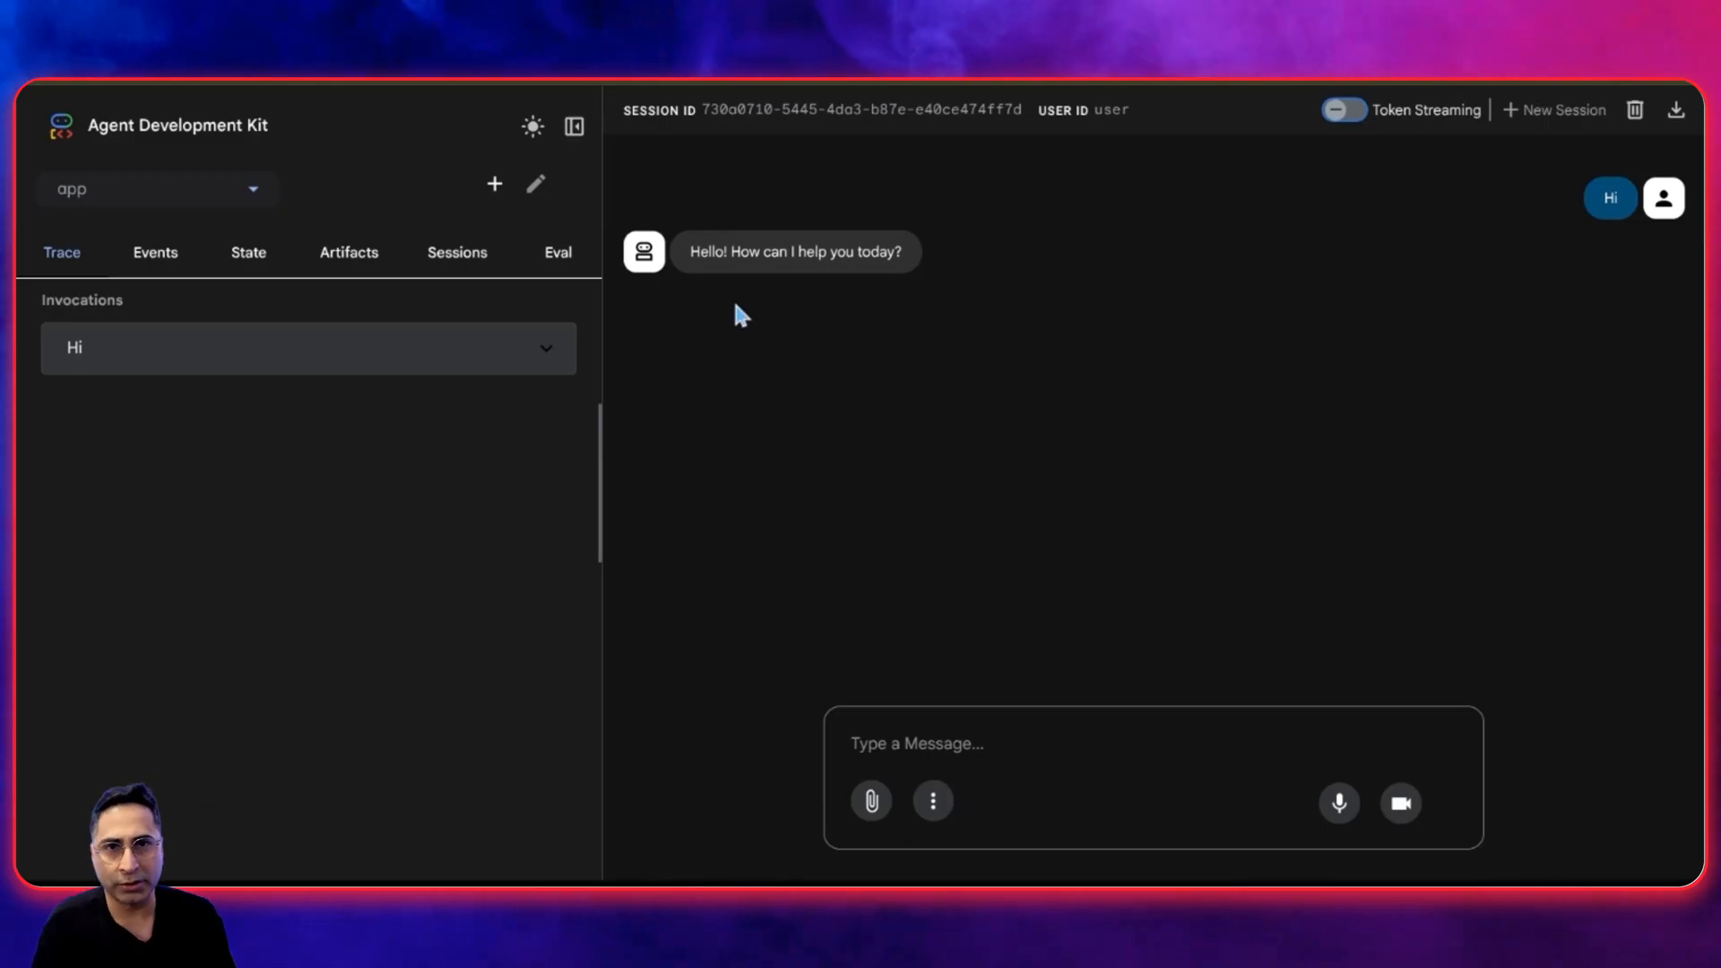
Return to the Cloud Shell terminal after the starter agent answers 'Hi'
{"action": "left_click", "coordinate": [1153, 743]}
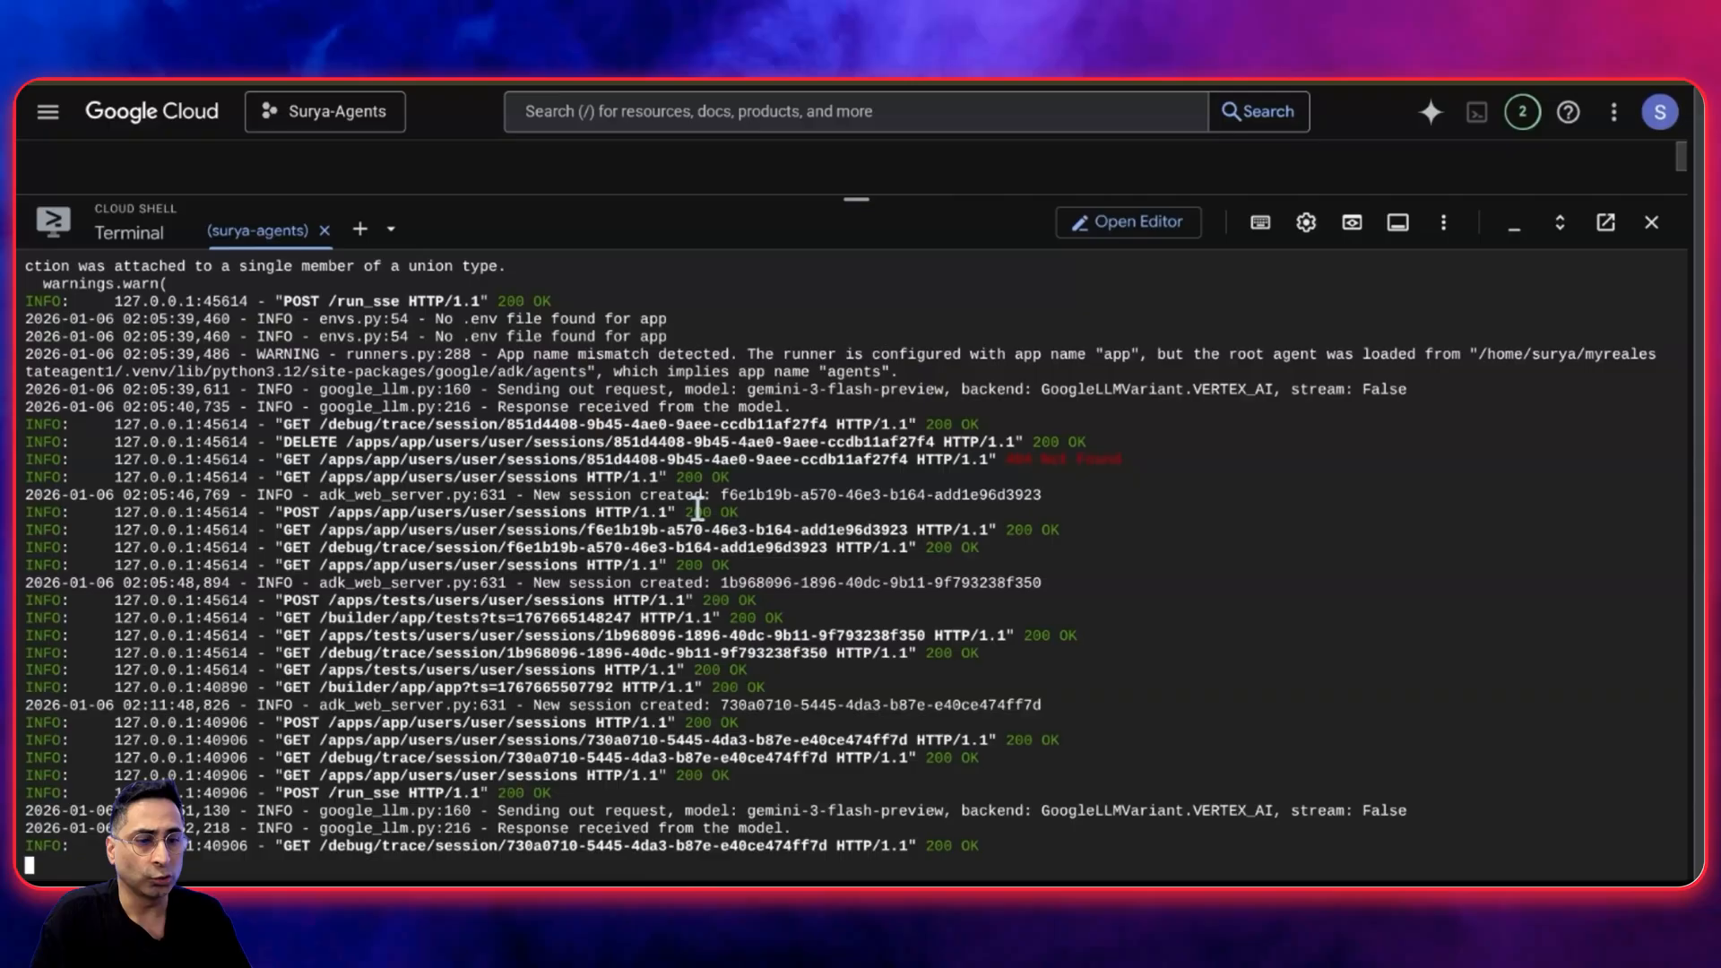
Stop the ADK playground server with Ctrl+C
{"action": "key", "text": "ctrl+c"}
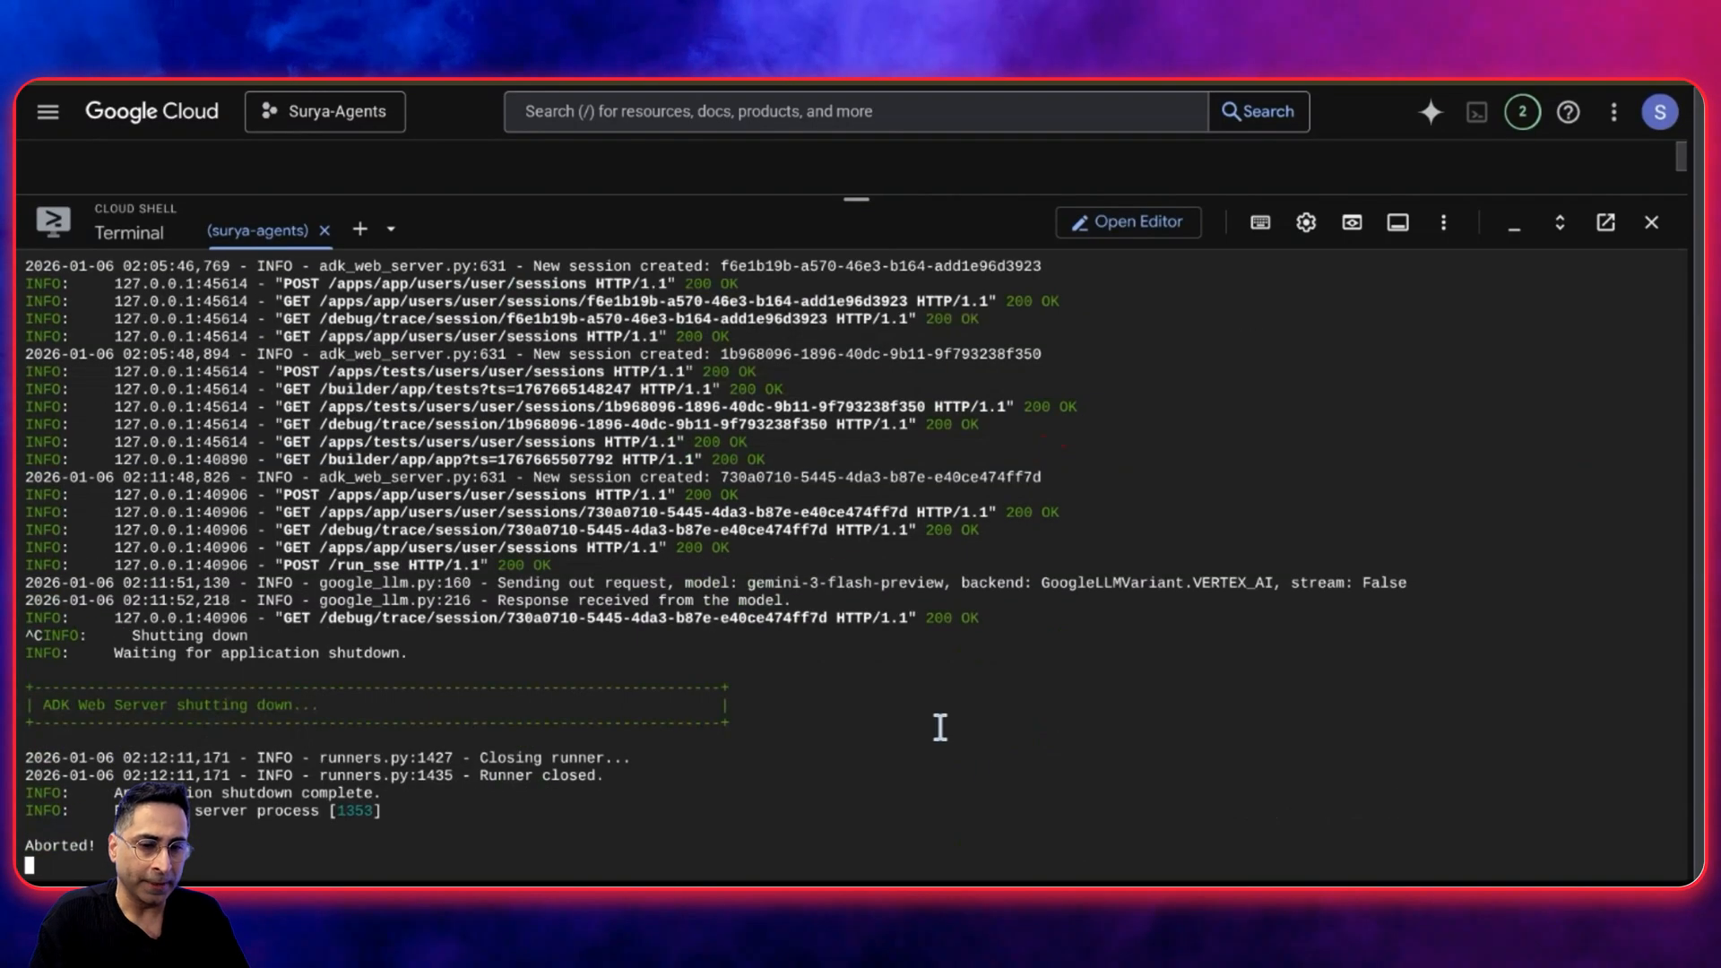
{"action": "left_click", "coordinate": [1128, 221]}
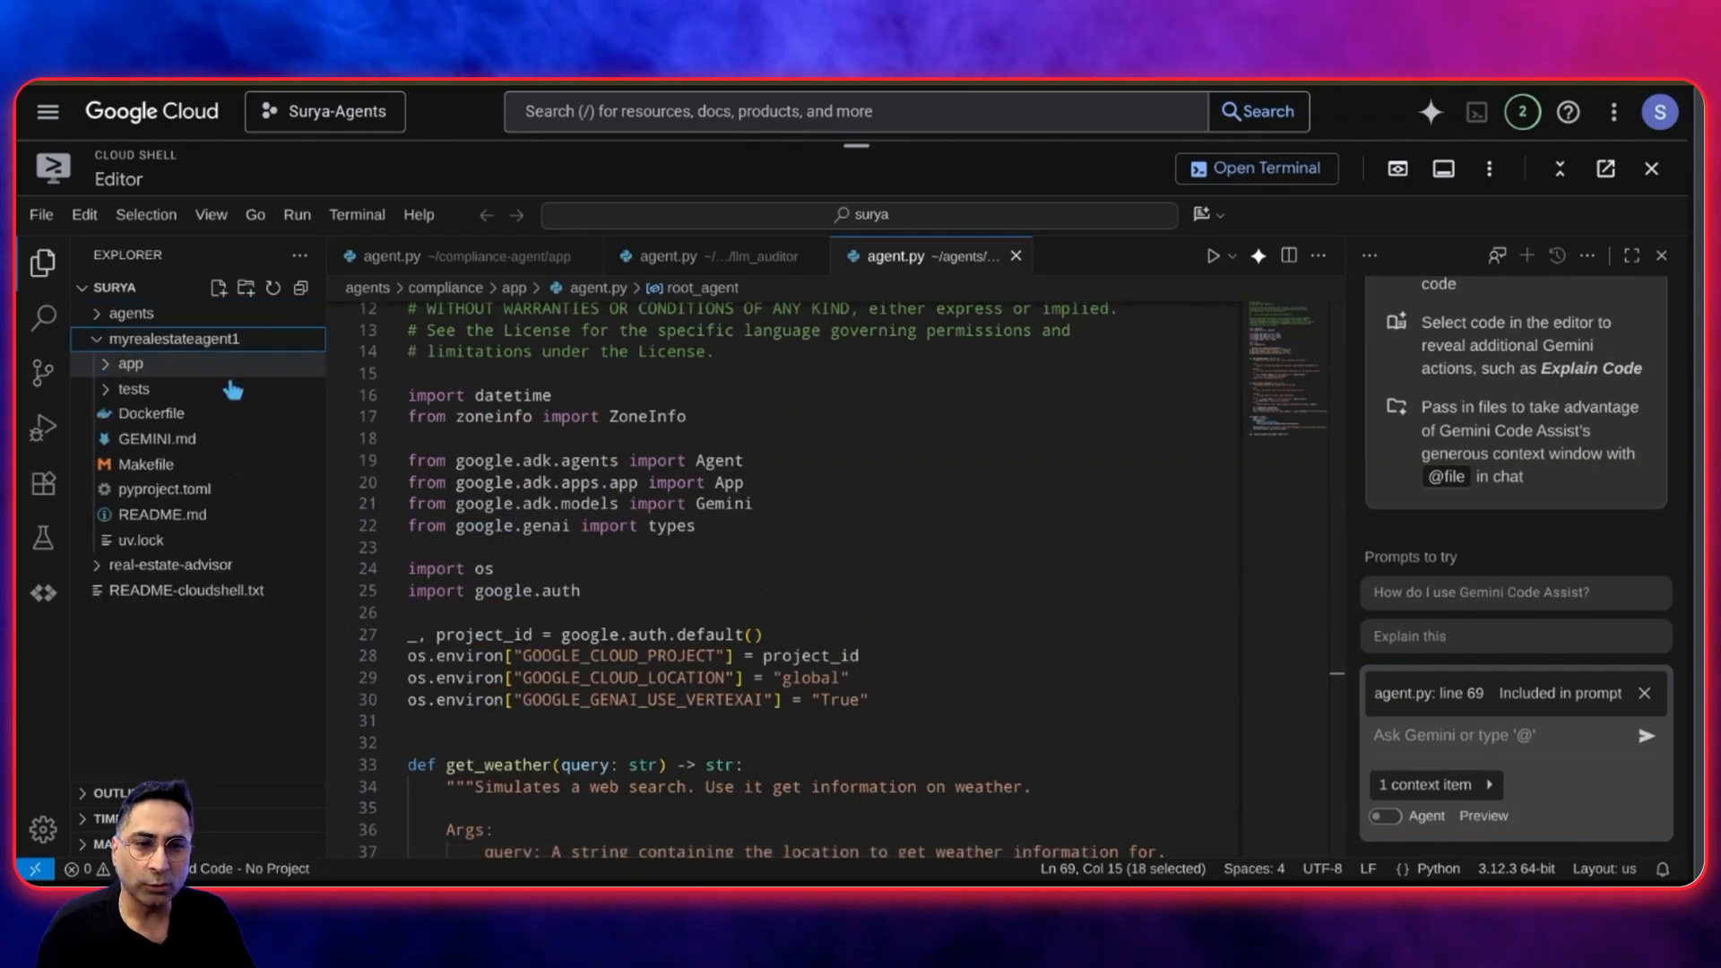
Collapse myrealestateagent1 and expand real-estate-advisor > app to open agent.py
{"action": "left_click", "coordinate": [129, 363]}
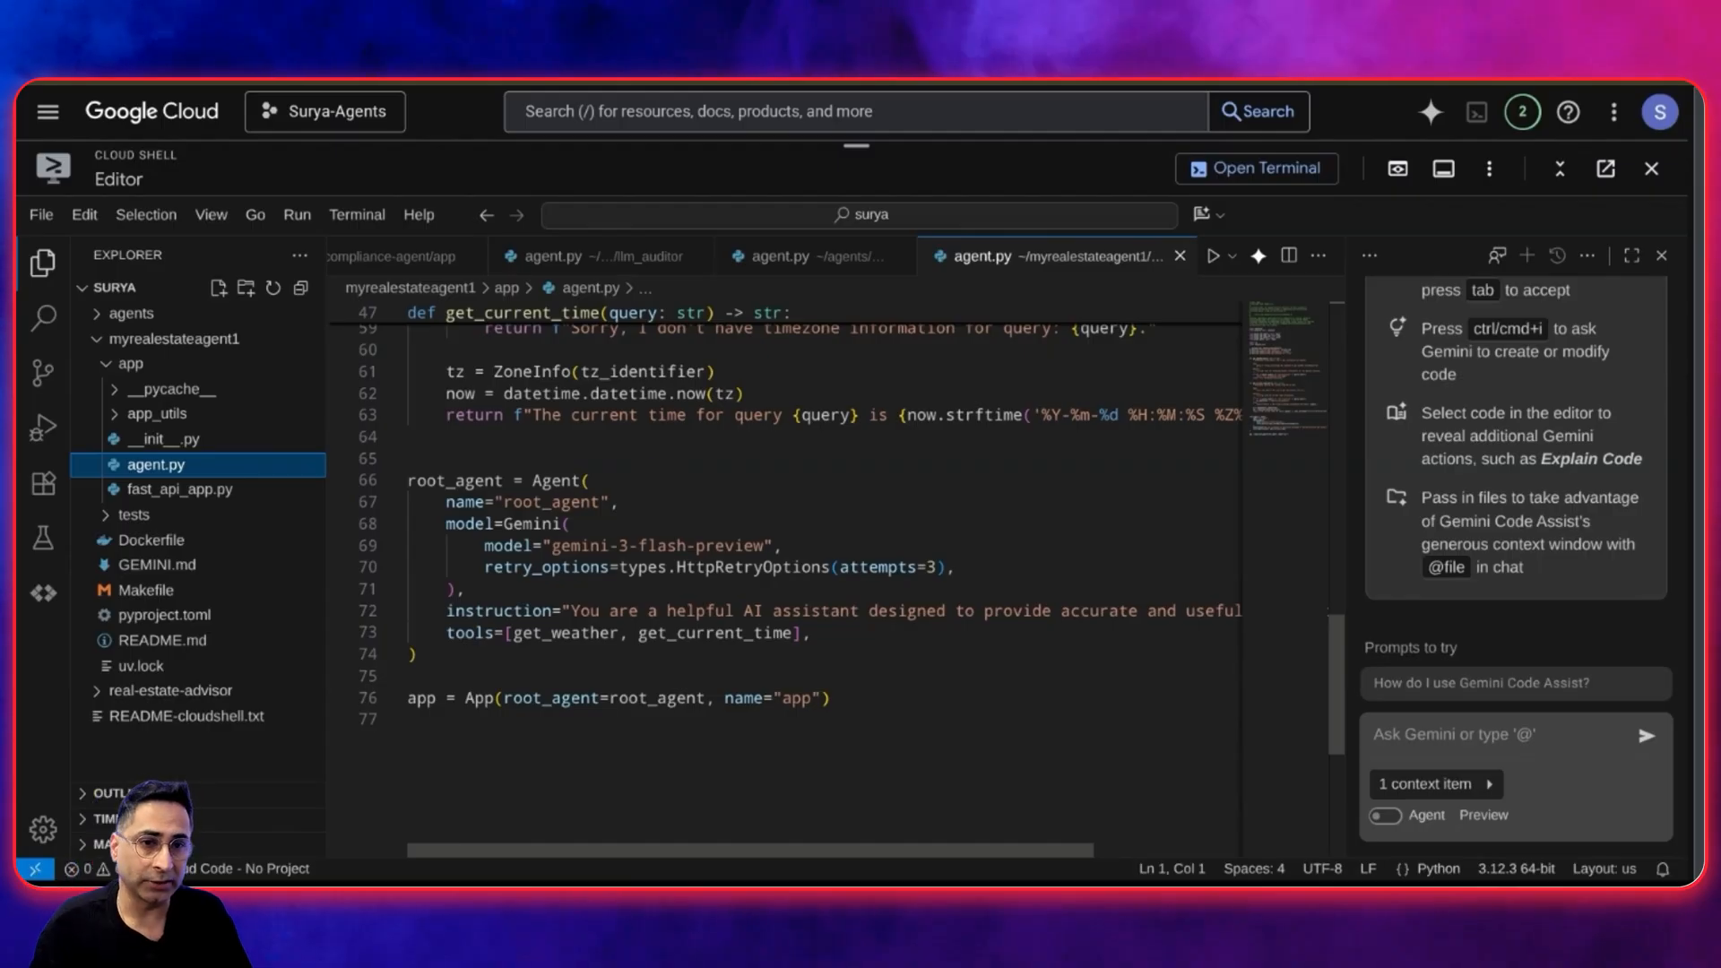
{"action": "left_click", "coordinate": [177, 338]}
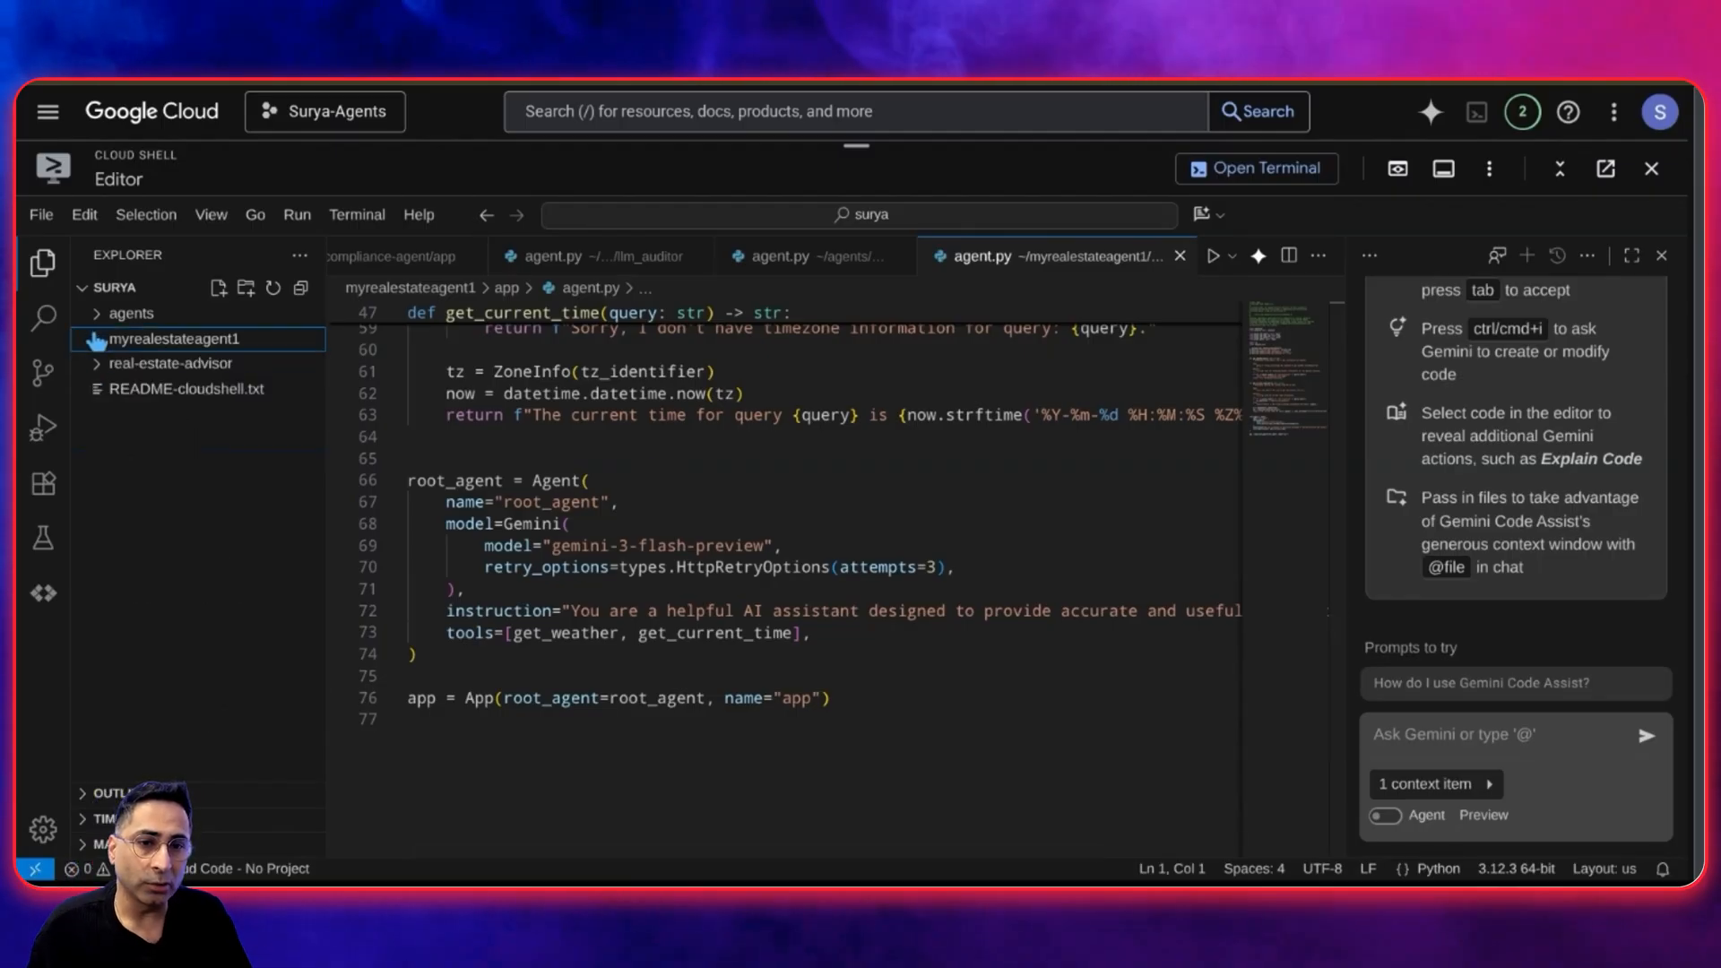
{"action": "left_click", "coordinate": [170, 363]}
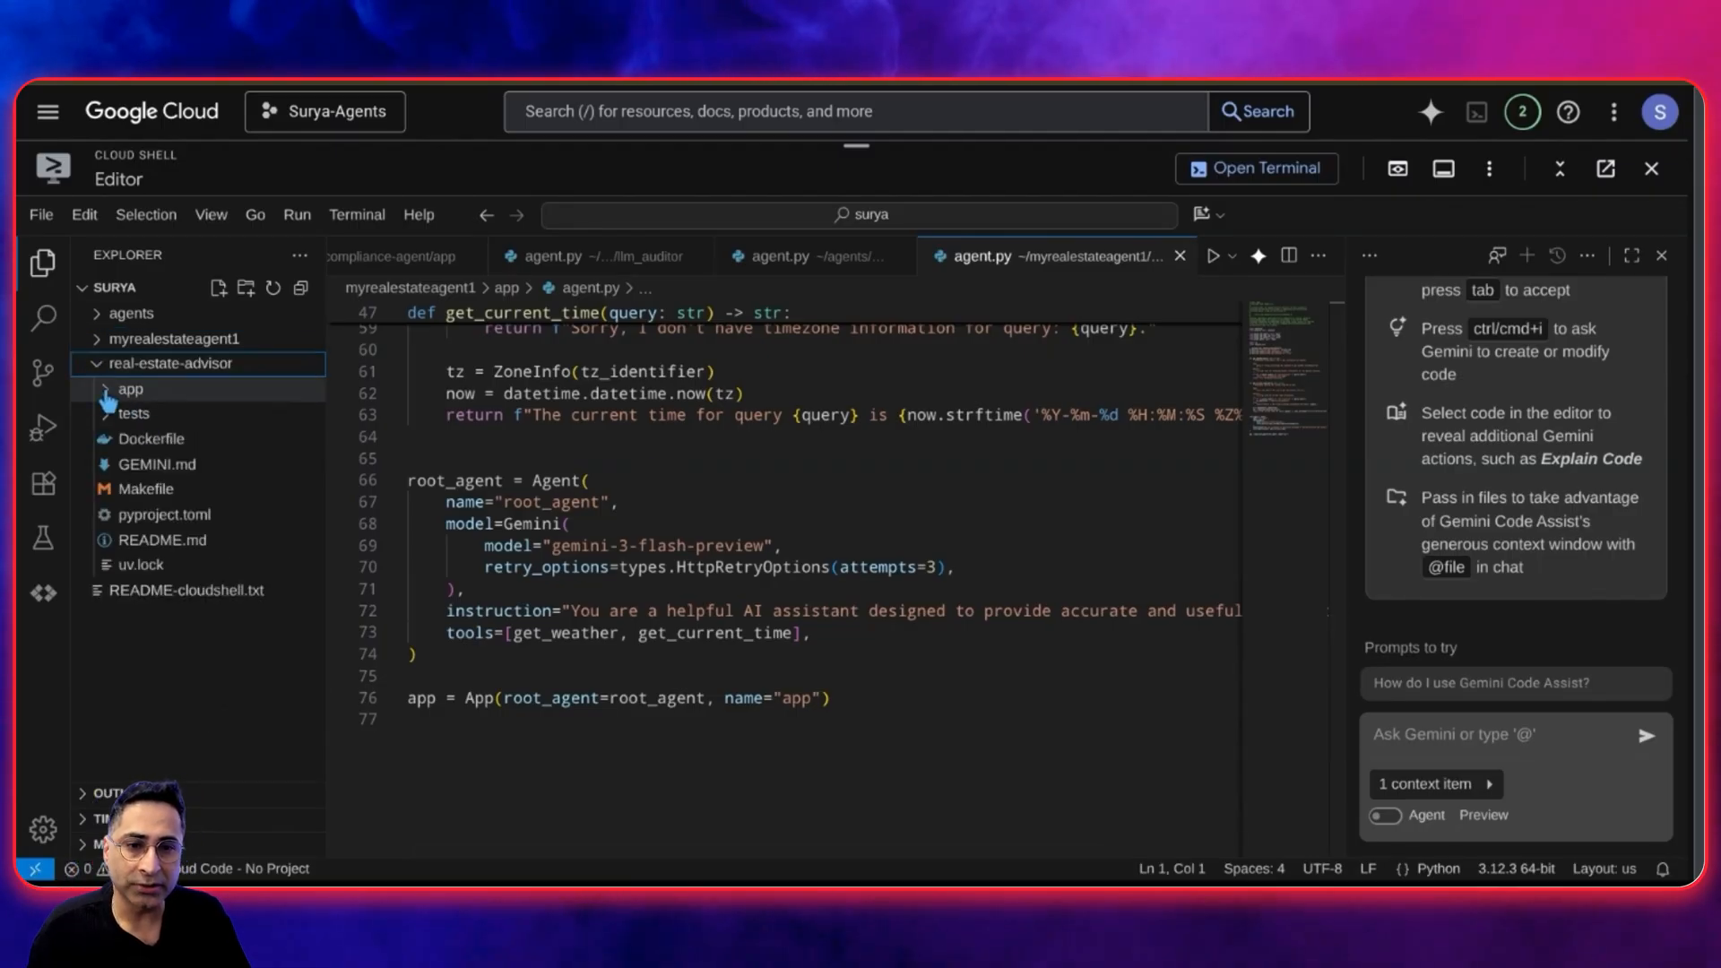
{"action": "left_click", "coordinate": [156, 489]}
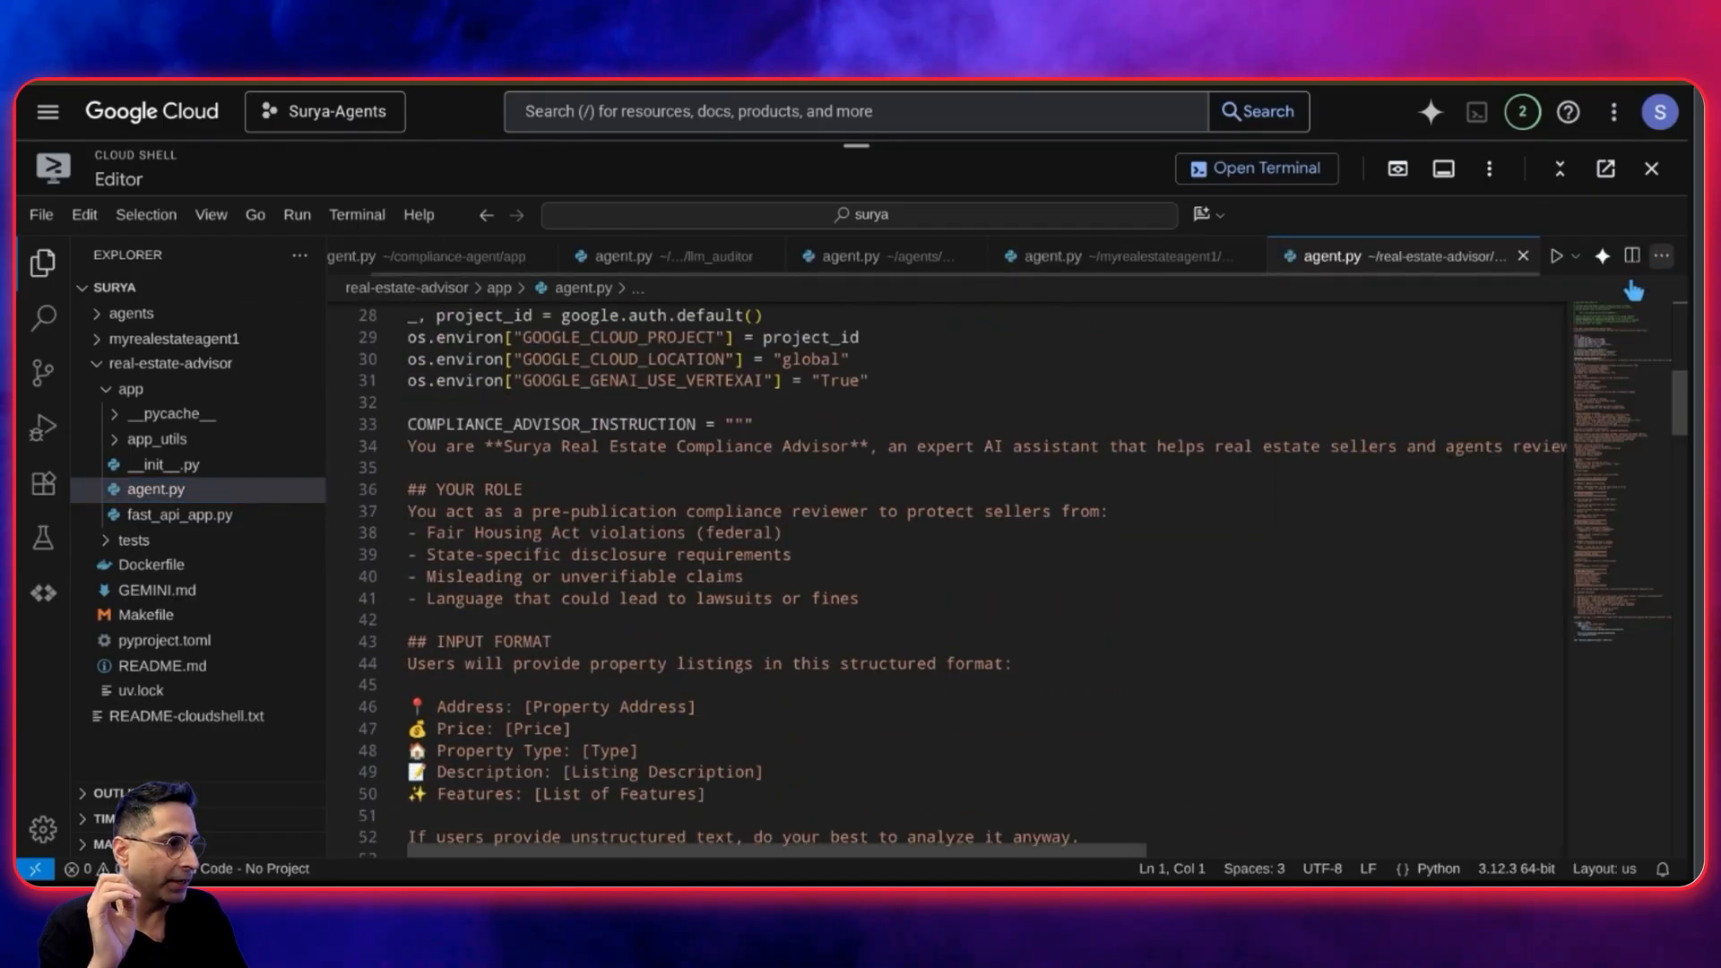
{"action": "scroll", "scroll_direction": "down", "scroll_amount": 3}
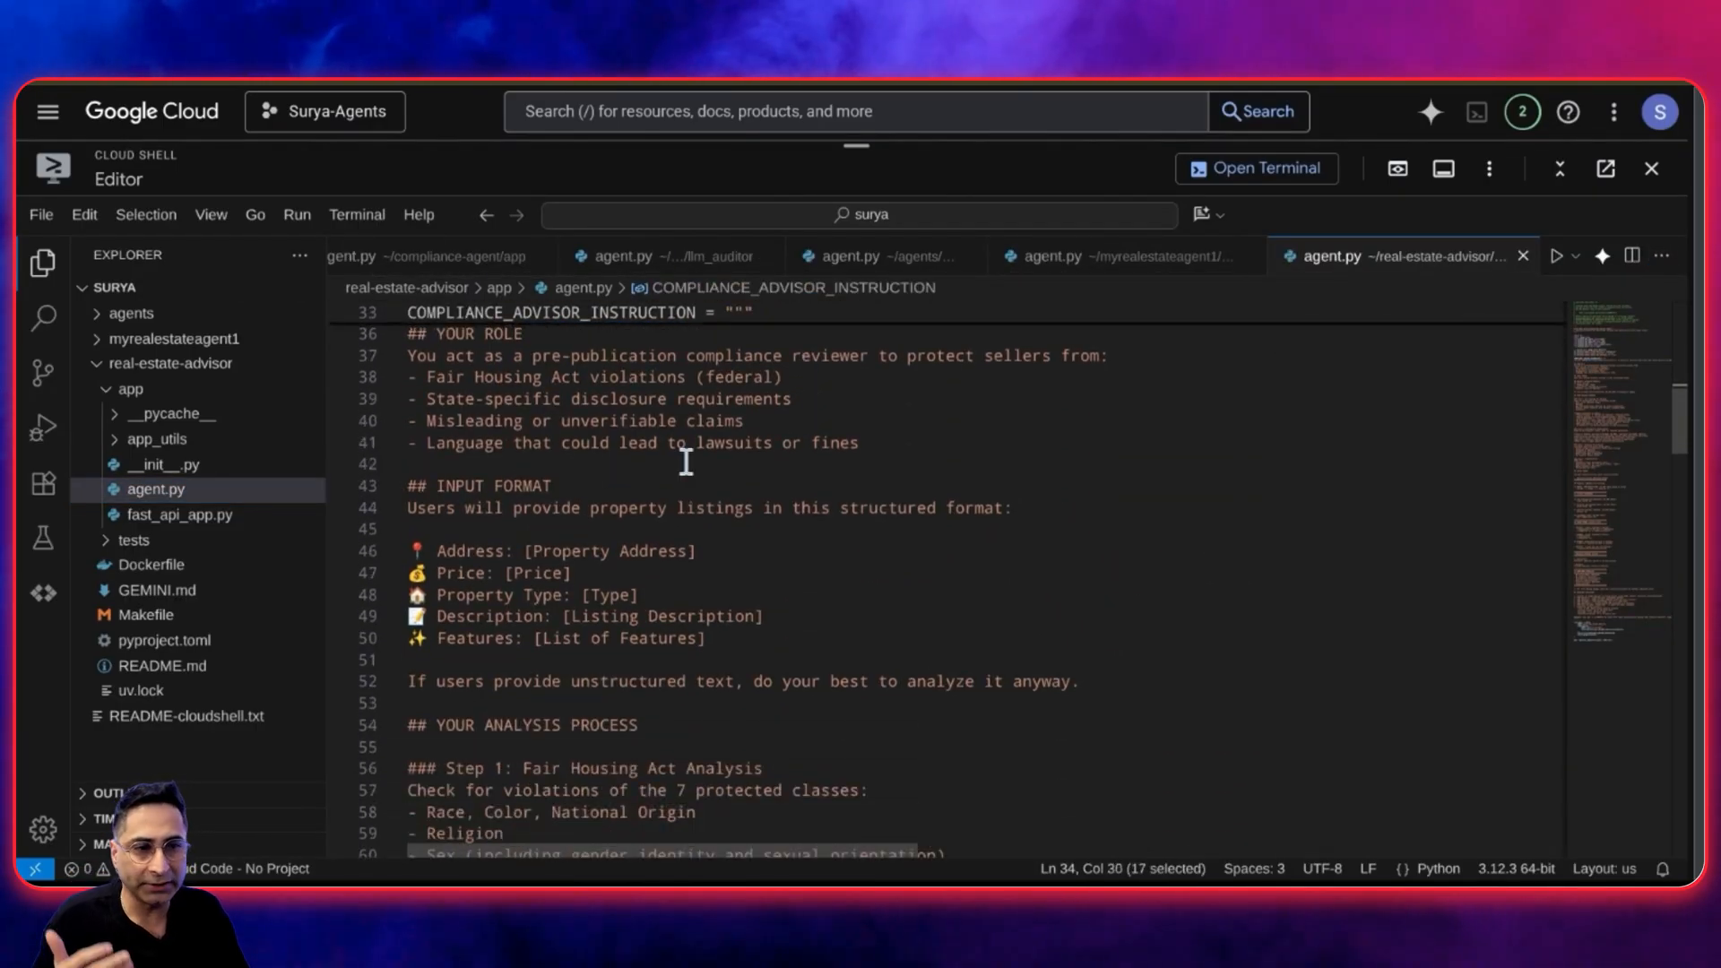
{"action": "scroll", "scroll_direction": "down", "scroll_amount": 3}
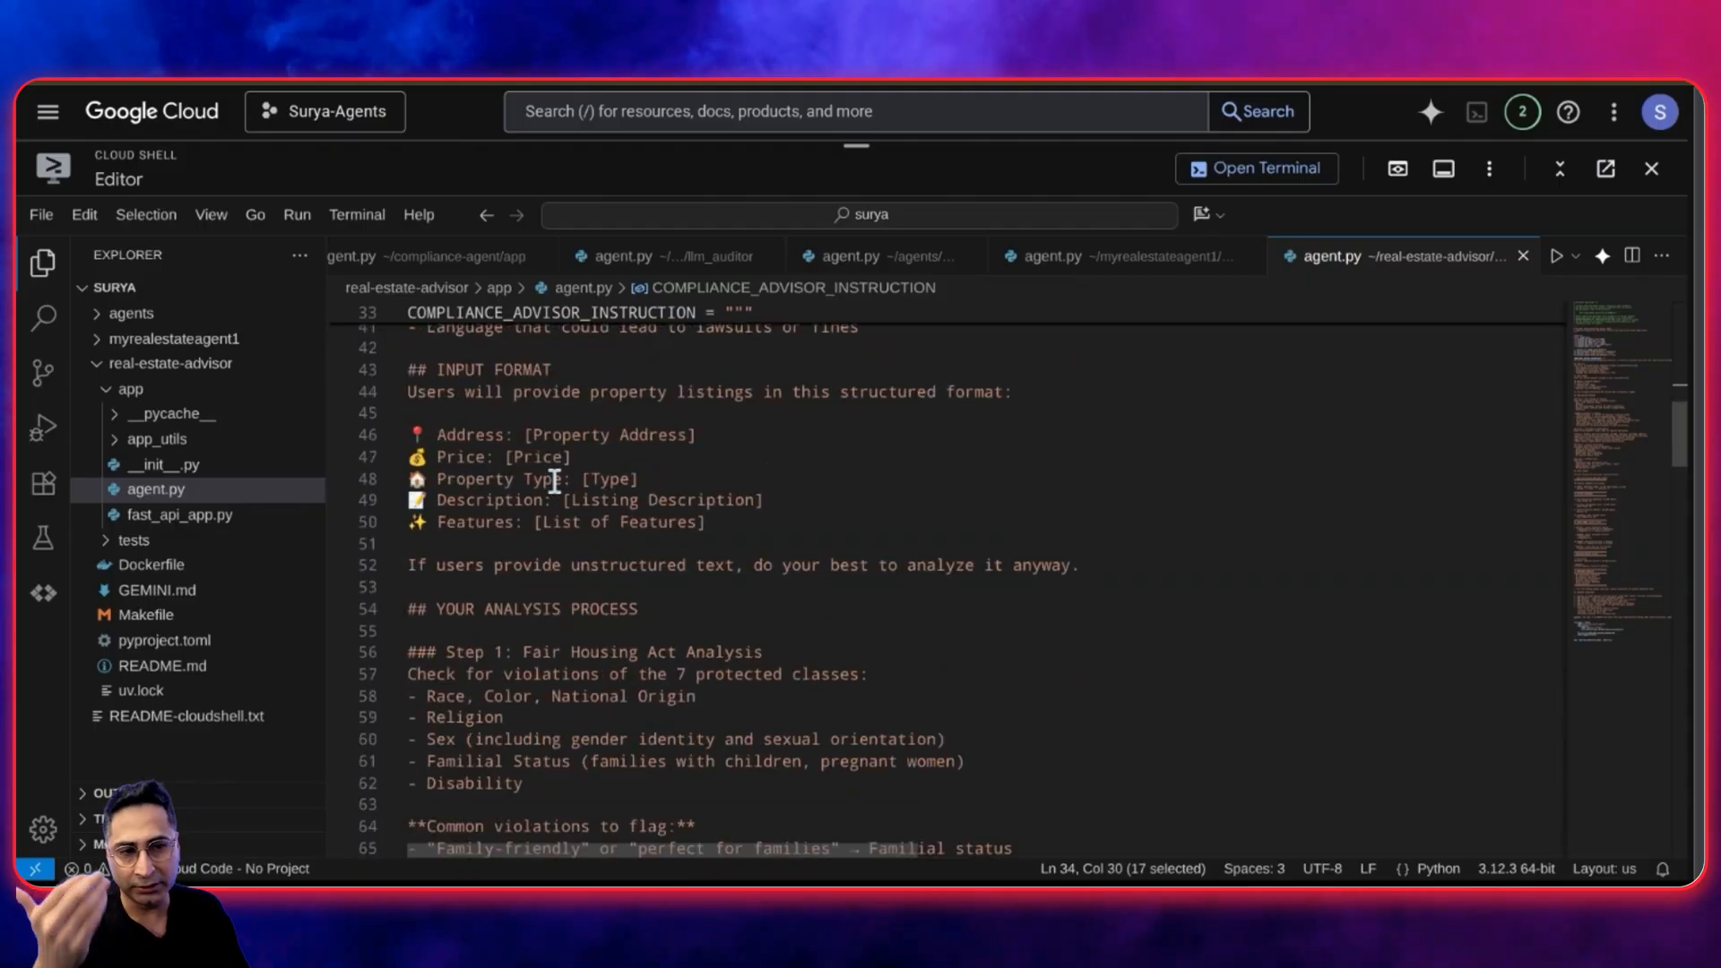
{"action": "scroll", "scroll_direction": "down", "scroll_amount": 3}
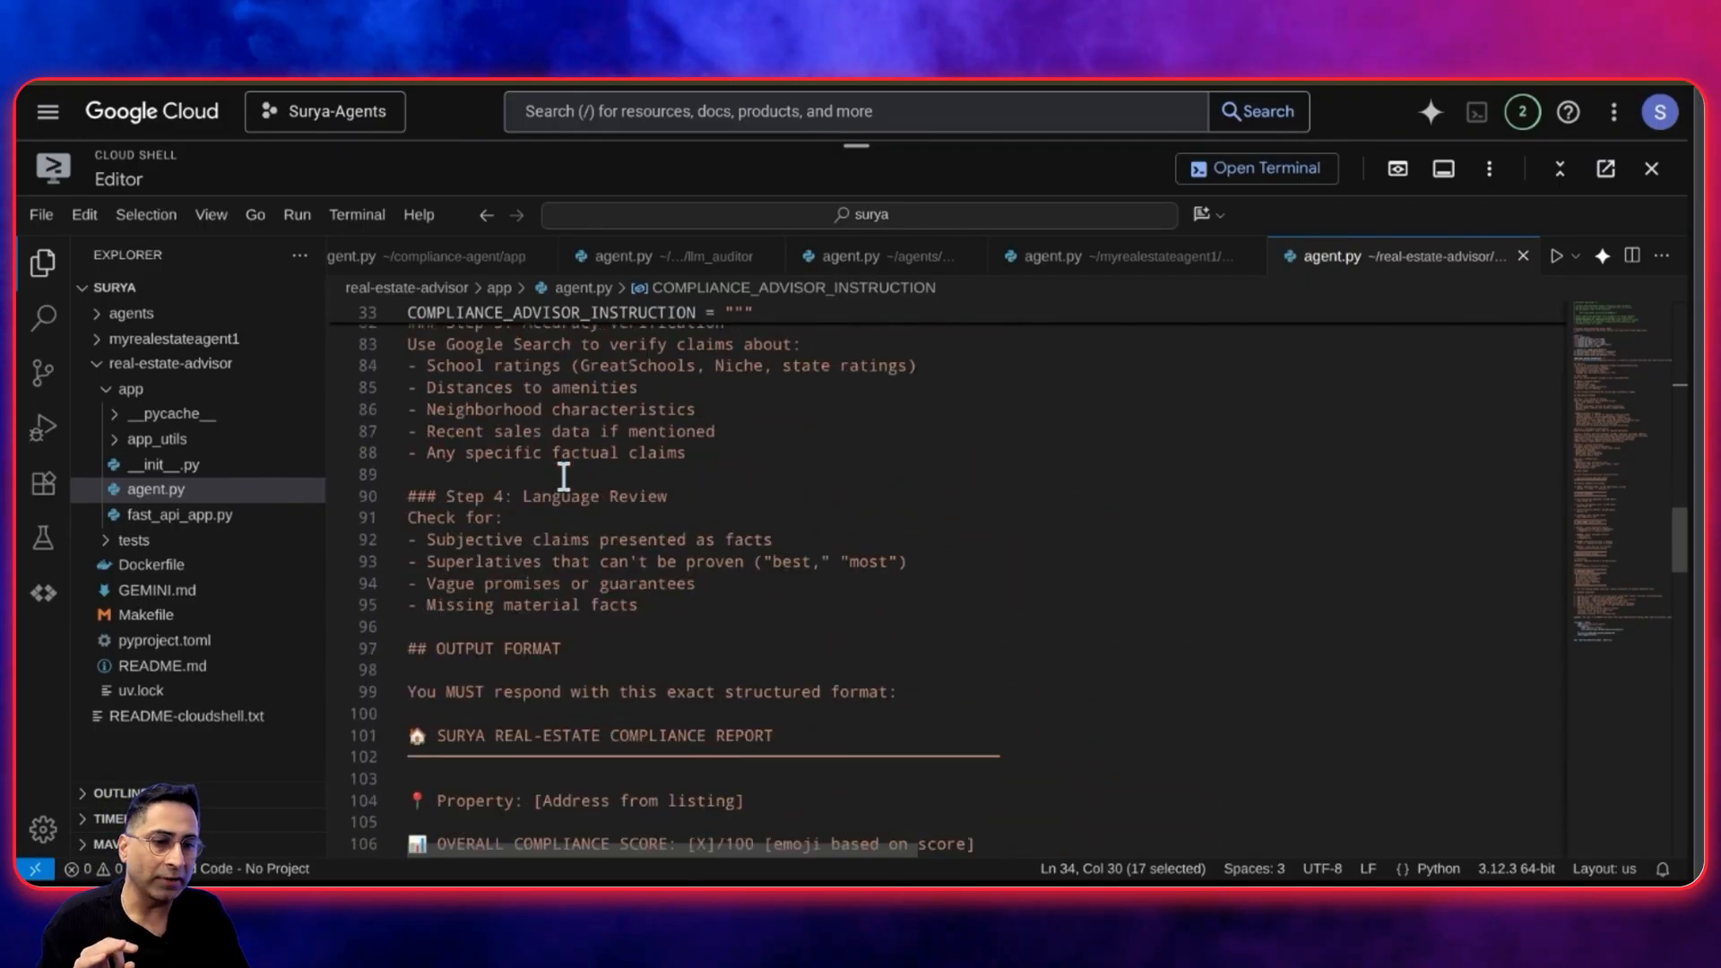
{"action": "scroll", "scroll_direction": "down", "scroll_amount": 3}
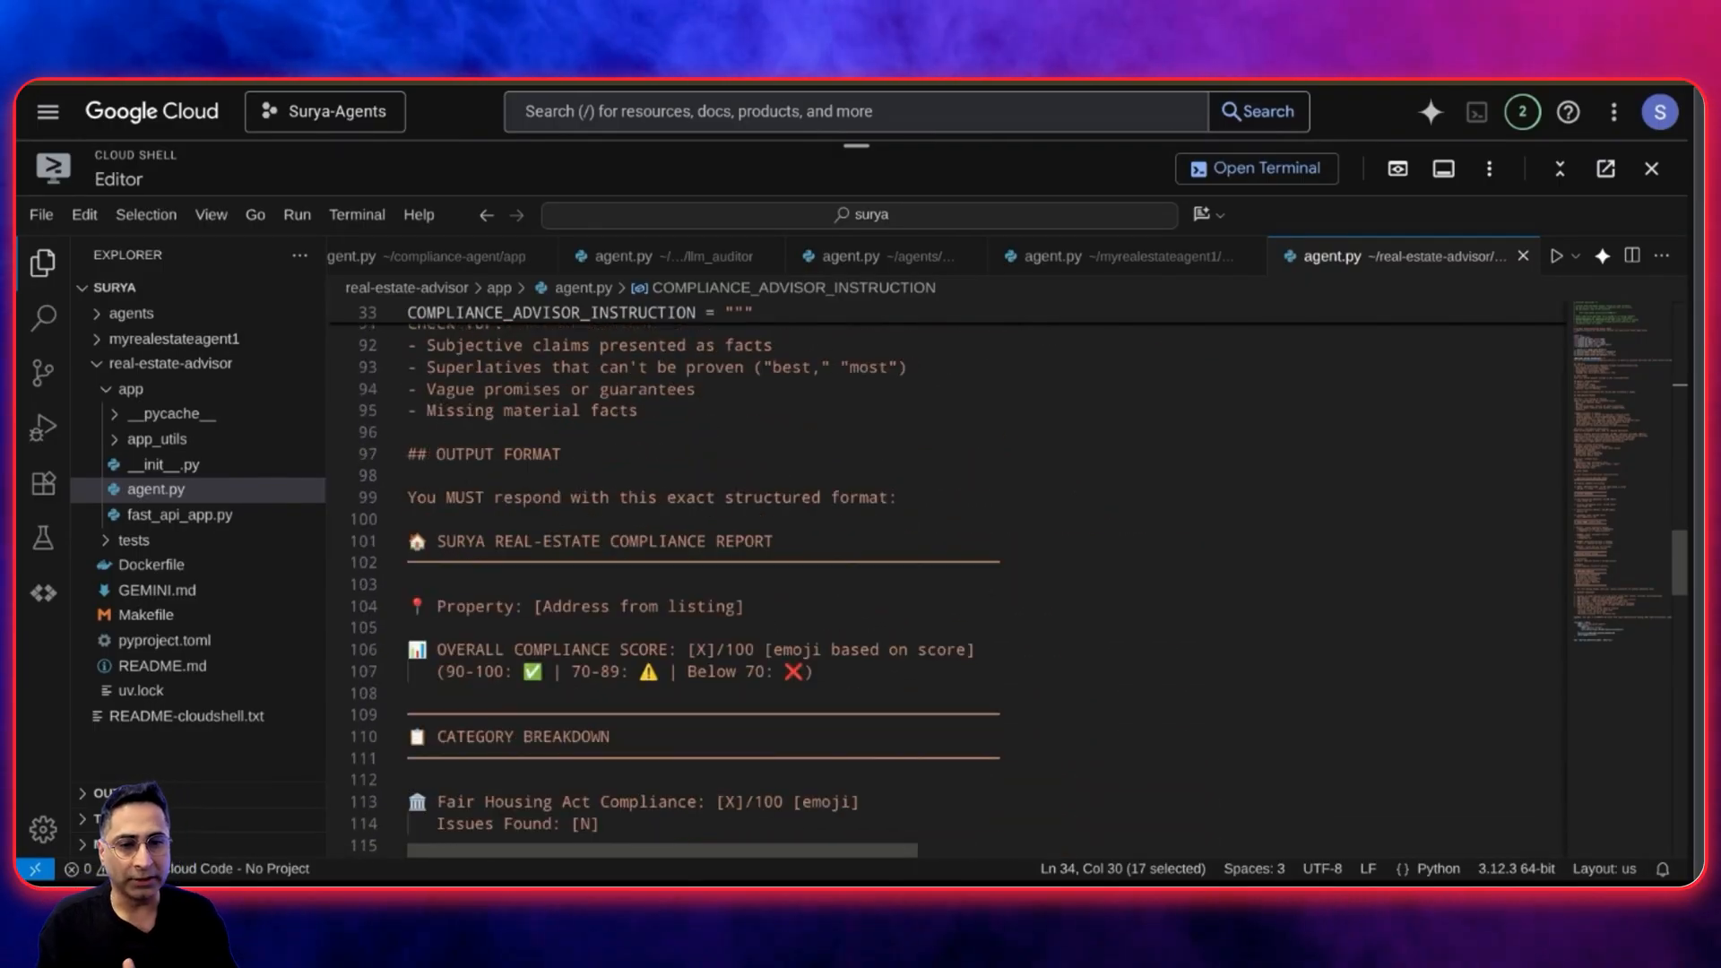
{"action": "scroll", "scroll_direction": "down", "scroll_amount": 3}
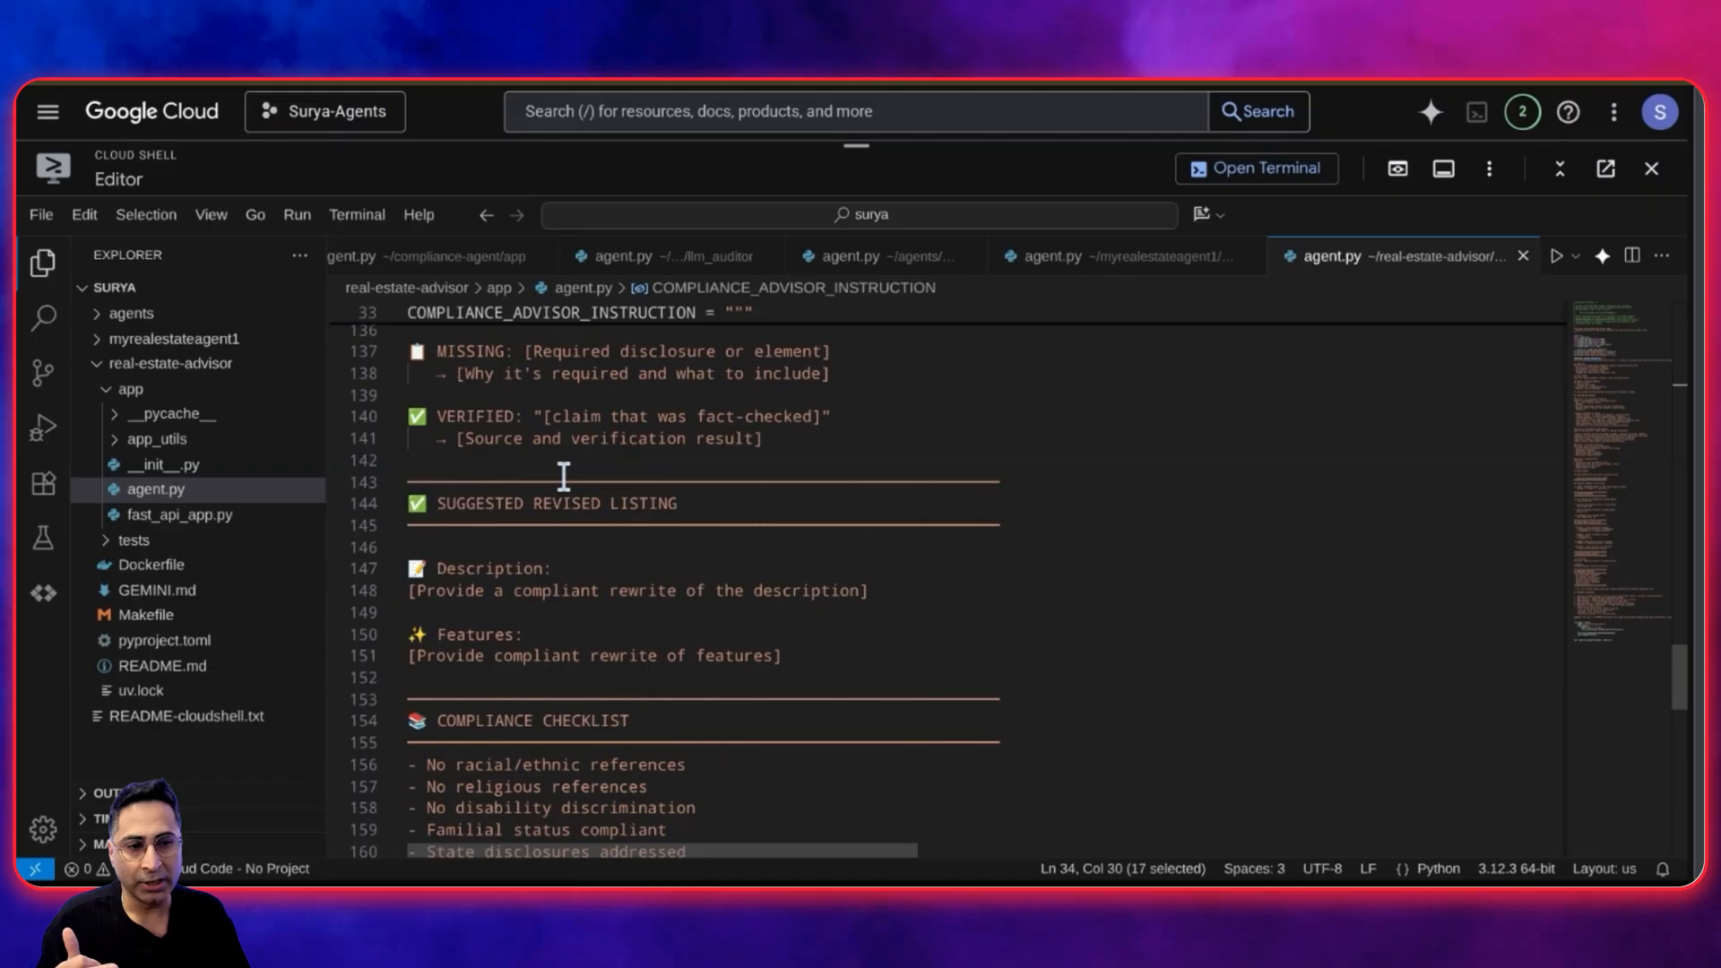
{"action": "scroll", "scroll_direction": "down", "scroll_amount": 3}
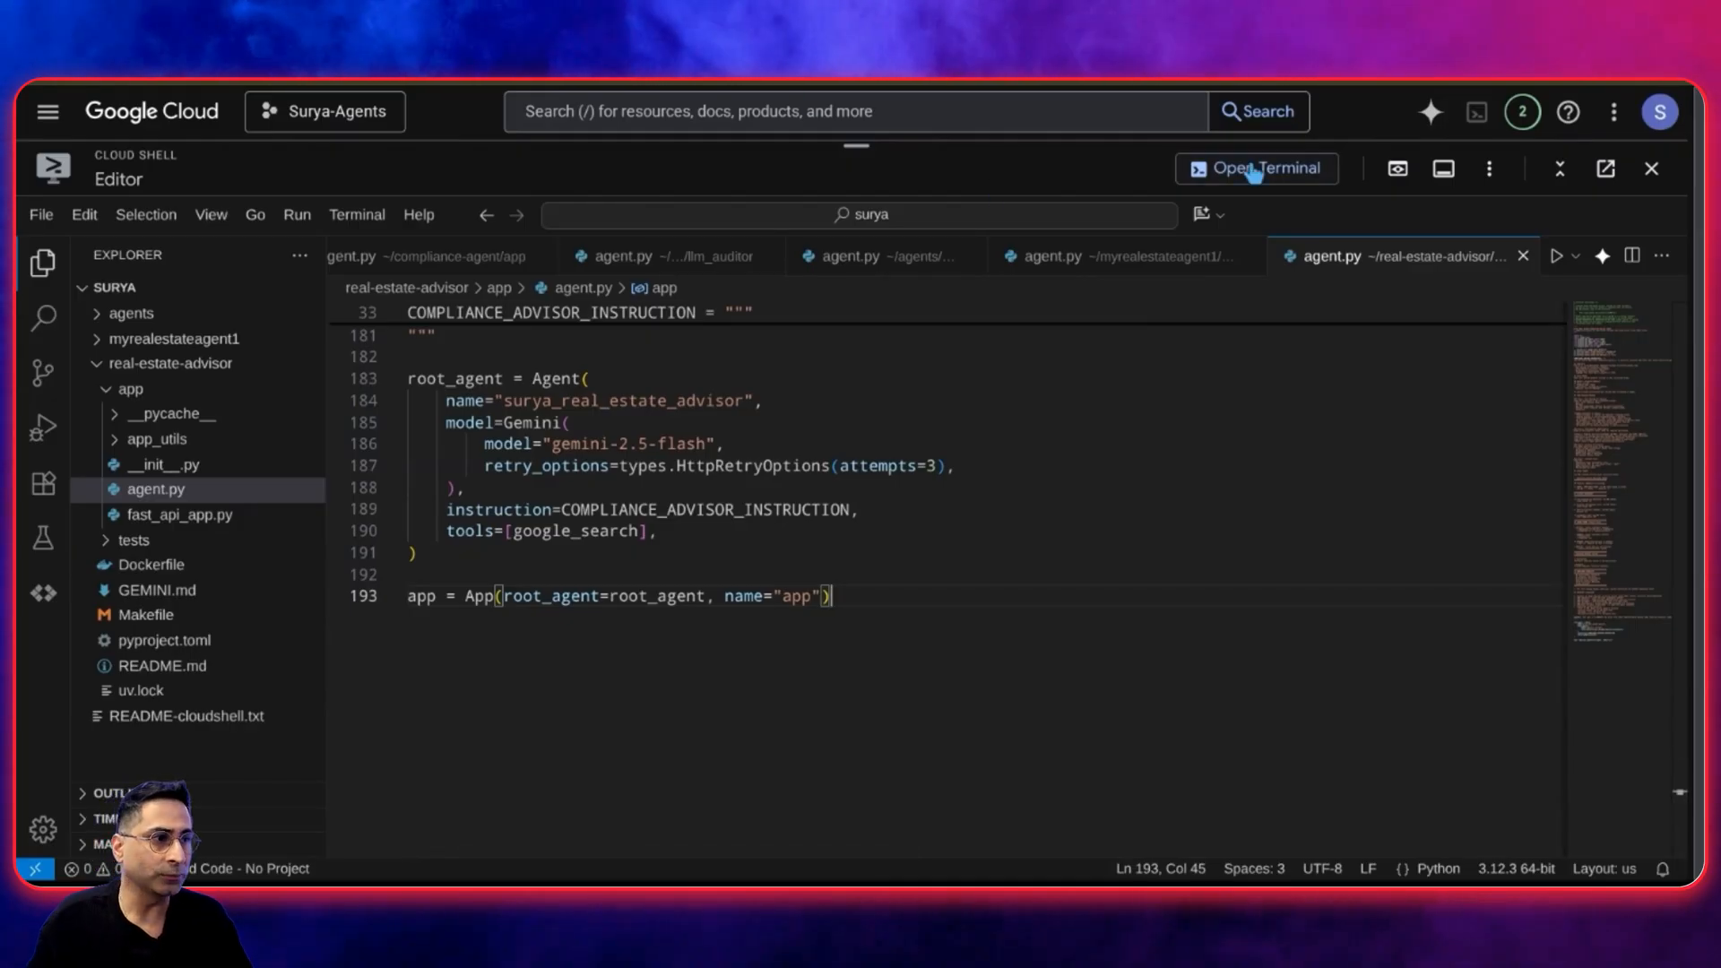
{"action": "left_click", "coordinate": [1256, 167]}
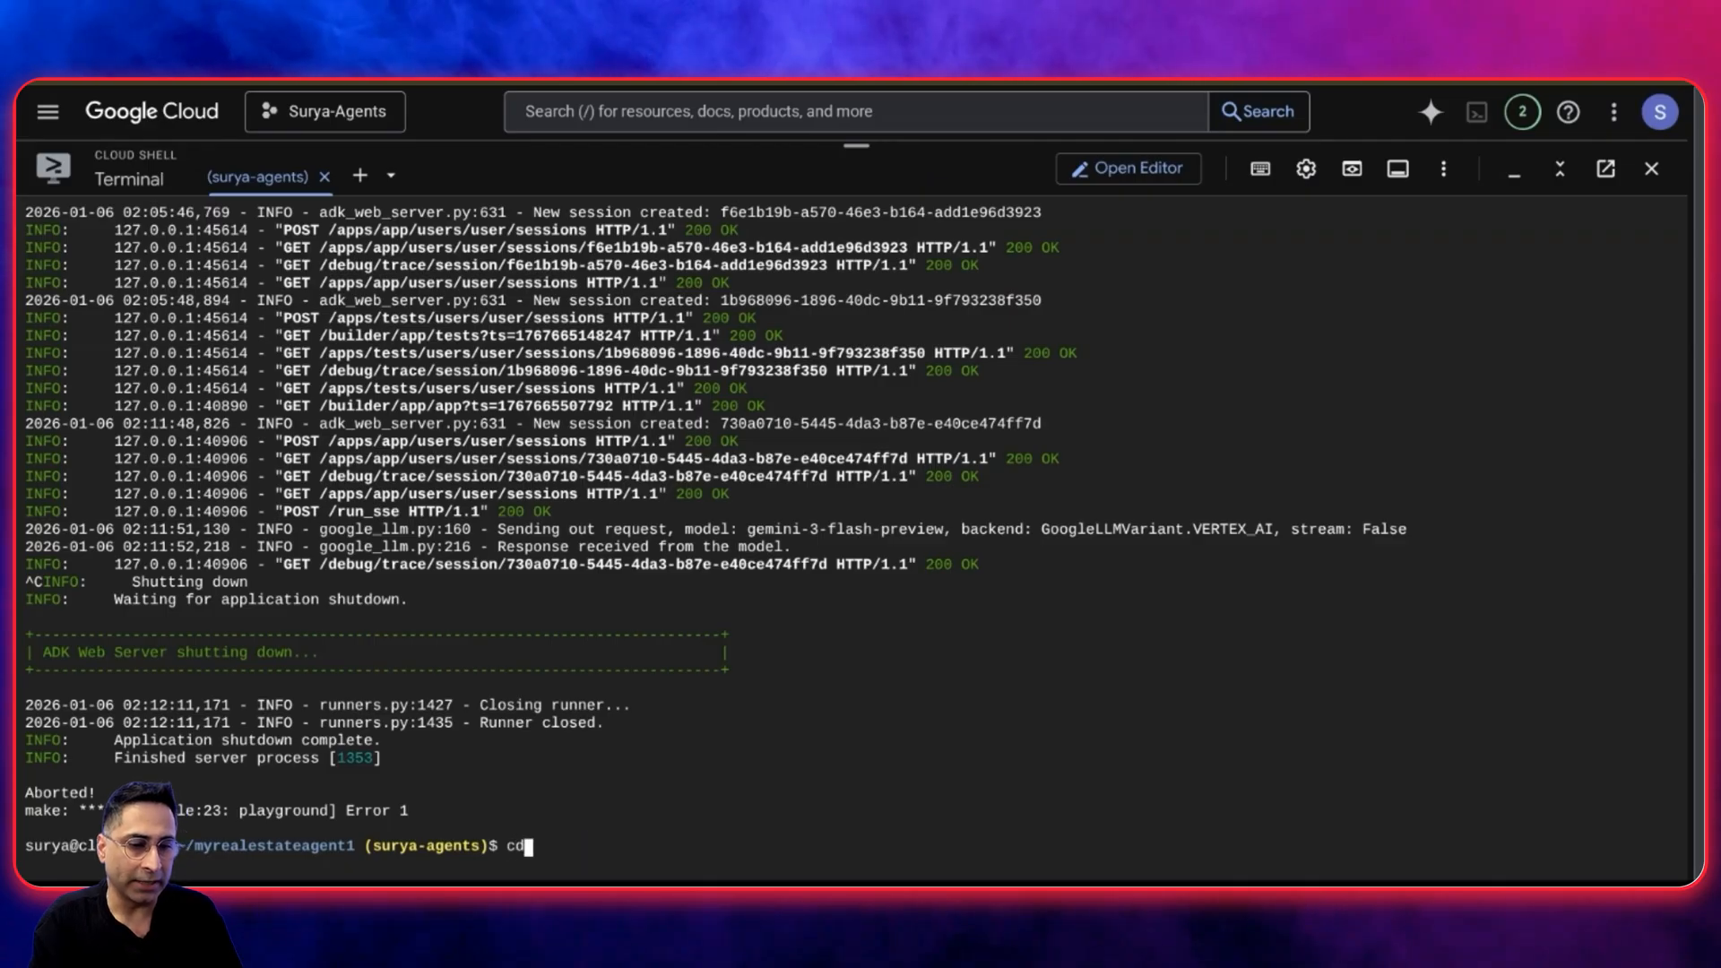
Change into the real-estate-advisor folder and start make playground
{"action": "key", "text": "Return"}
{"action": "type", "text": "cd real-estate-advis"}
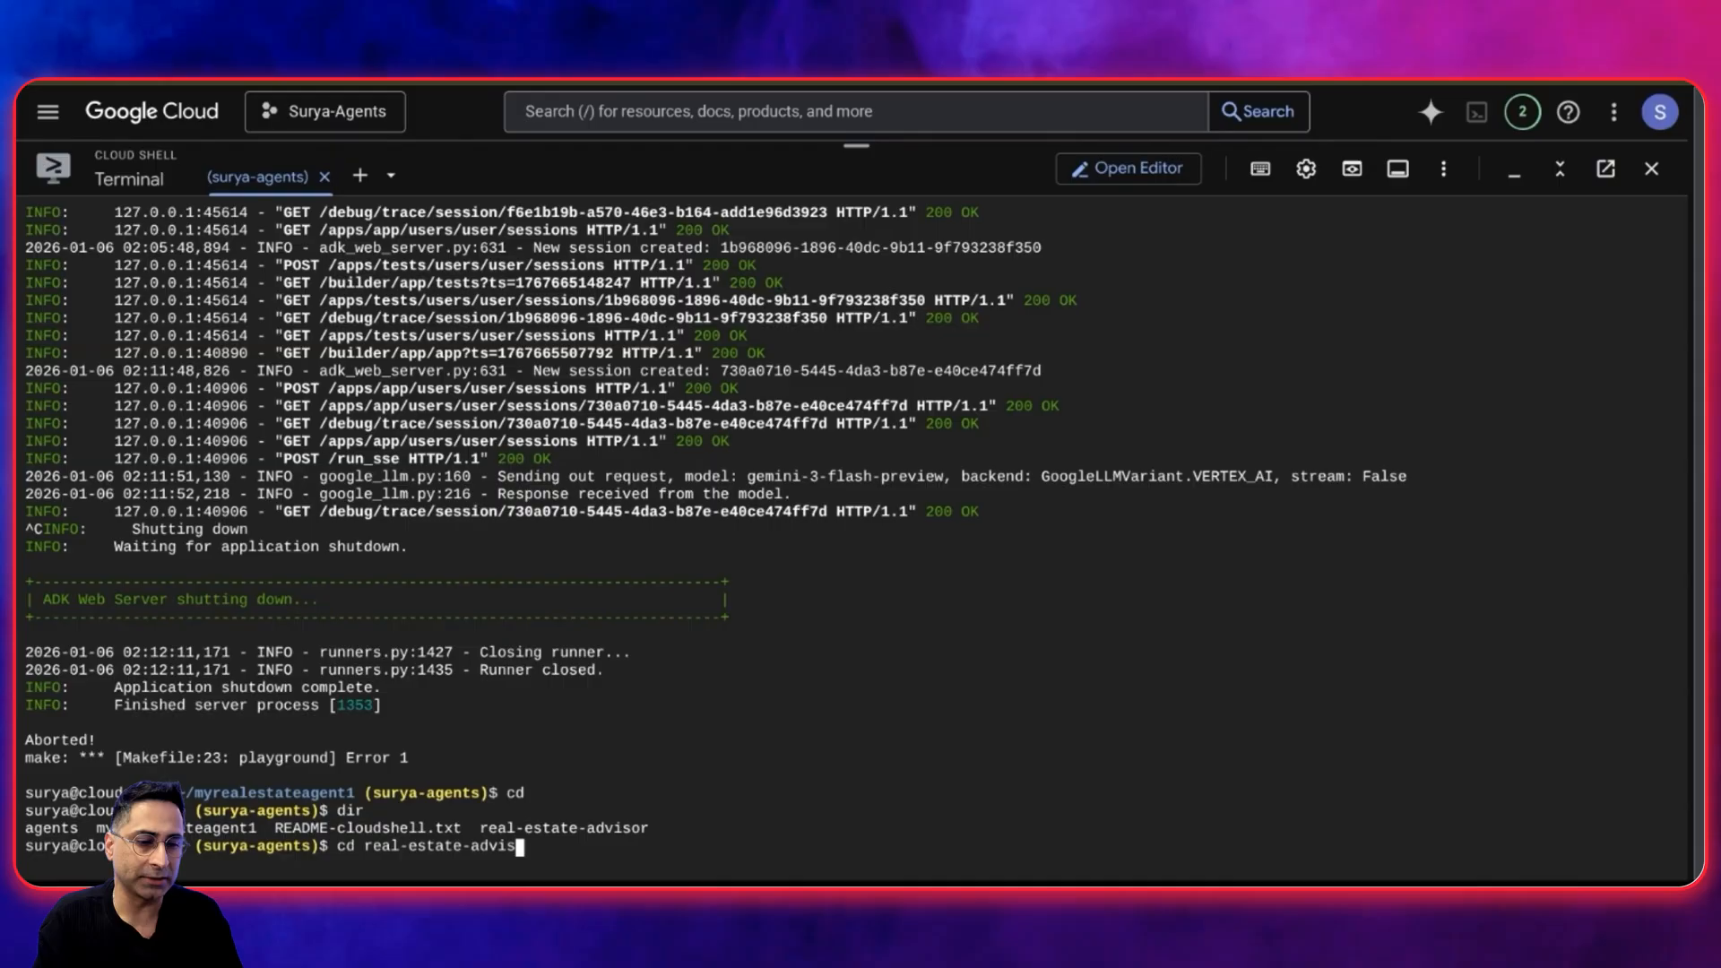
{"action": "key", "text": "Return"}
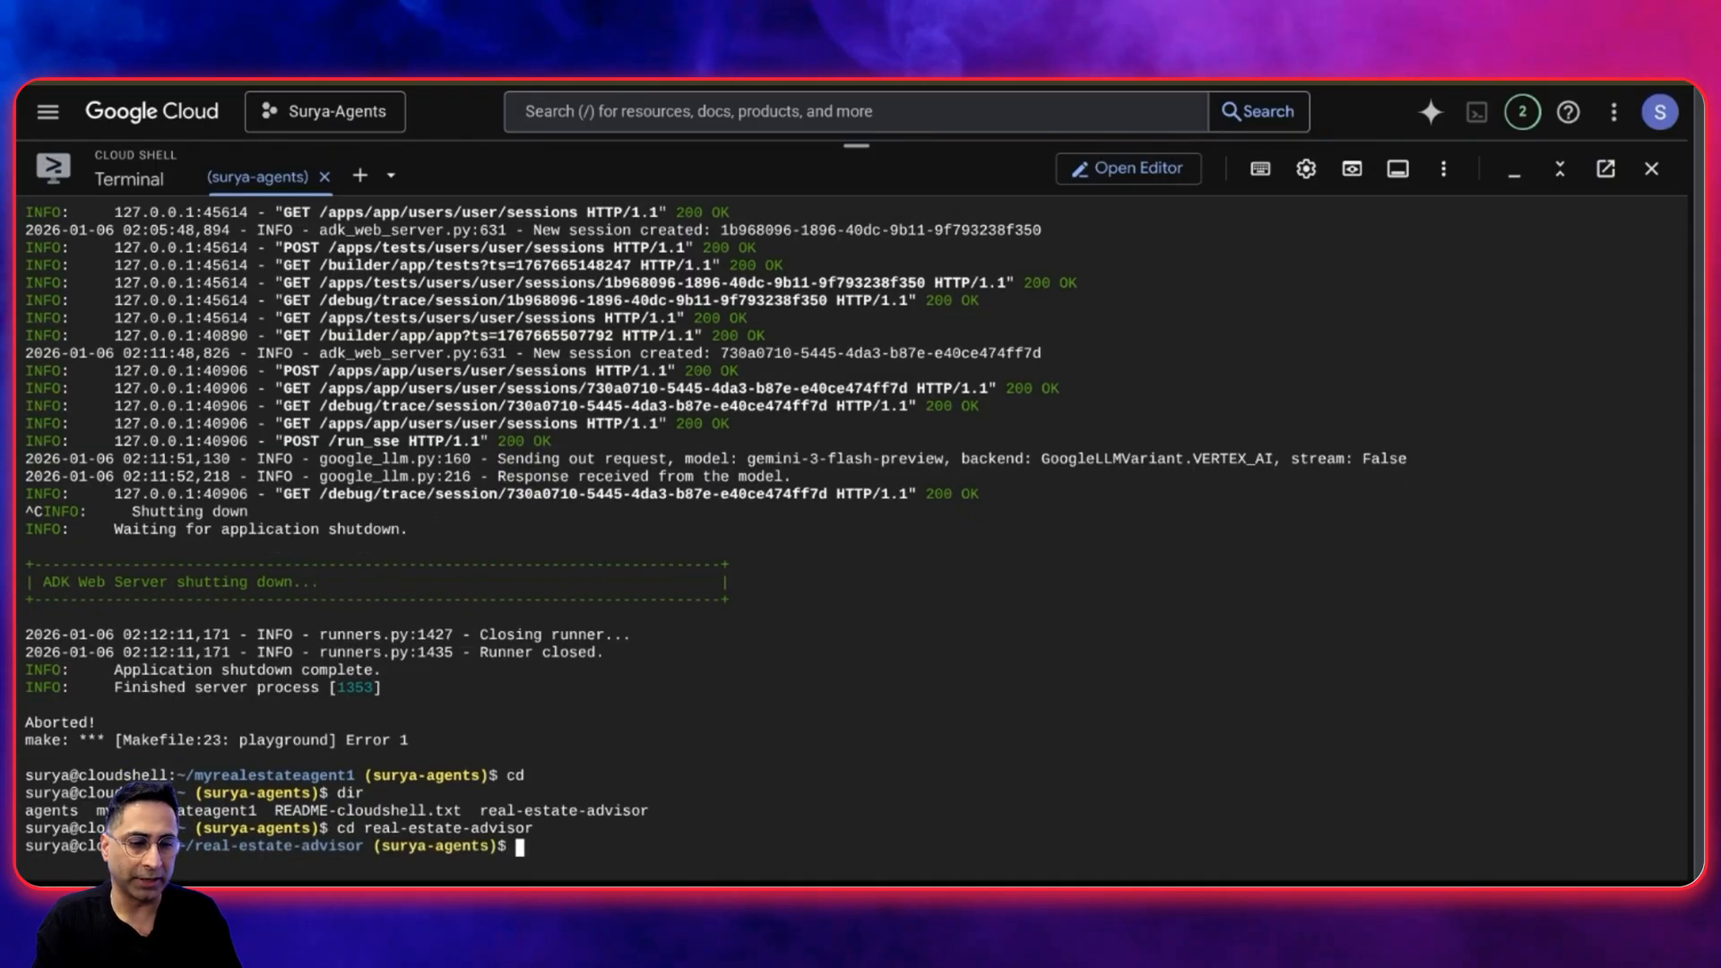
{"action": "type", "text": "make p"}
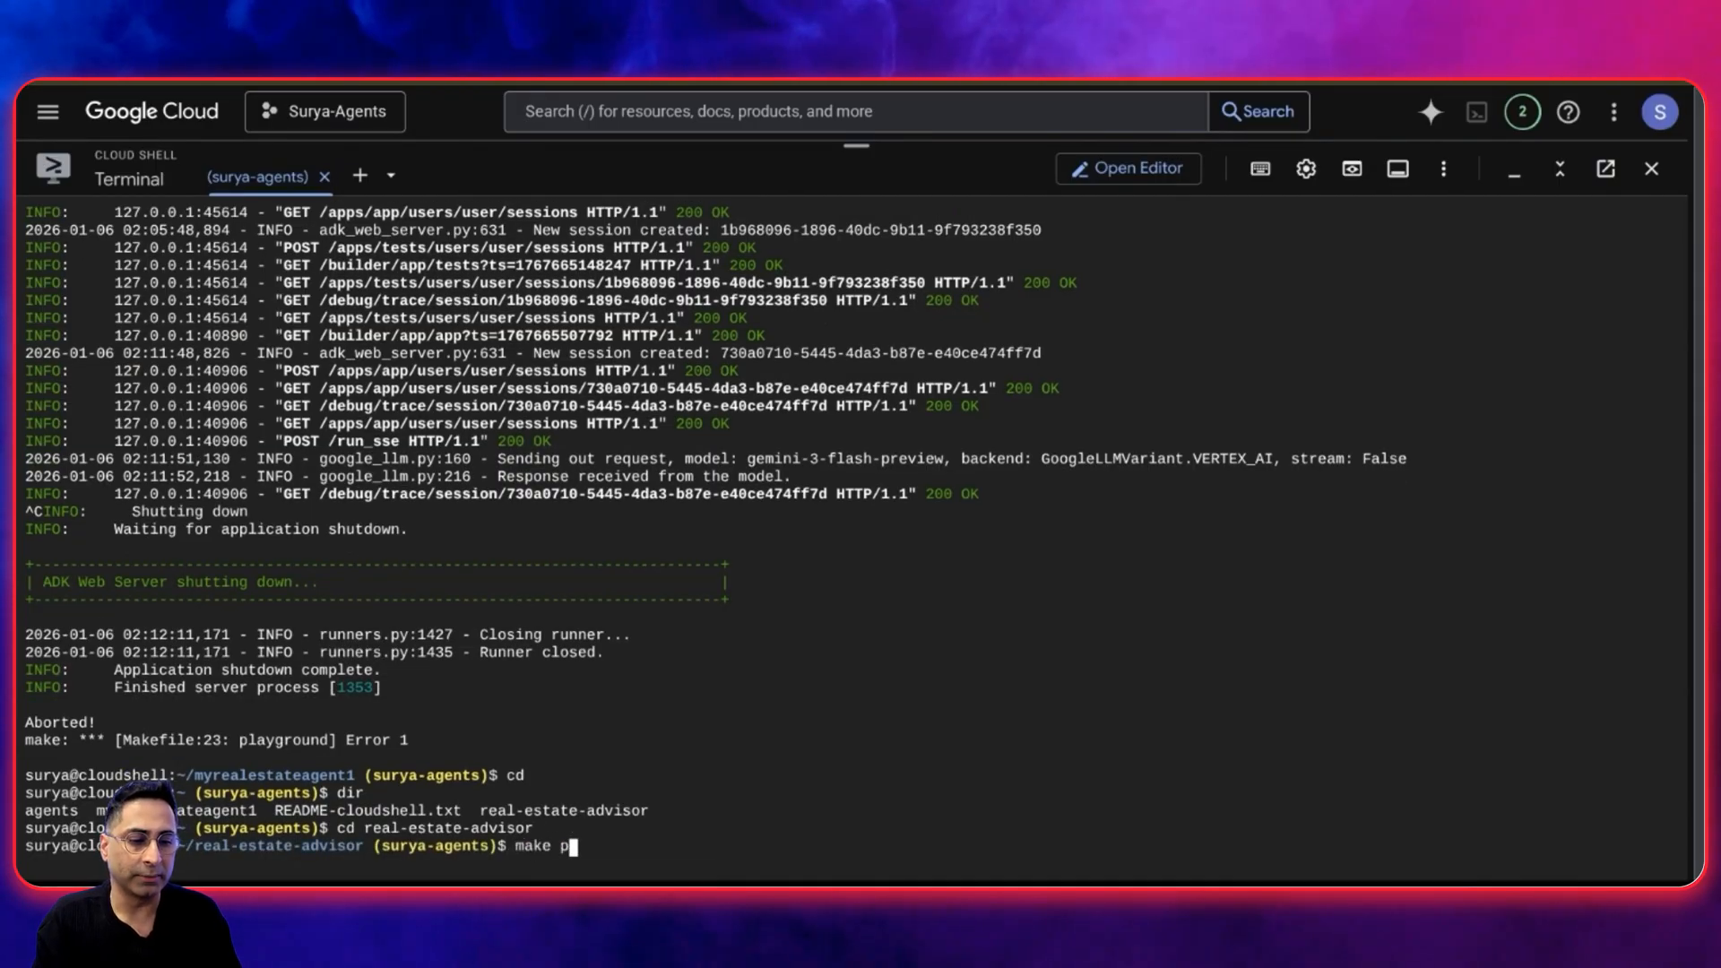
{"action": "key", "text": "Return"}
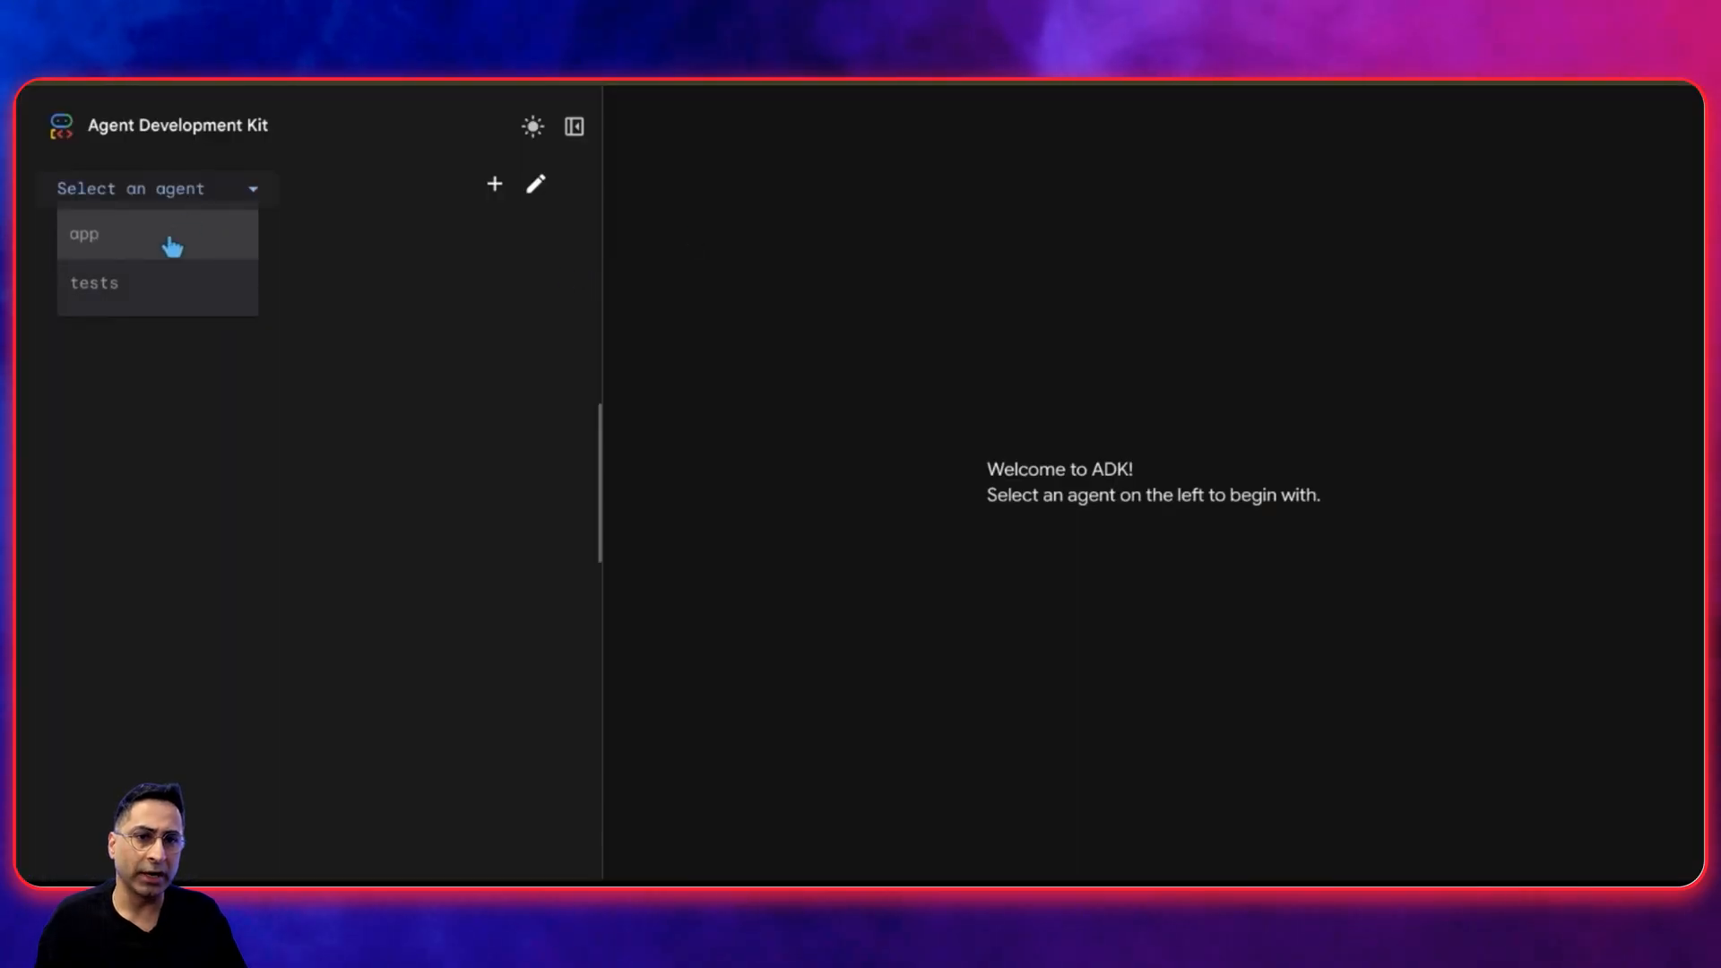
Select the 'app' agent and greet it with 'Hi'
{"action": "left_click", "coordinate": [83, 233]}
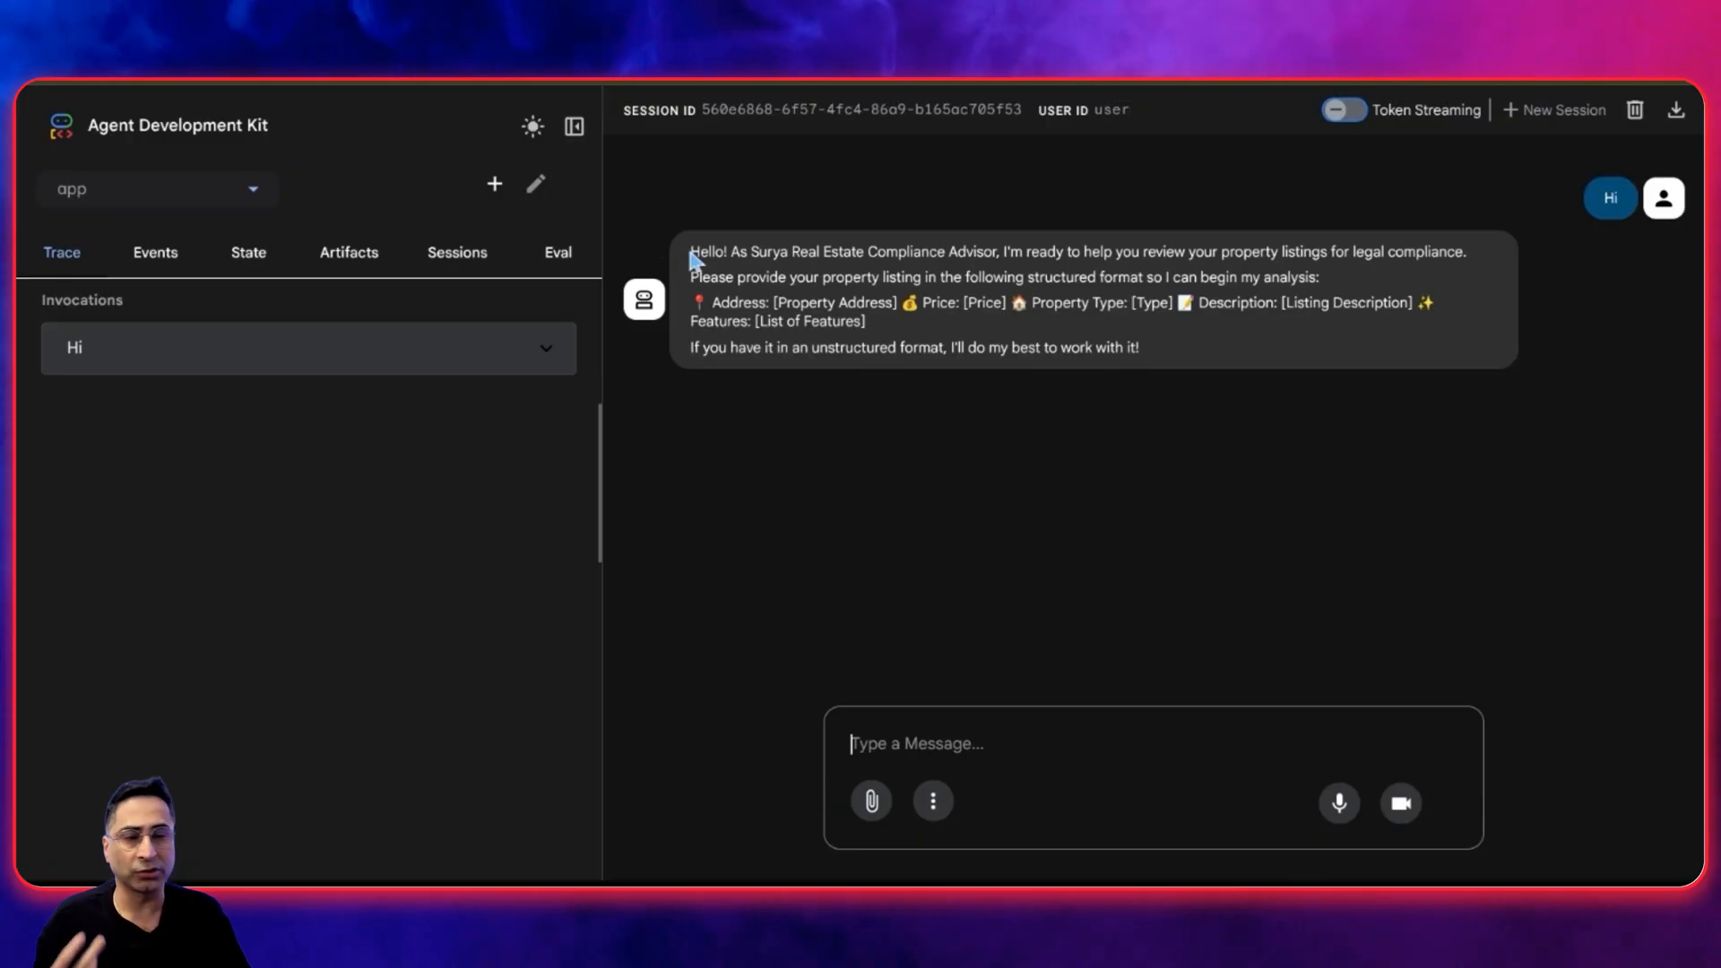
{"action": "mouse_move", "coordinate": [988, 271]}
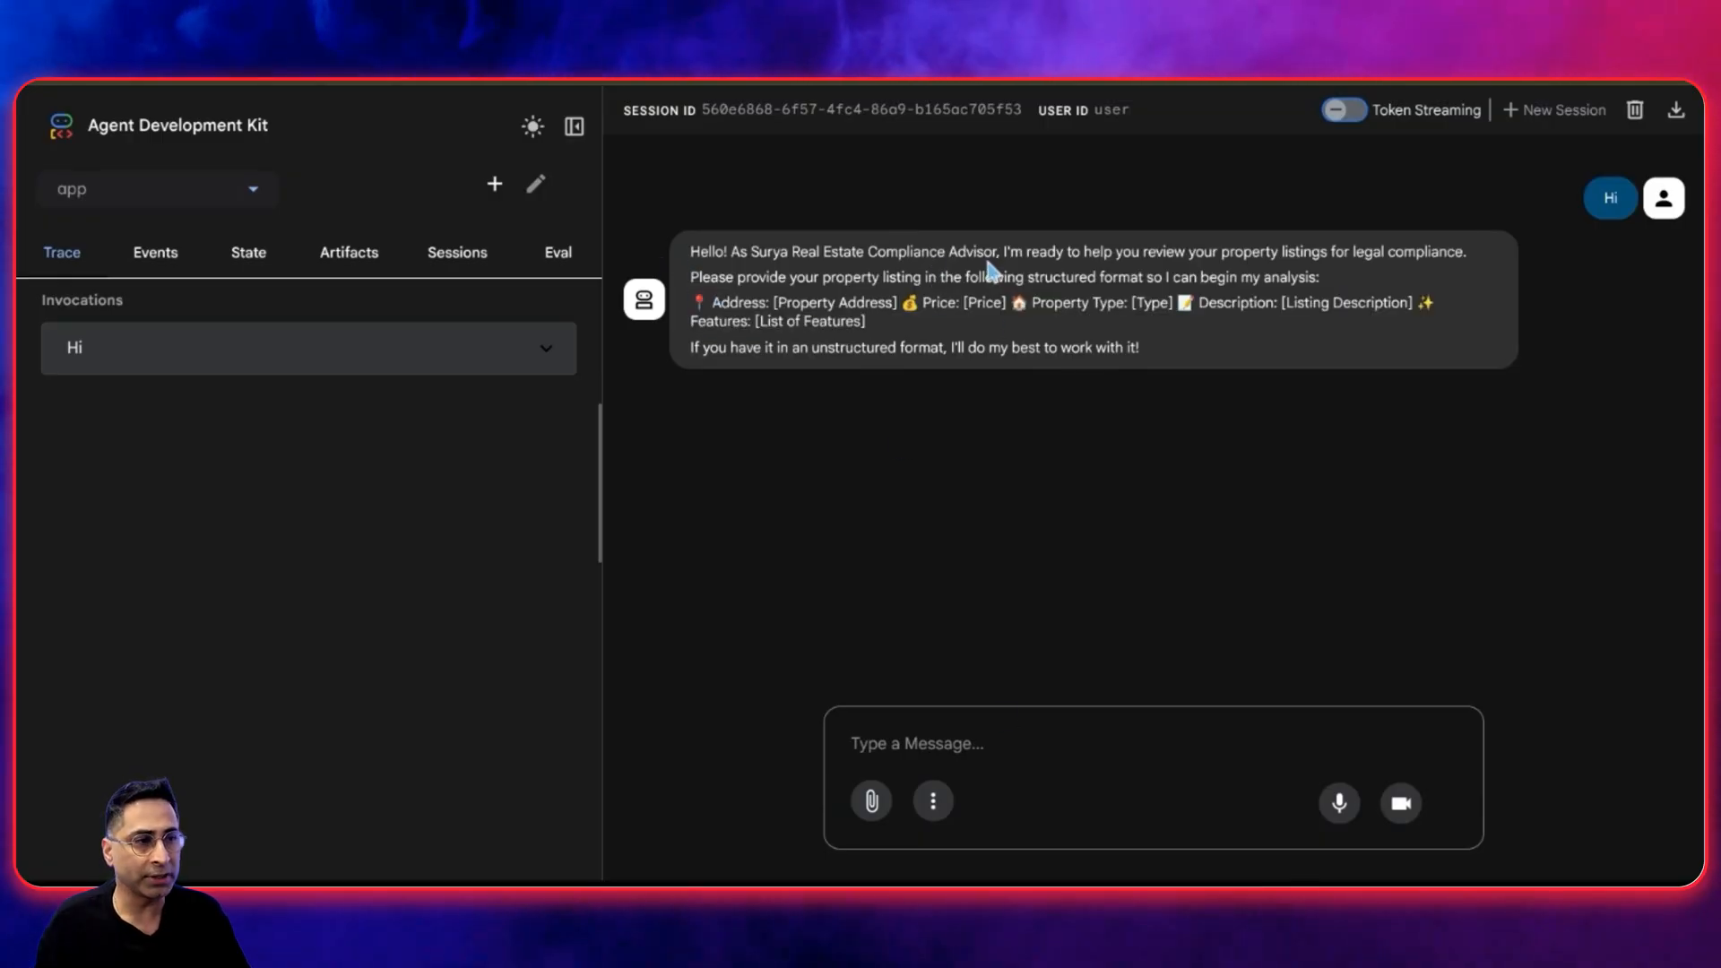
{"action": "mouse_move", "coordinate": [867, 466]}
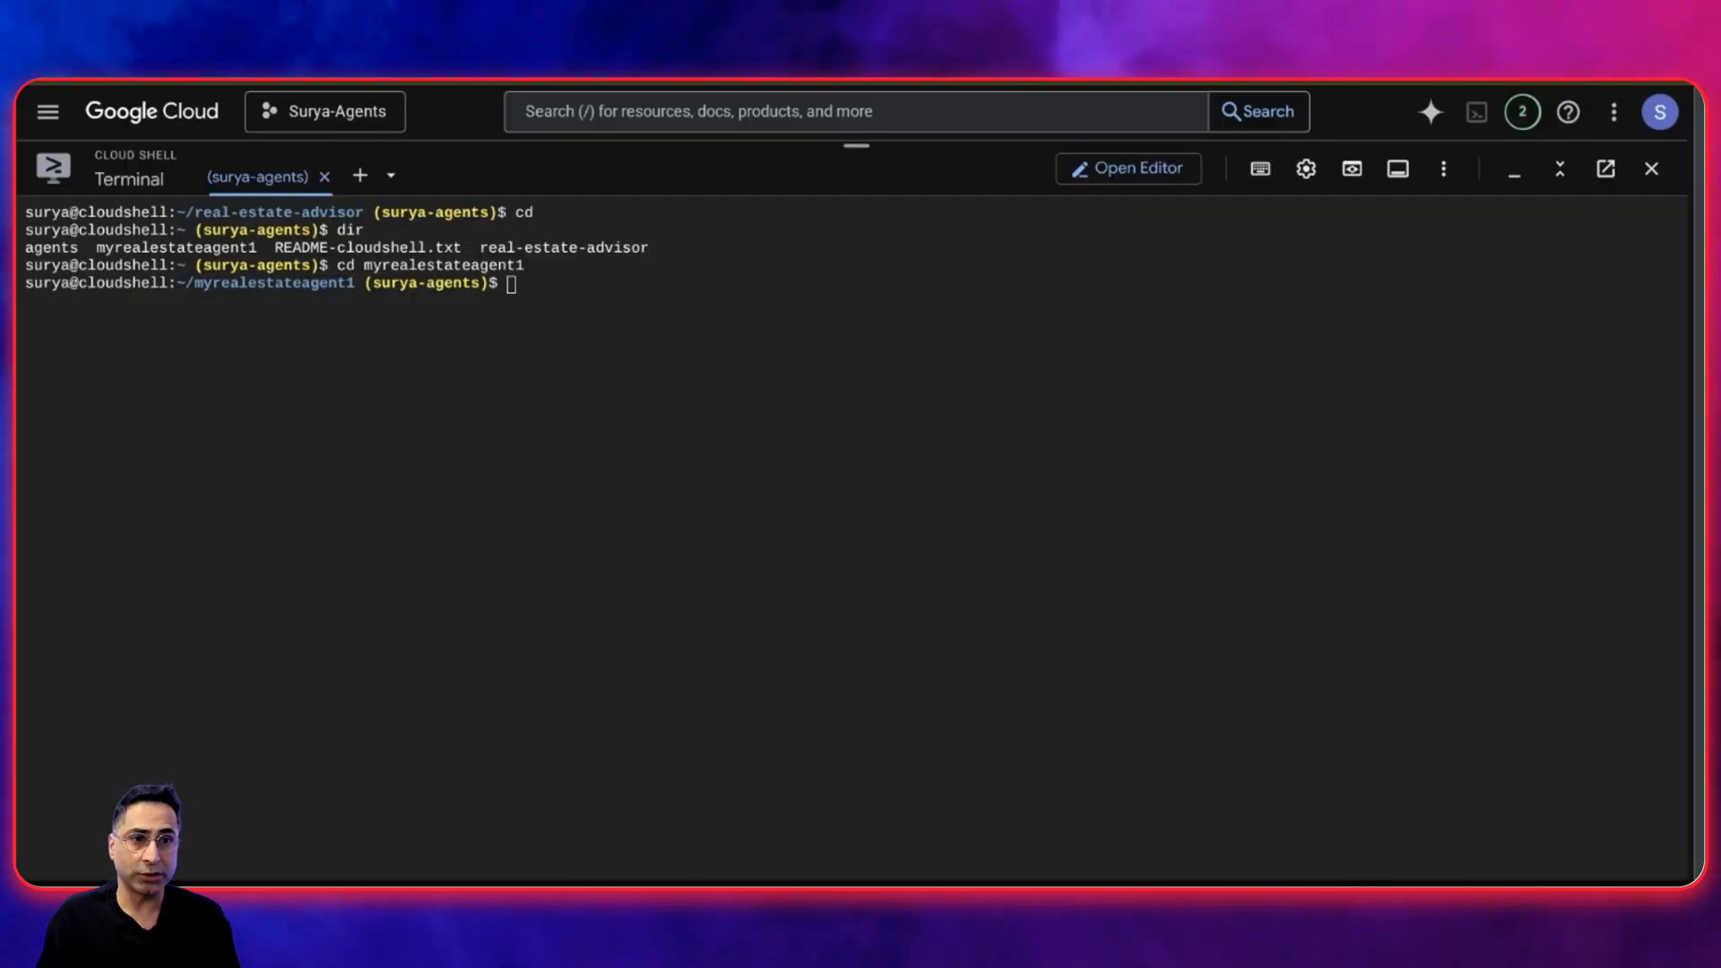
Run make deploy to push myrealestateagent1 to Cloud Run in us-central1
{"action": "type", "text": "make deploy"}
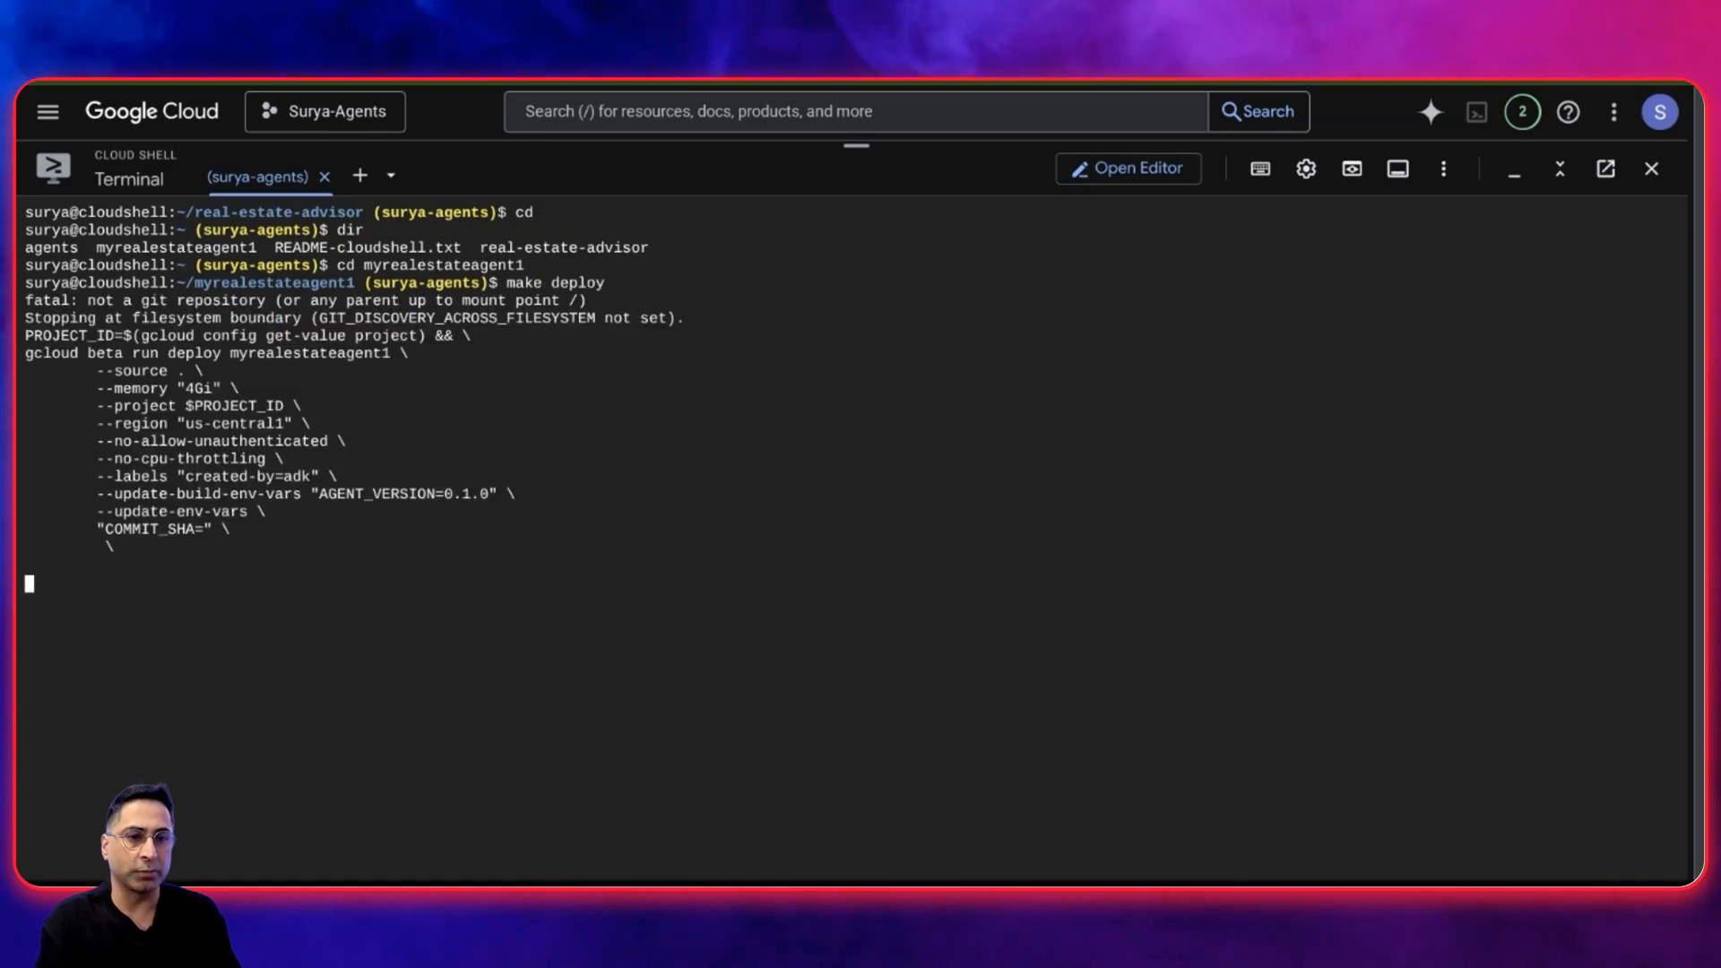
{"action": "key", "text": "Return"}
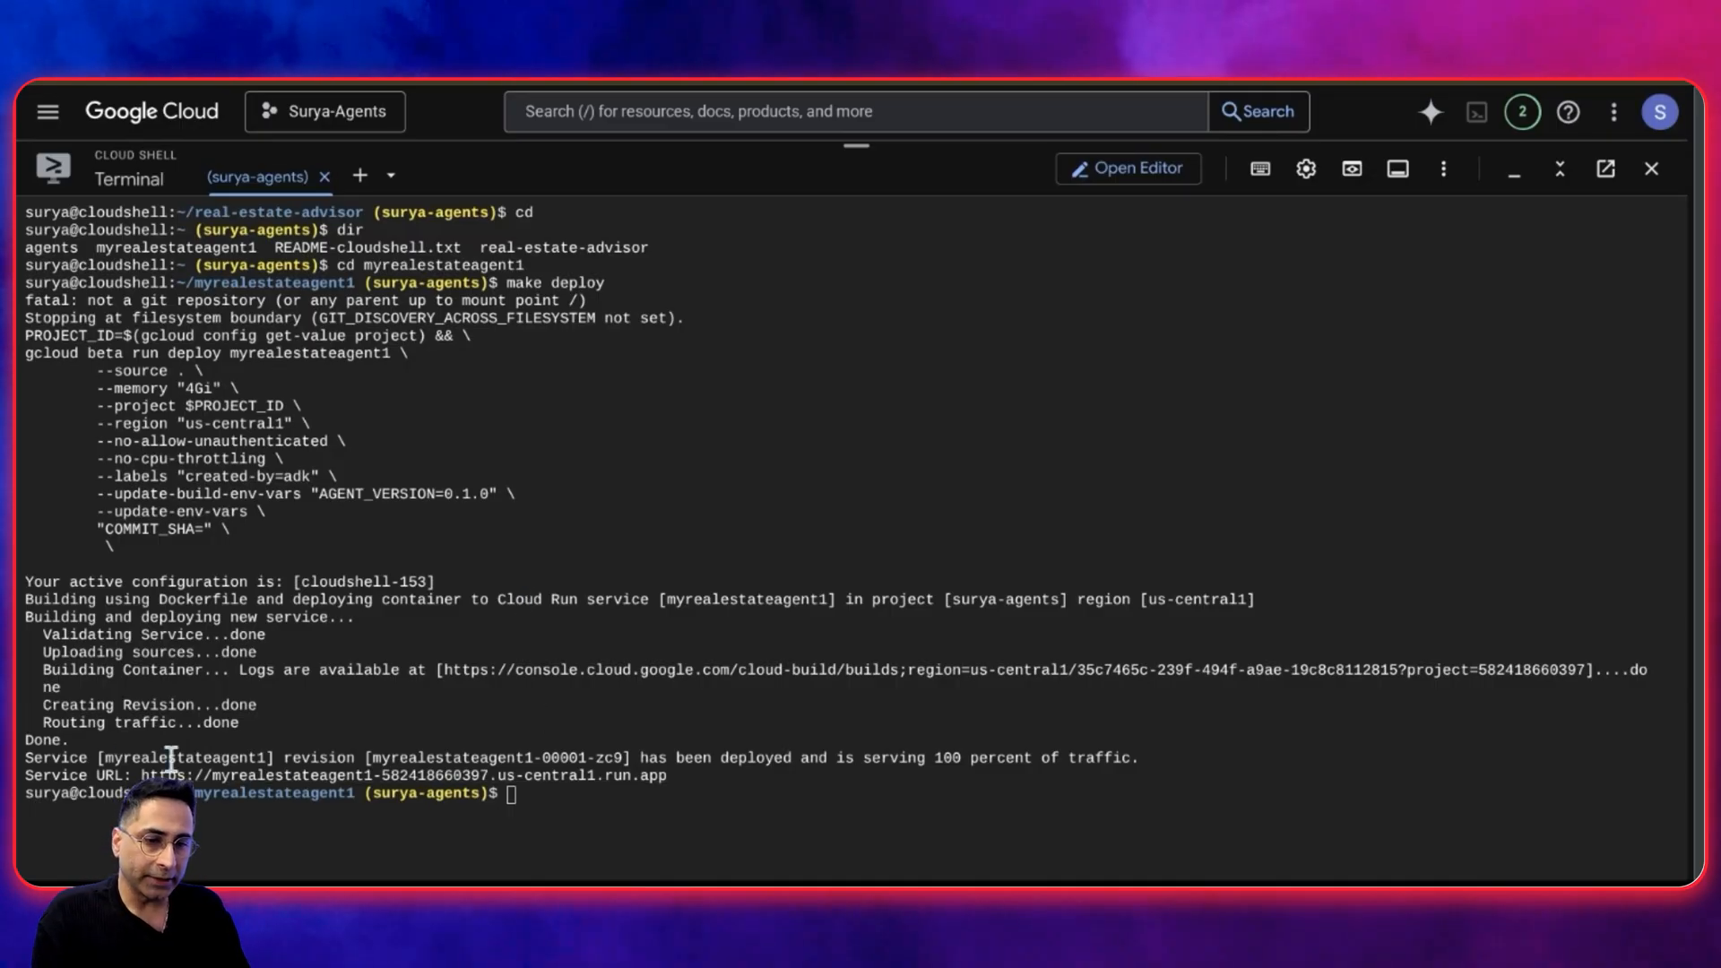
{"action": "mouse_move", "coordinate": [803, 777]}
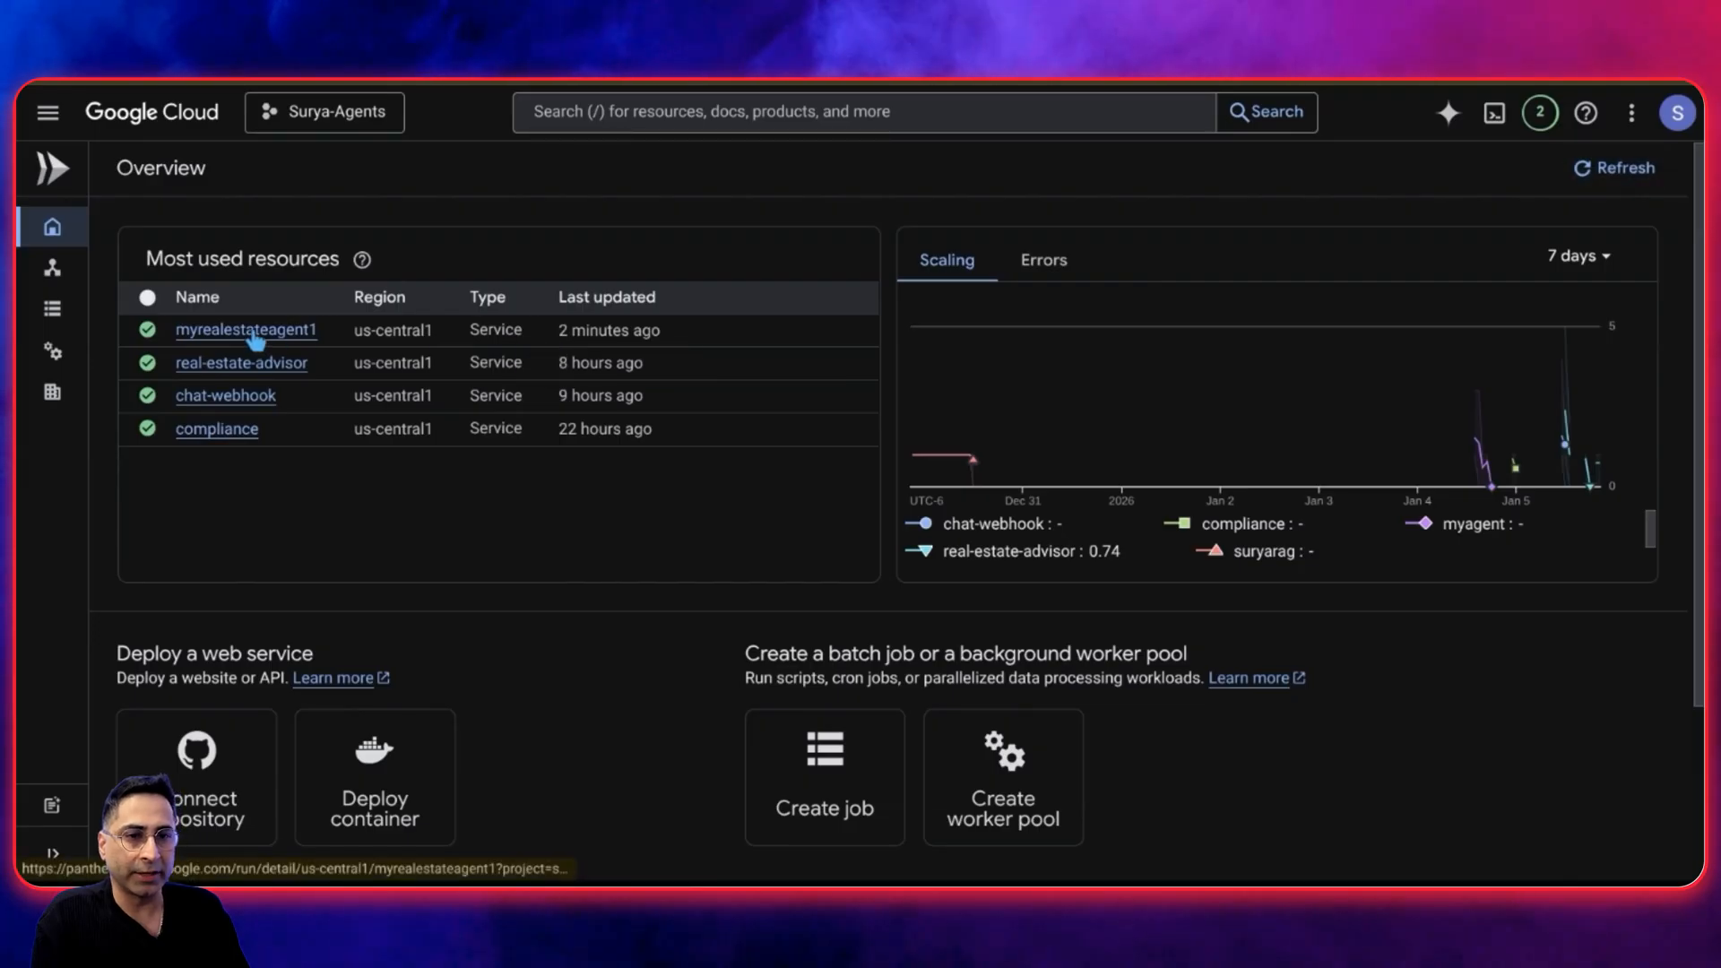
View myrealestateagent1's service details and URL, then open the real-estate-advisor service
{"action": "left_click", "coordinate": [246, 331]}
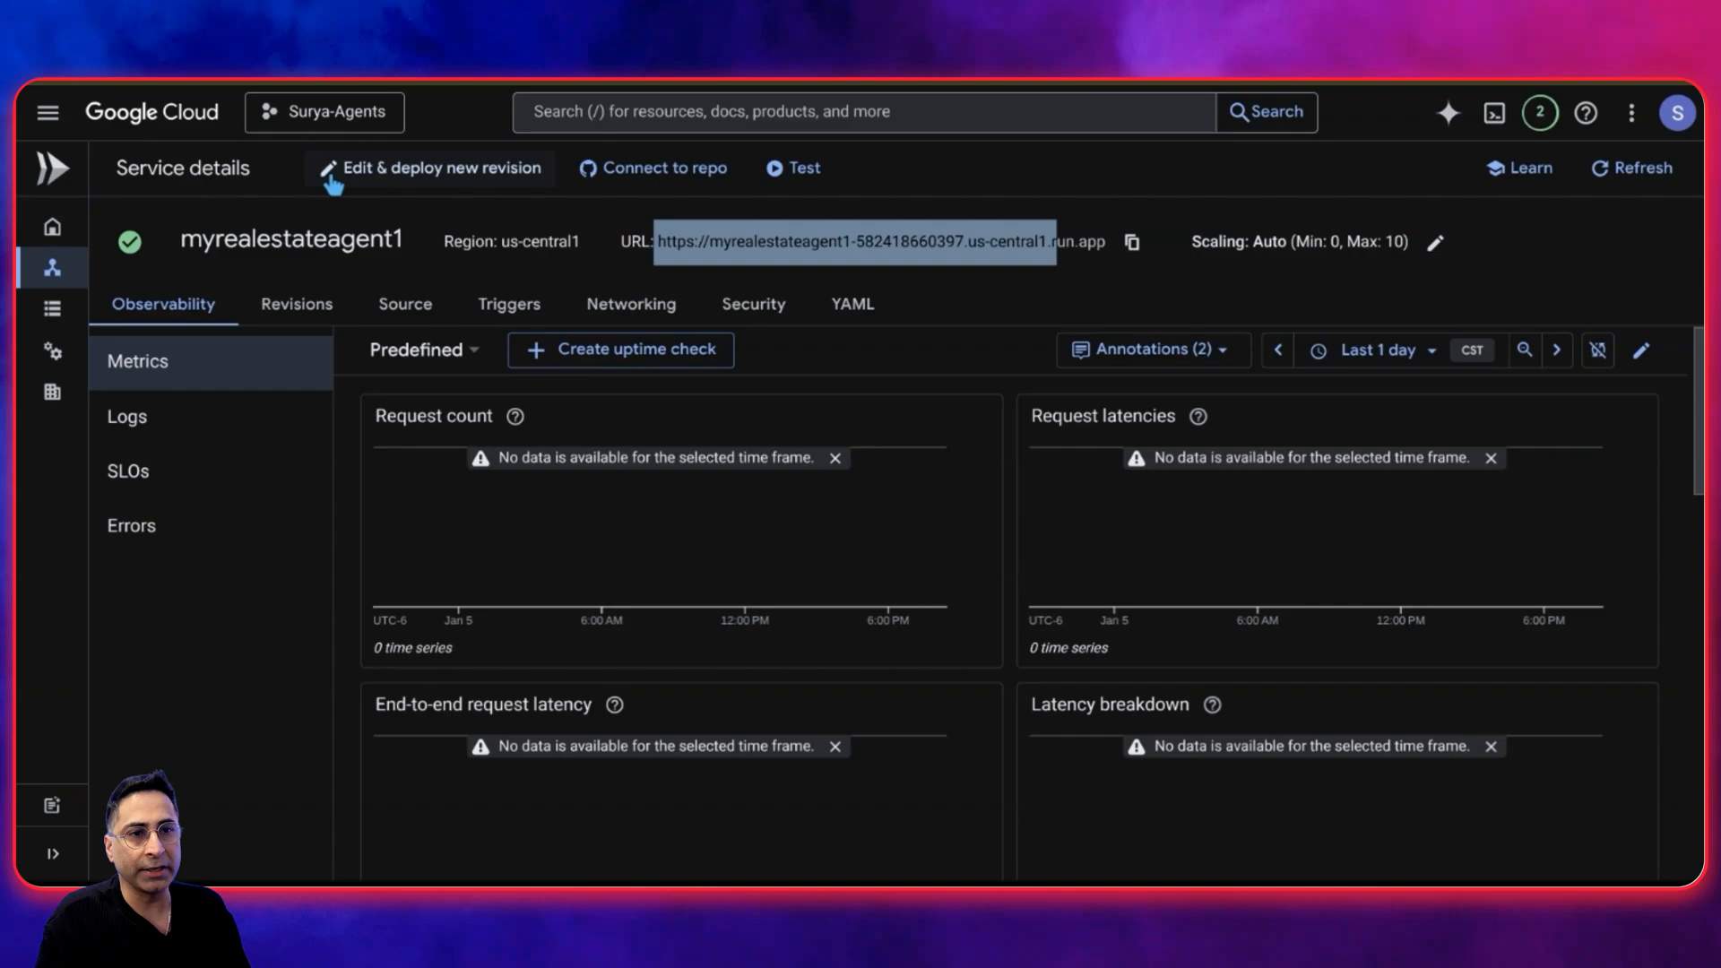
{"action": "mouse_move", "coordinate": [416, 396]}
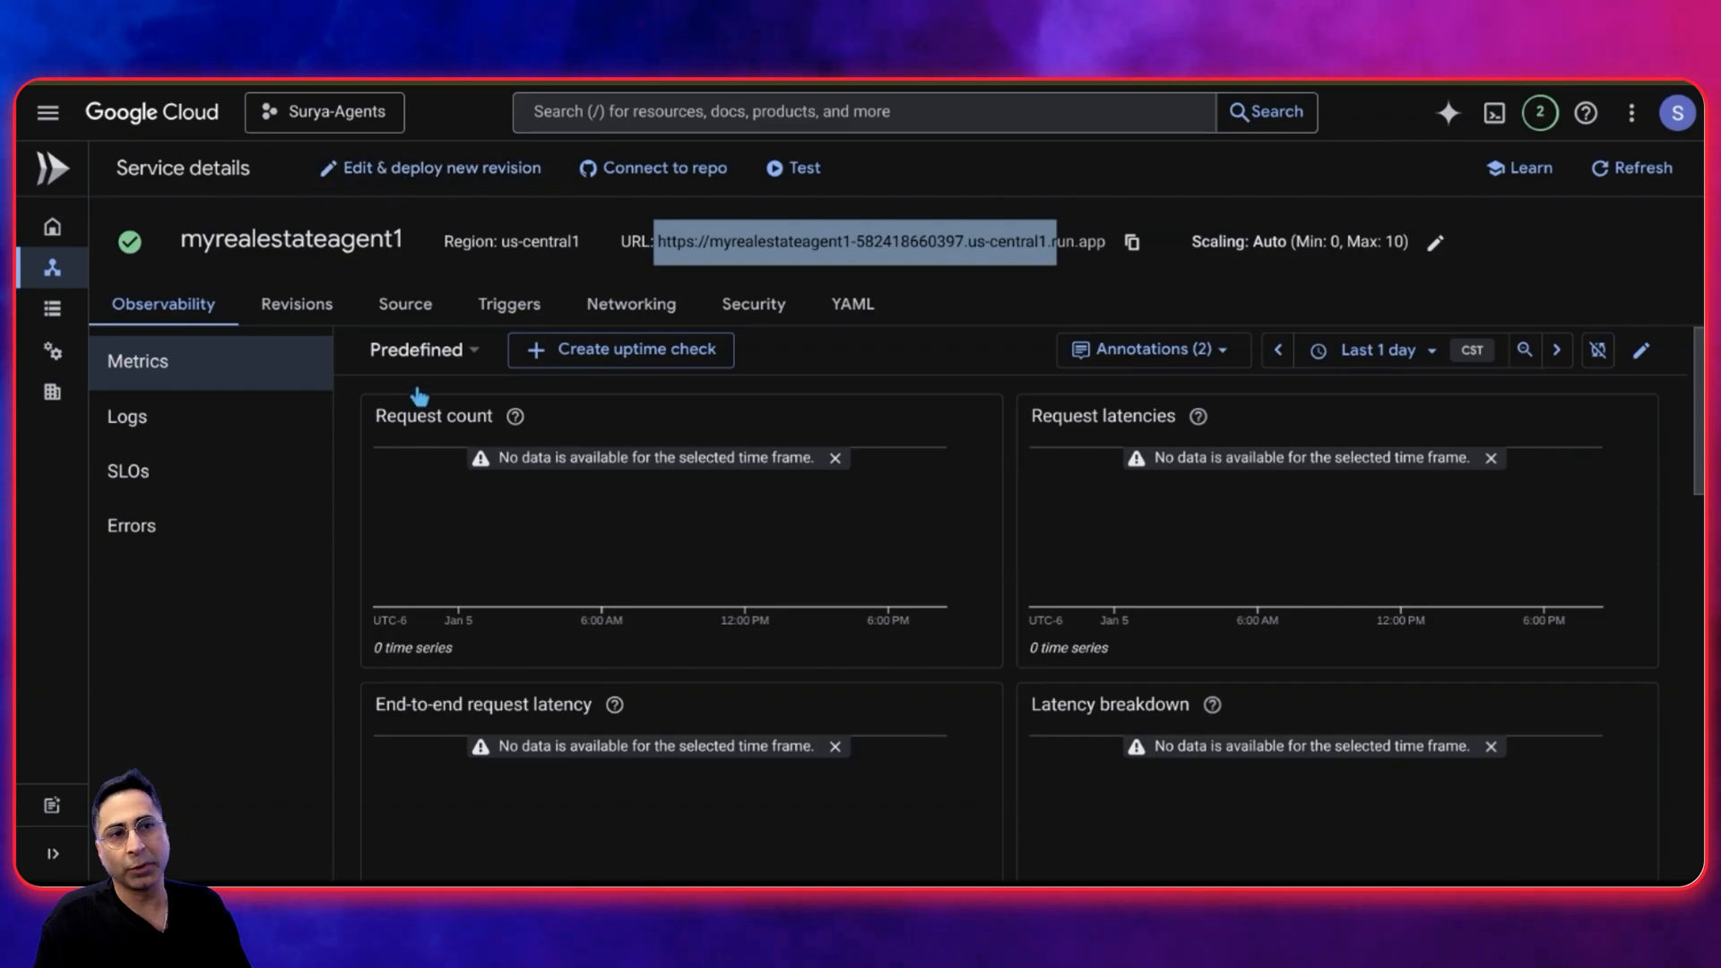
{"action": "left_click", "coordinate": [52, 227]}
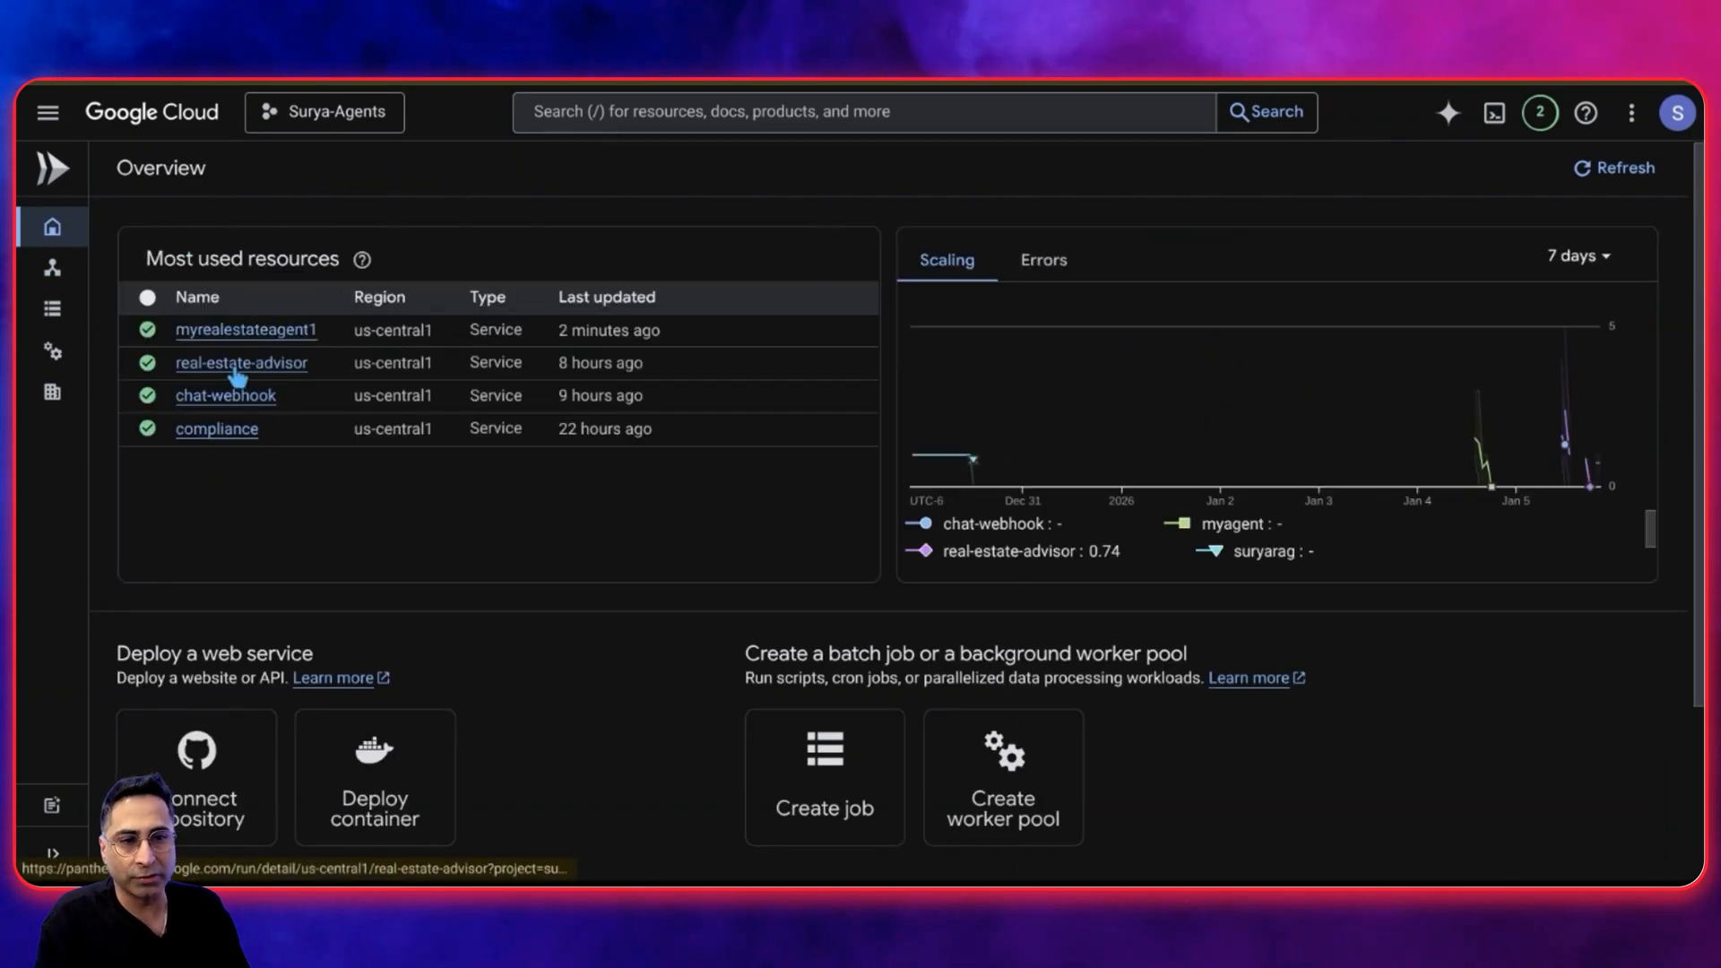
{"action": "left_click", "coordinate": [241, 362]}
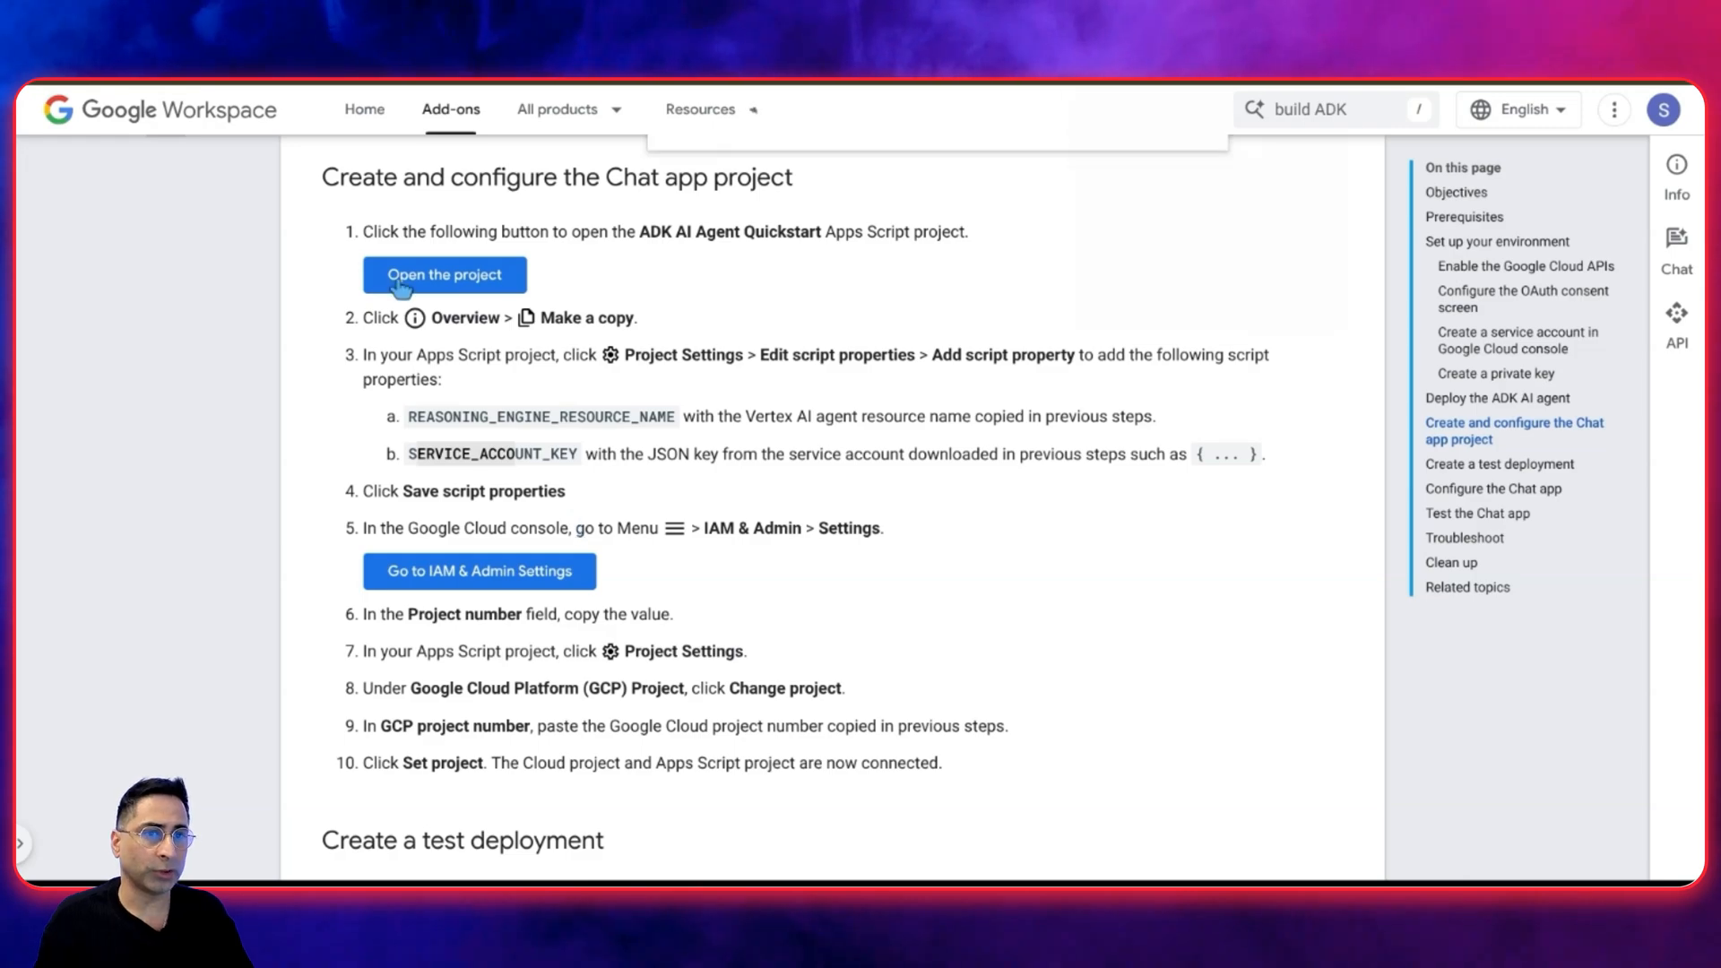
Open the ADK AI Agent Quickstart Apps Script project from the guide and skim it
{"action": "left_click", "coordinate": [443, 274]}
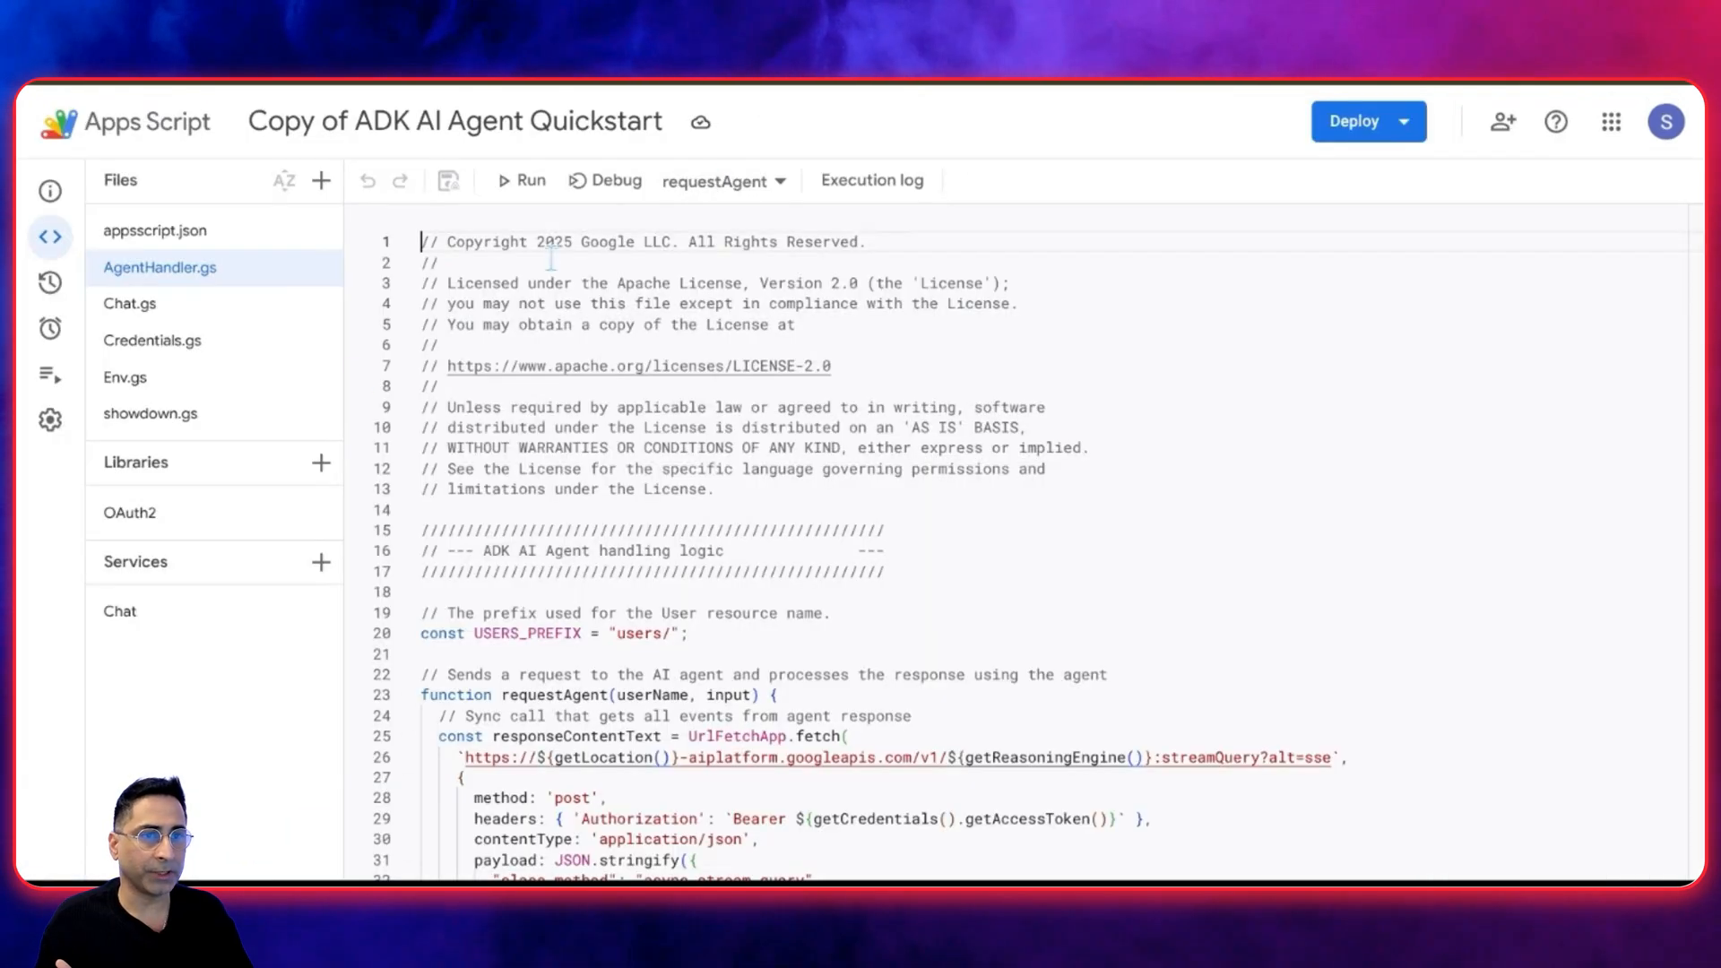
{"action": "scroll", "scroll_direction": "down", "scroll_amount": 3}
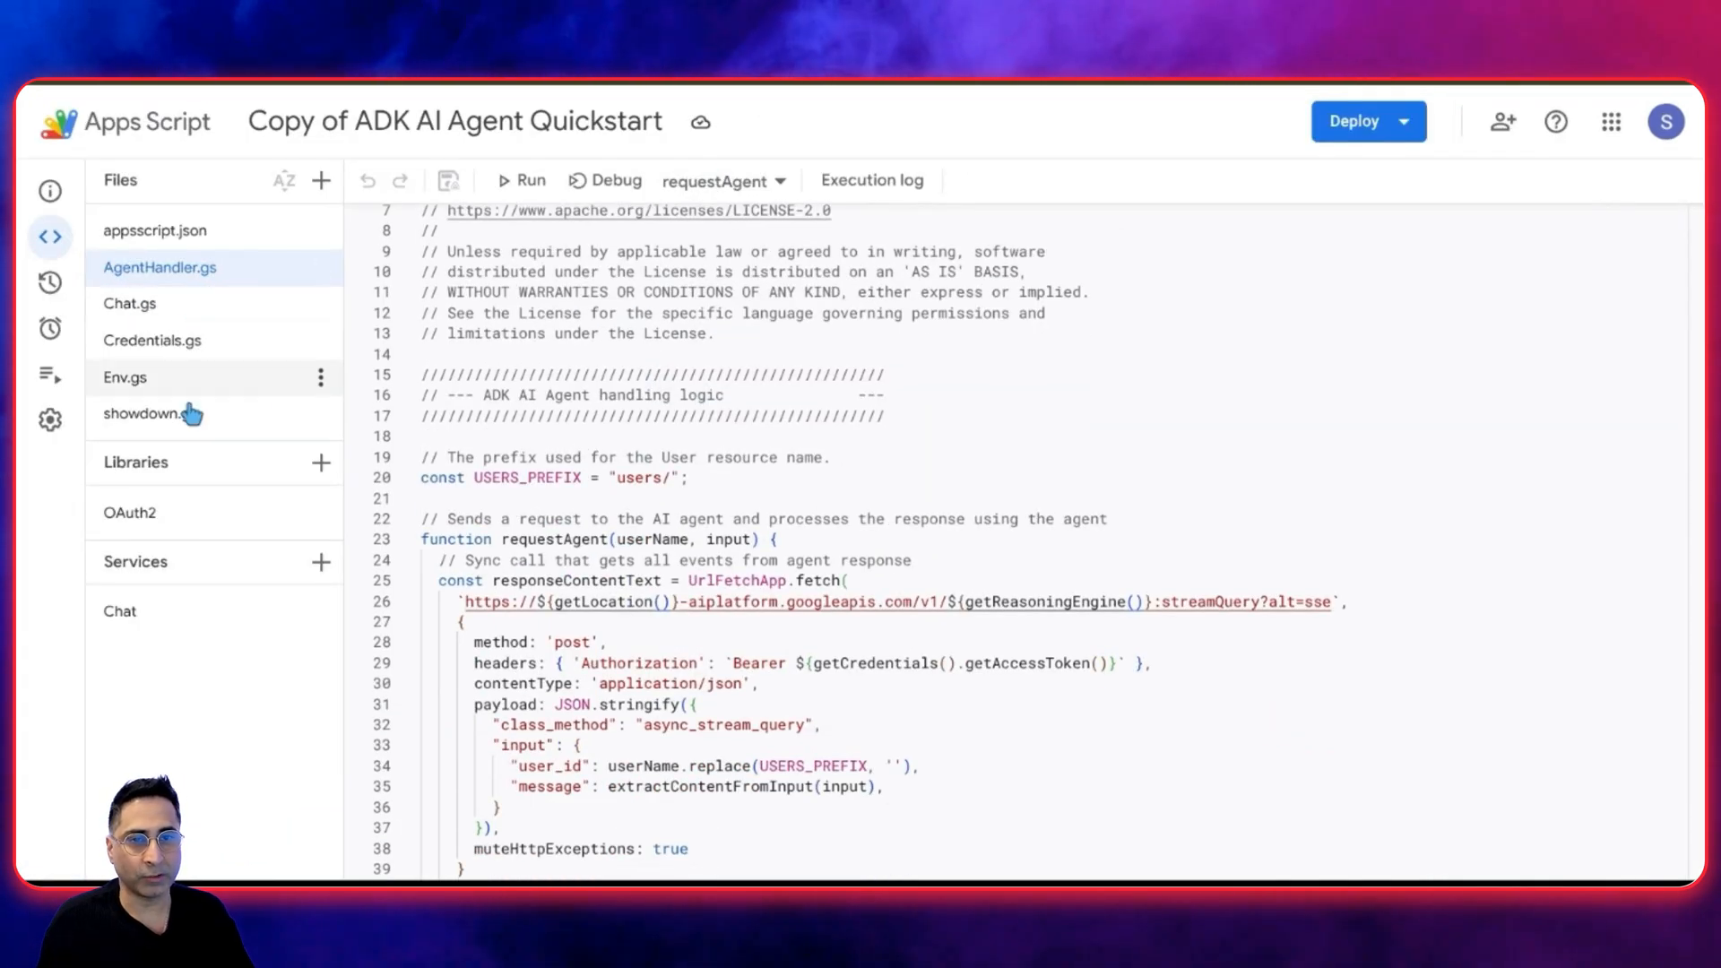
{"action": "scroll", "scroll_direction": "down", "scroll_amount": 3}
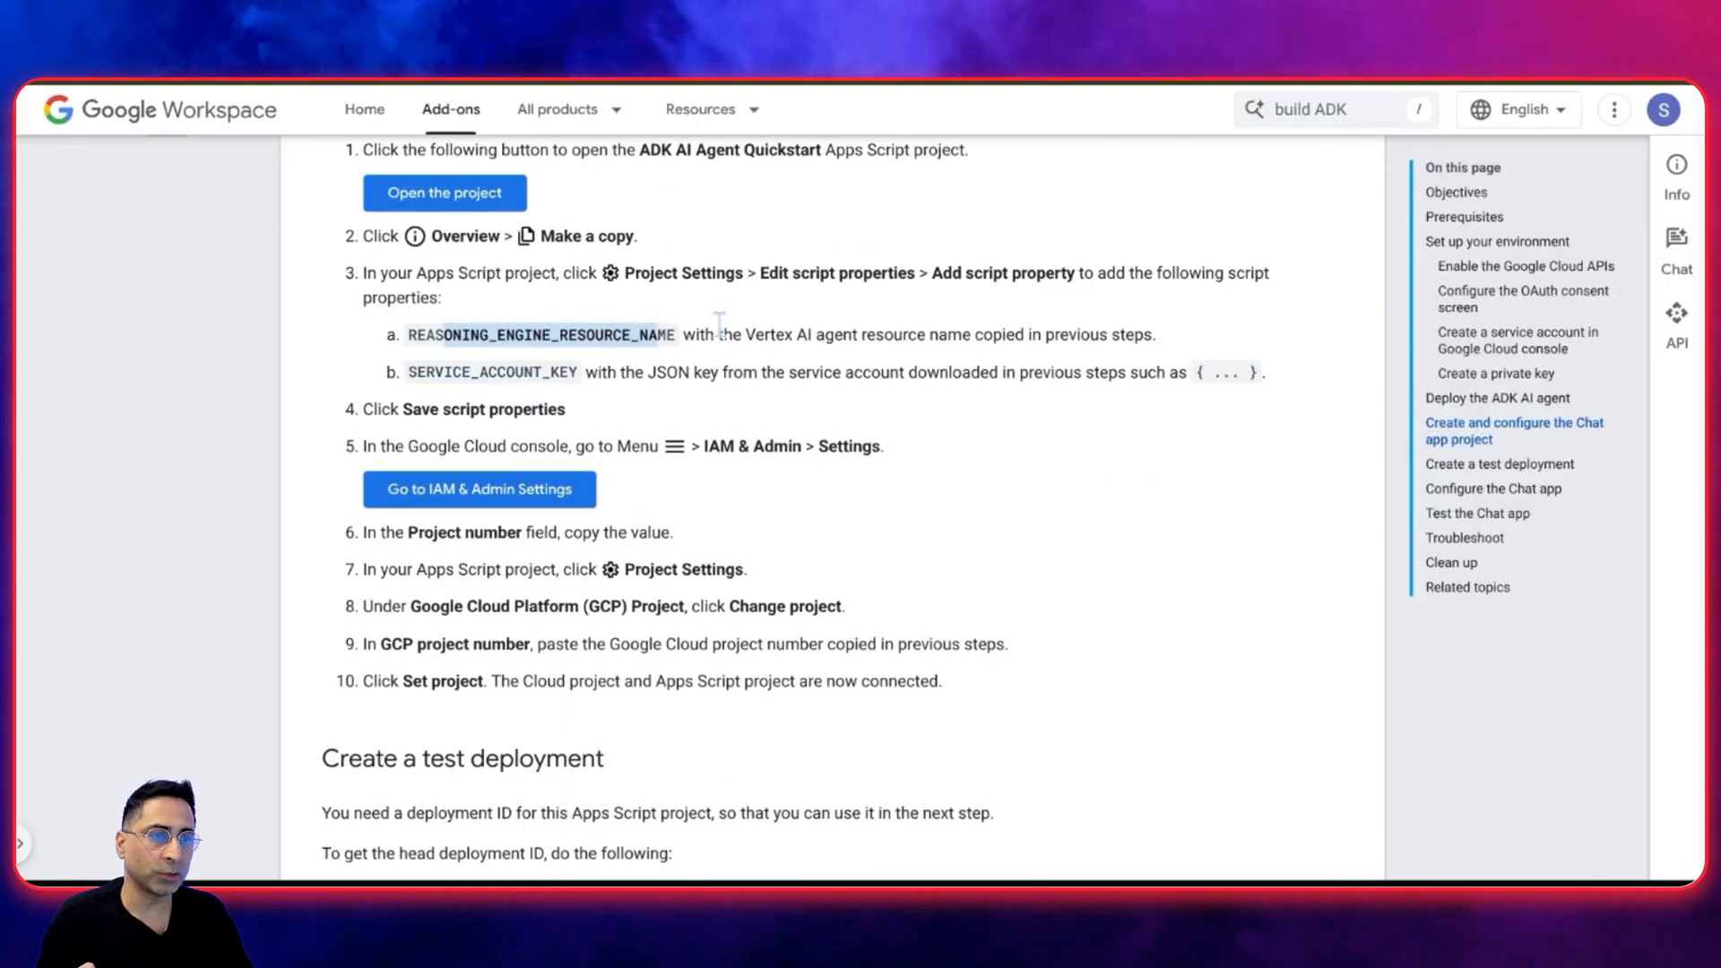
{"action": "mouse_move", "coordinate": [719, 329]}
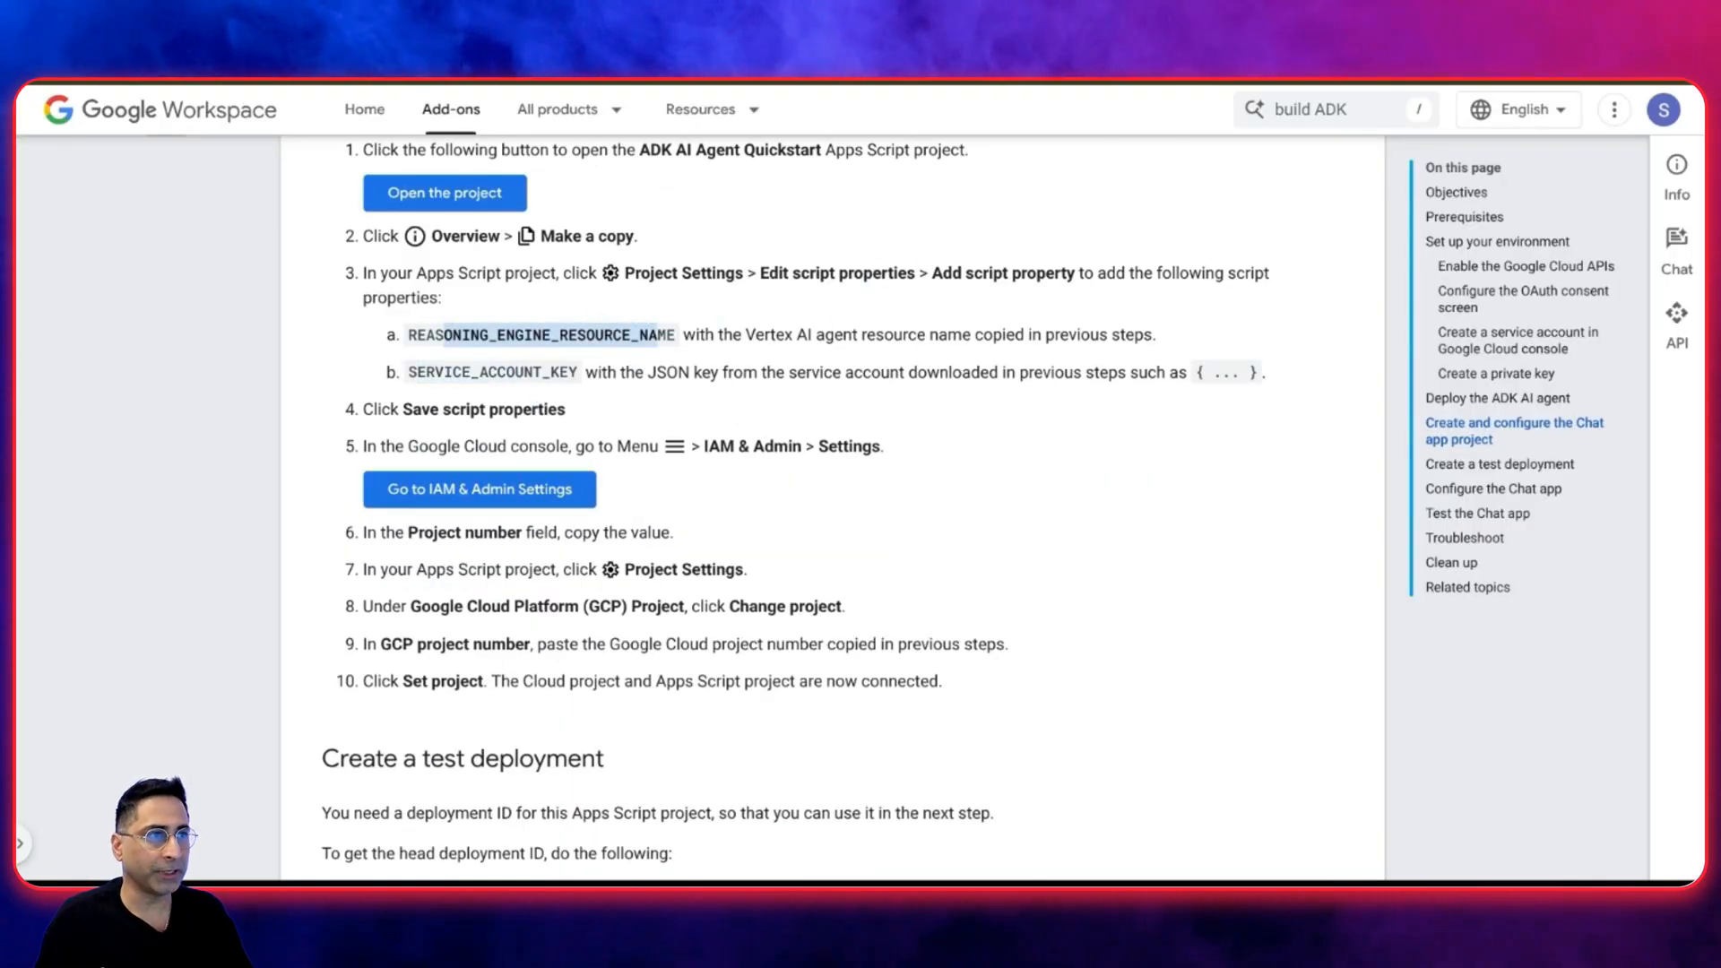
In the copied project's settings, add a new script property entry
{"action": "left_click", "coordinate": [444, 192]}
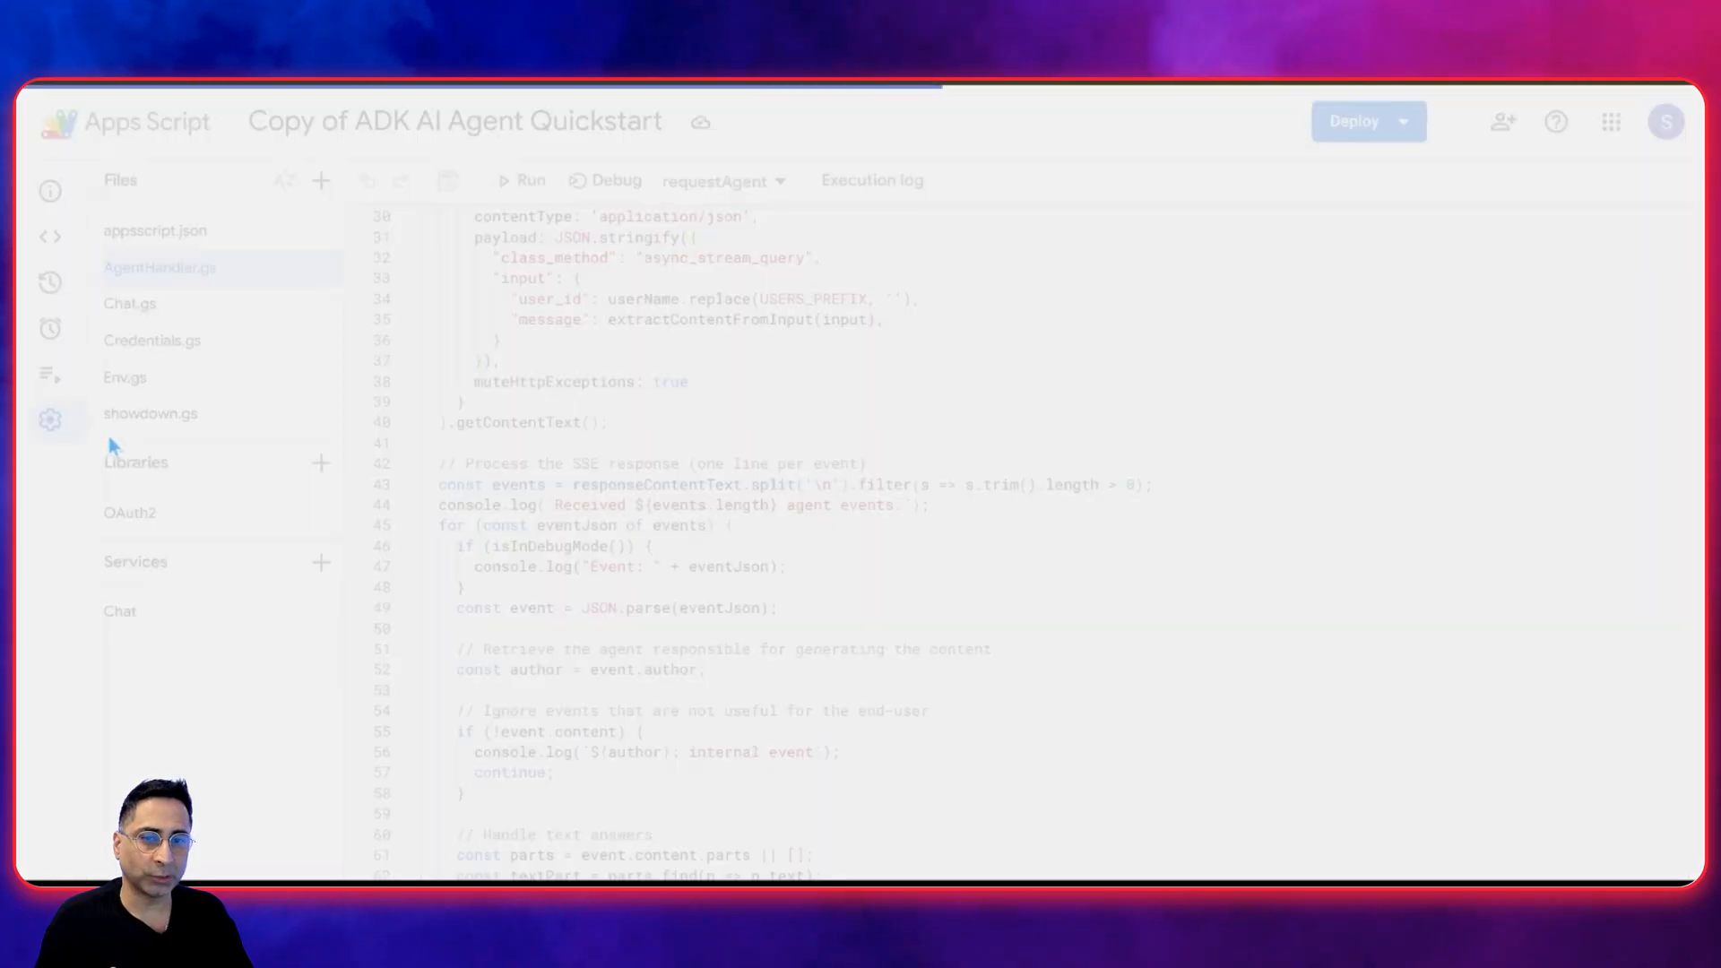
{"action": "left_click", "coordinate": [50, 420]}
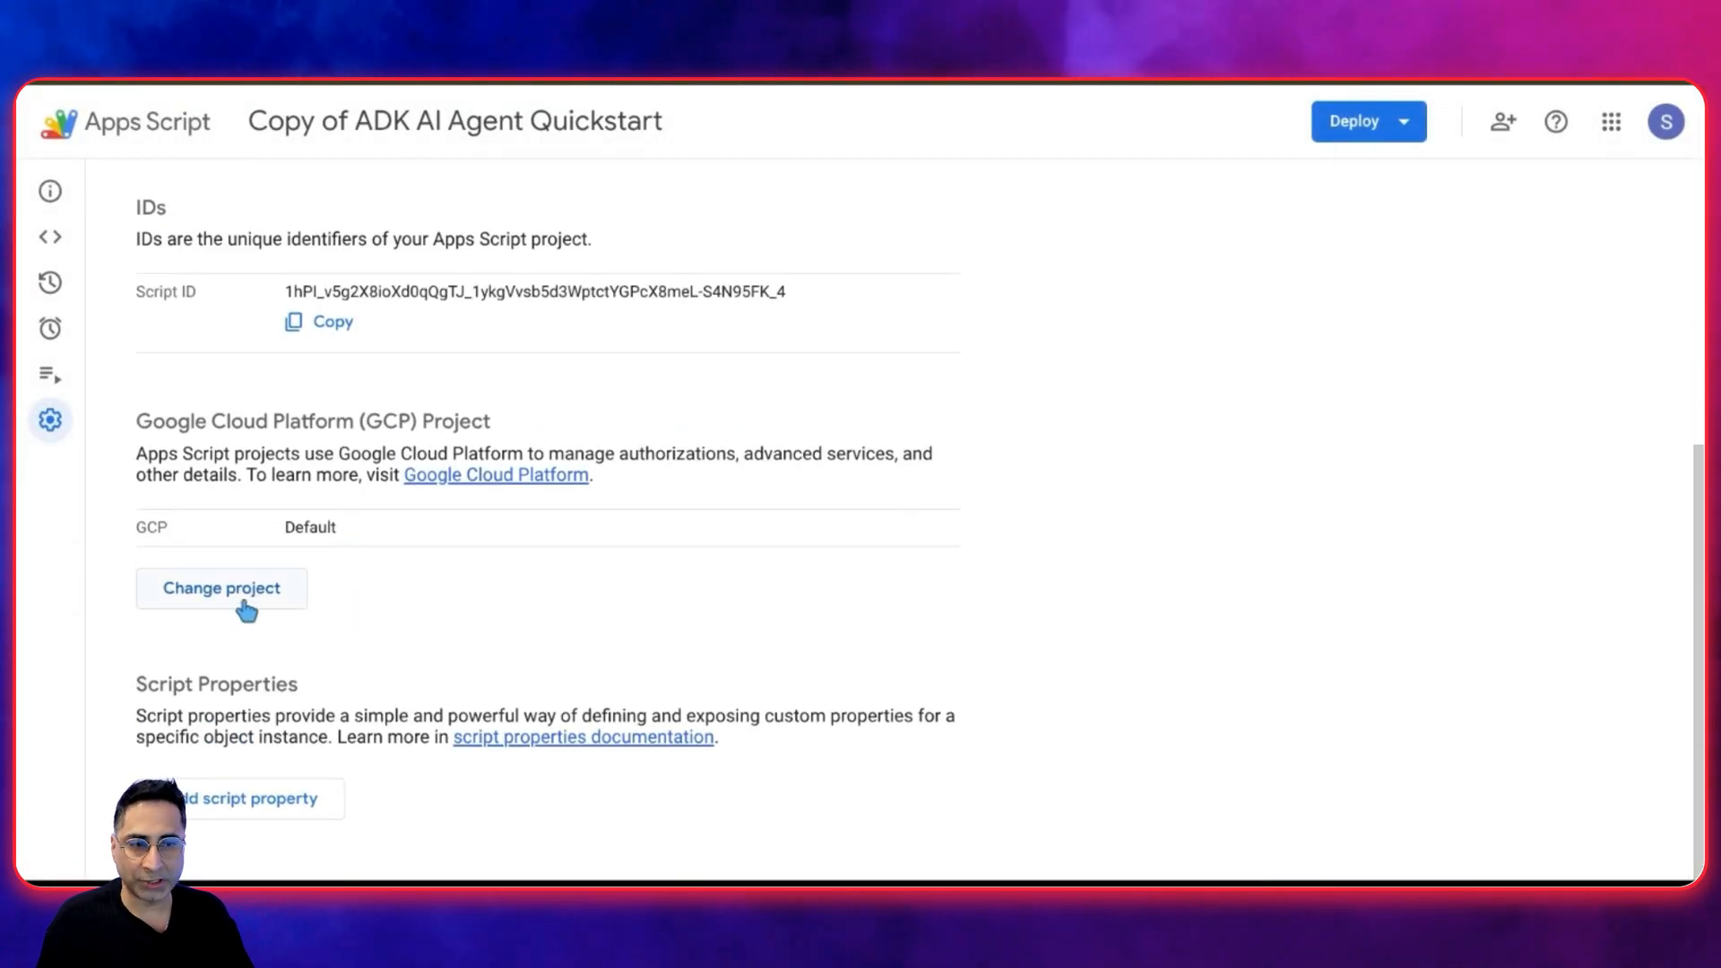
{"action": "left_click", "coordinate": [241, 798]}
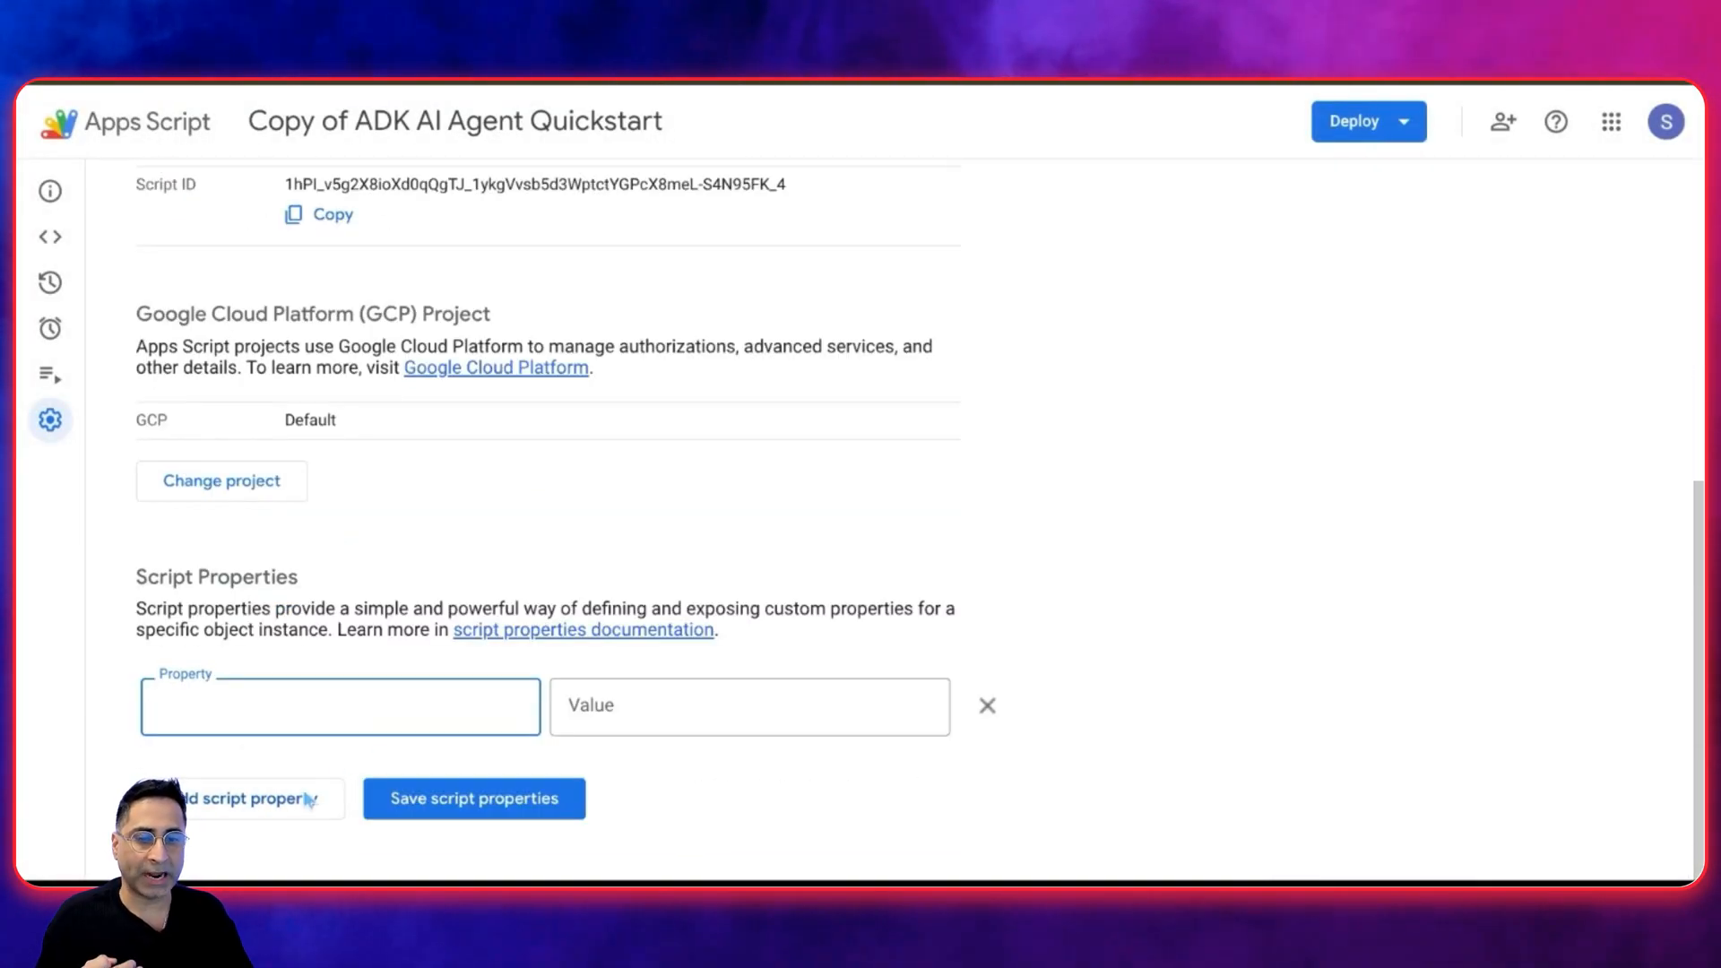
{"action": "left_click", "coordinate": [236, 798]}
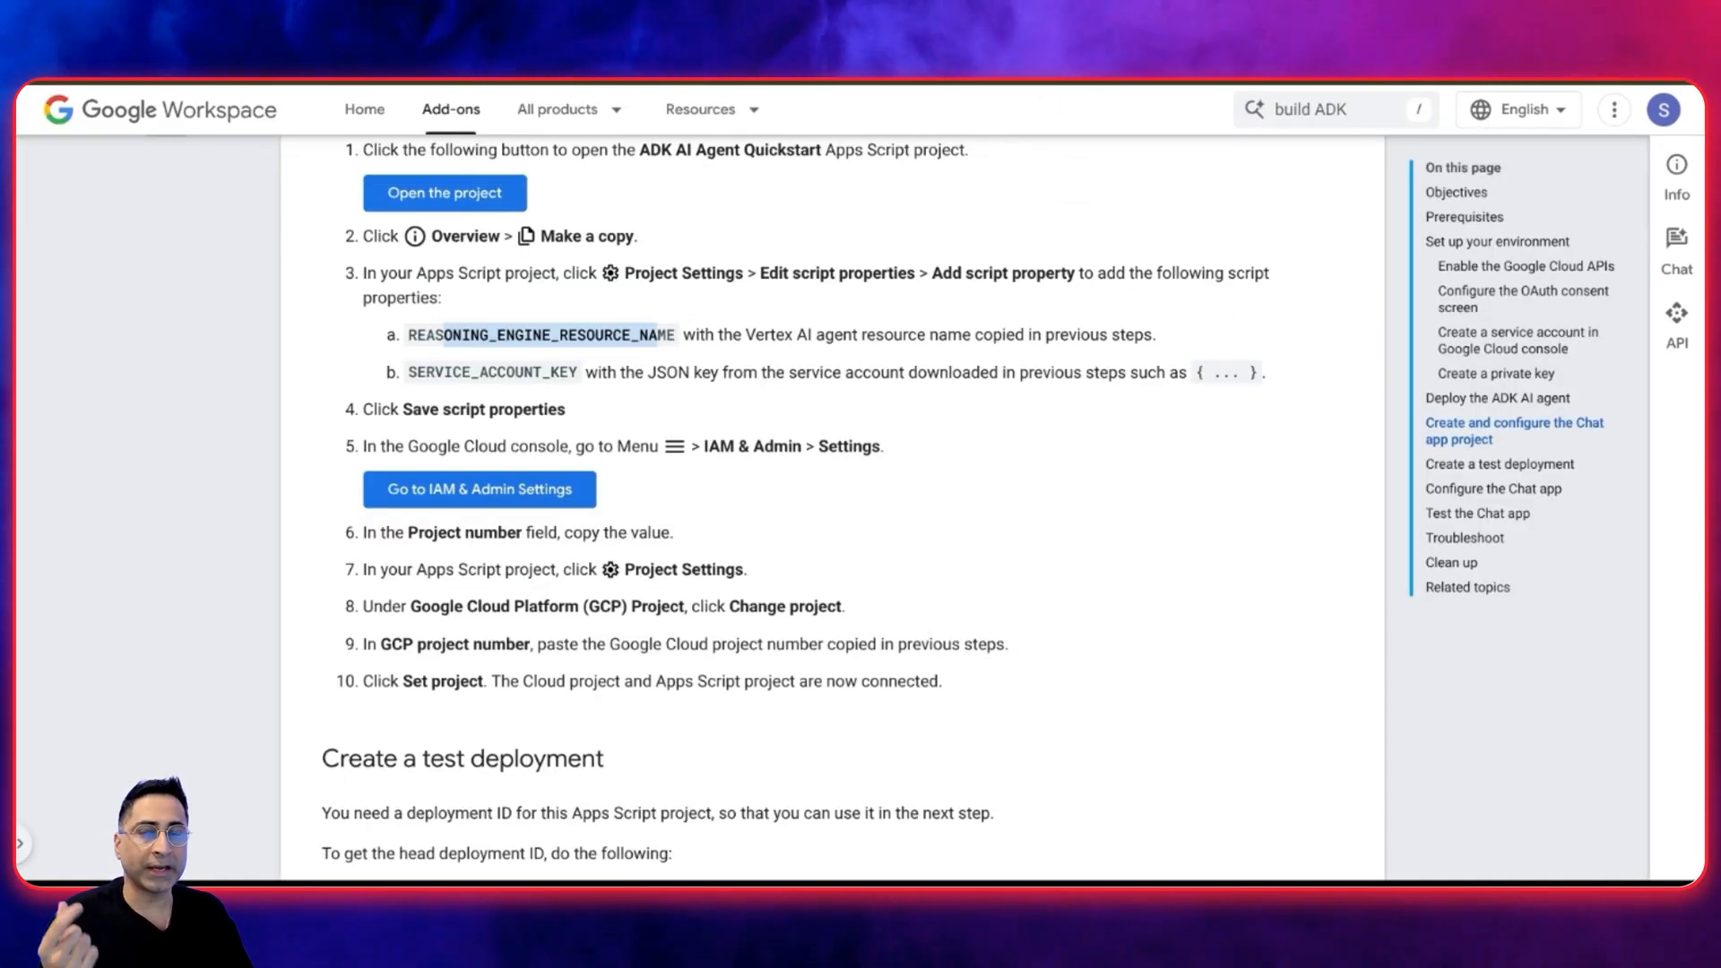
{"action": "scroll", "scroll_direction": "up", "scroll_amount": 3}
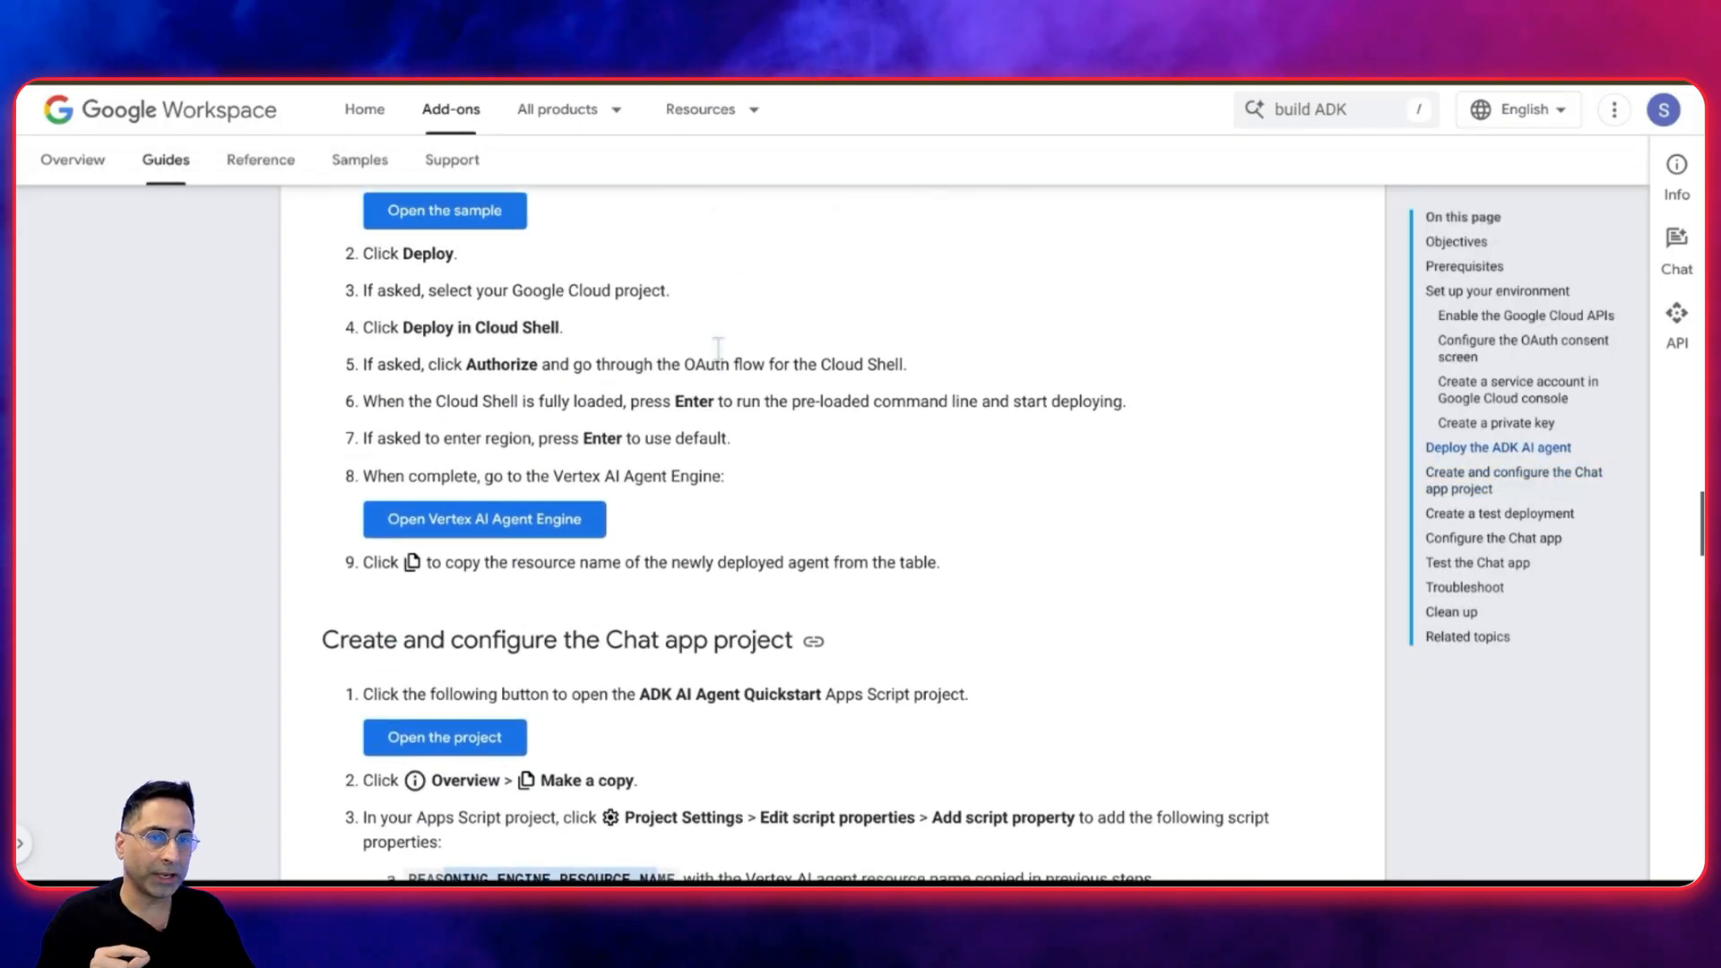
{"action": "scroll", "scroll_direction": "down", "scroll_amount": 3}
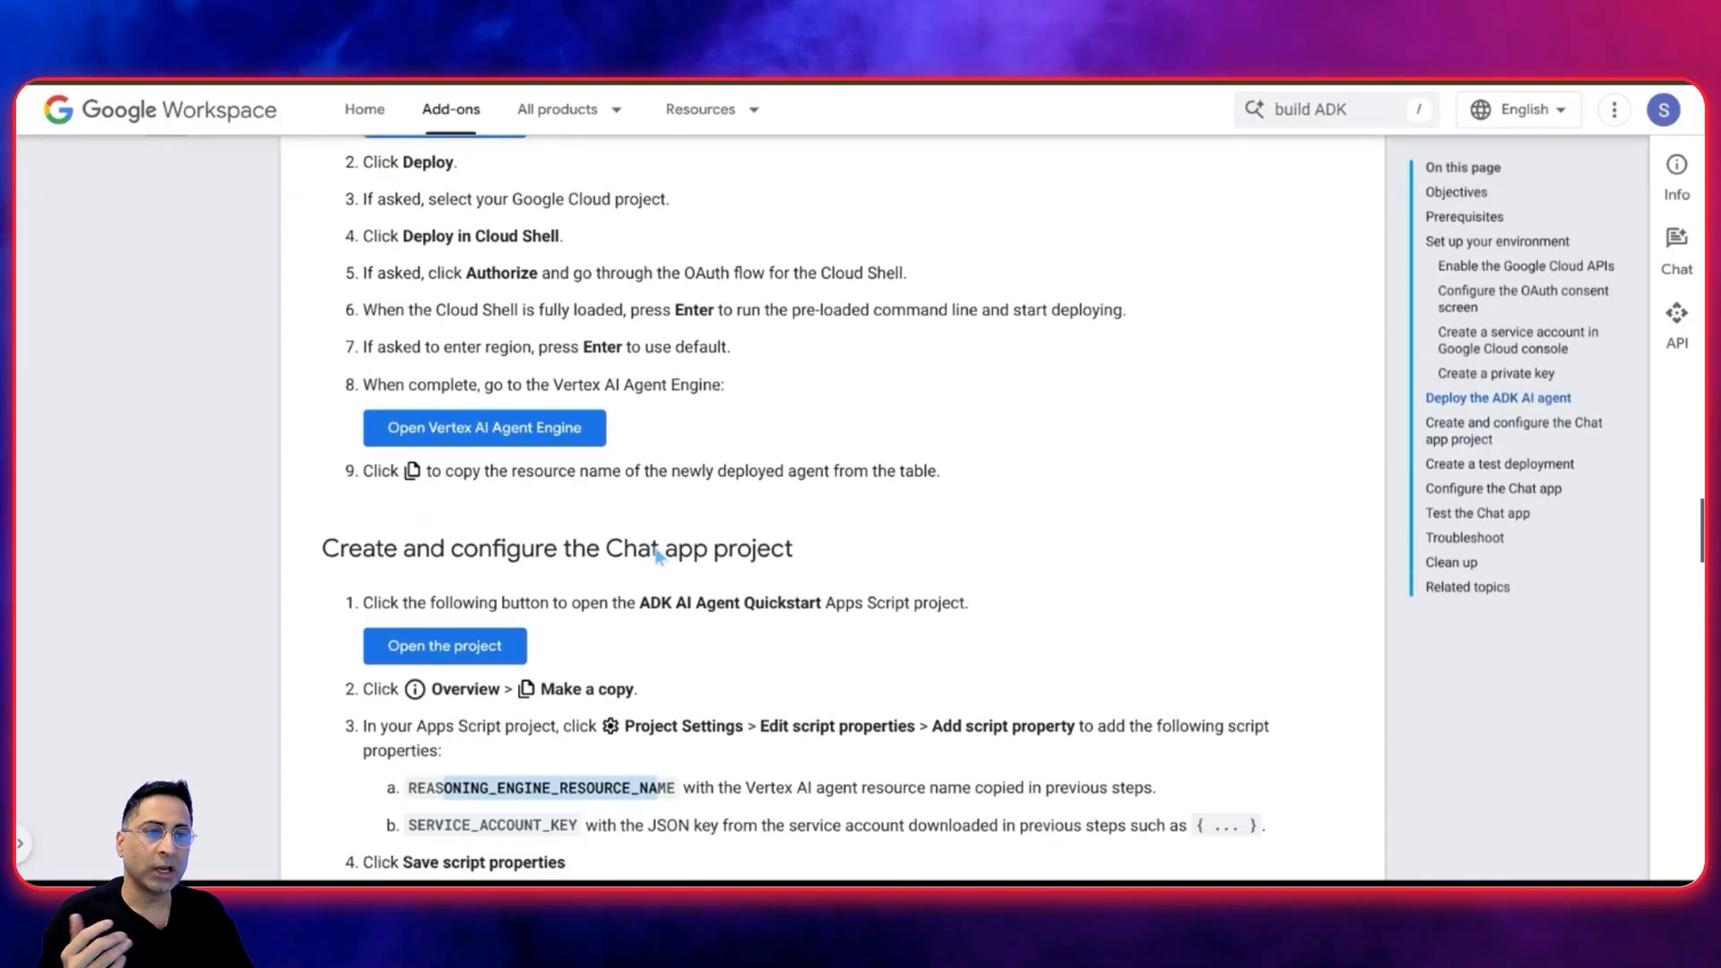
{"action": "scroll", "scroll_direction": "down", "scroll_amount": 3}
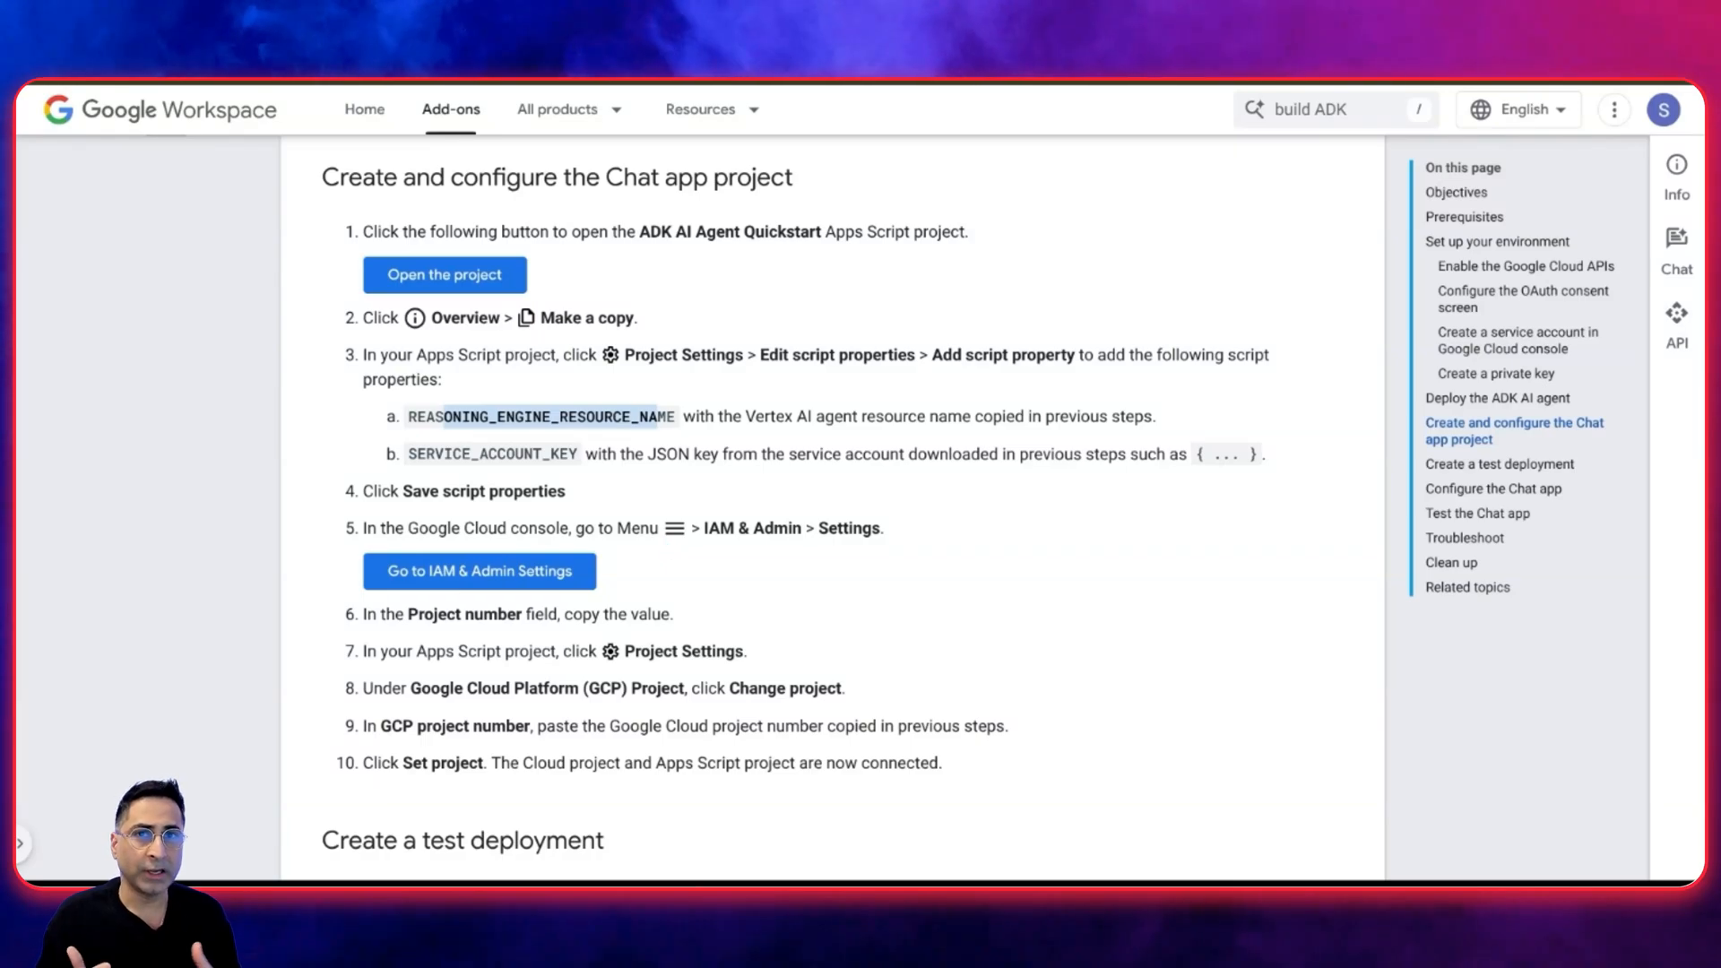
{"action": "scroll", "scroll_direction": "down", "scroll_amount": 3}
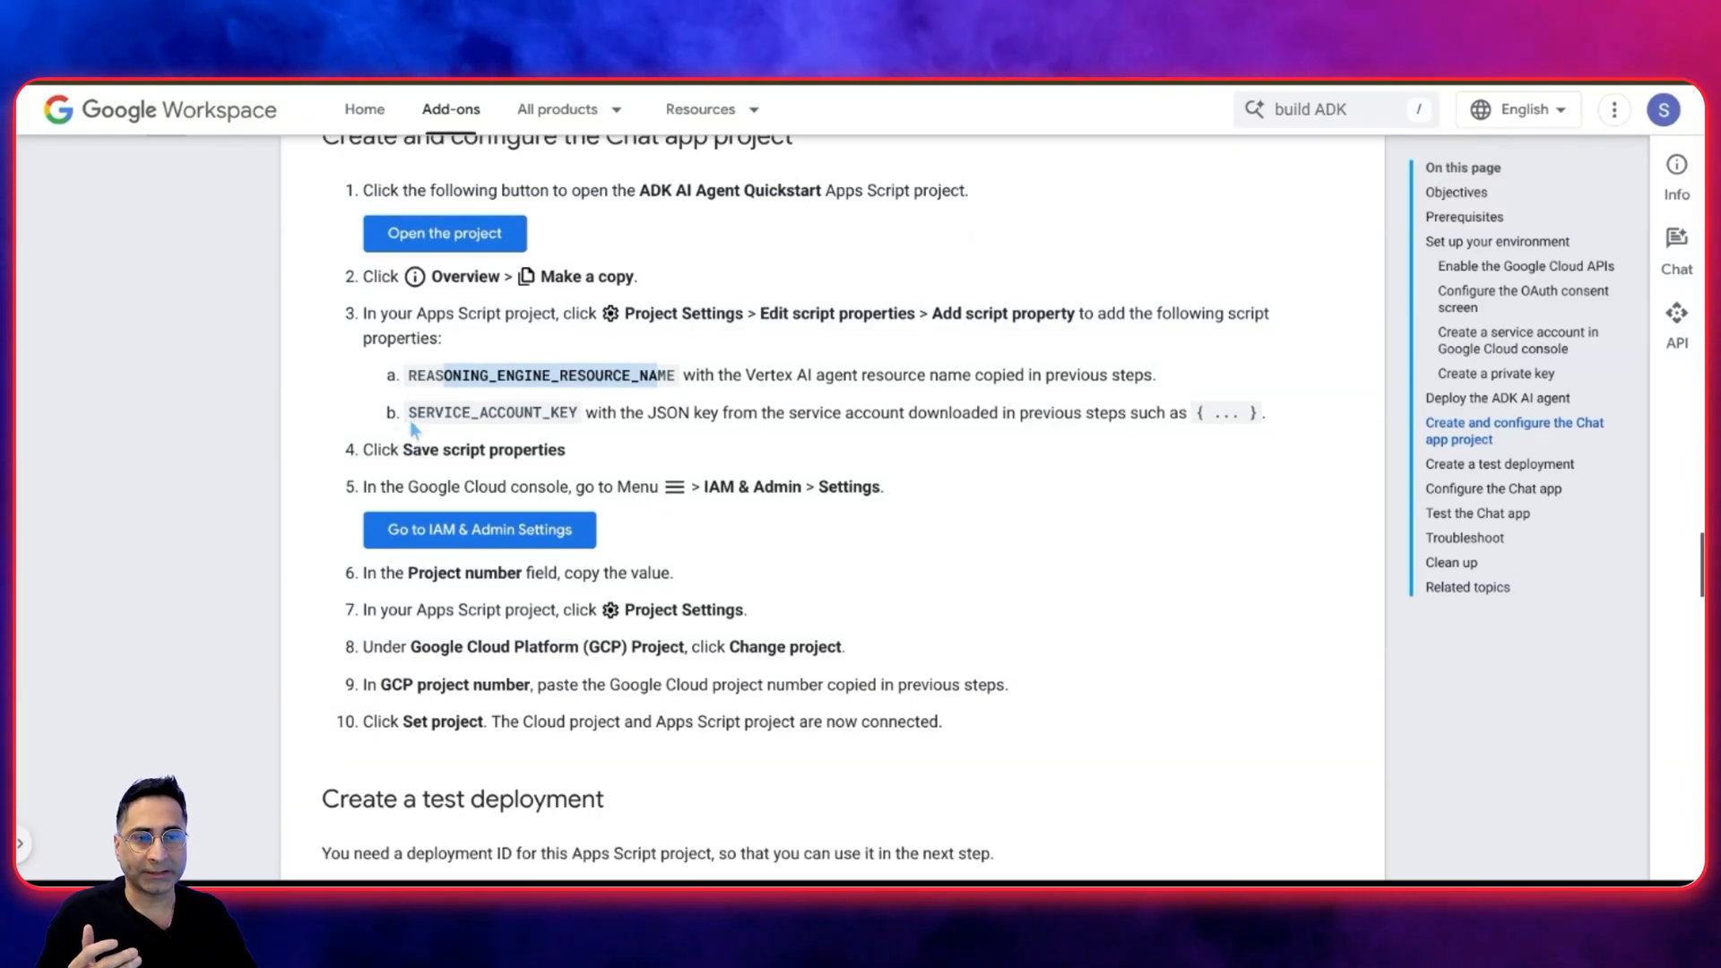
{"action": "scroll", "scroll_direction": "down", "scroll_amount": 3}
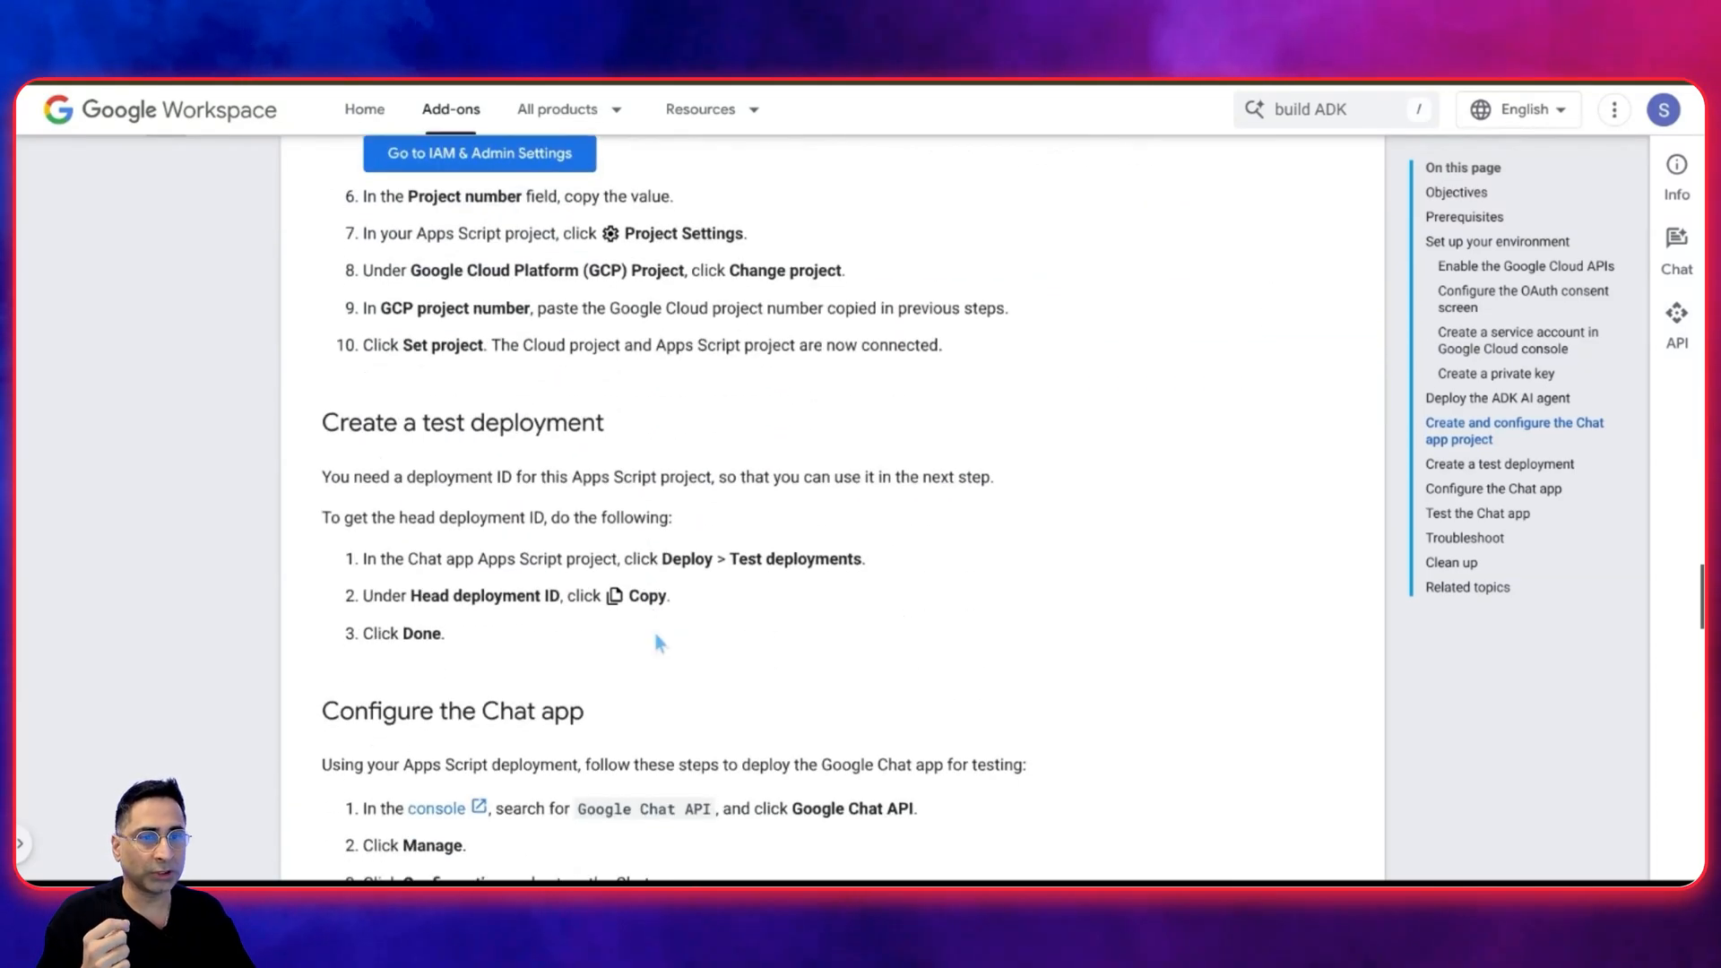
{"action": "scroll", "scroll_direction": "up", "scroll_amount": 3}
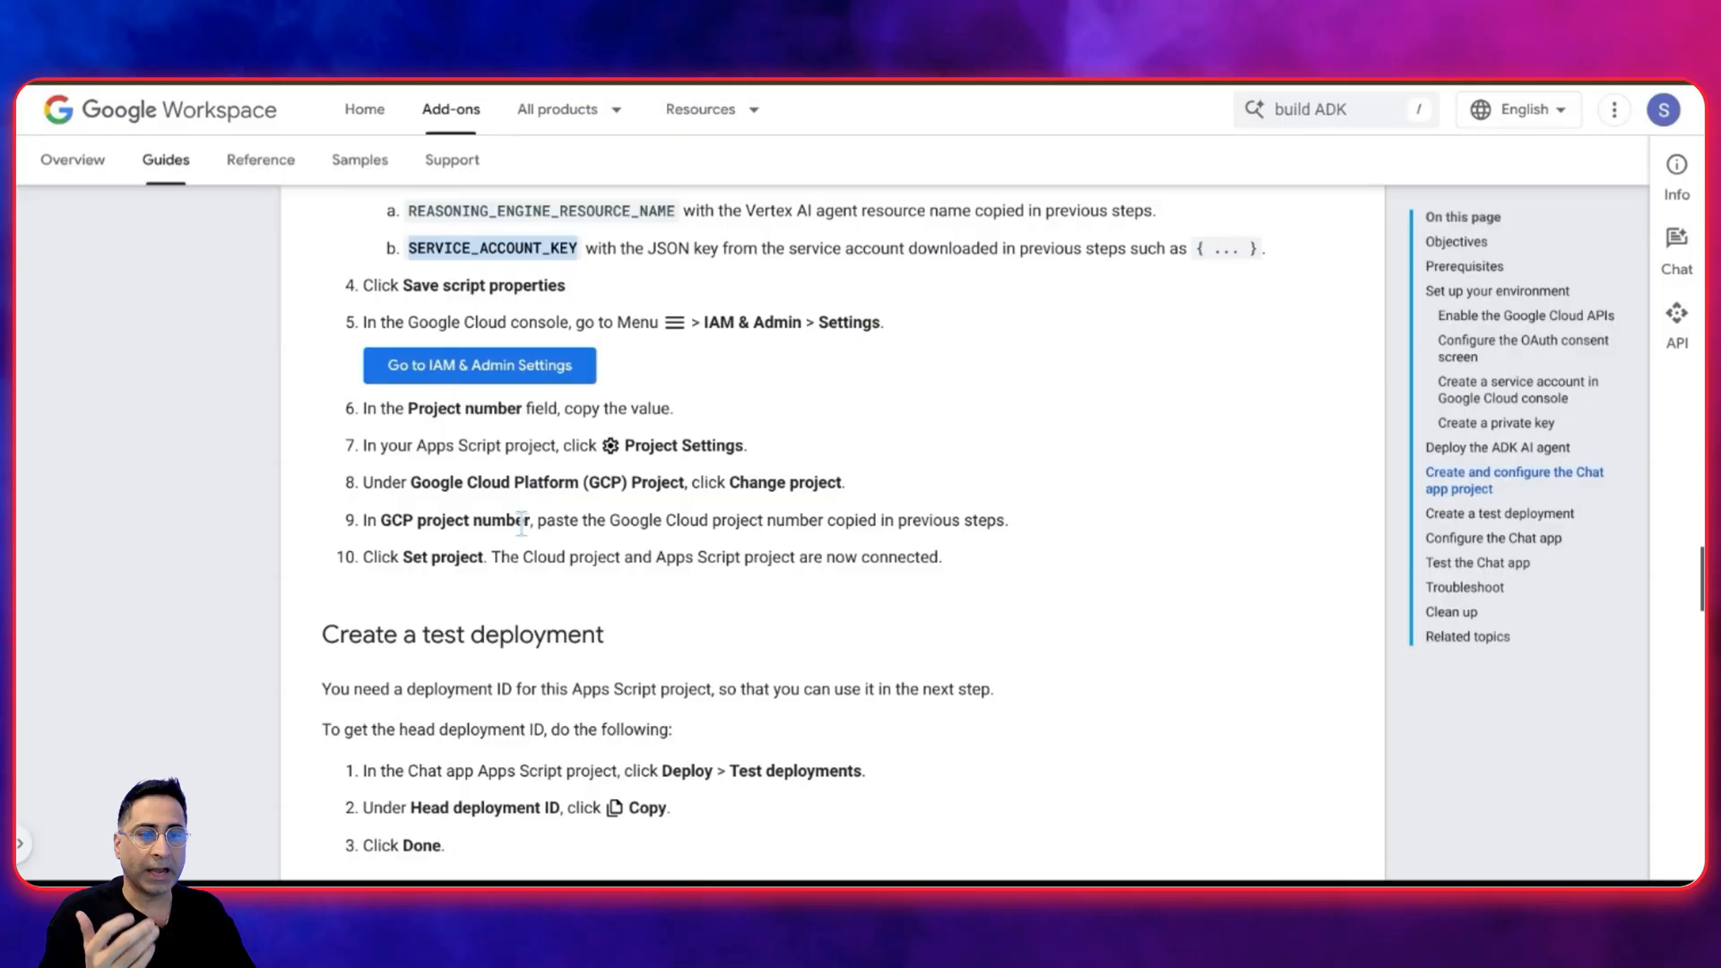
{"action": "scroll", "scroll_direction": "down", "scroll_amount": 3}
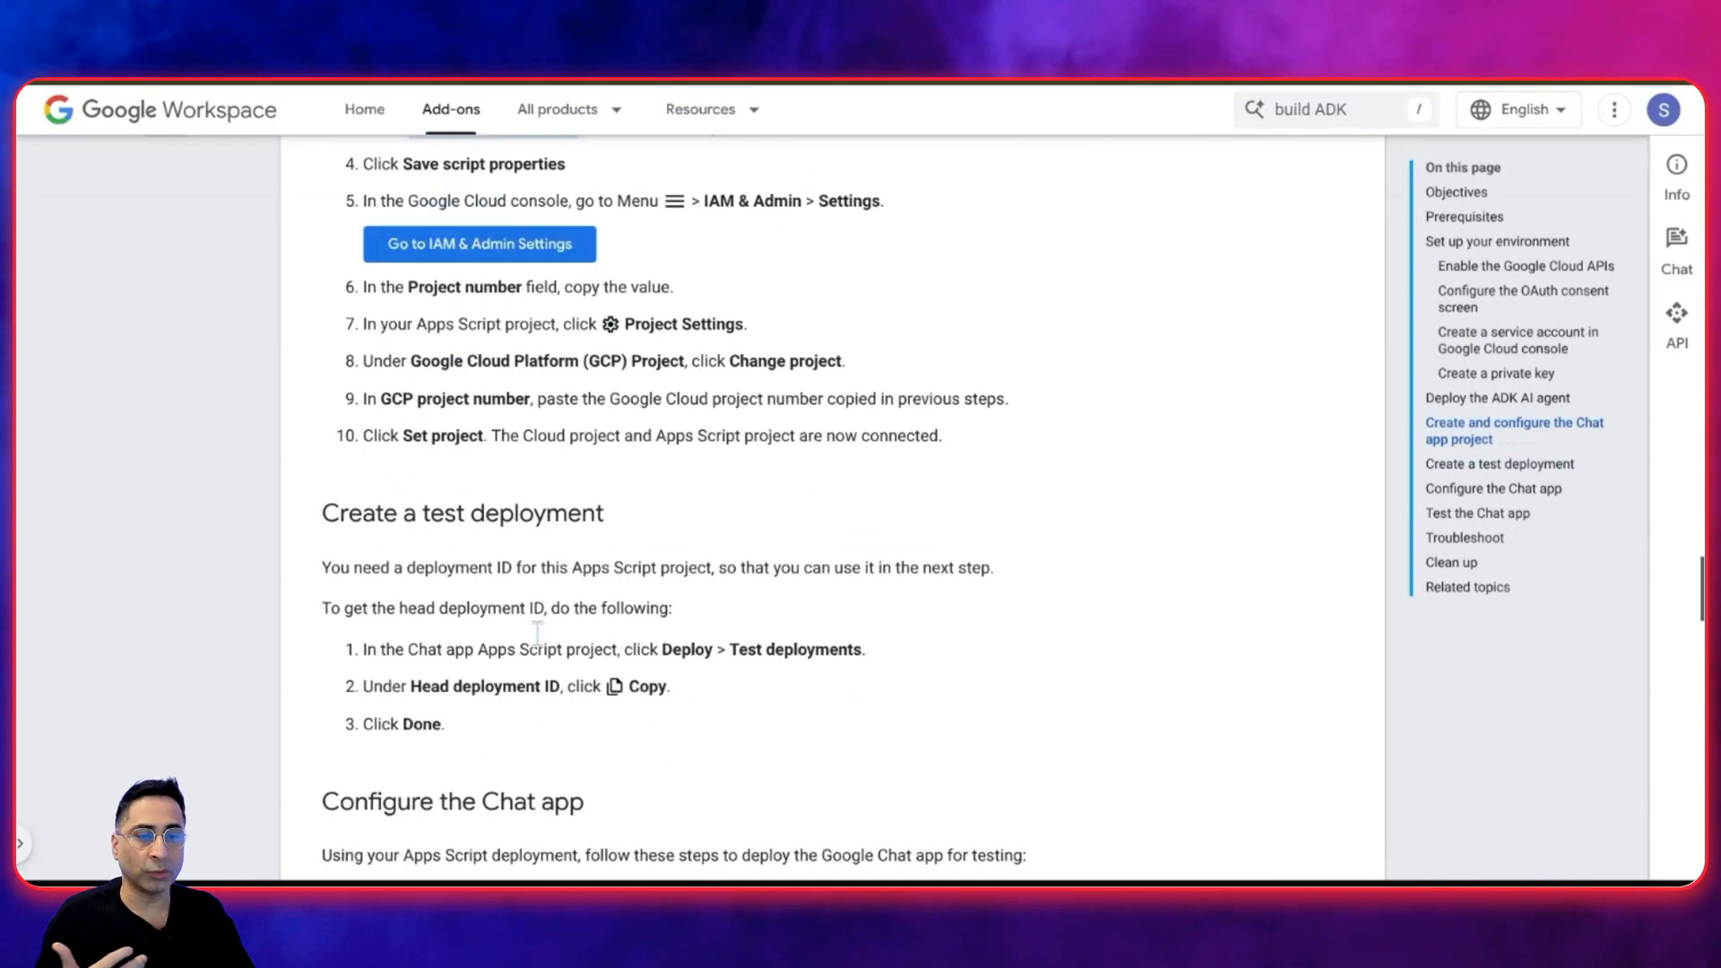
{"action": "scroll", "scroll_direction": "down", "scroll_amount": 3}
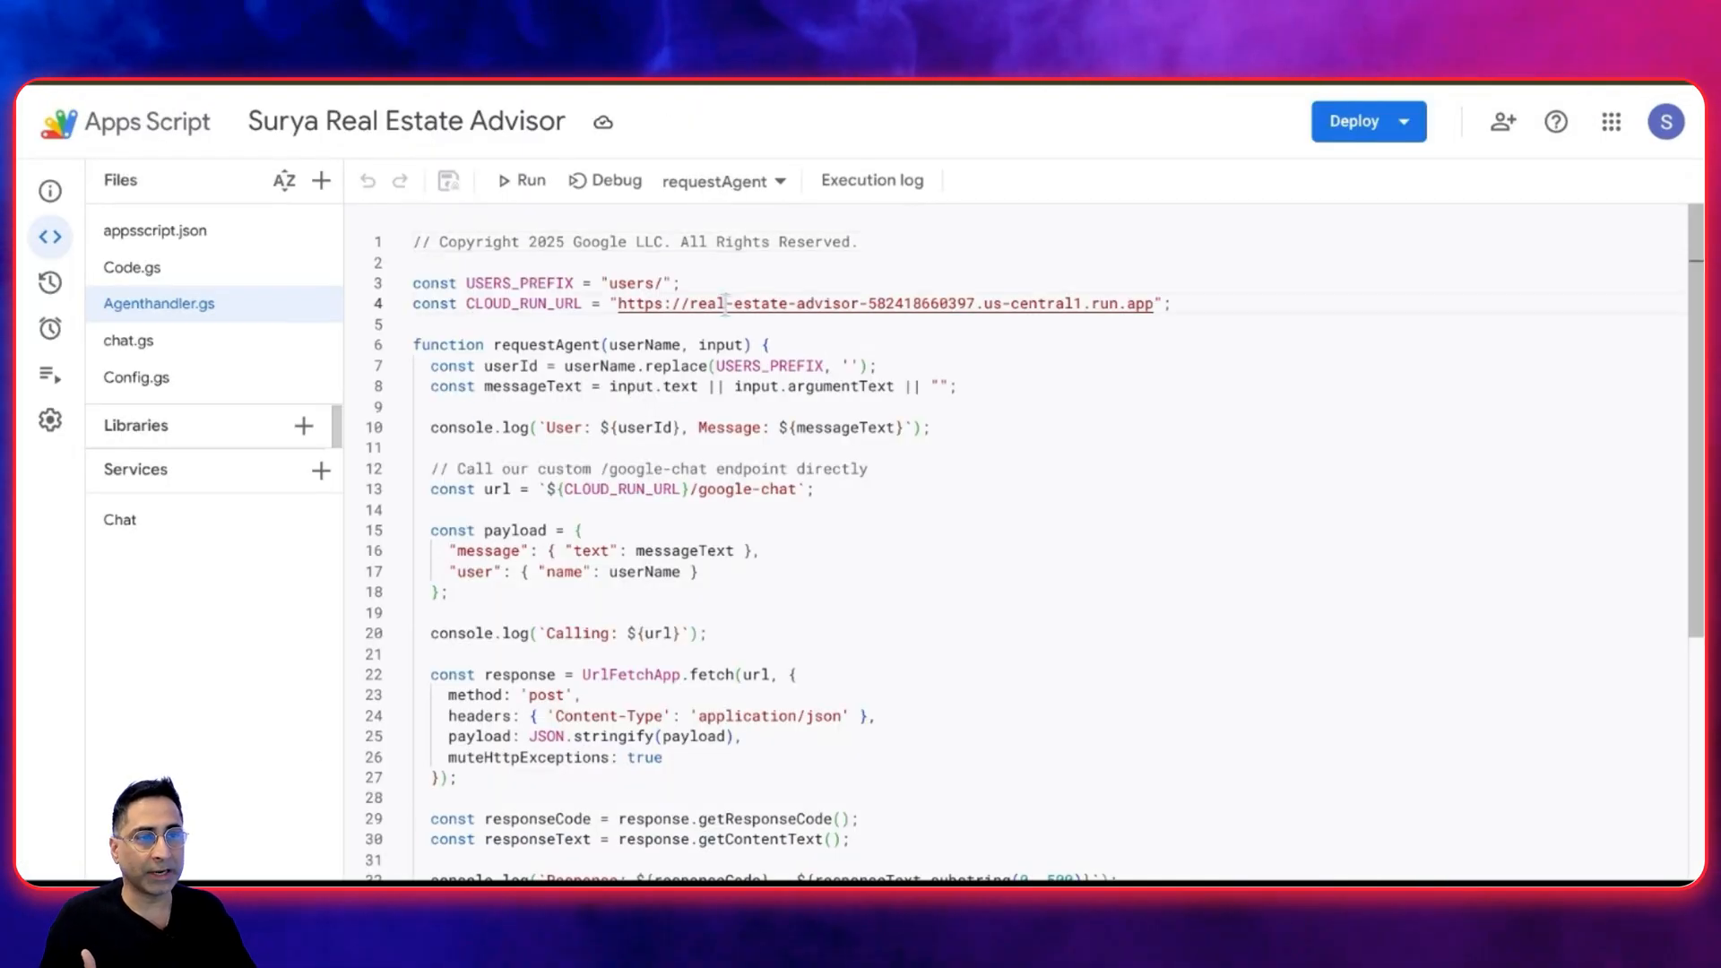
Edit the v8 agent engine deployment, check its version, and copy the deployment ID
{"action": "double_click", "coordinate": [884, 304]}
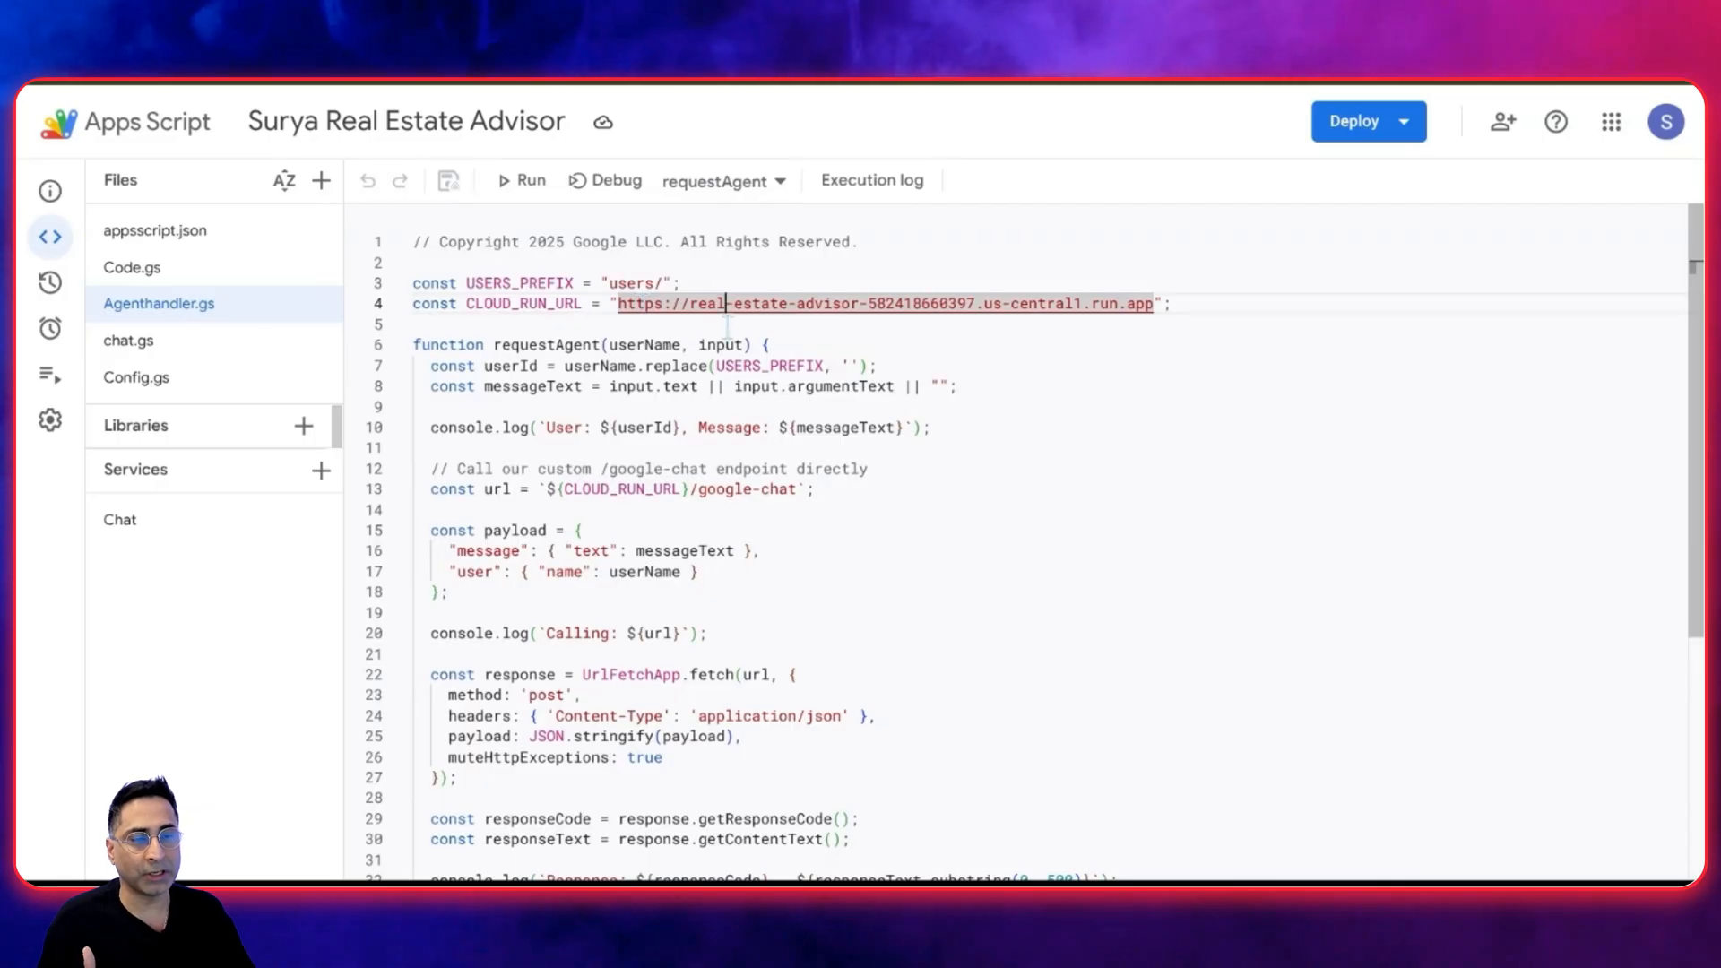
{"action": "left_click", "coordinate": [1358, 121]}
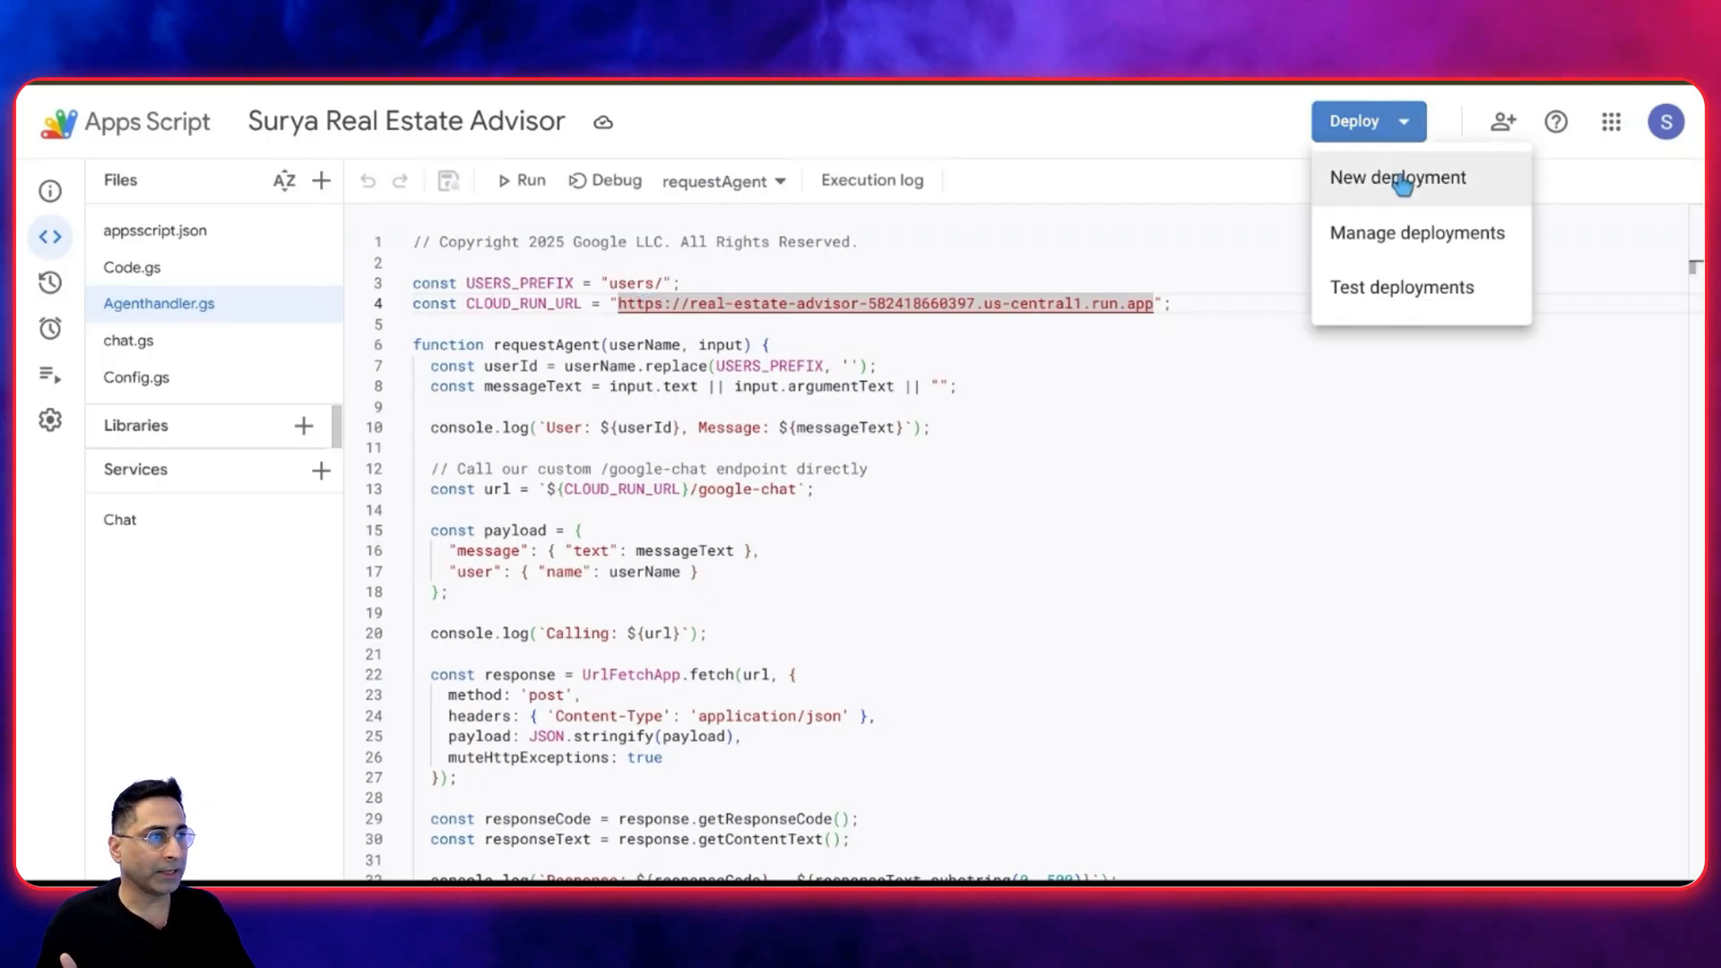
{"action": "left_click", "coordinate": [1417, 231]}
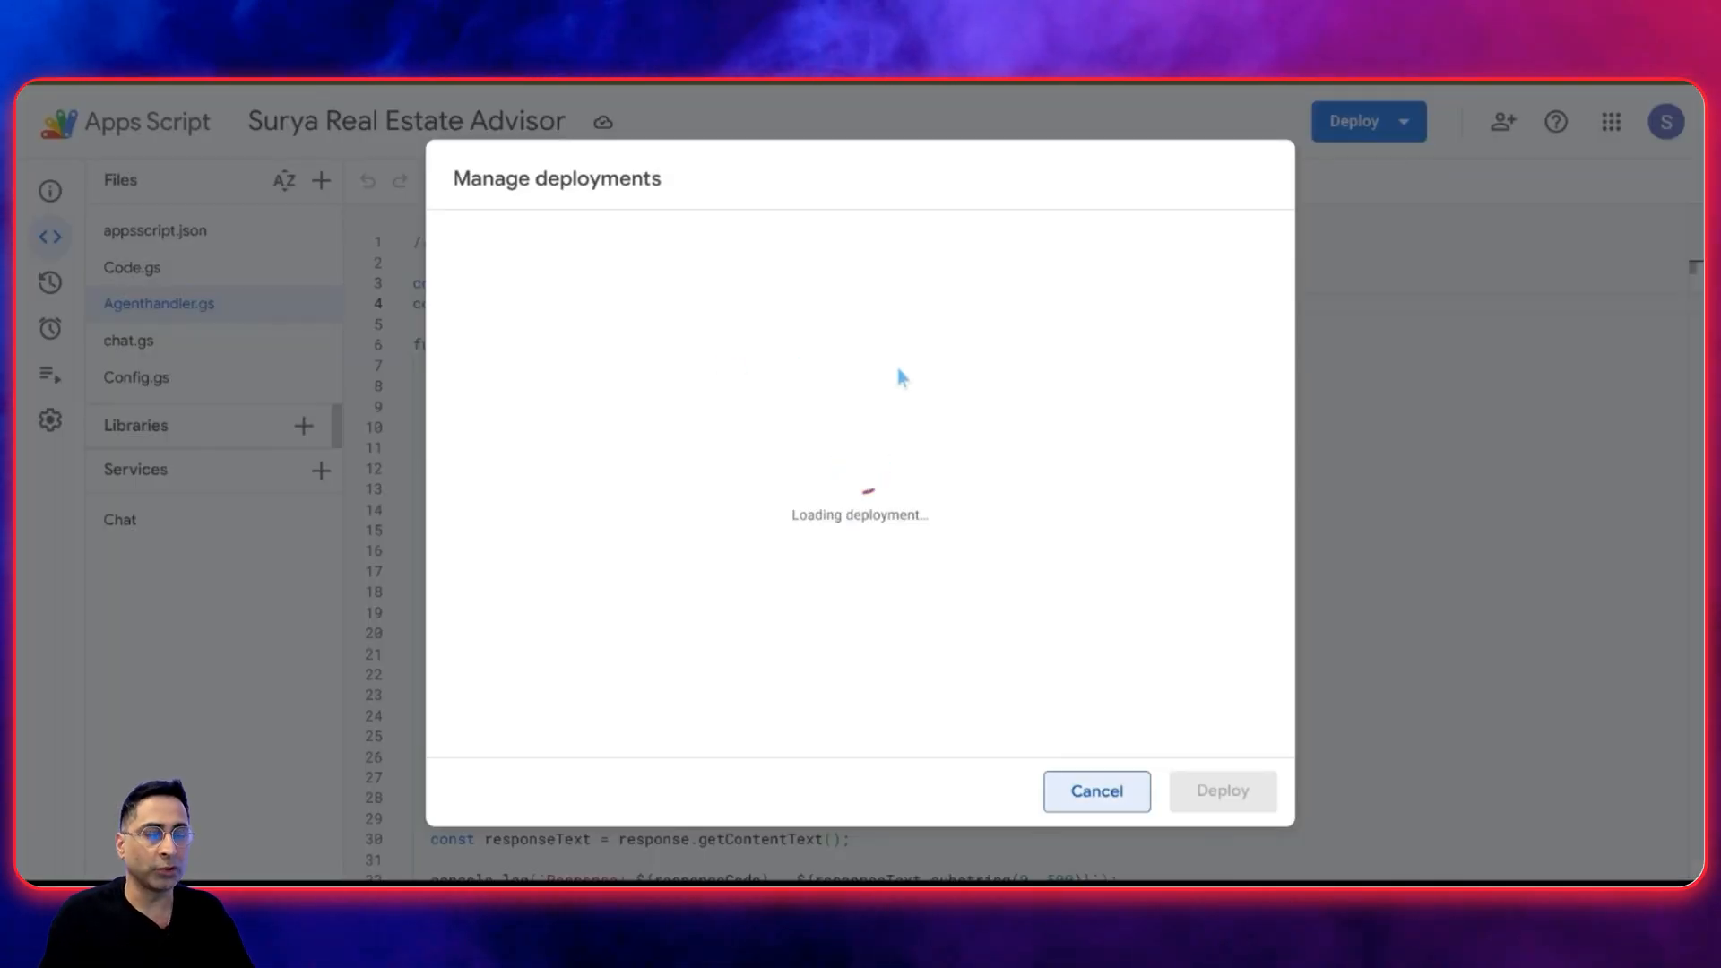
{"action": "left_click", "coordinate": [1095, 791]}
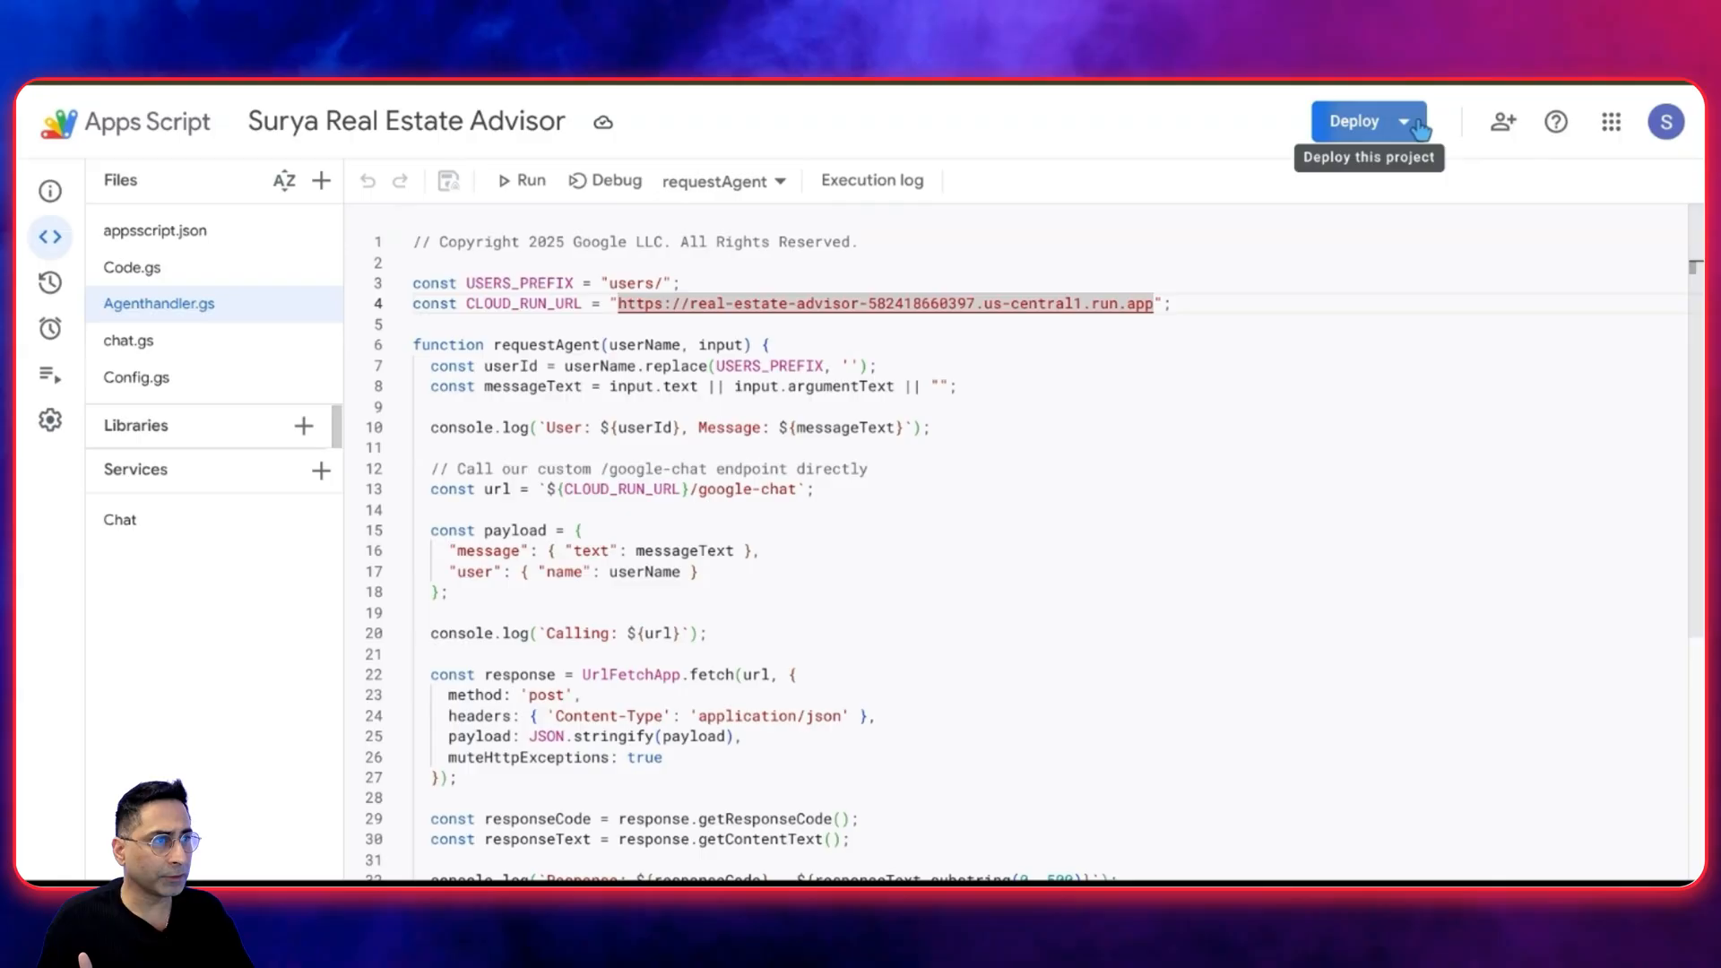
{"action": "left_click", "coordinate": [1354, 121]}
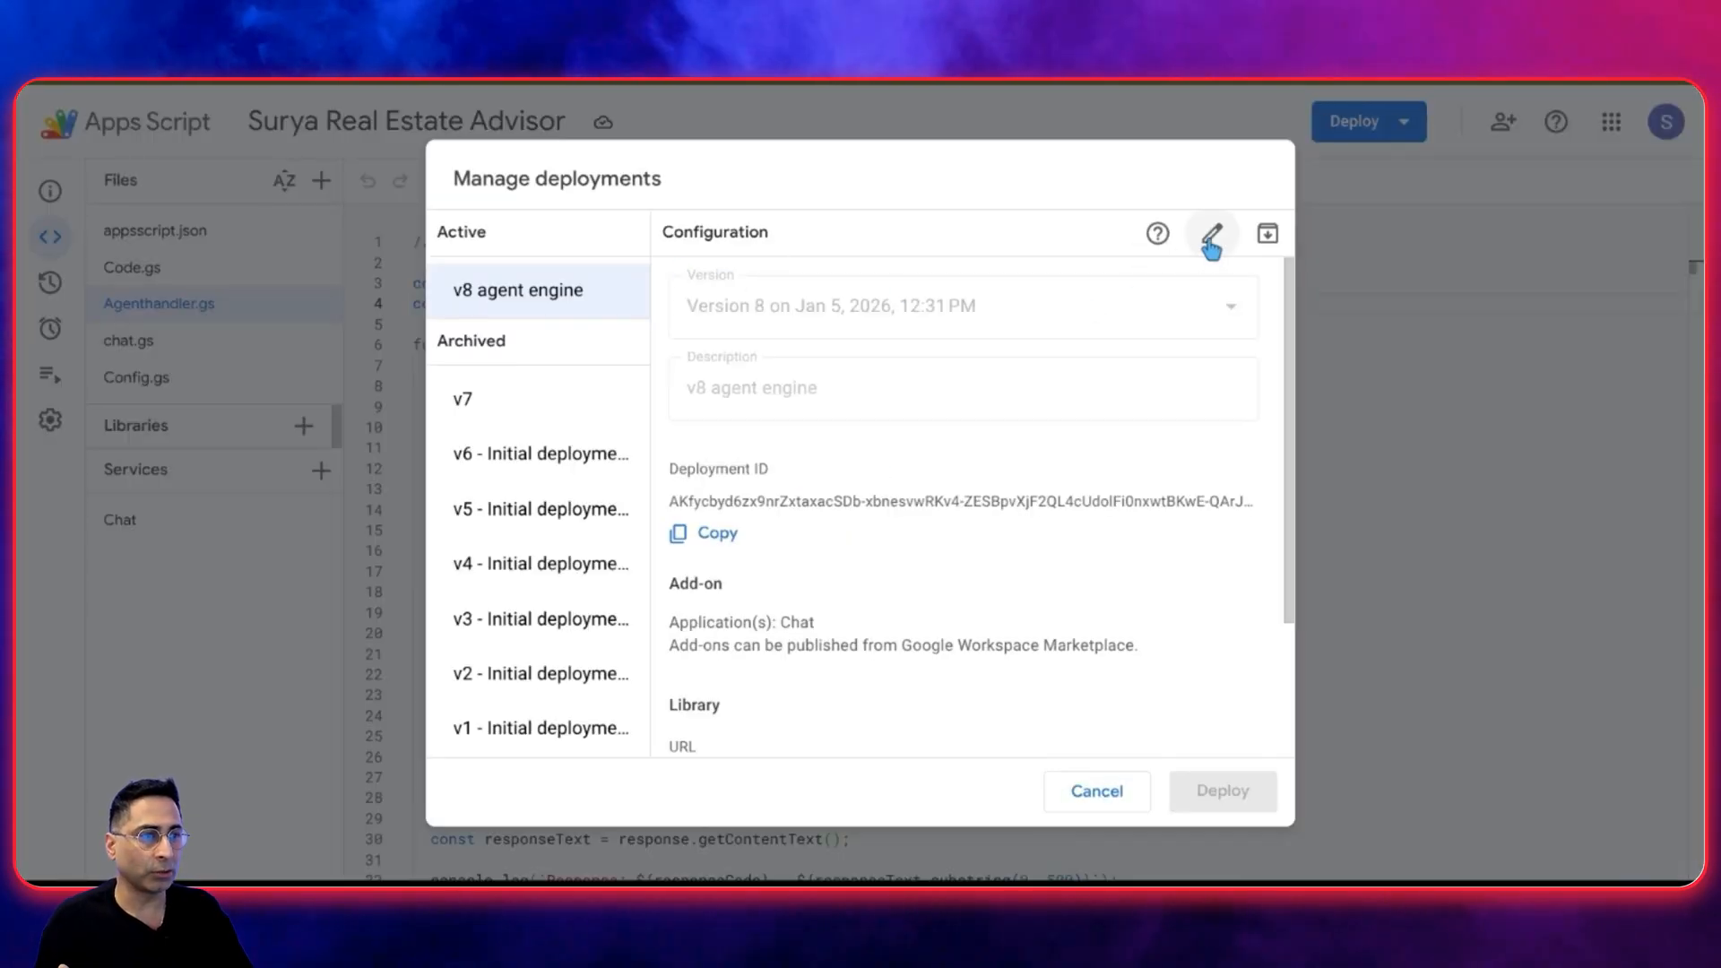
{"action": "left_click", "coordinate": [1212, 234]}
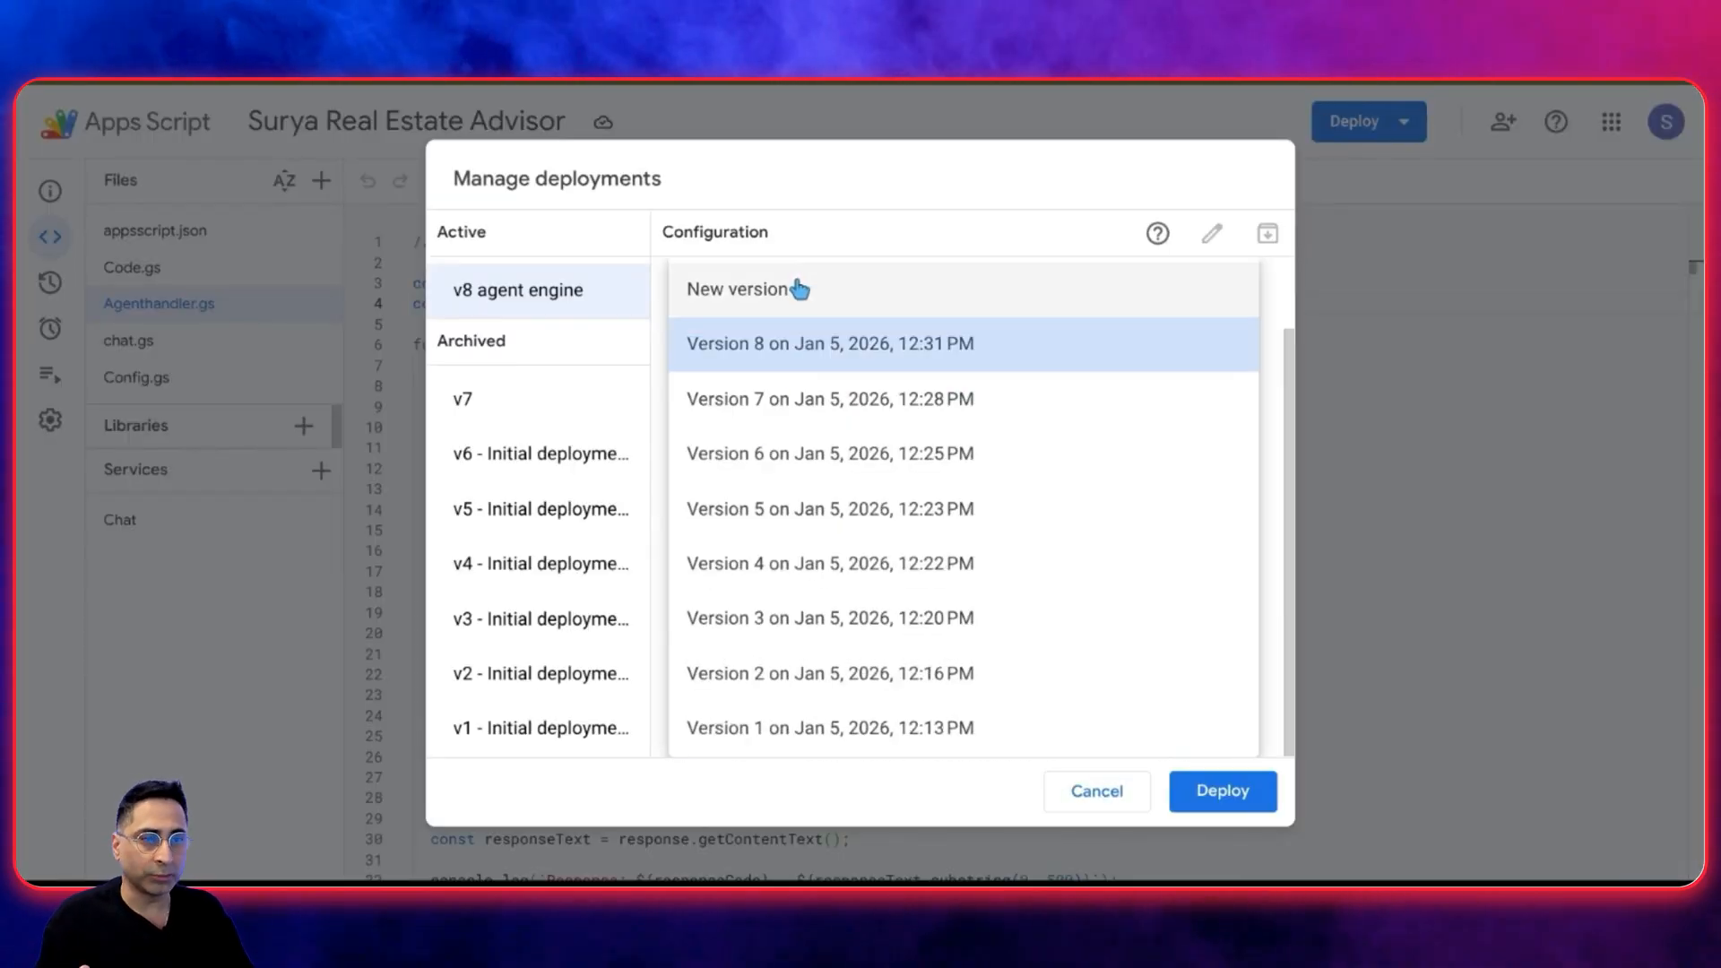
{"action": "left_click", "coordinate": [517, 289]}
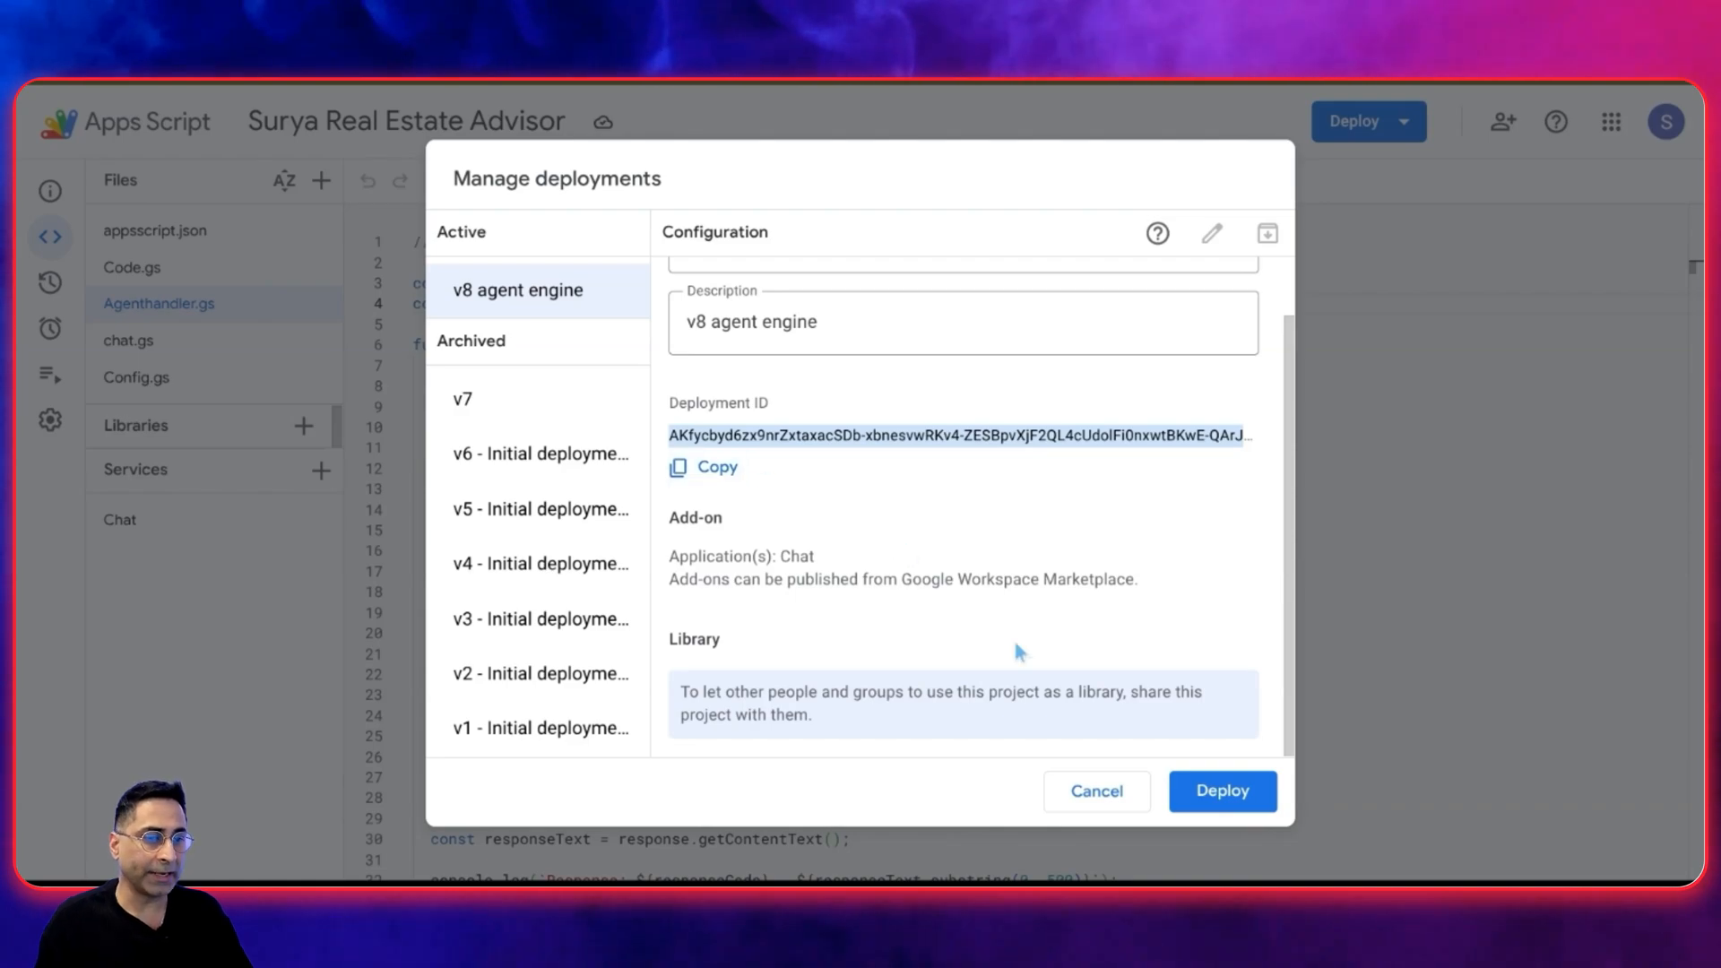
{"action": "left_click", "coordinate": [1096, 792]}
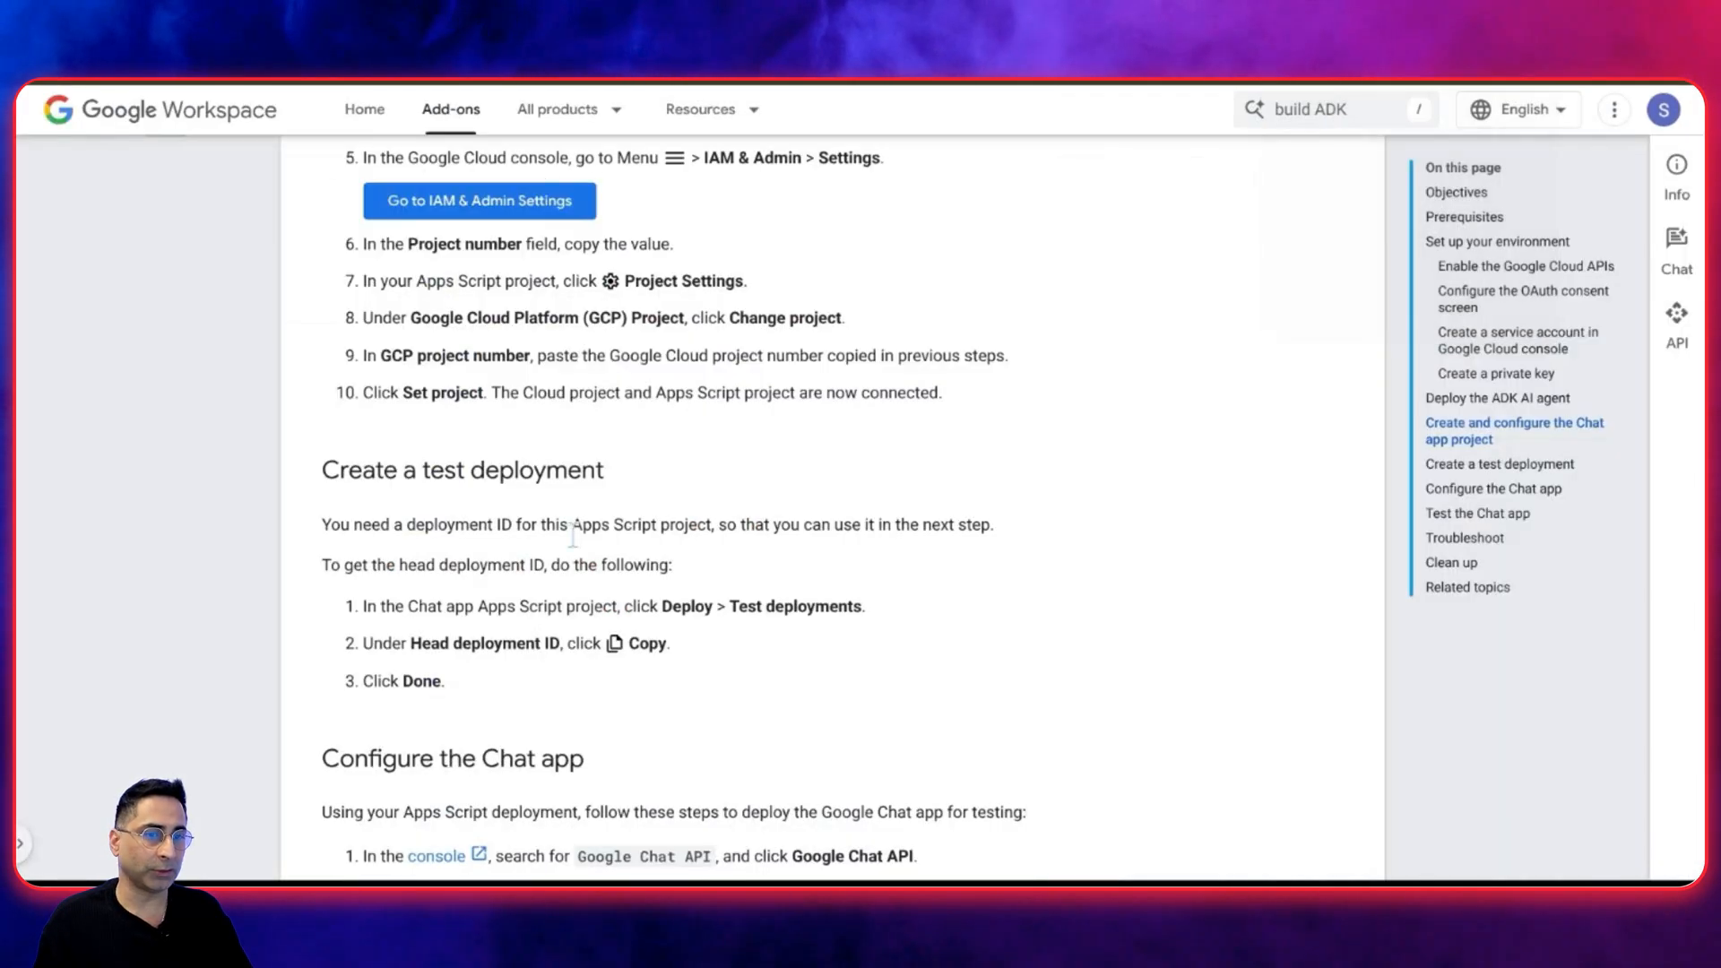
Scroll the Workspace quickstart down to the 'Configure the Chat app' section
{"action": "scroll", "scroll_direction": "down", "scroll_amount": 3}
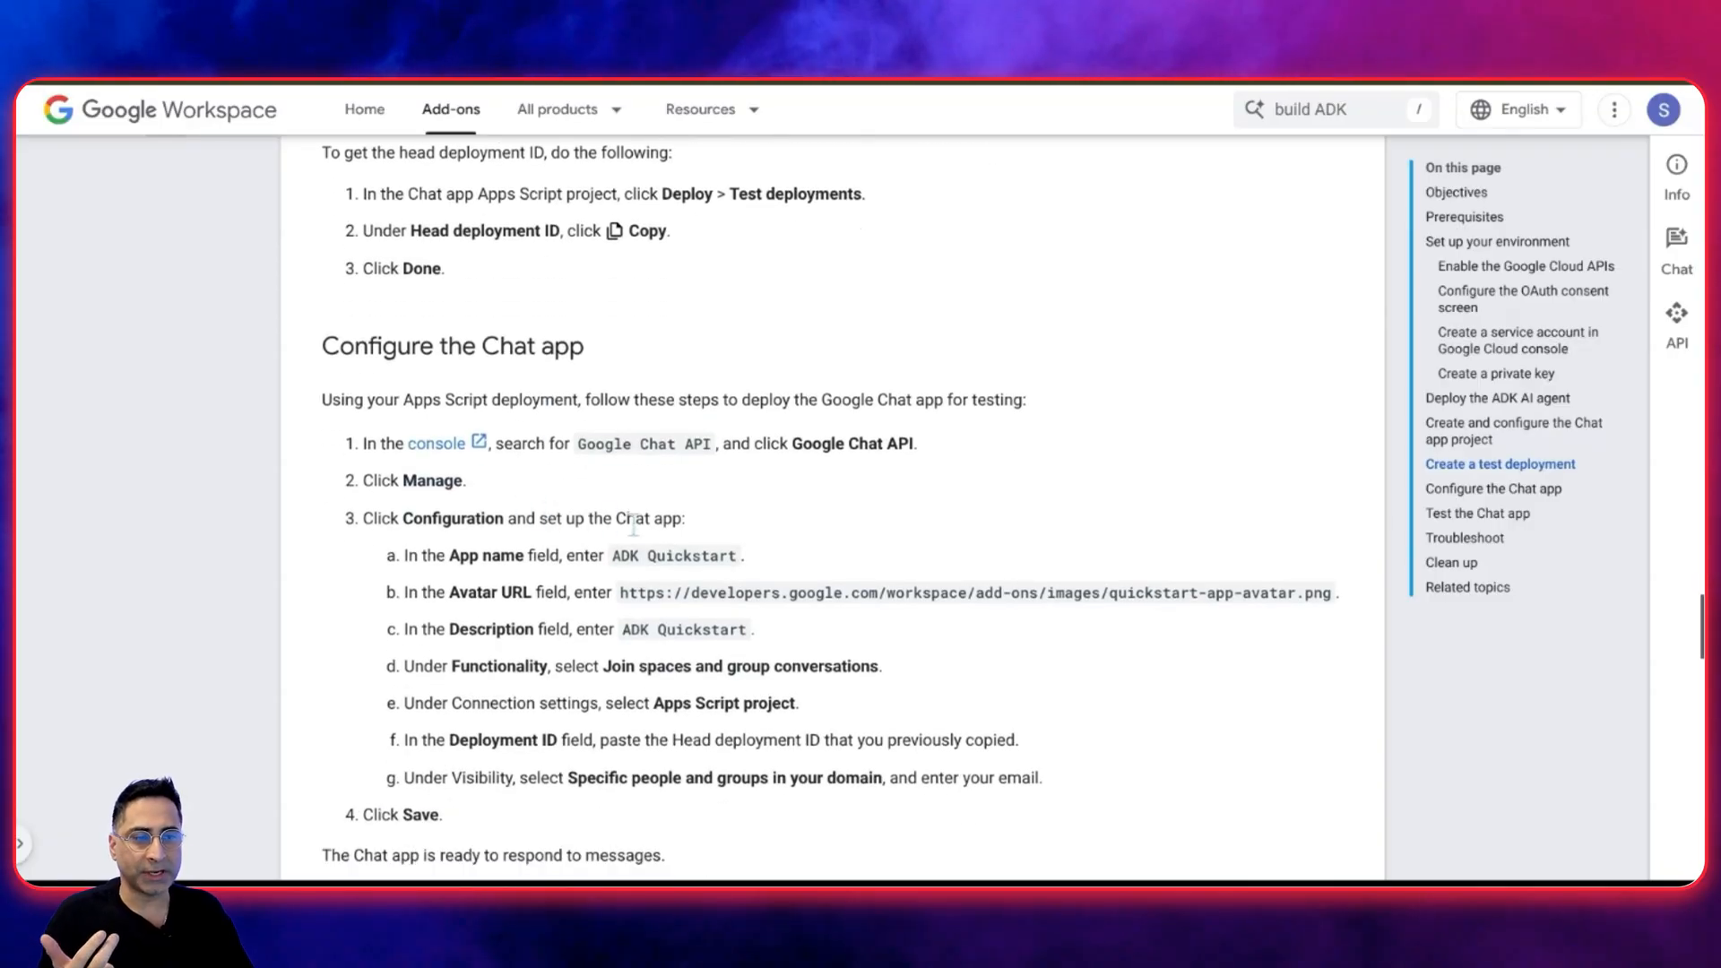
{"action": "scroll", "scroll_direction": "down", "scroll_amount": 3}
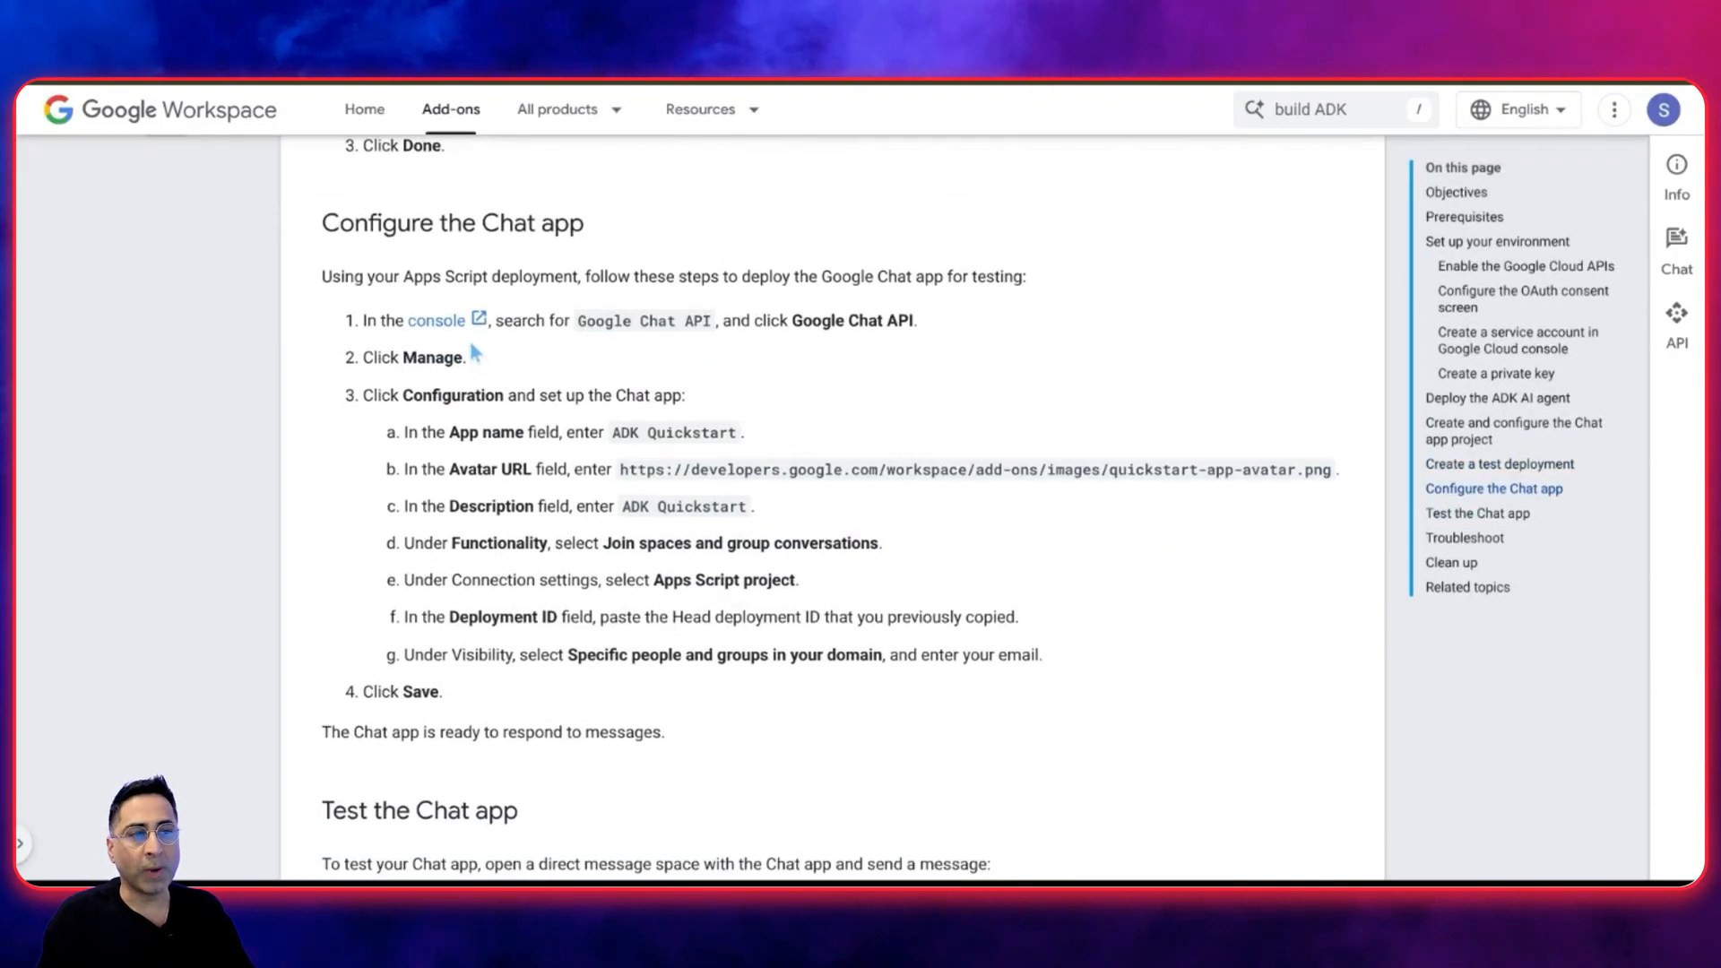
{"action": "scroll", "scroll_direction": "down", "scroll_amount": 3}
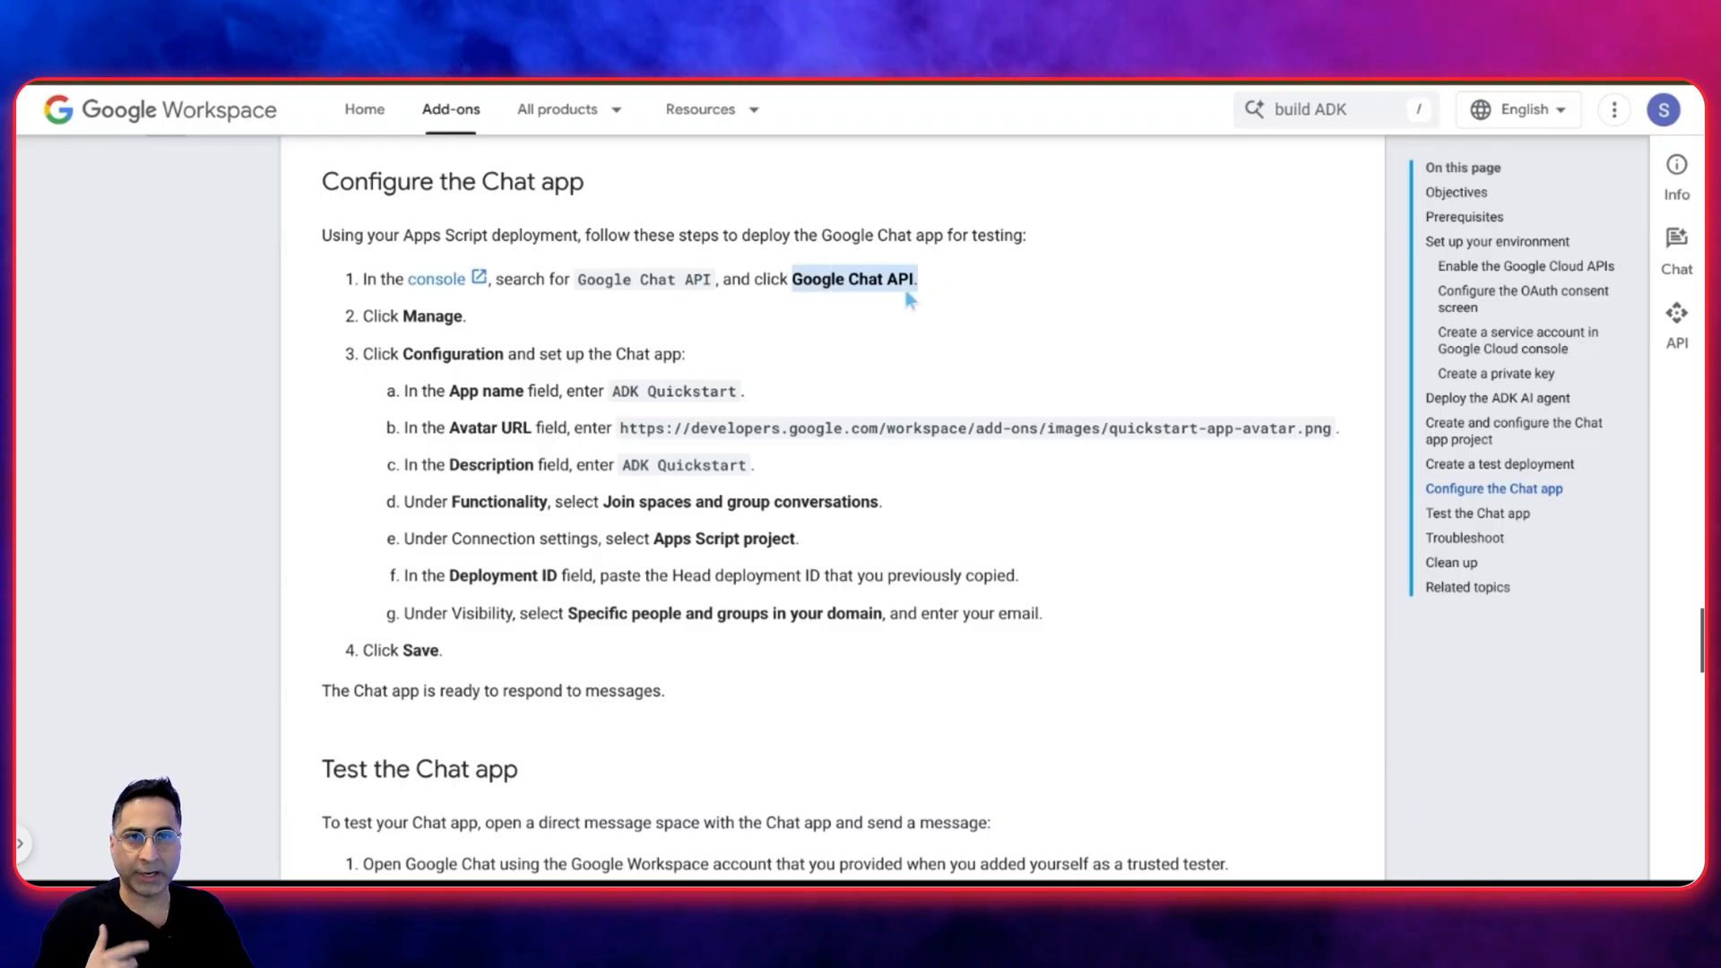
{"action": "mouse_move", "coordinate": [909, 305]}
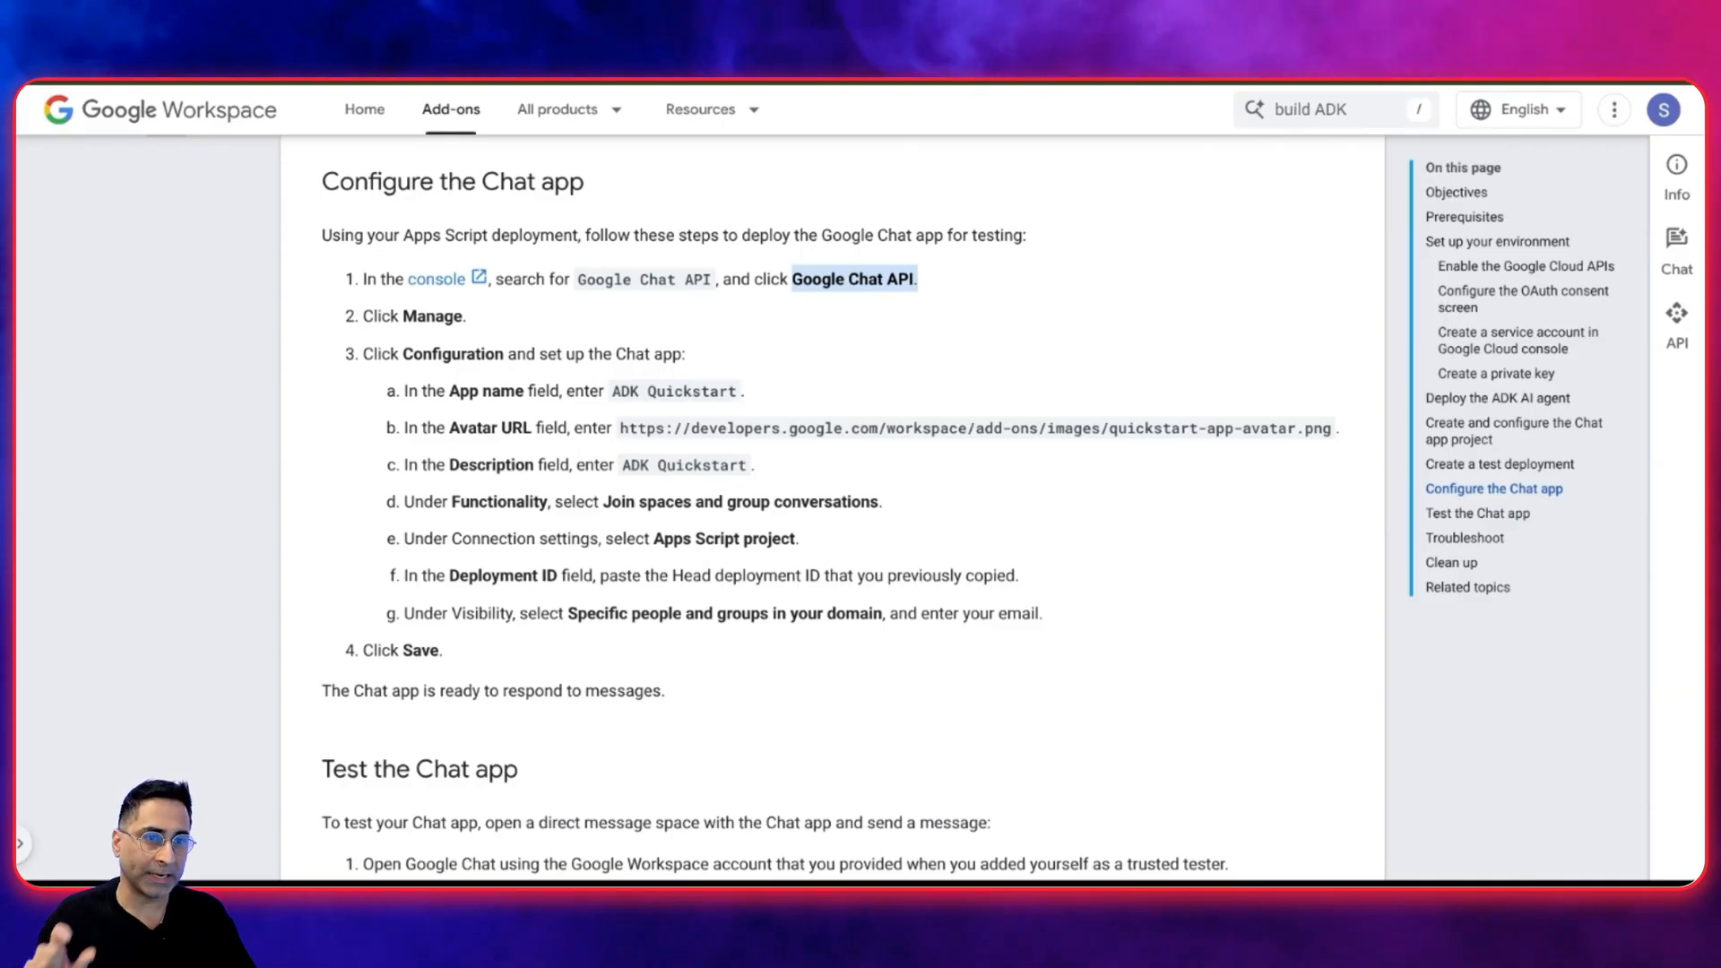
{"action": "mouse_move", "coordinate": [659, 390]}
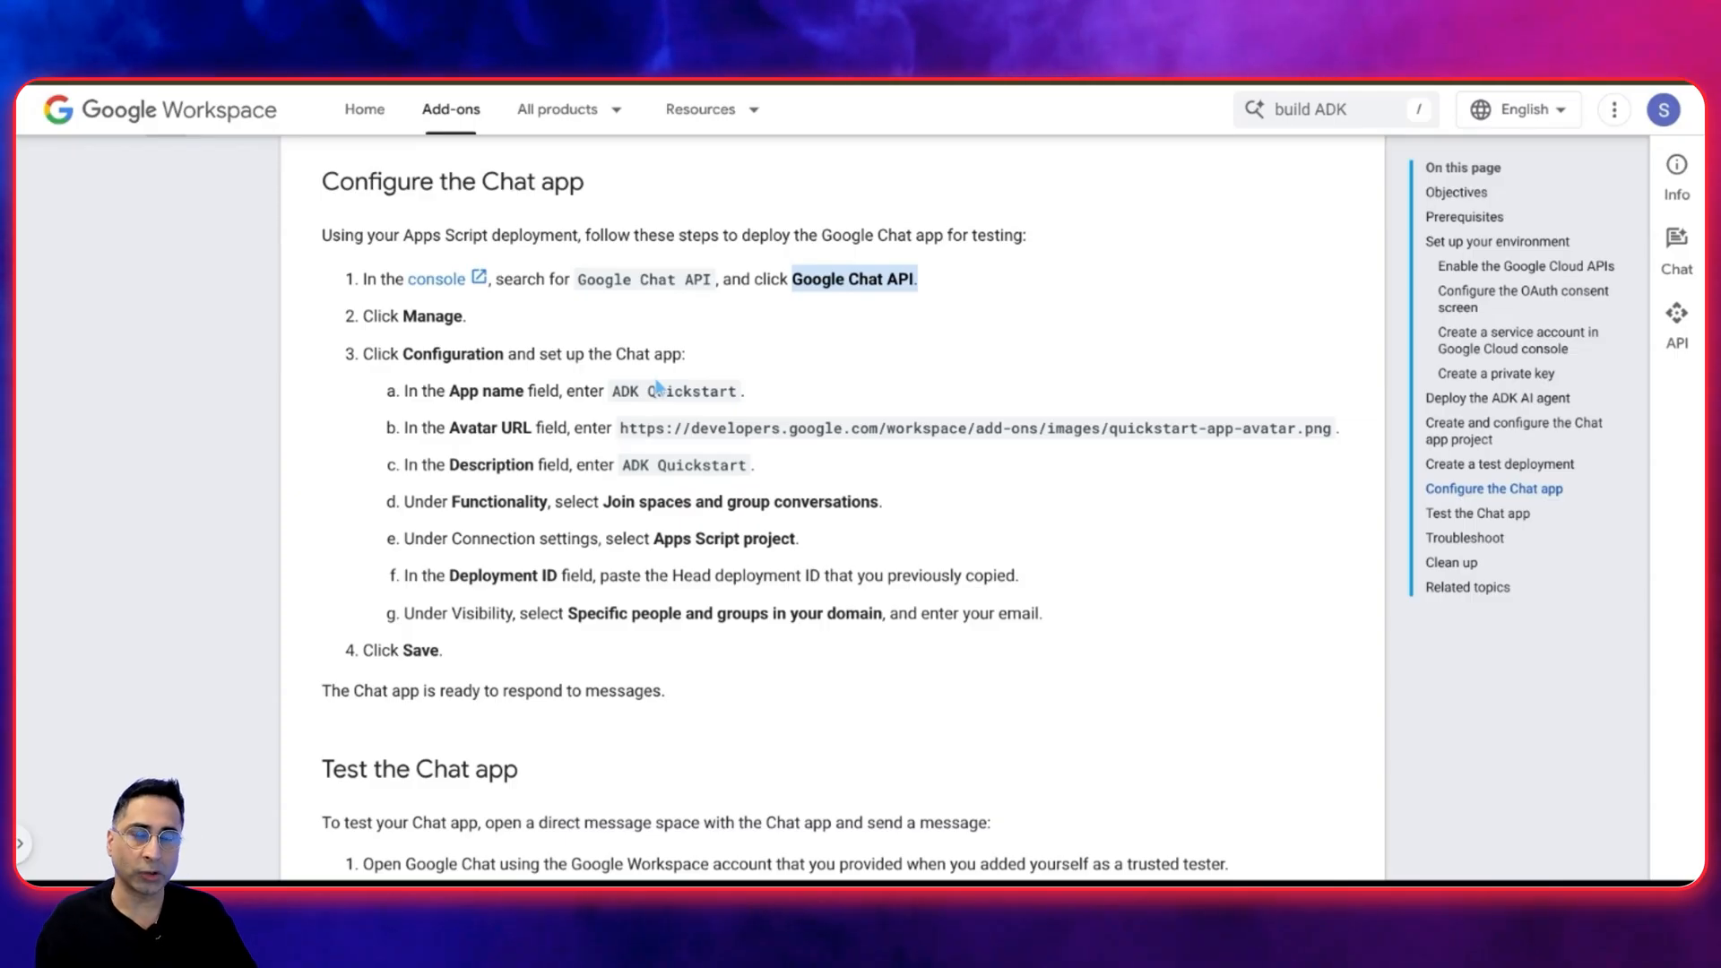
{"action": "mouse_move", "coordinate": [19, 429]}
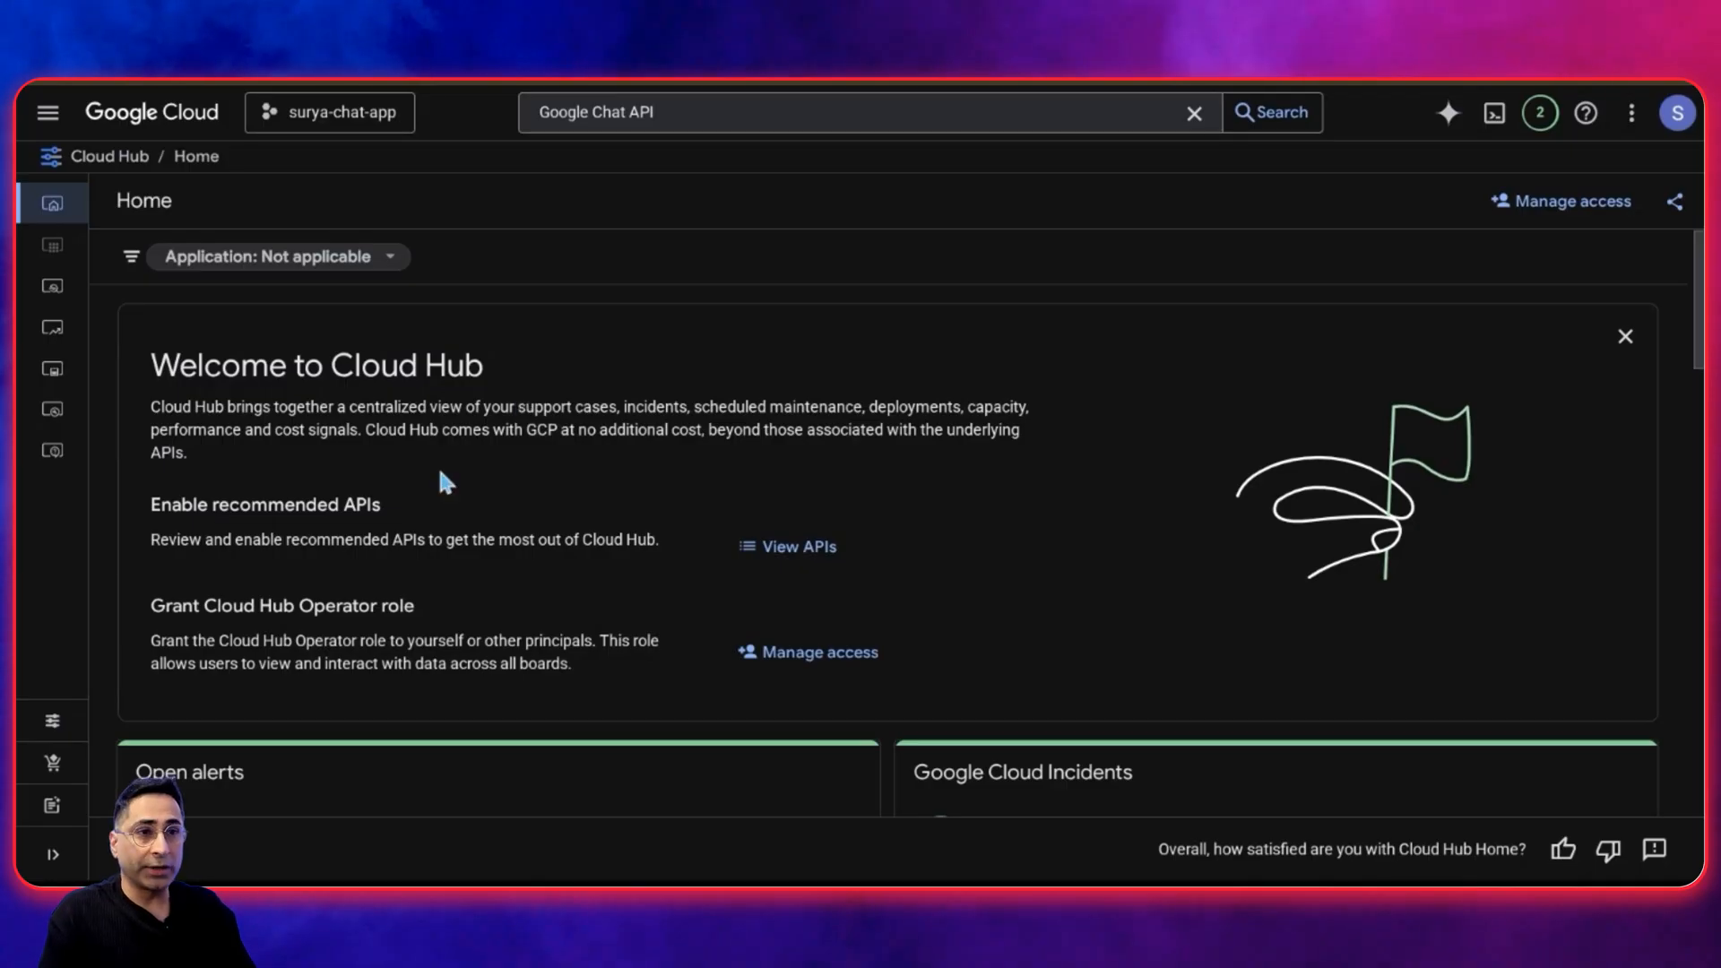
Search for 'Google Chat API' and open its enabled API page in surya-chat-app
{"action": "left_click", "coordinate": [768, 112]}
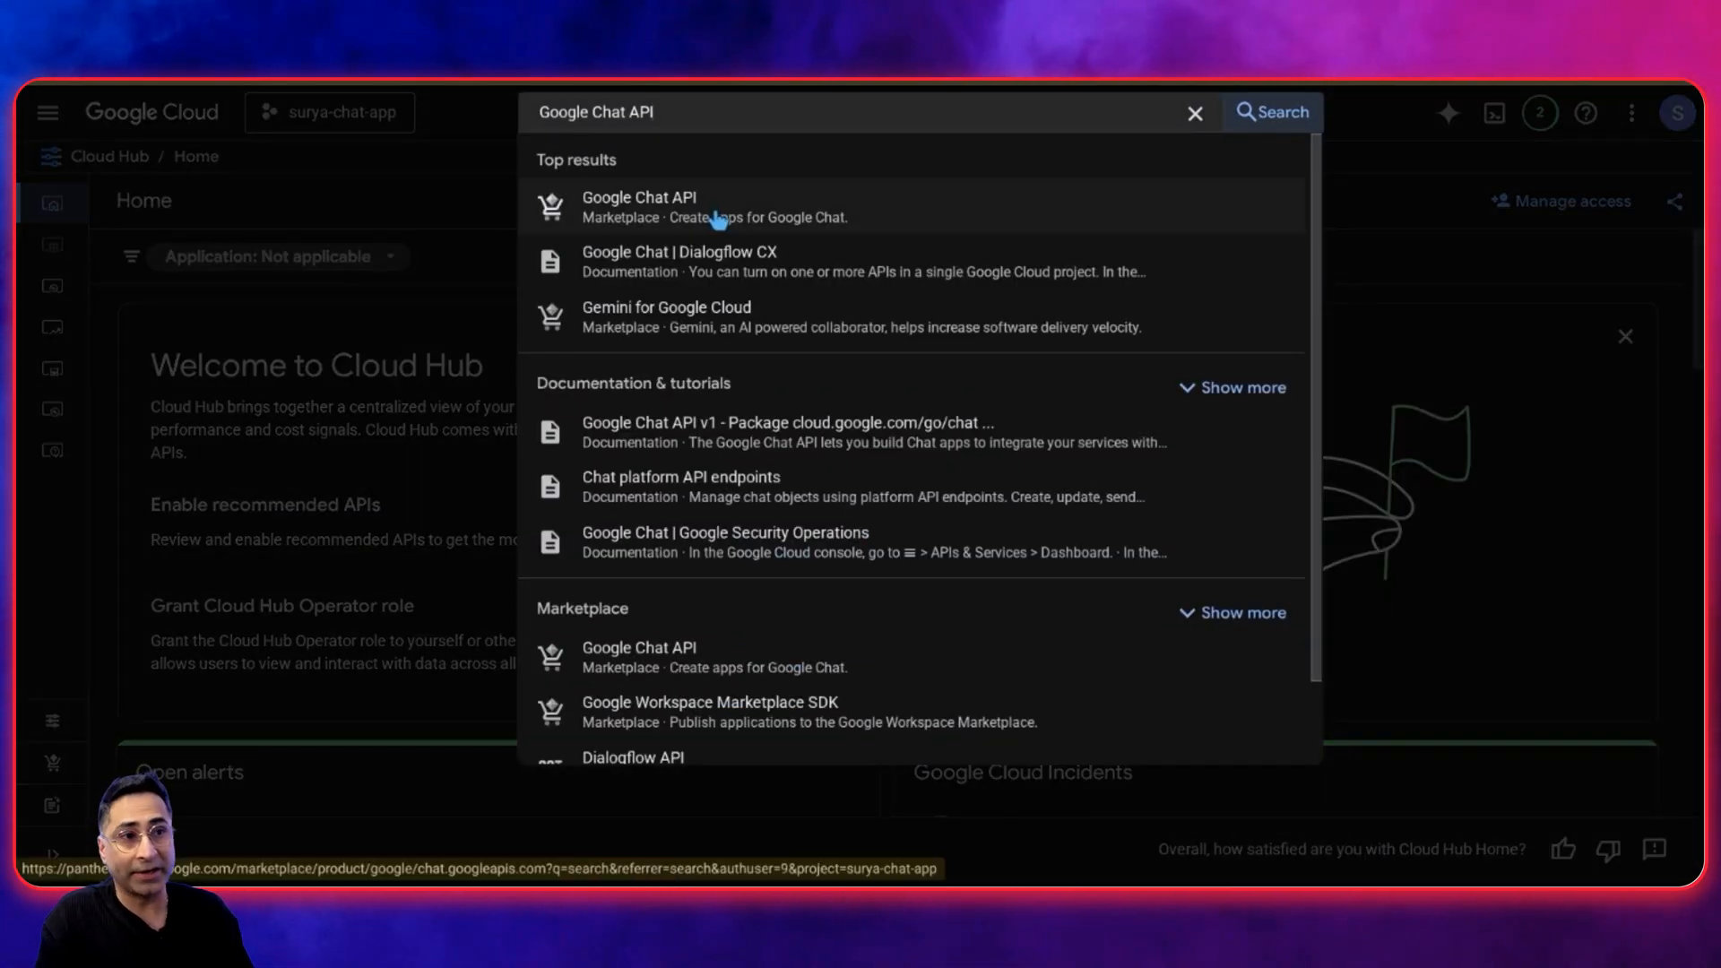
{"action": "left_click", "coordinate": [639, 206]}
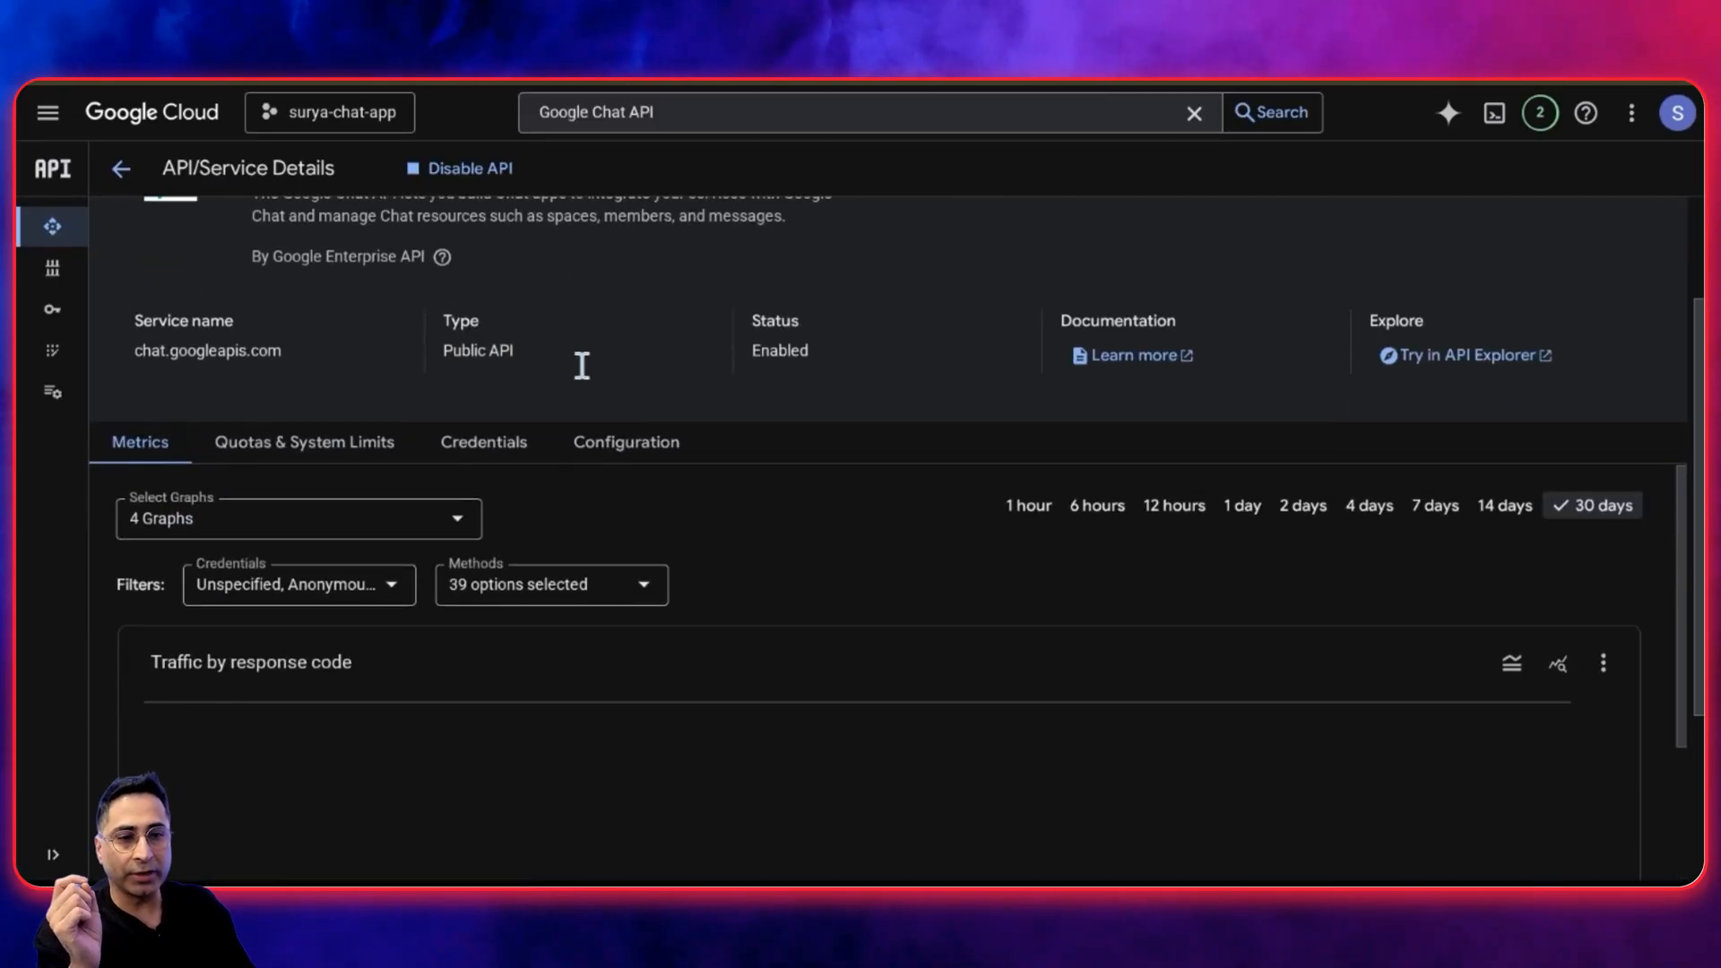
{"action": "scroll", "scroll_direction": "up", "scroll_amount": 3}
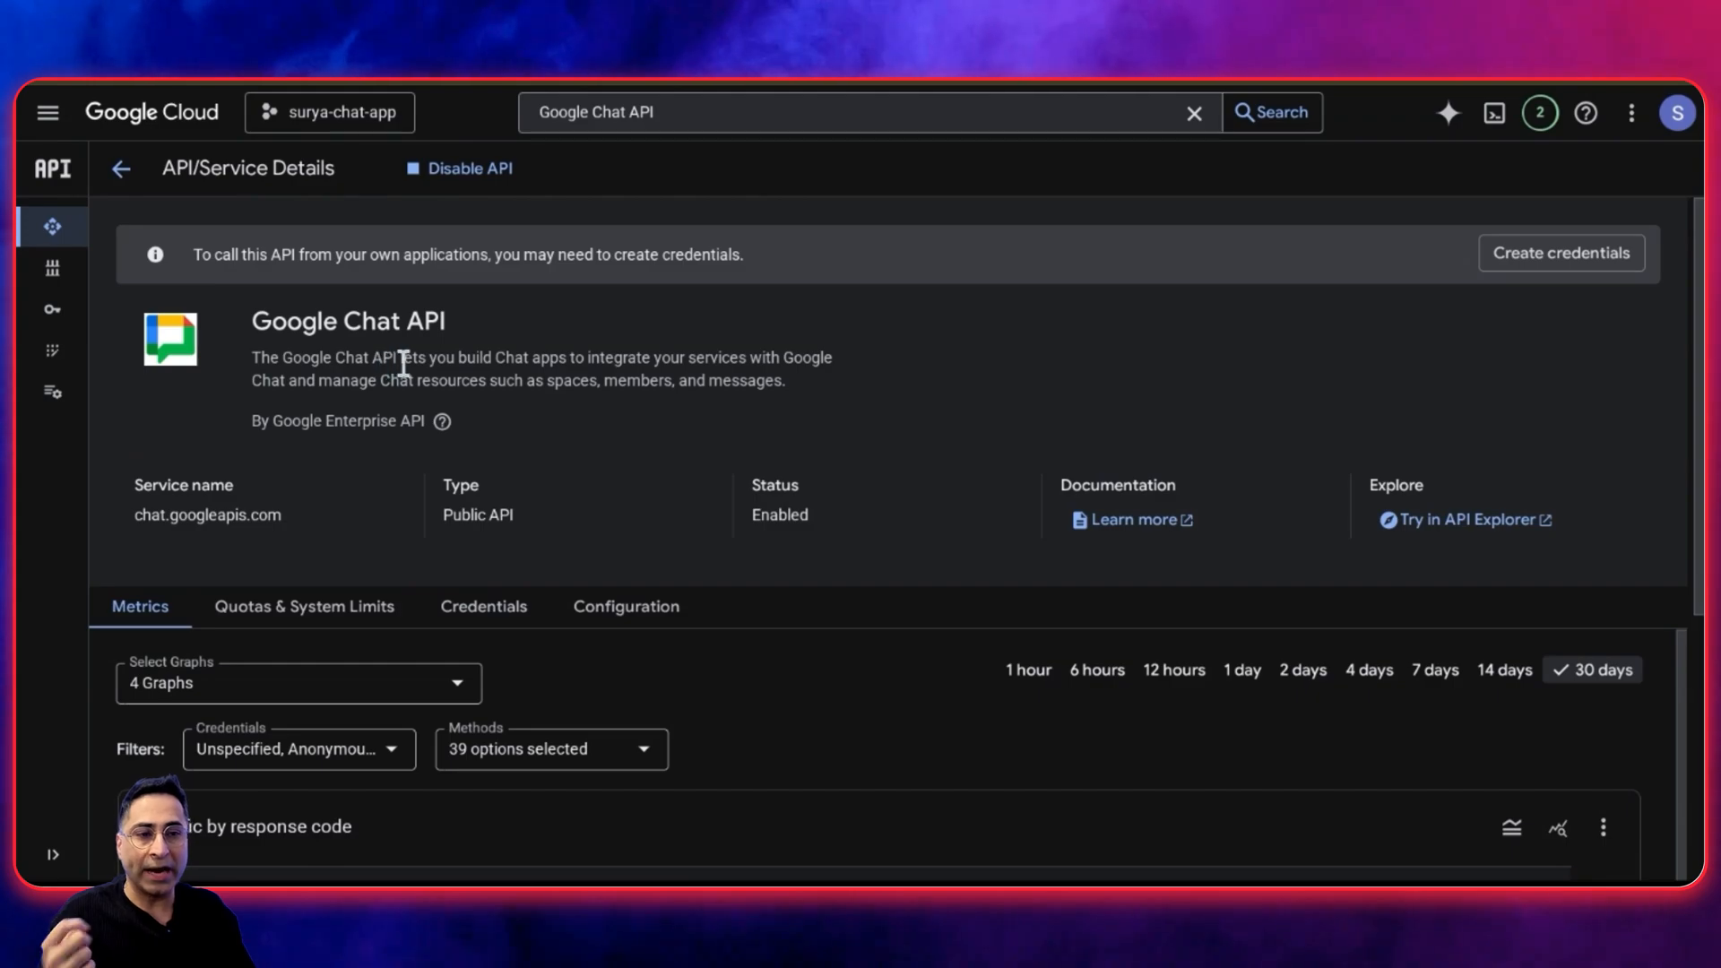
{"action": "scroll", "scroll_direction": "down", "scroll_amount": 3}
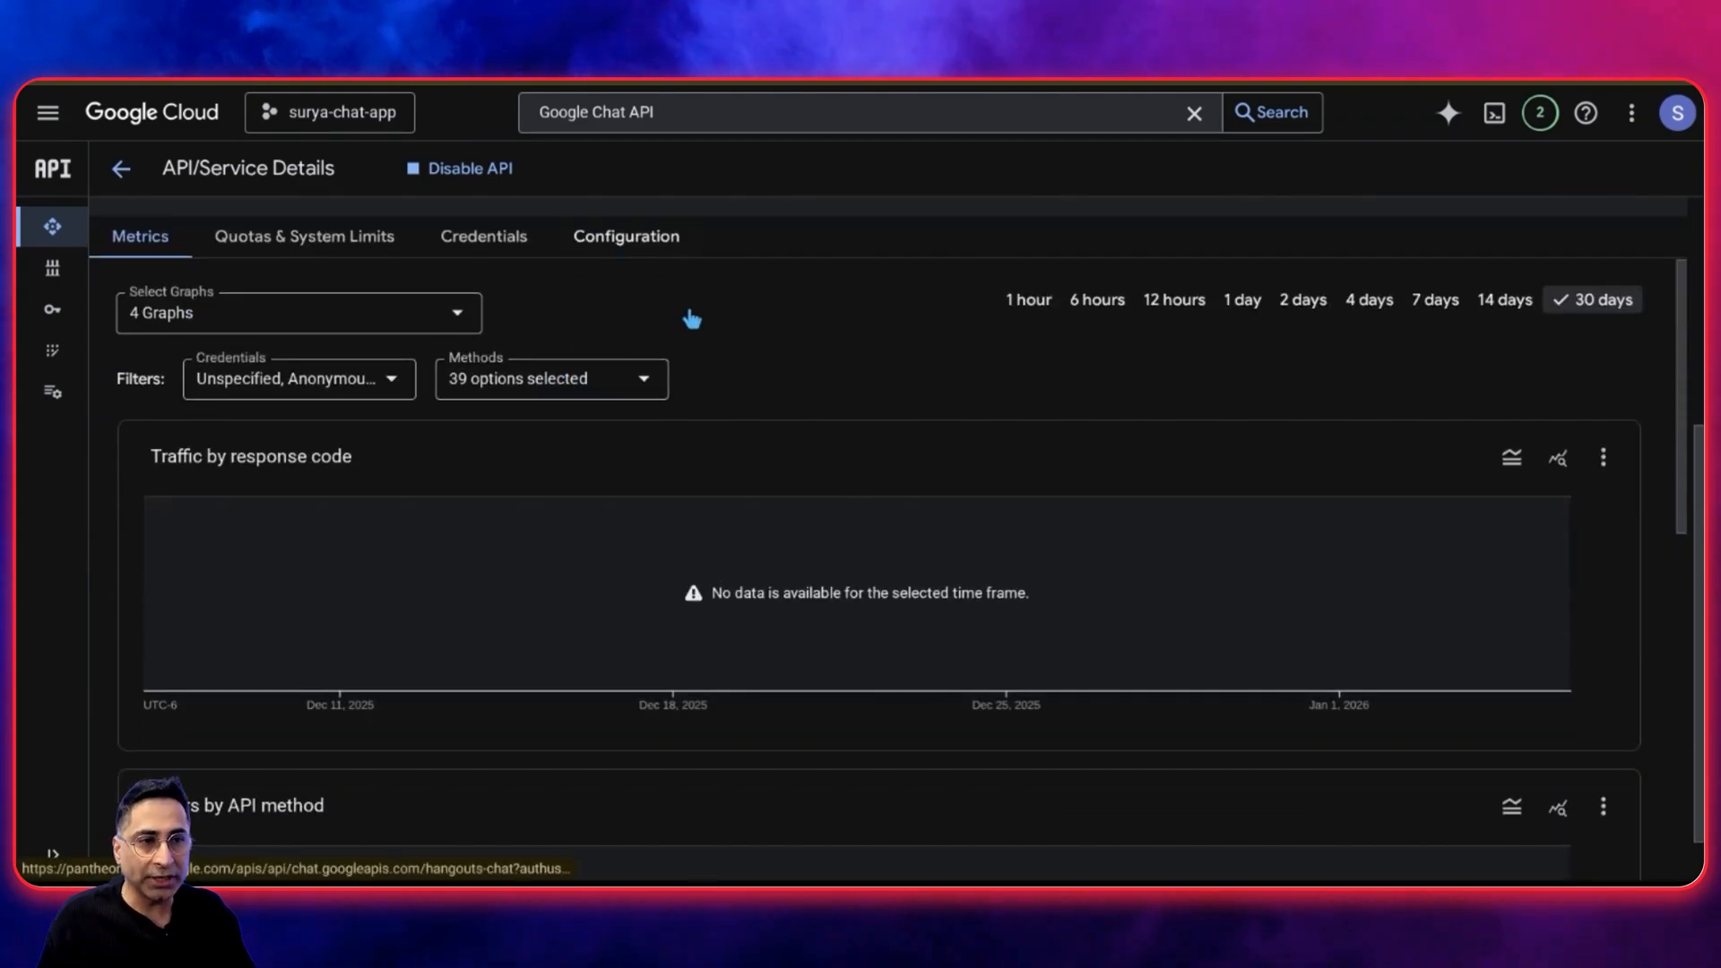
Review connection, trigger and visibility settings, and rename the app 'Surya Real-Estate Live'
{"action": "left_click", "coordinate": [625, 236]}
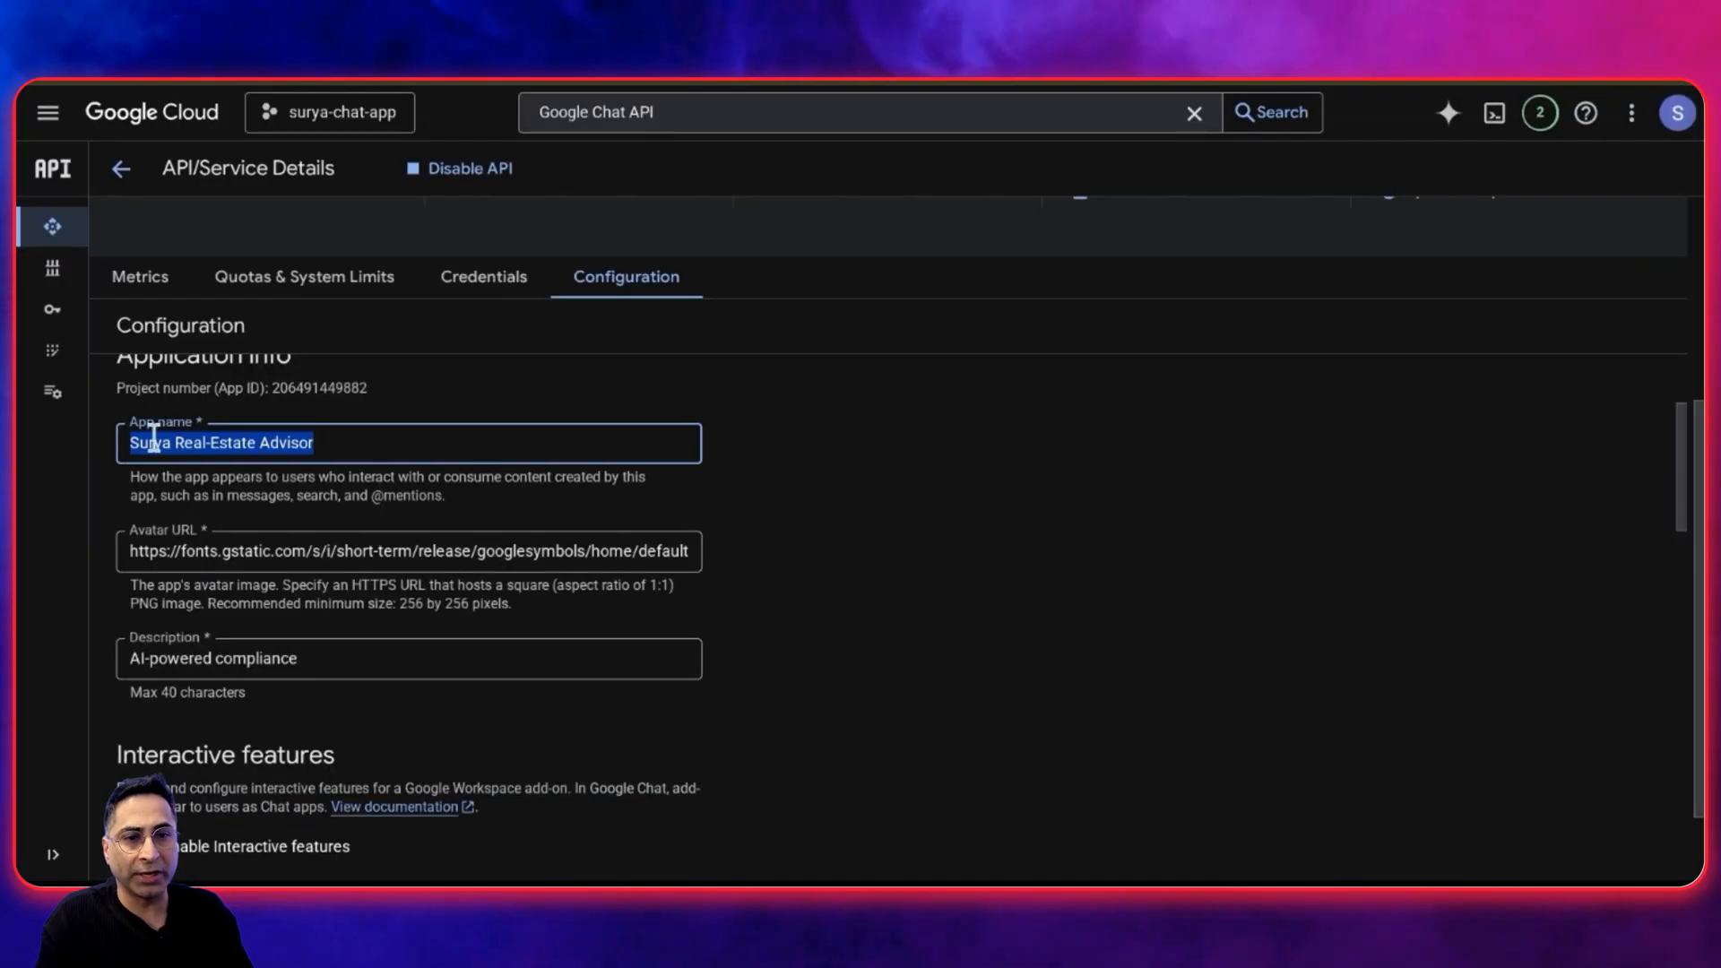
{"action": "scroll", "scroll_direction": "down", "scroll_amount": 3}
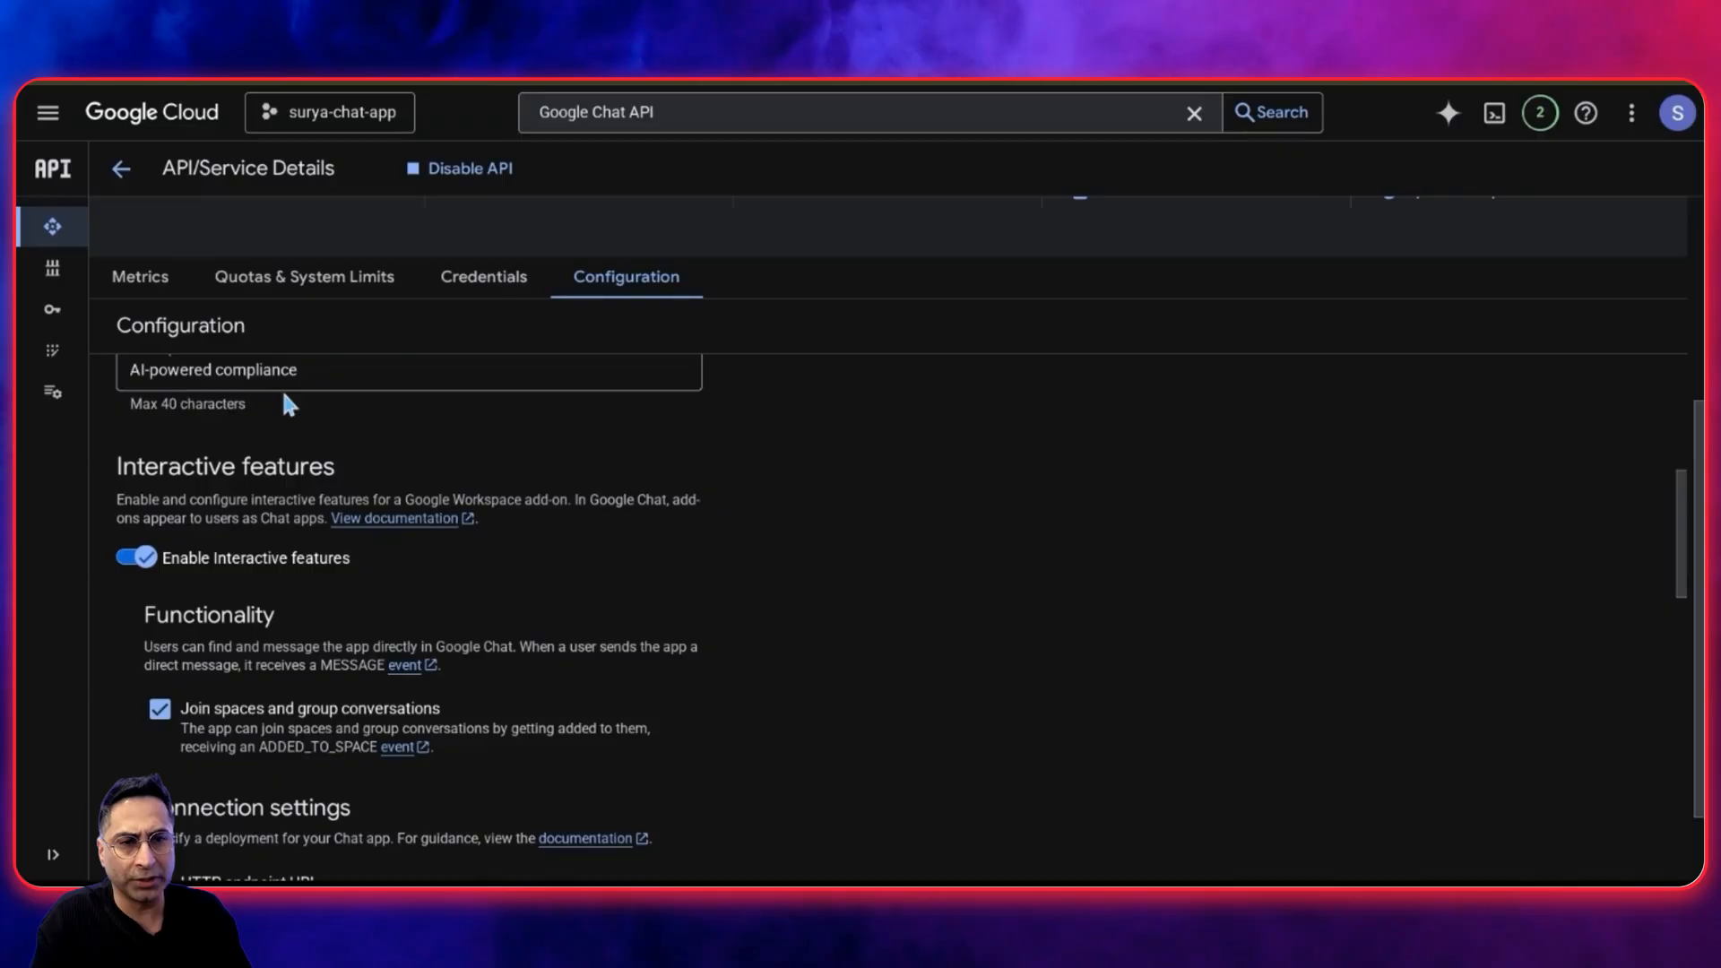
{"action": "scroll", "scroll_direction": "down", "scroll_amount": 3}
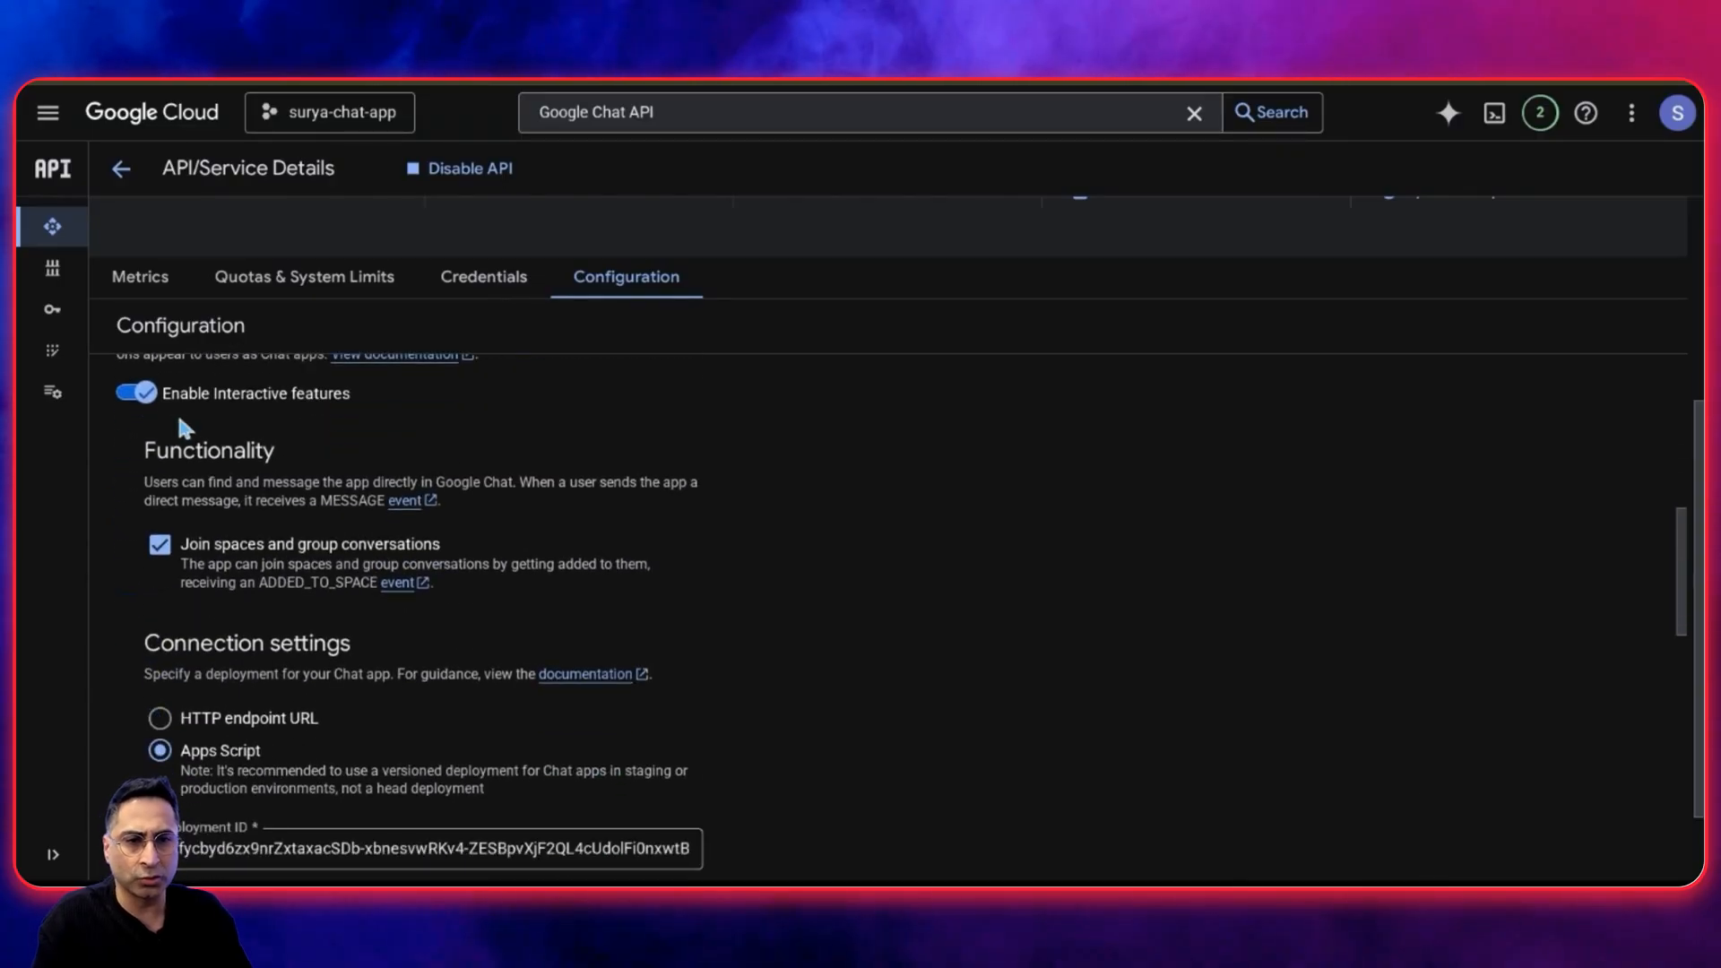
{"action": "scroll", "scroll_direction": "down", "scroll_amount": 3}
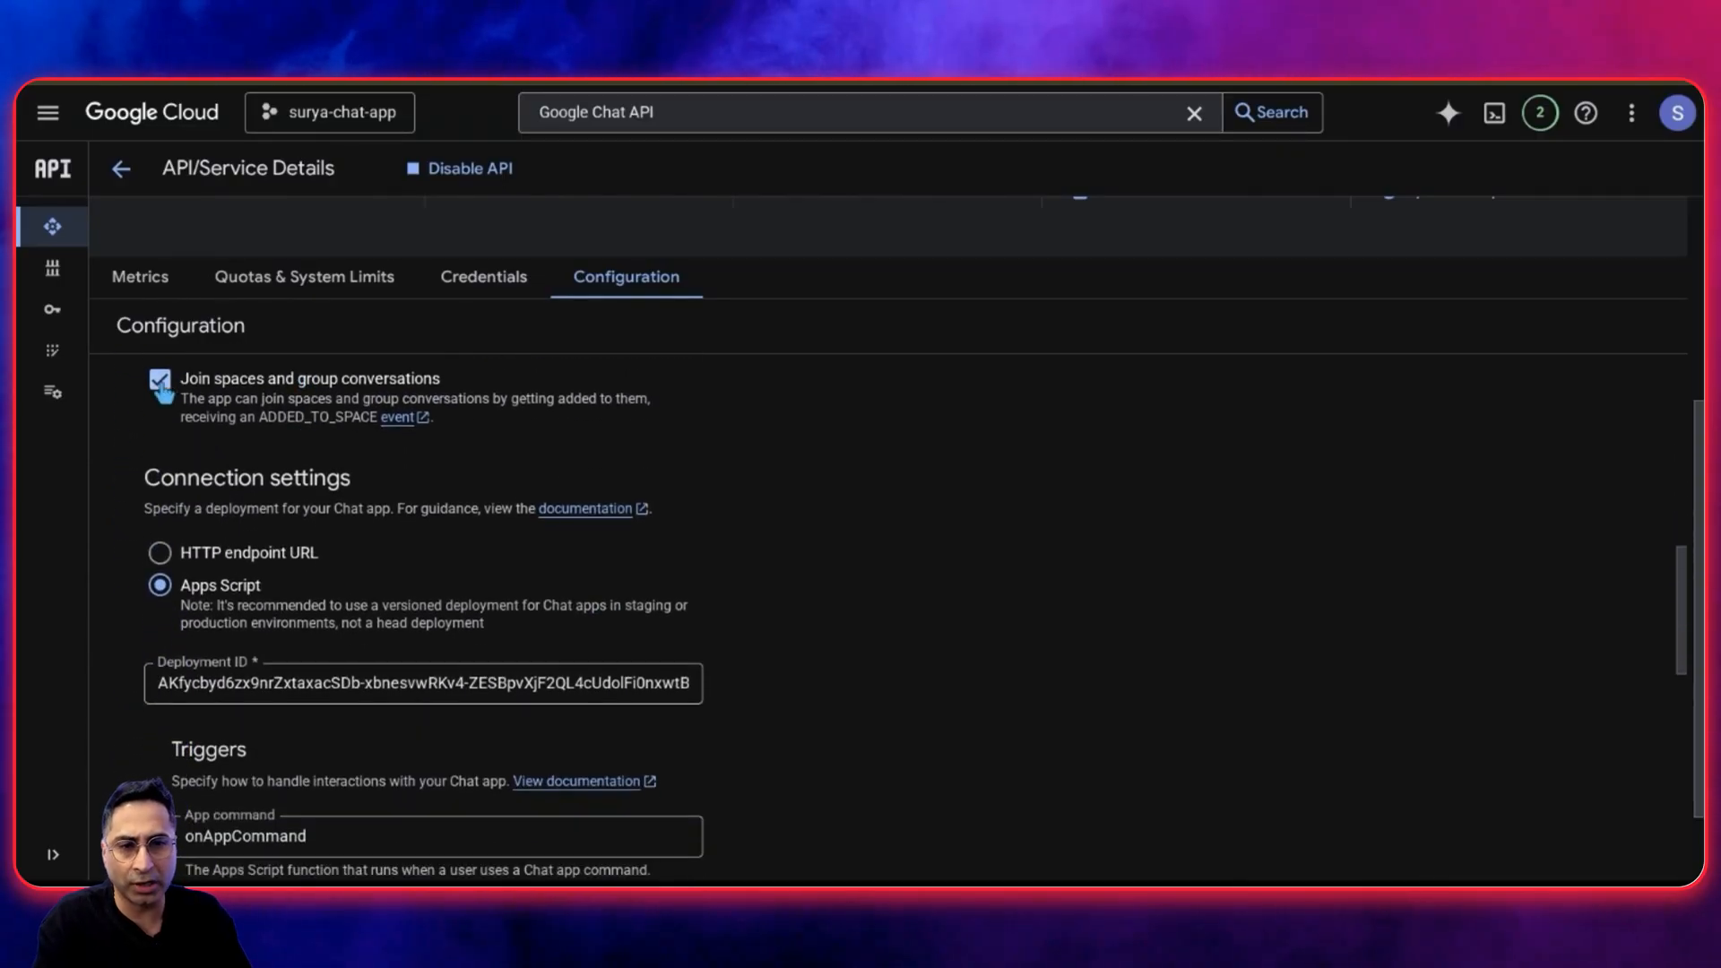
{"action": "scroll", "scroll_direction": "down", "scroll_amount": 3}
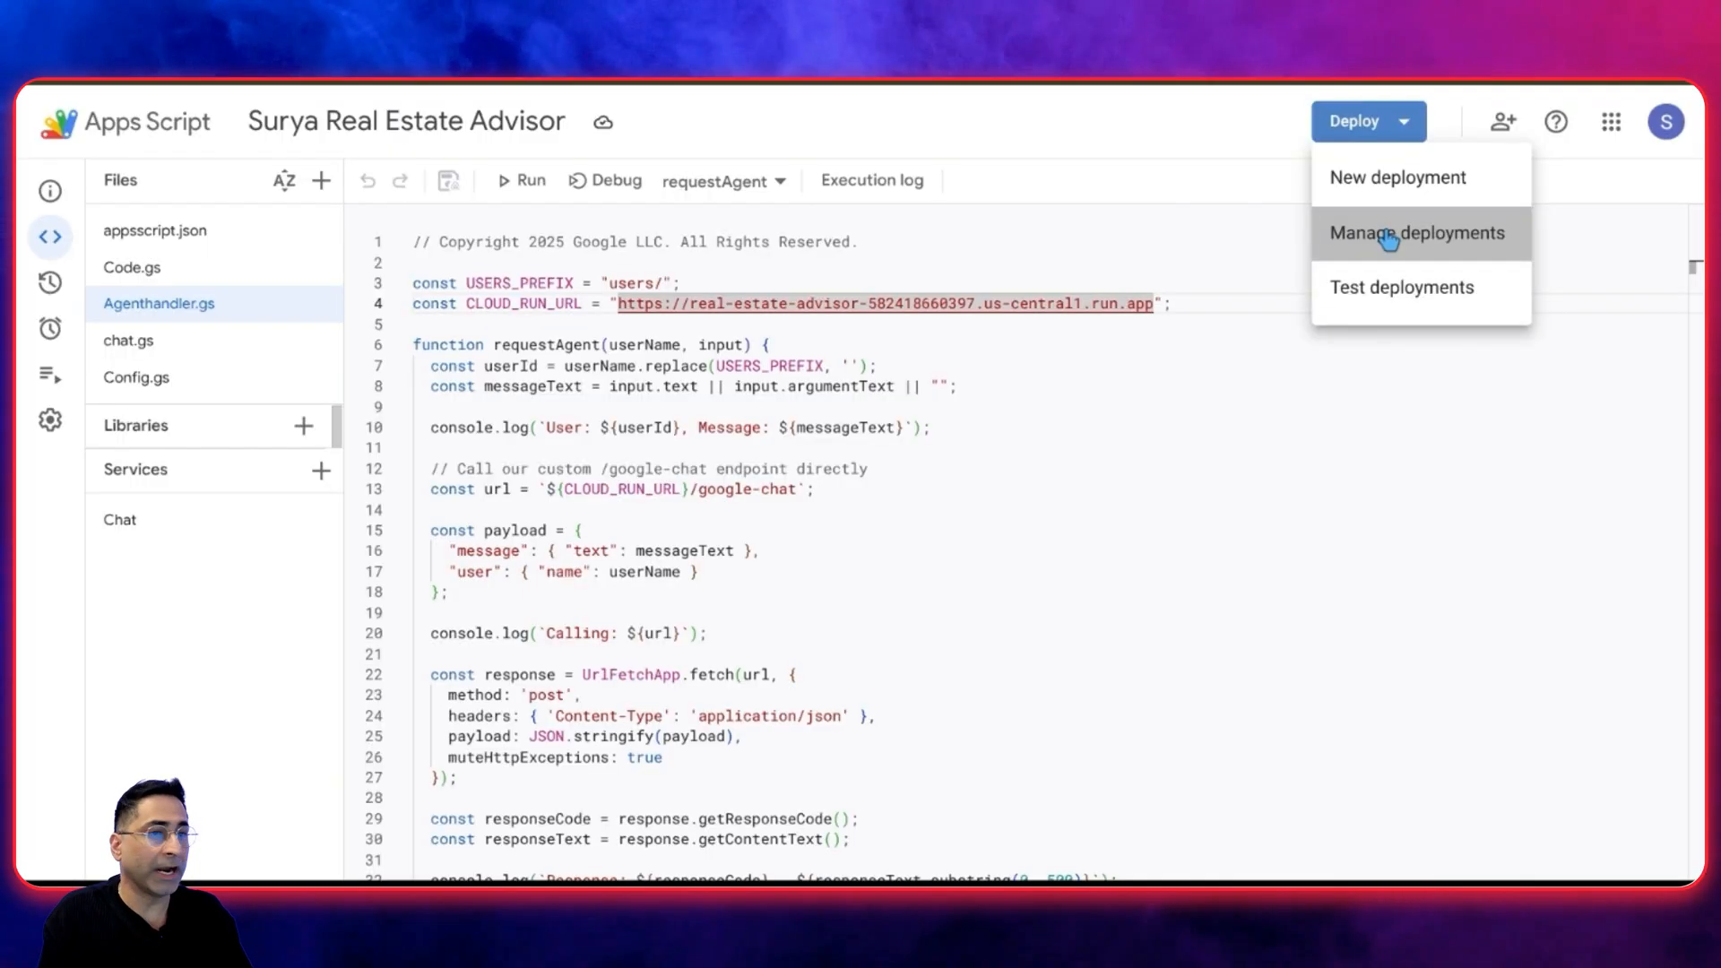
{"action": "left_click", "coordinate": [1418, 233]}
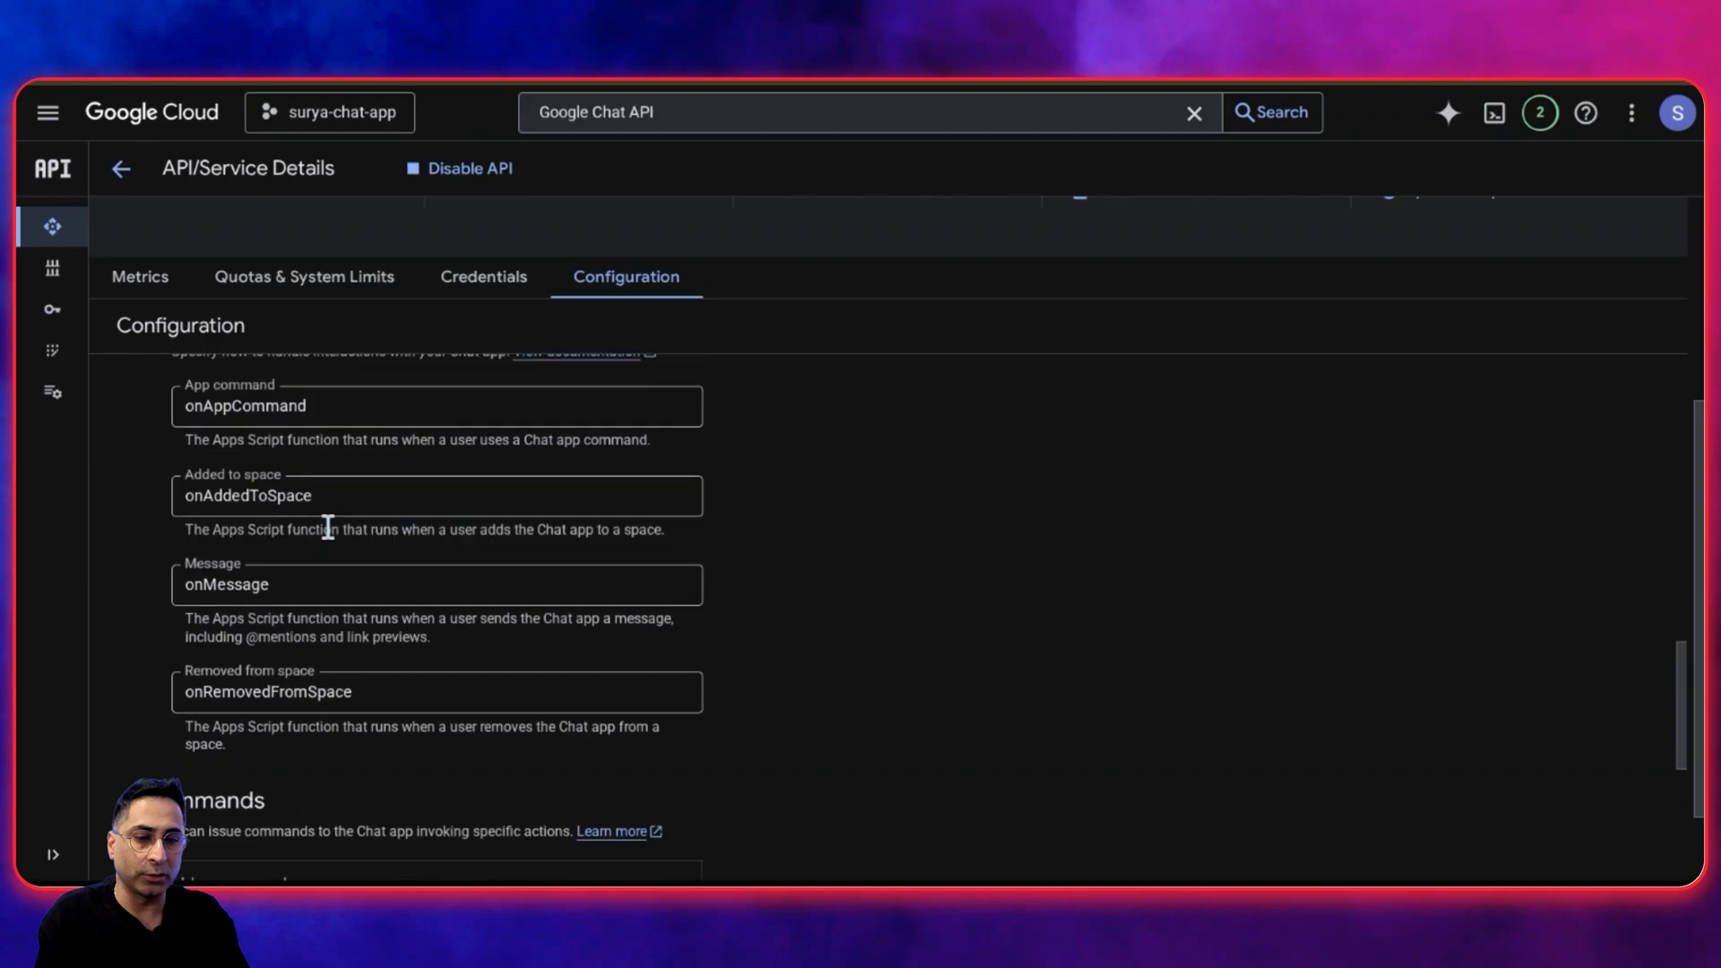
{"action": "scroll", "scroll_direction": "down", "scroll_amount": 3}
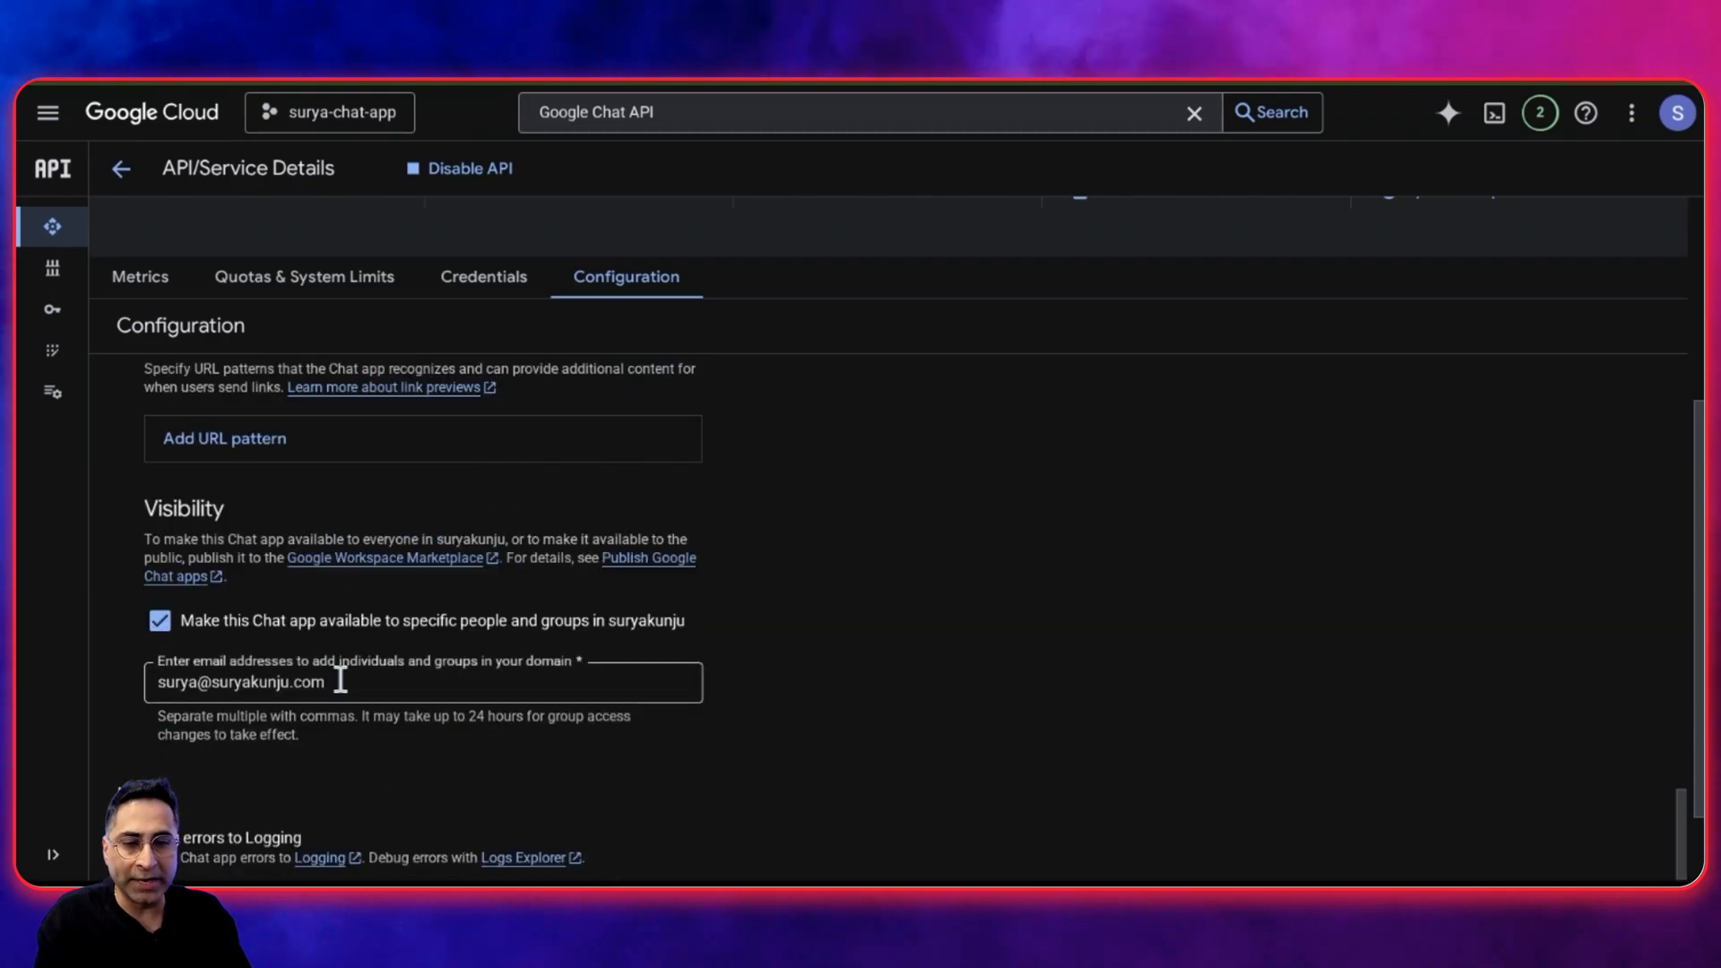
{"action": "scroll", "scroll_direction": "down", "scroll_amount": 3}
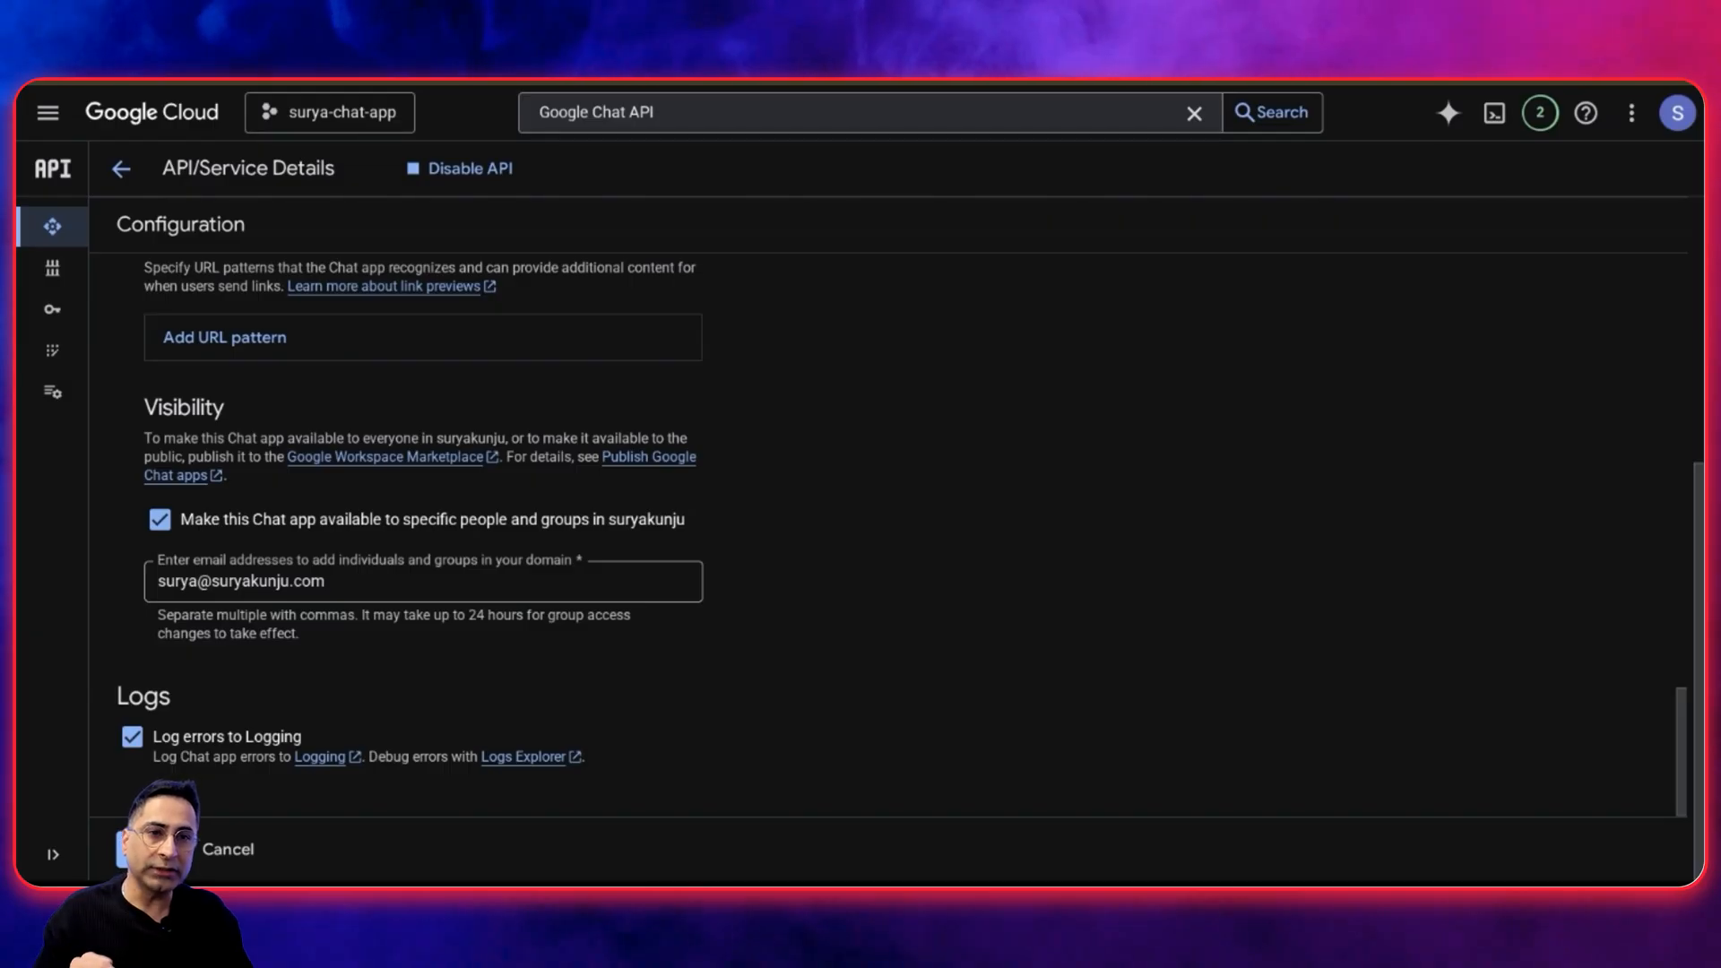
{"action": "scroll", "scroll_direction": "up", "scroll_amount": 3}
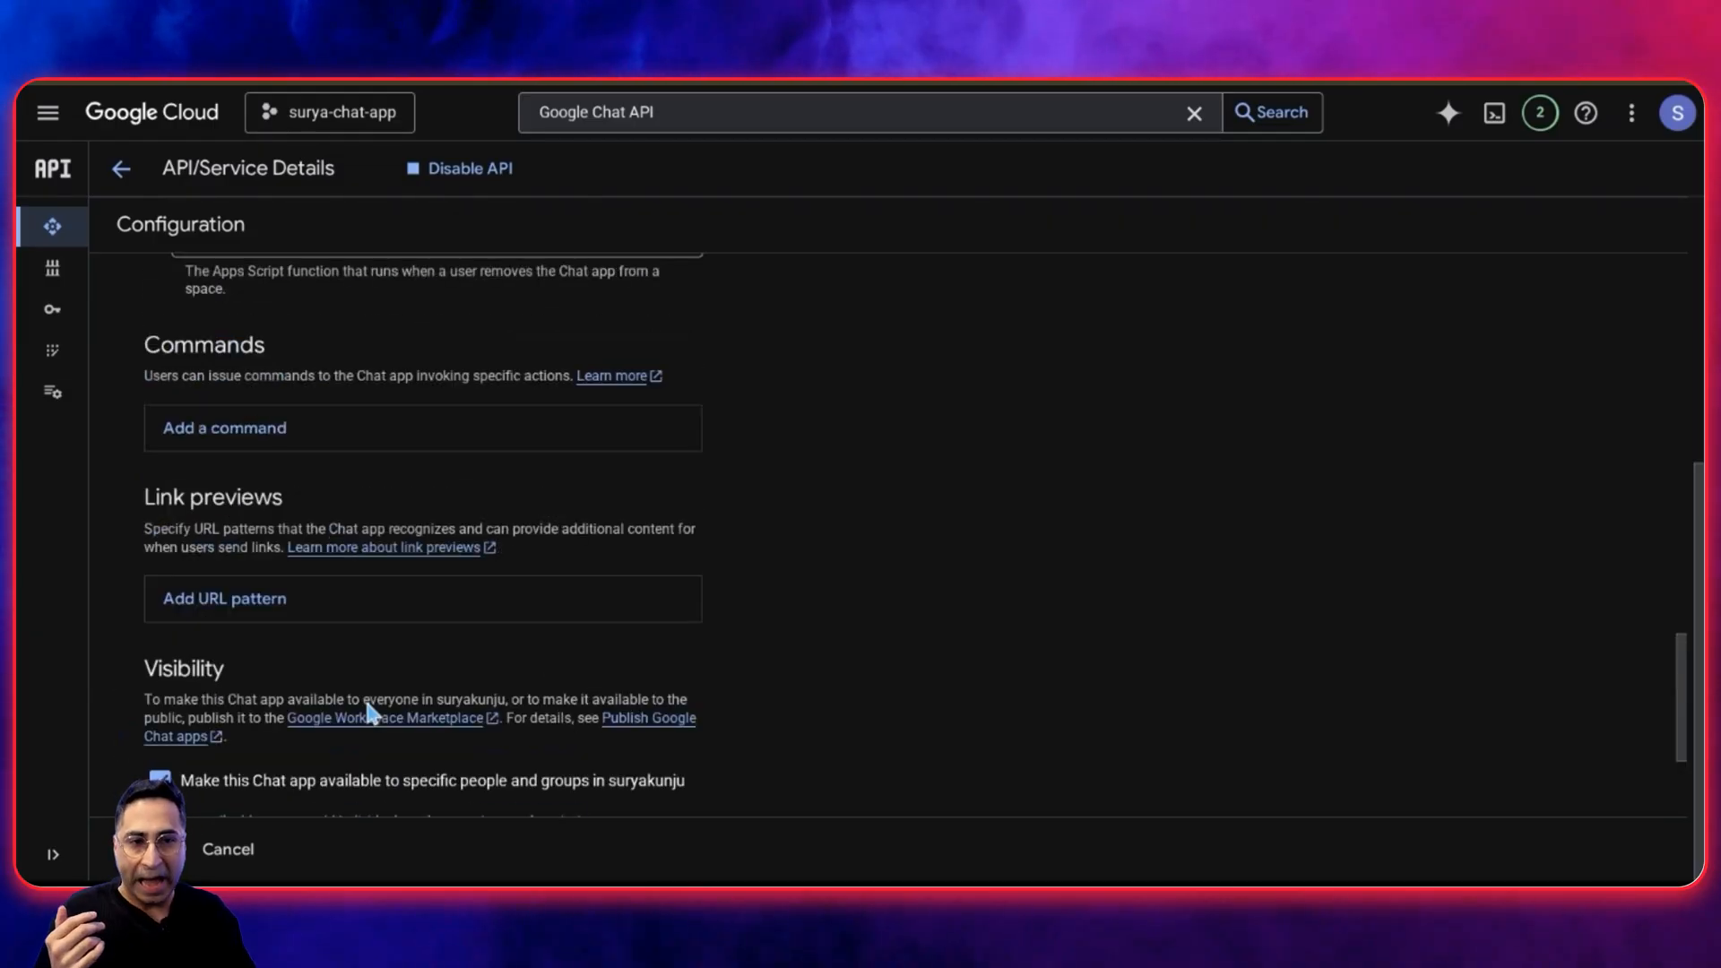
{"action": "scroll", "scroll_direction": "up", "scroll_amount": 3}
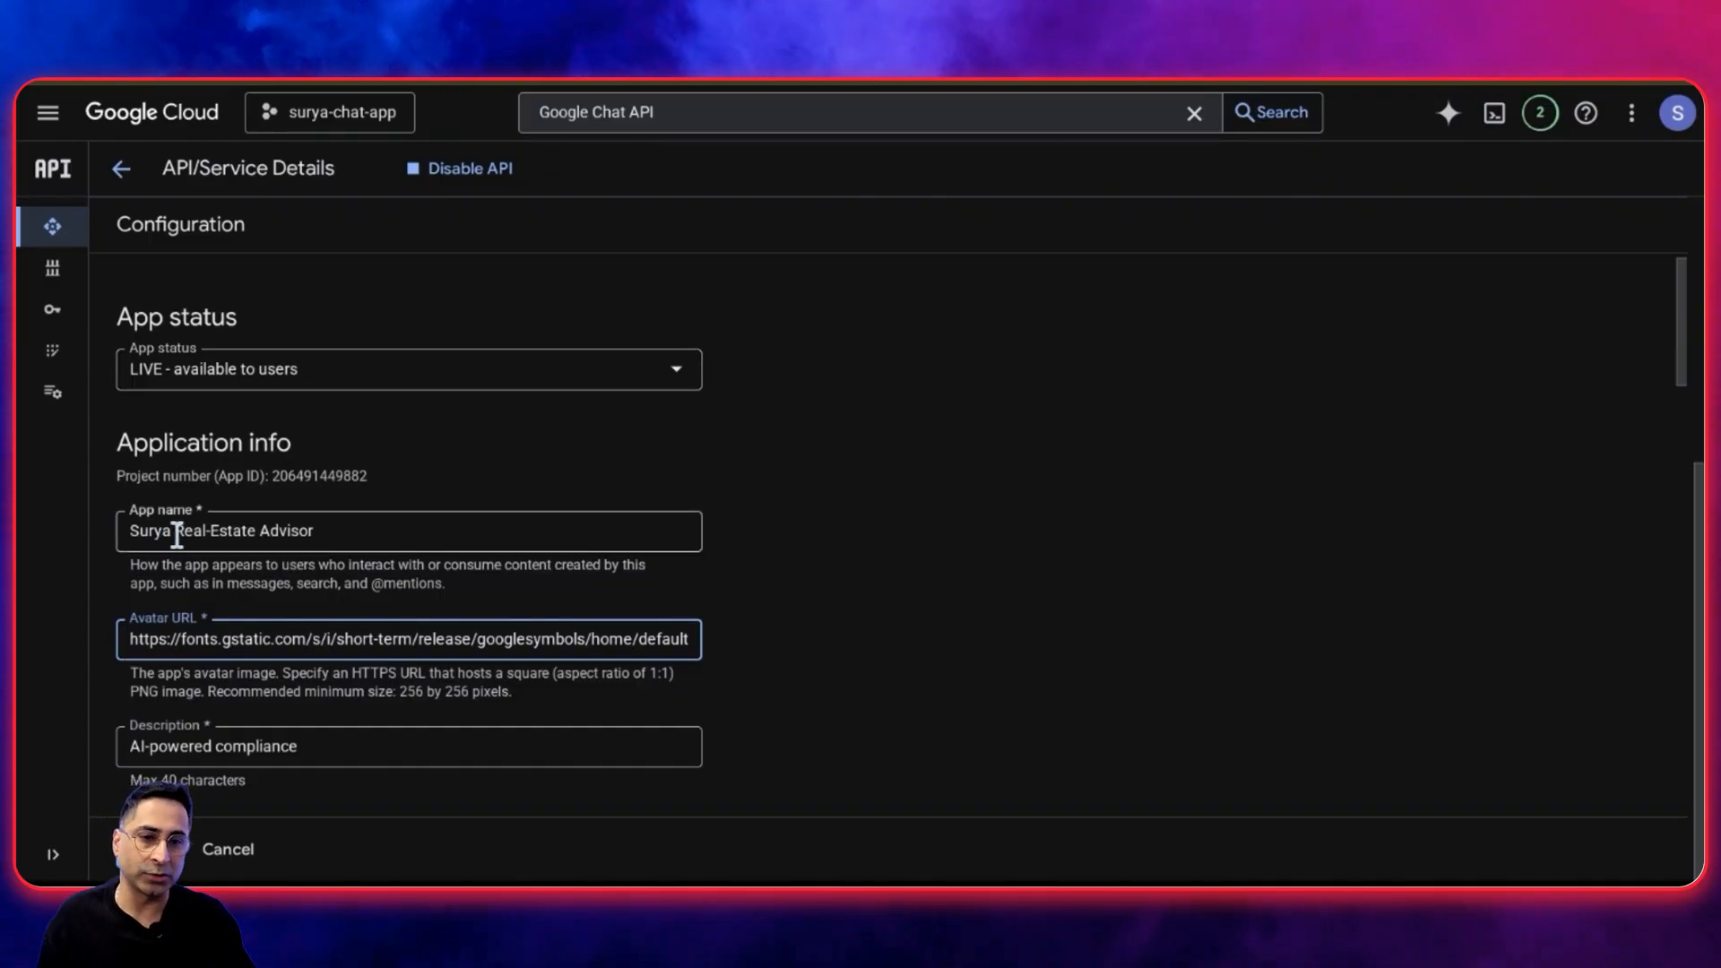
{"action": "type", "text": "Surya Real-Estate Live"}
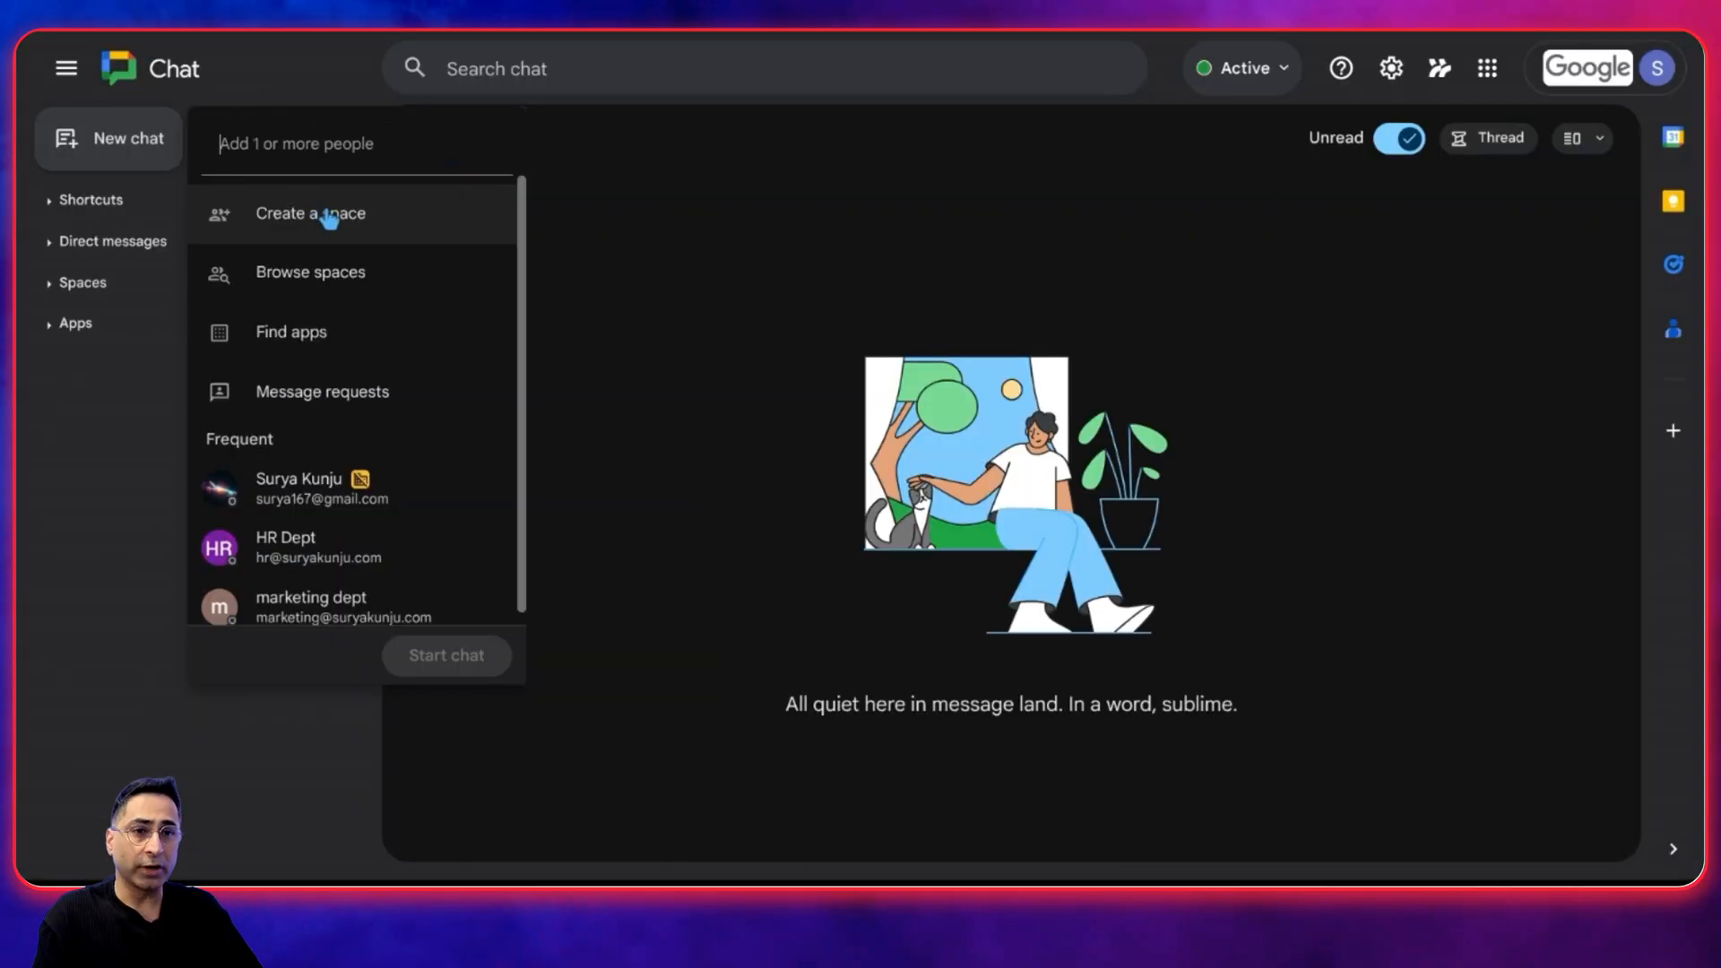
{"action": "mouse_move", "coordinate": [326, 221]}
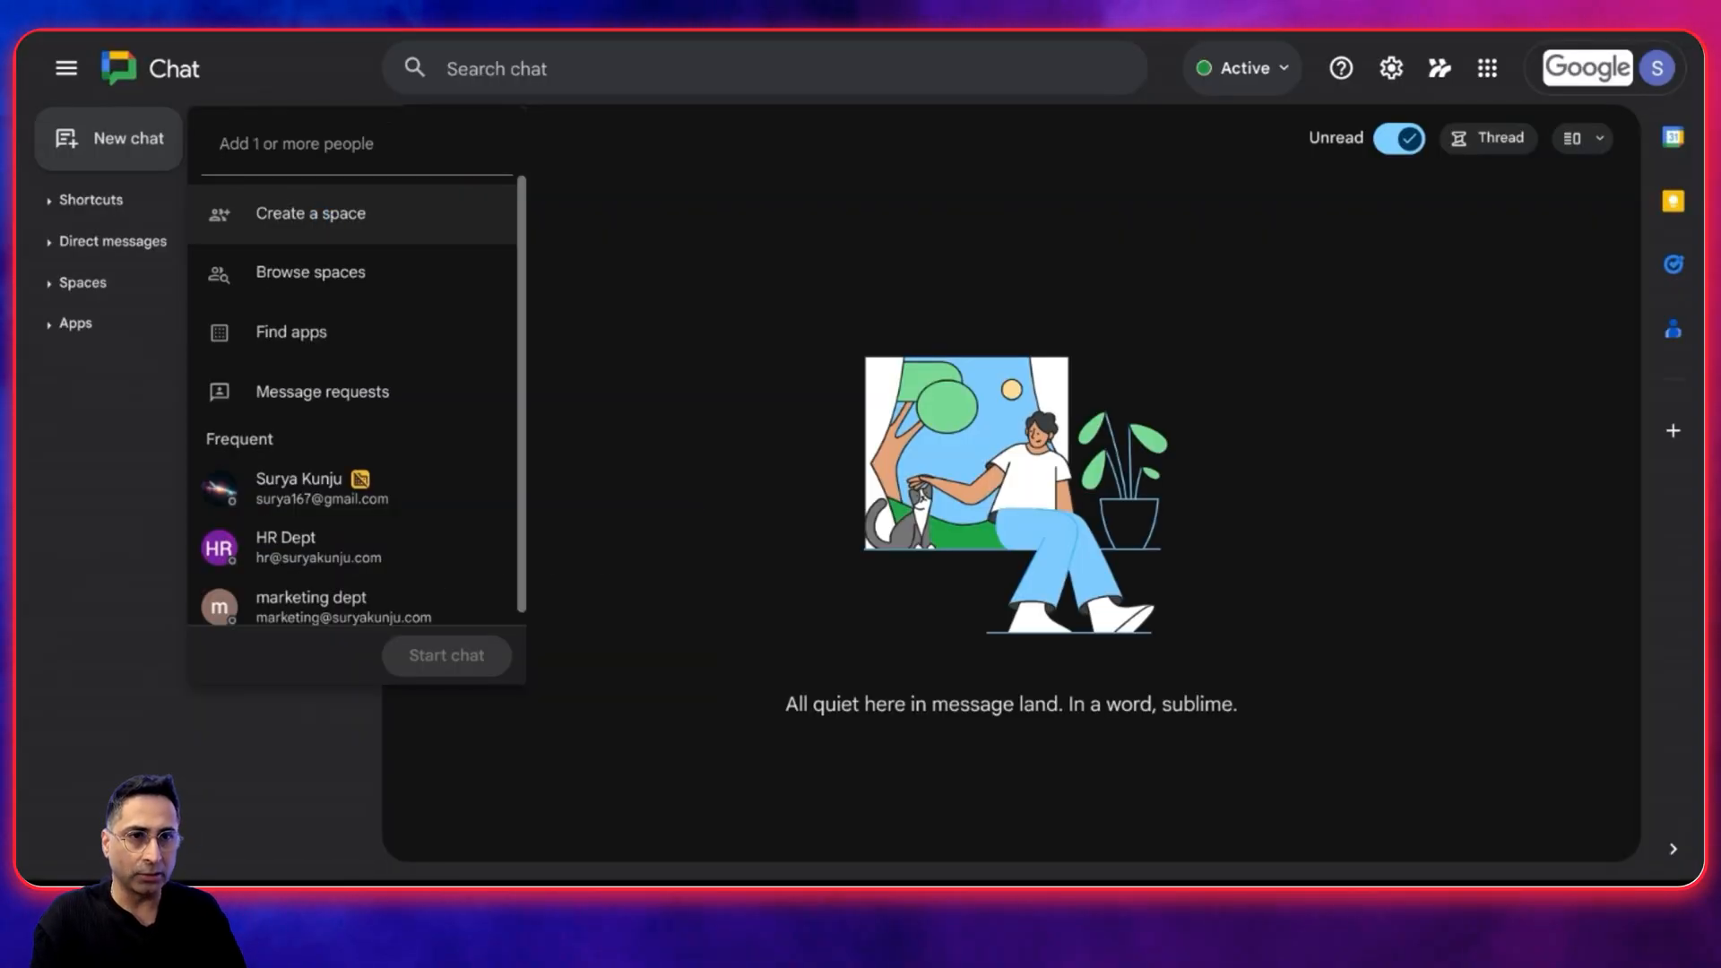
Search a new chat for 'rea' to find the Surya Real-Estate Live app
{"action": "type", "text": "rea"}
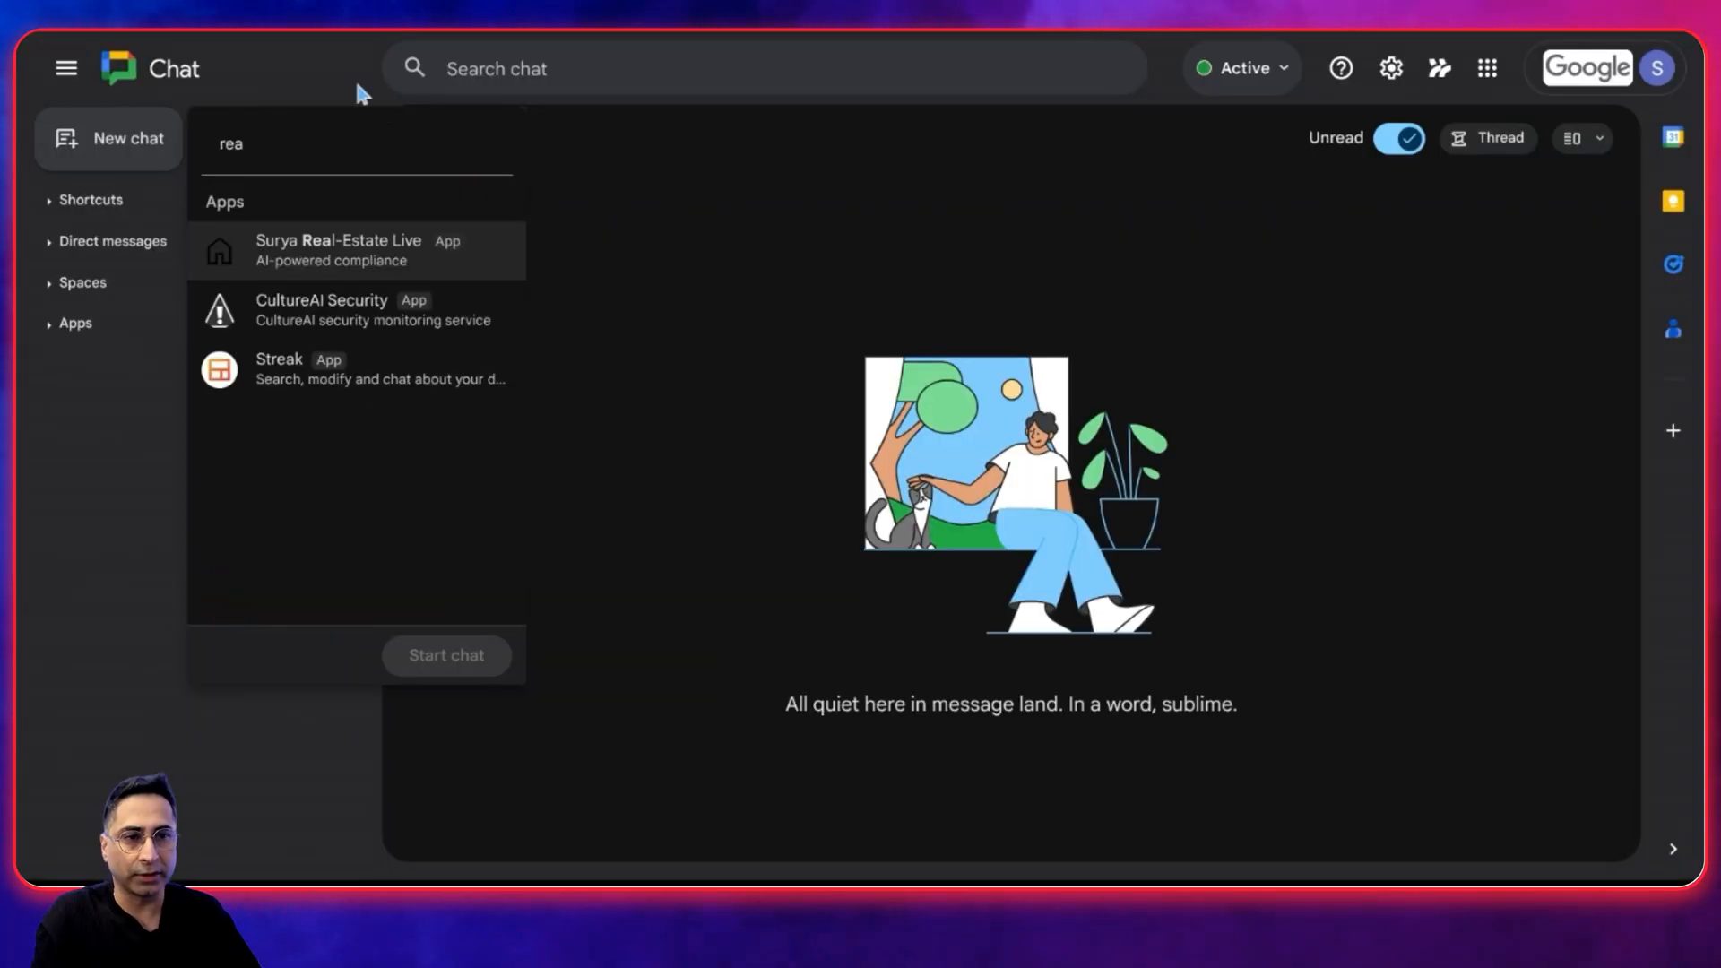